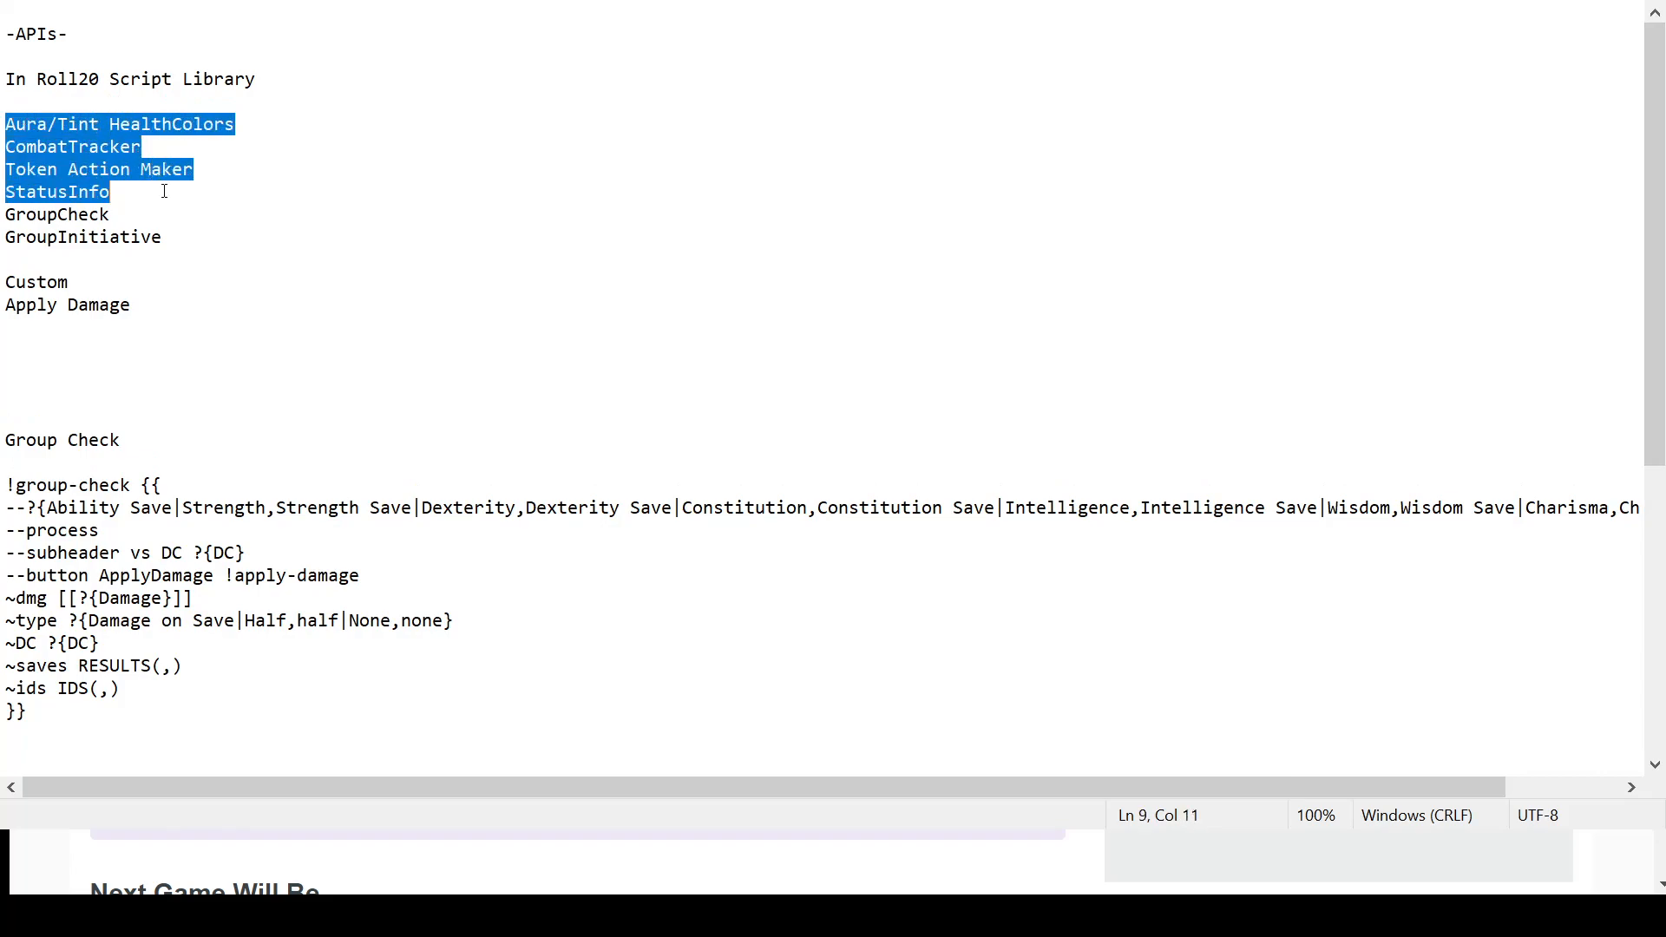
Step: Open the API Scripts page from the Youtube example game's Settings menu
left_click(184, 237)
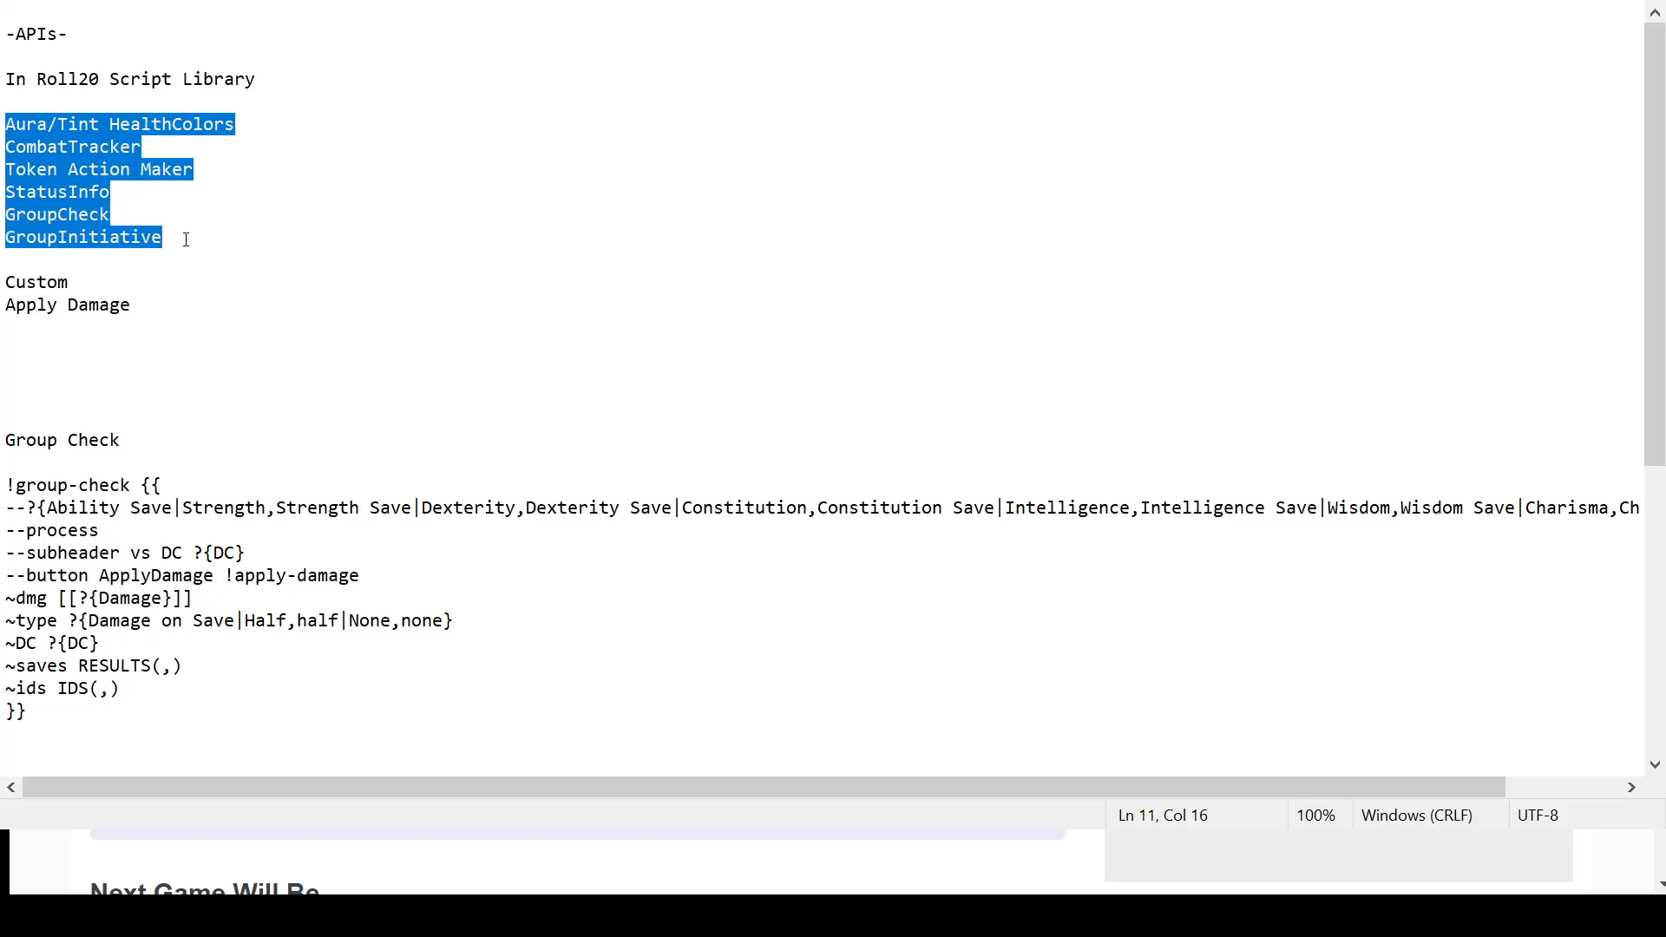
mouse_move(60, 301)
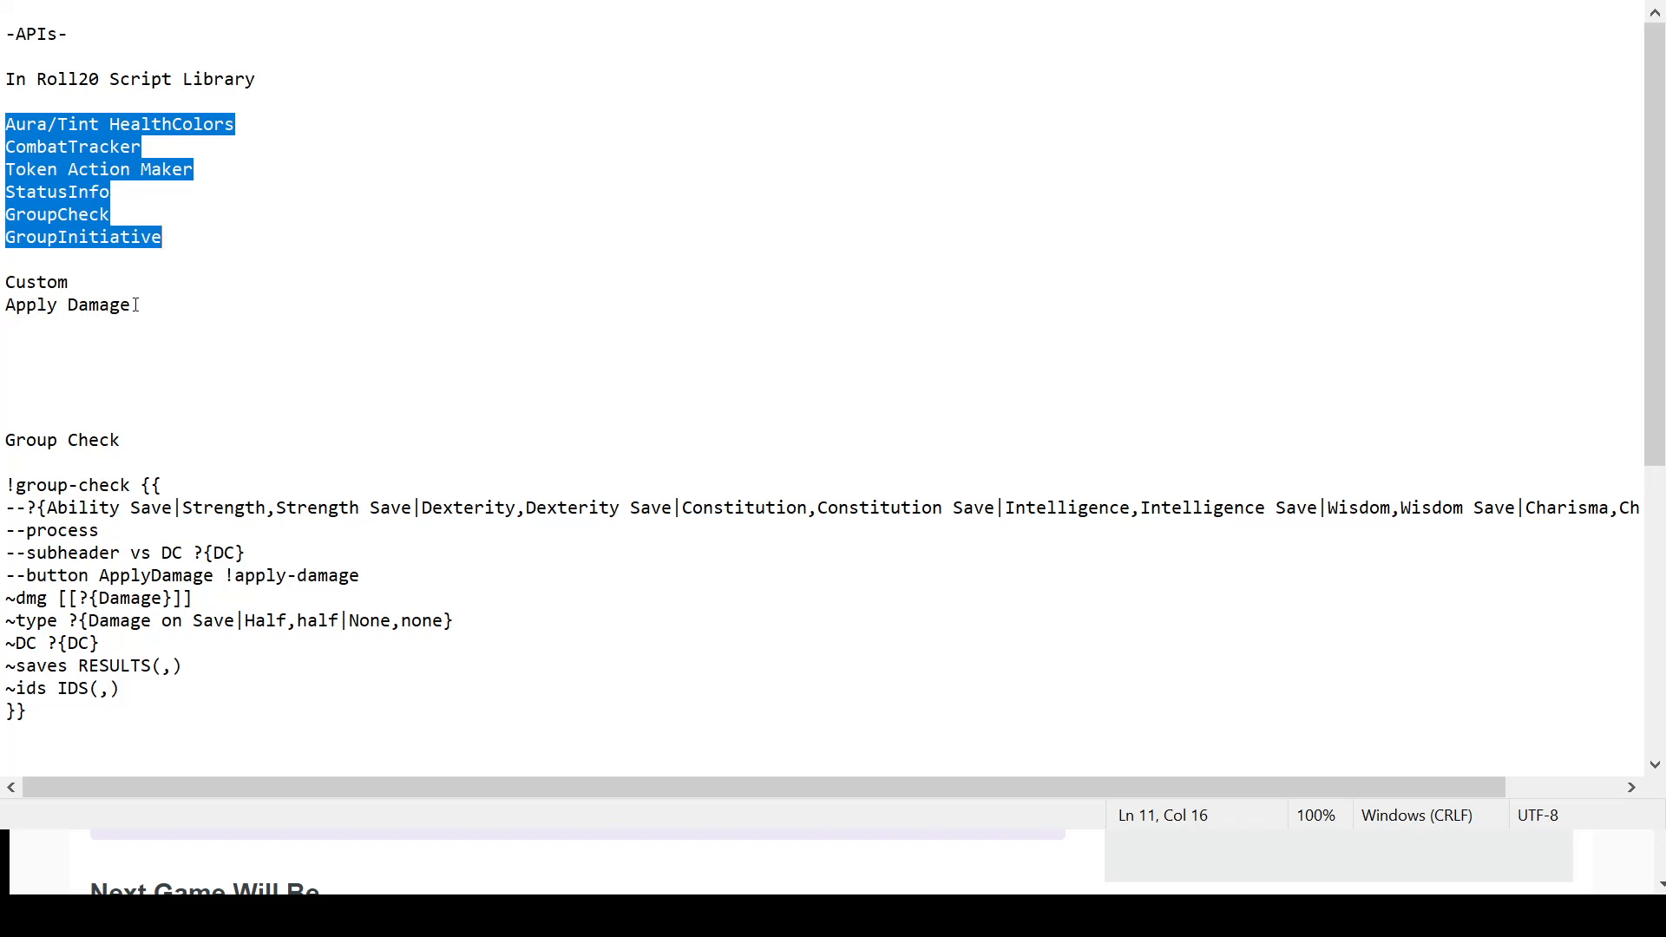
mouse_move(128, 213)
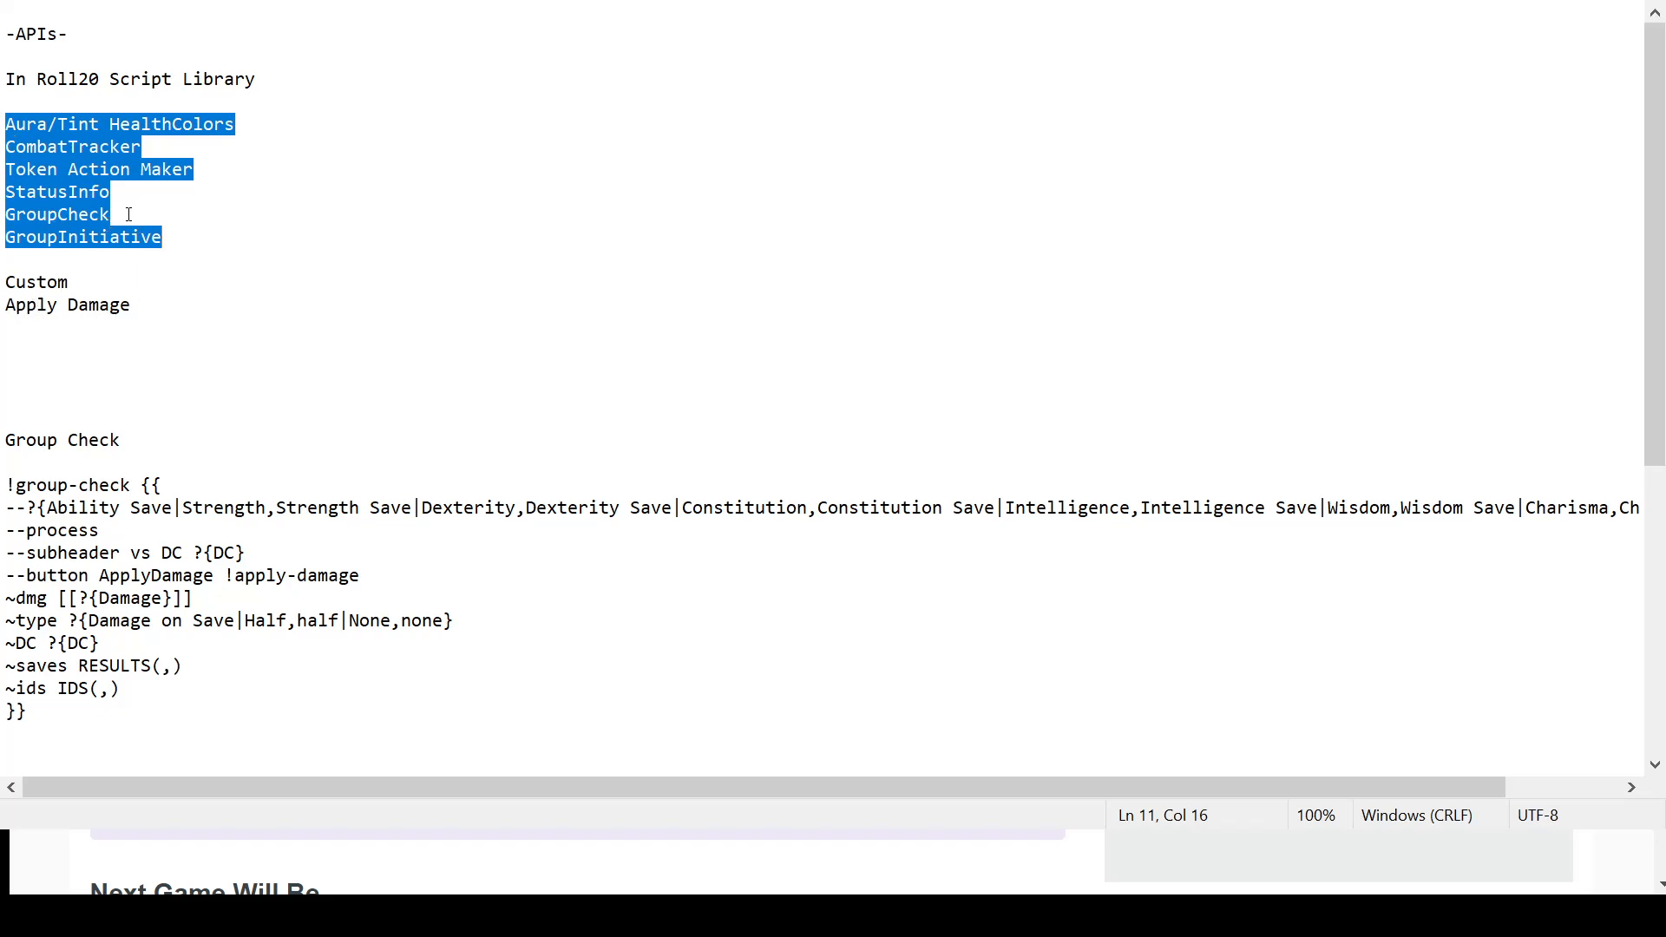
mouse_move(195, 303)
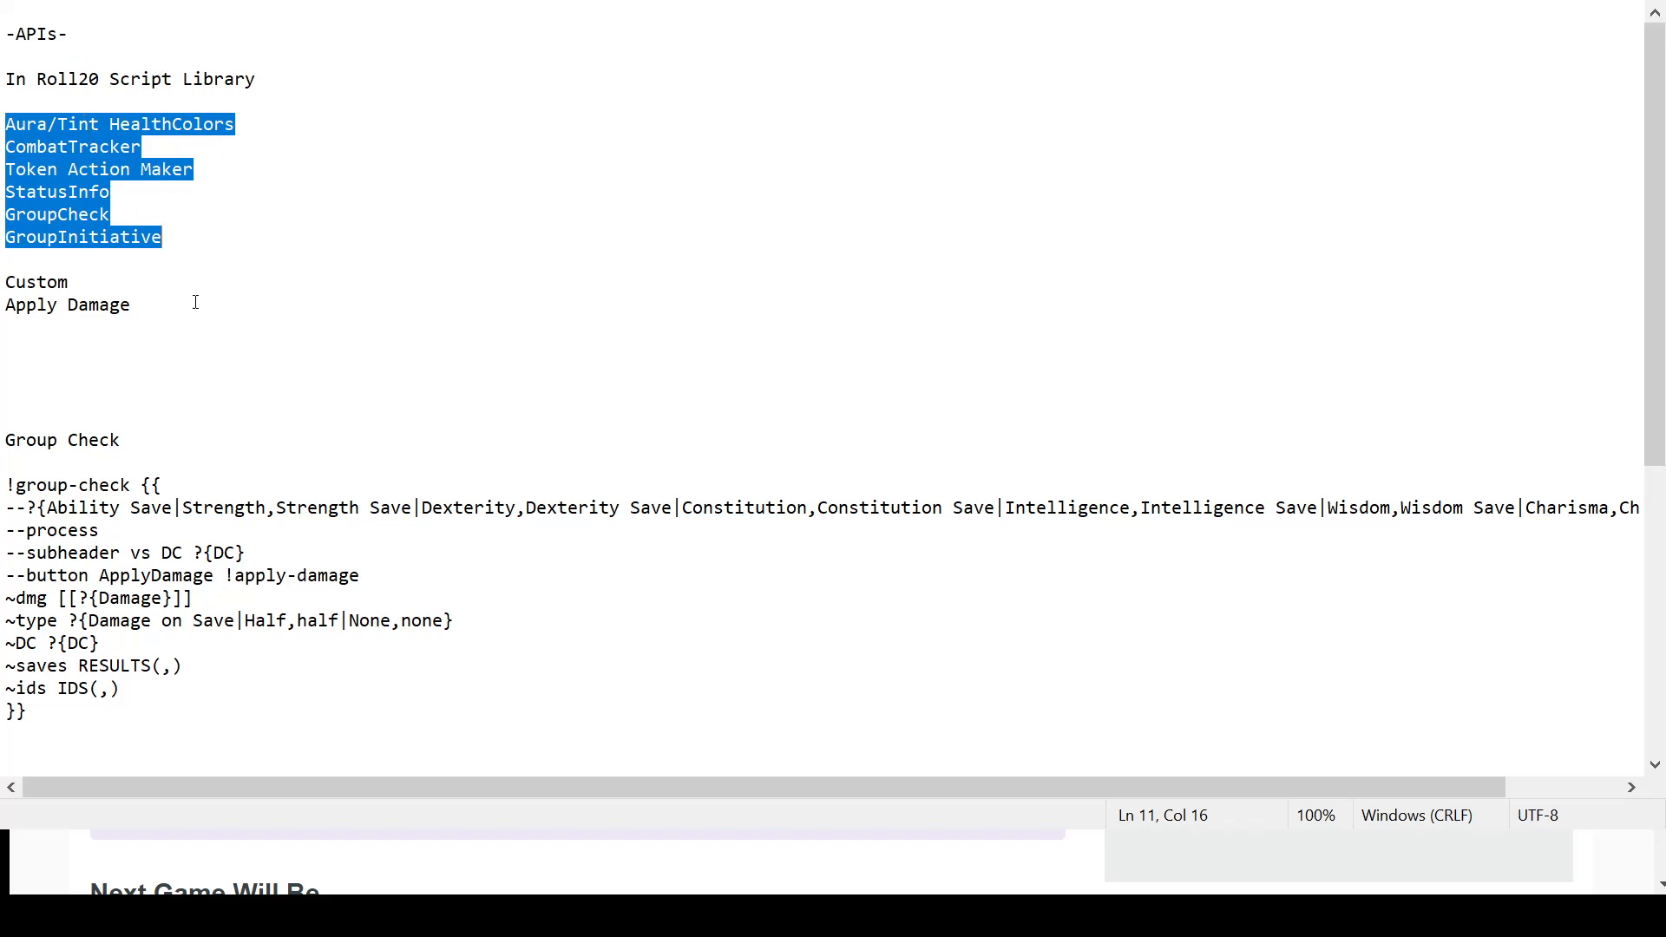
left_click(178, 355)
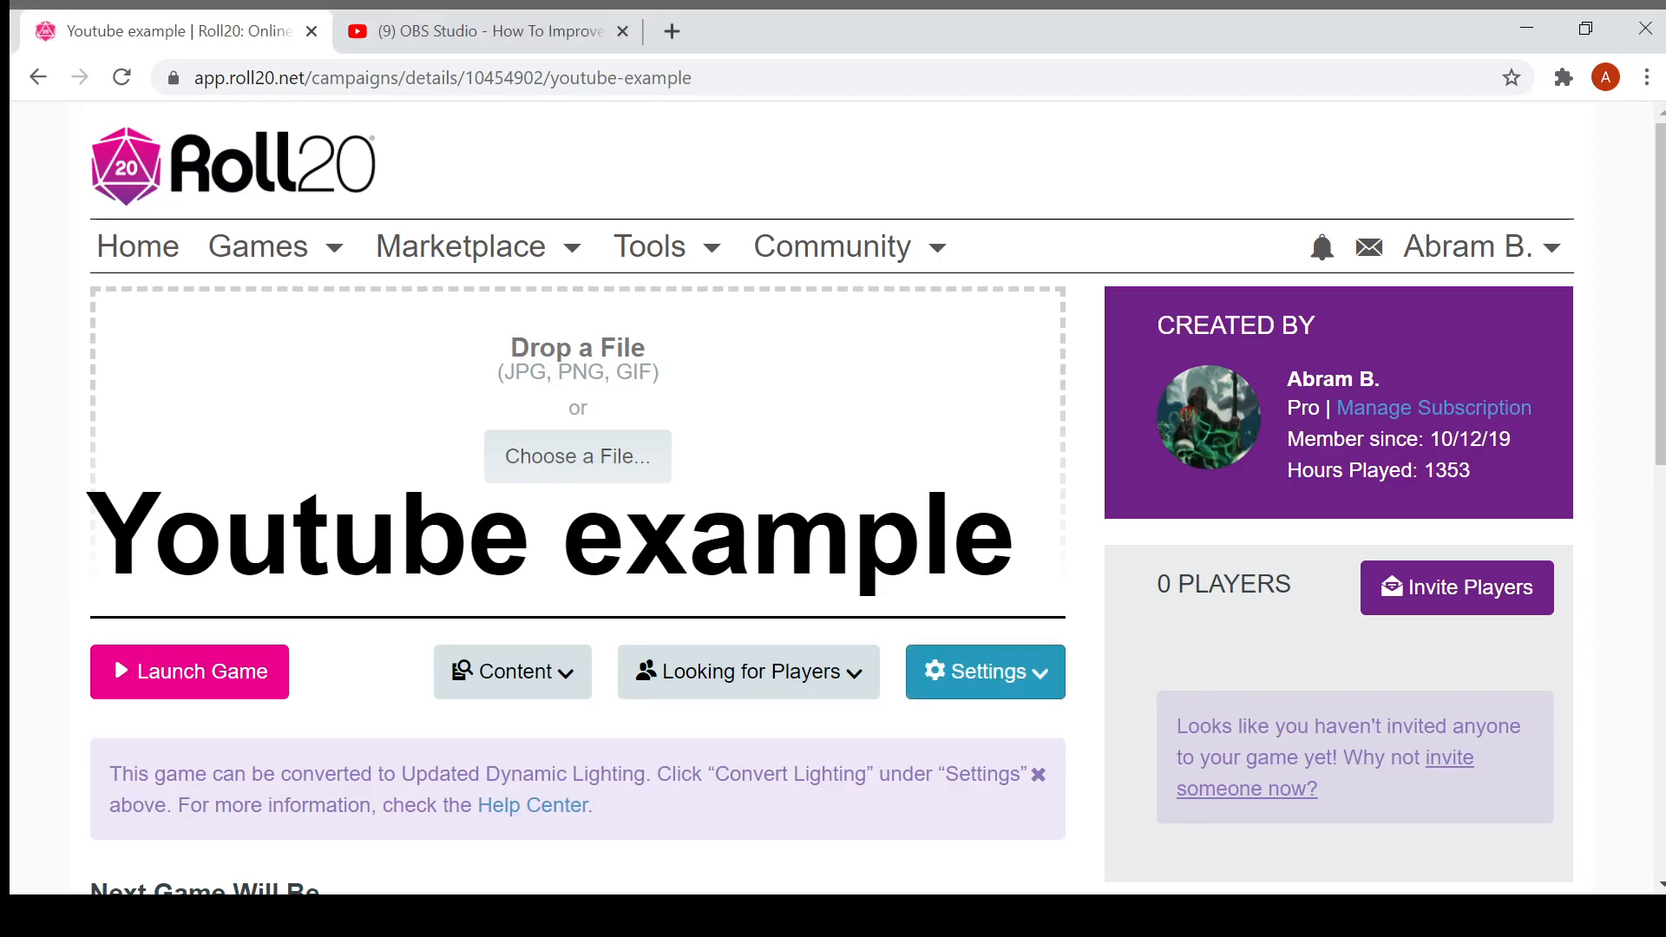
left_click(983, 671)
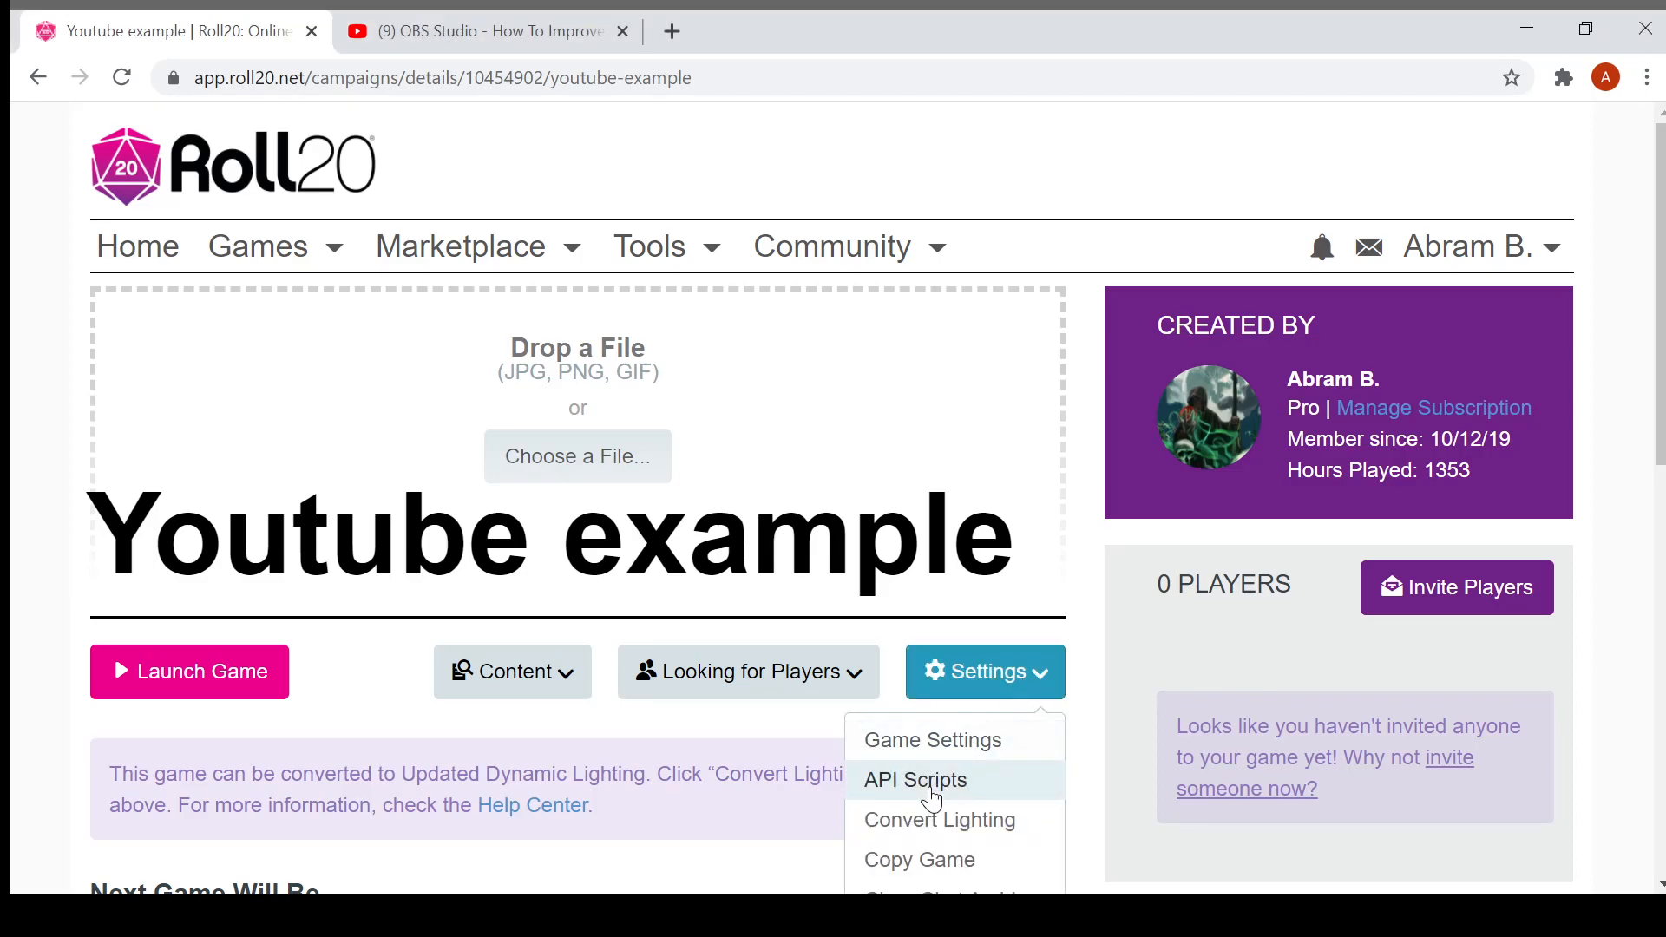
mouse_move(1306, 412)
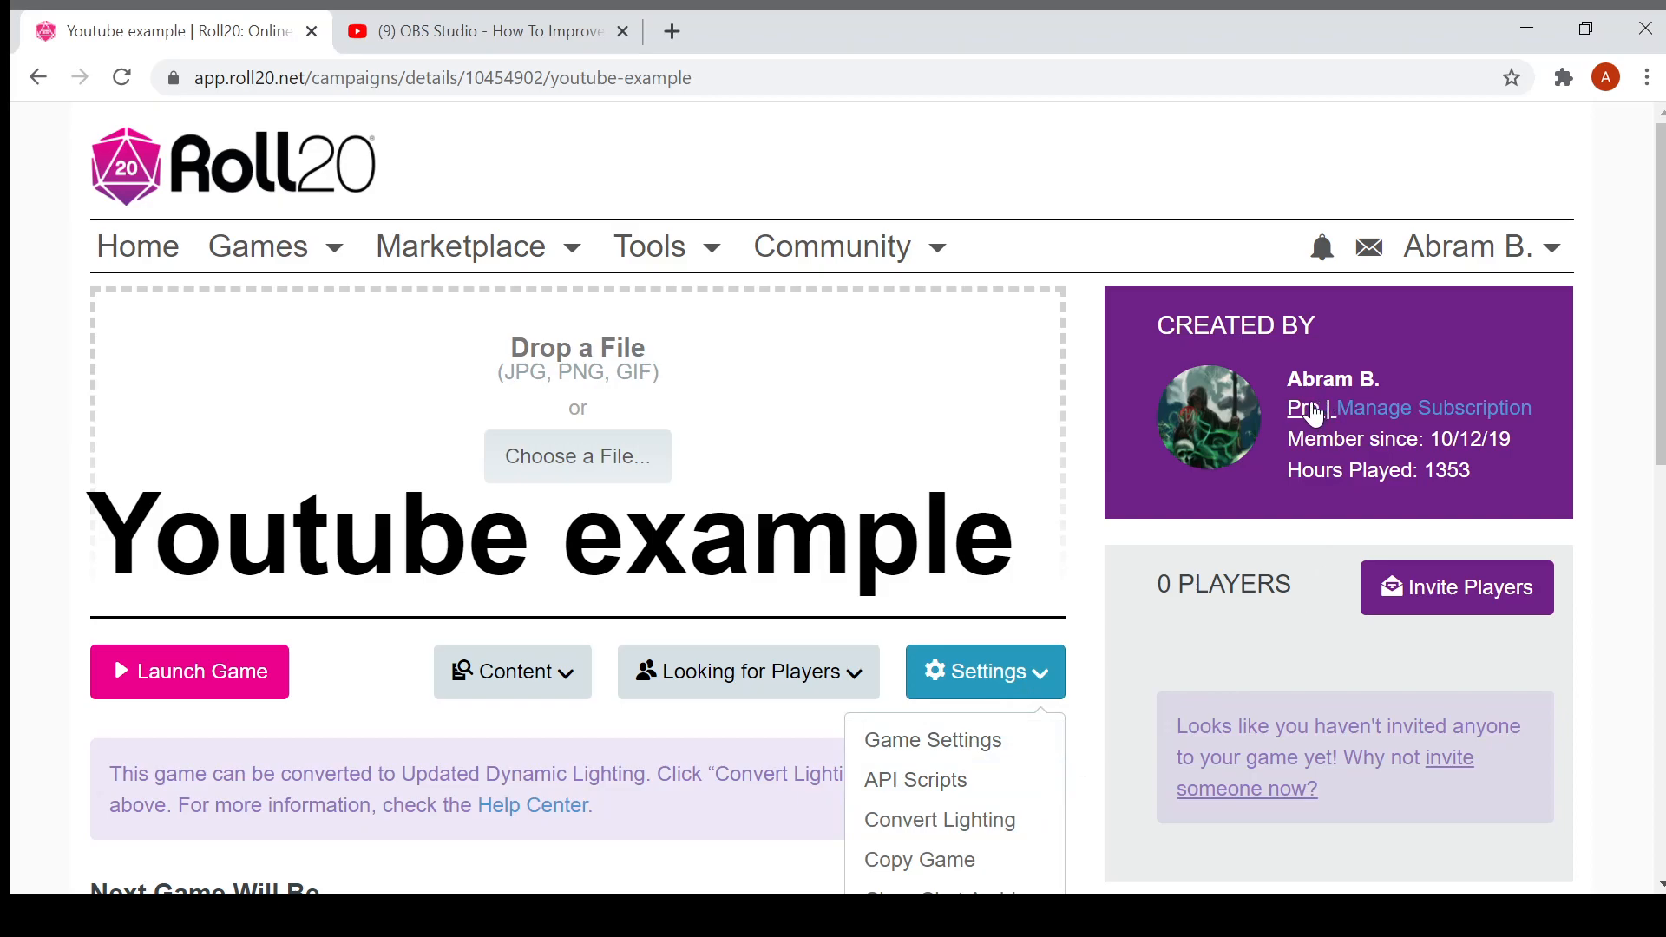
mouse_move(913, 780)
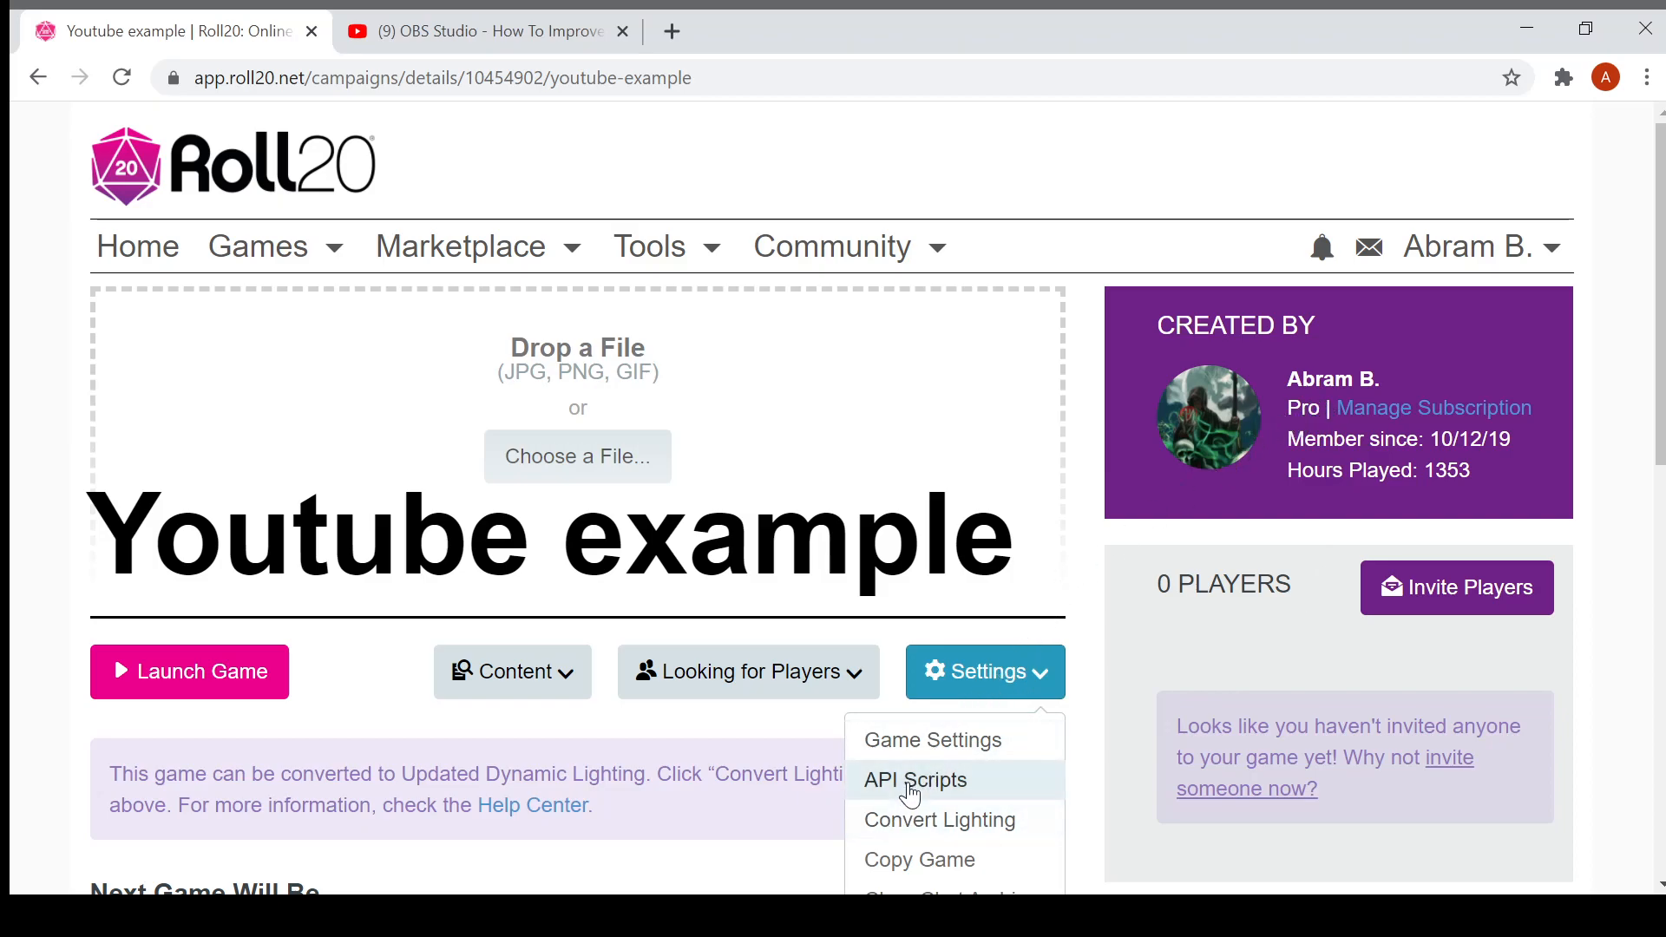
left_click(914, 780)
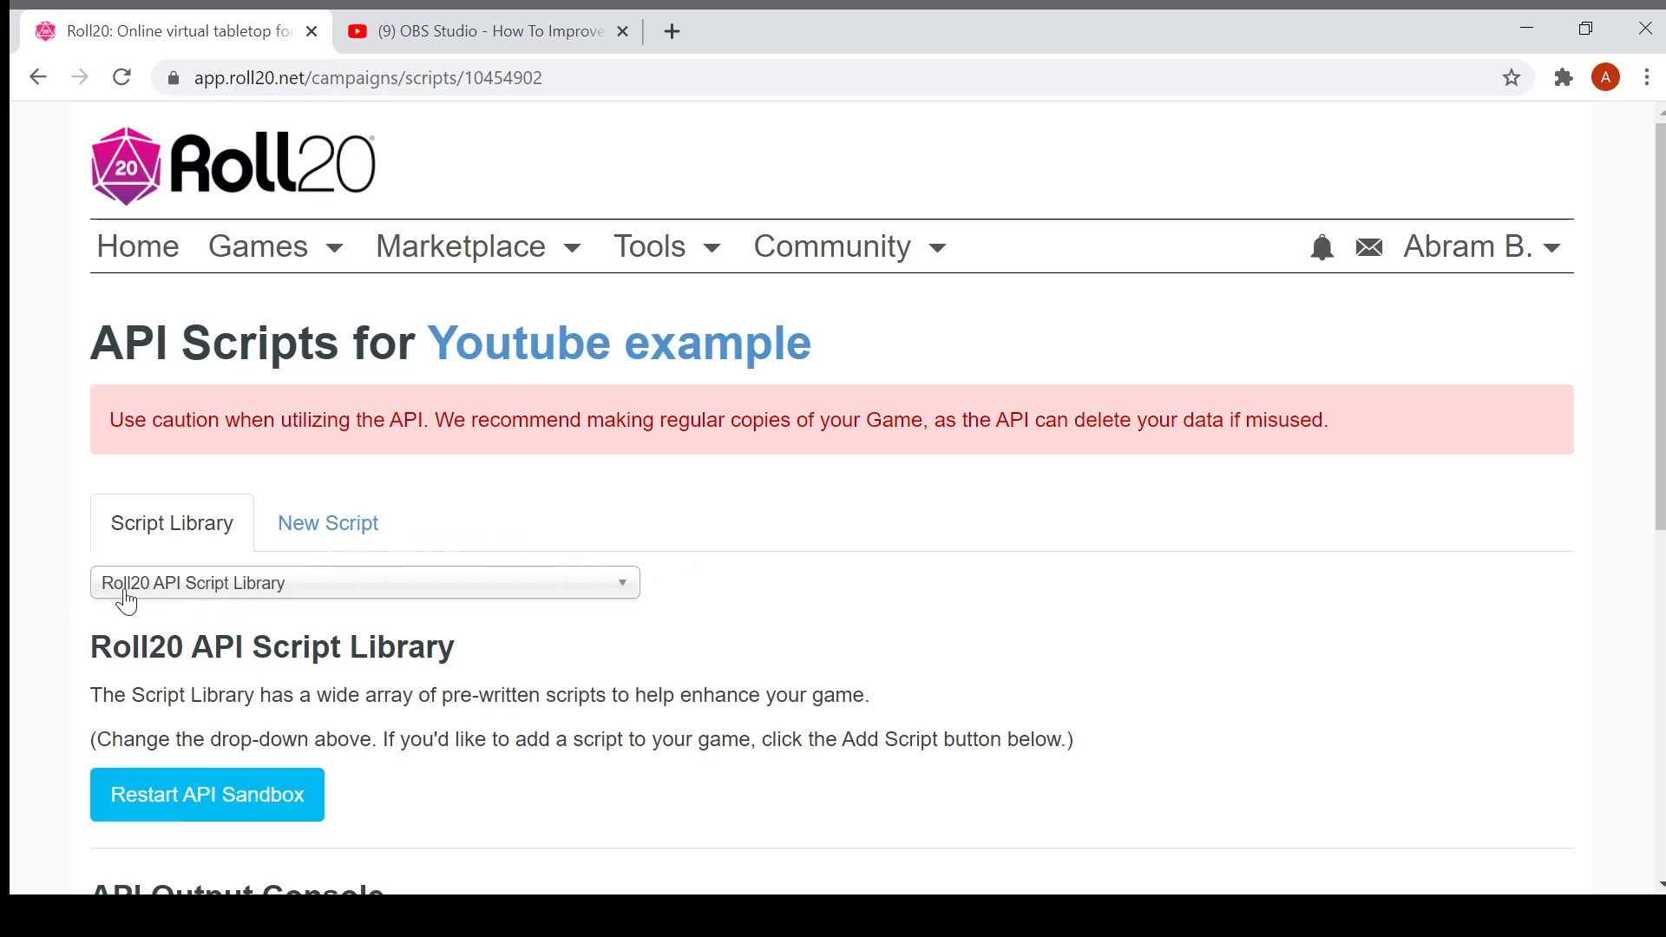
mouse_move(373, 593)
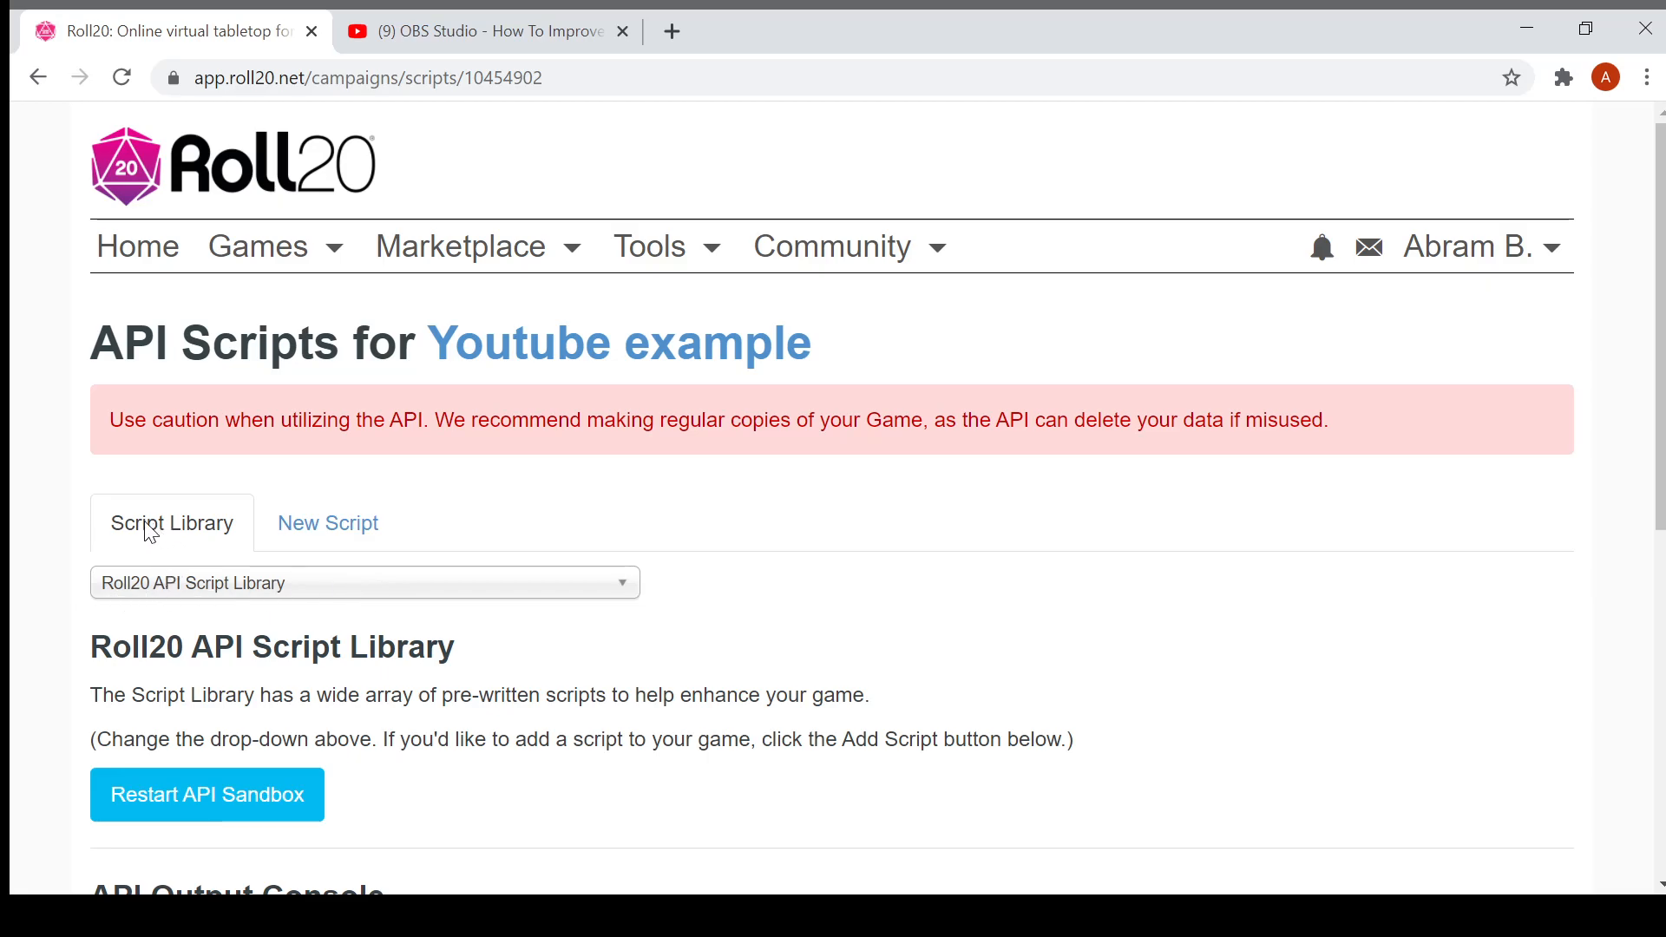
mouse_move(237, 606)
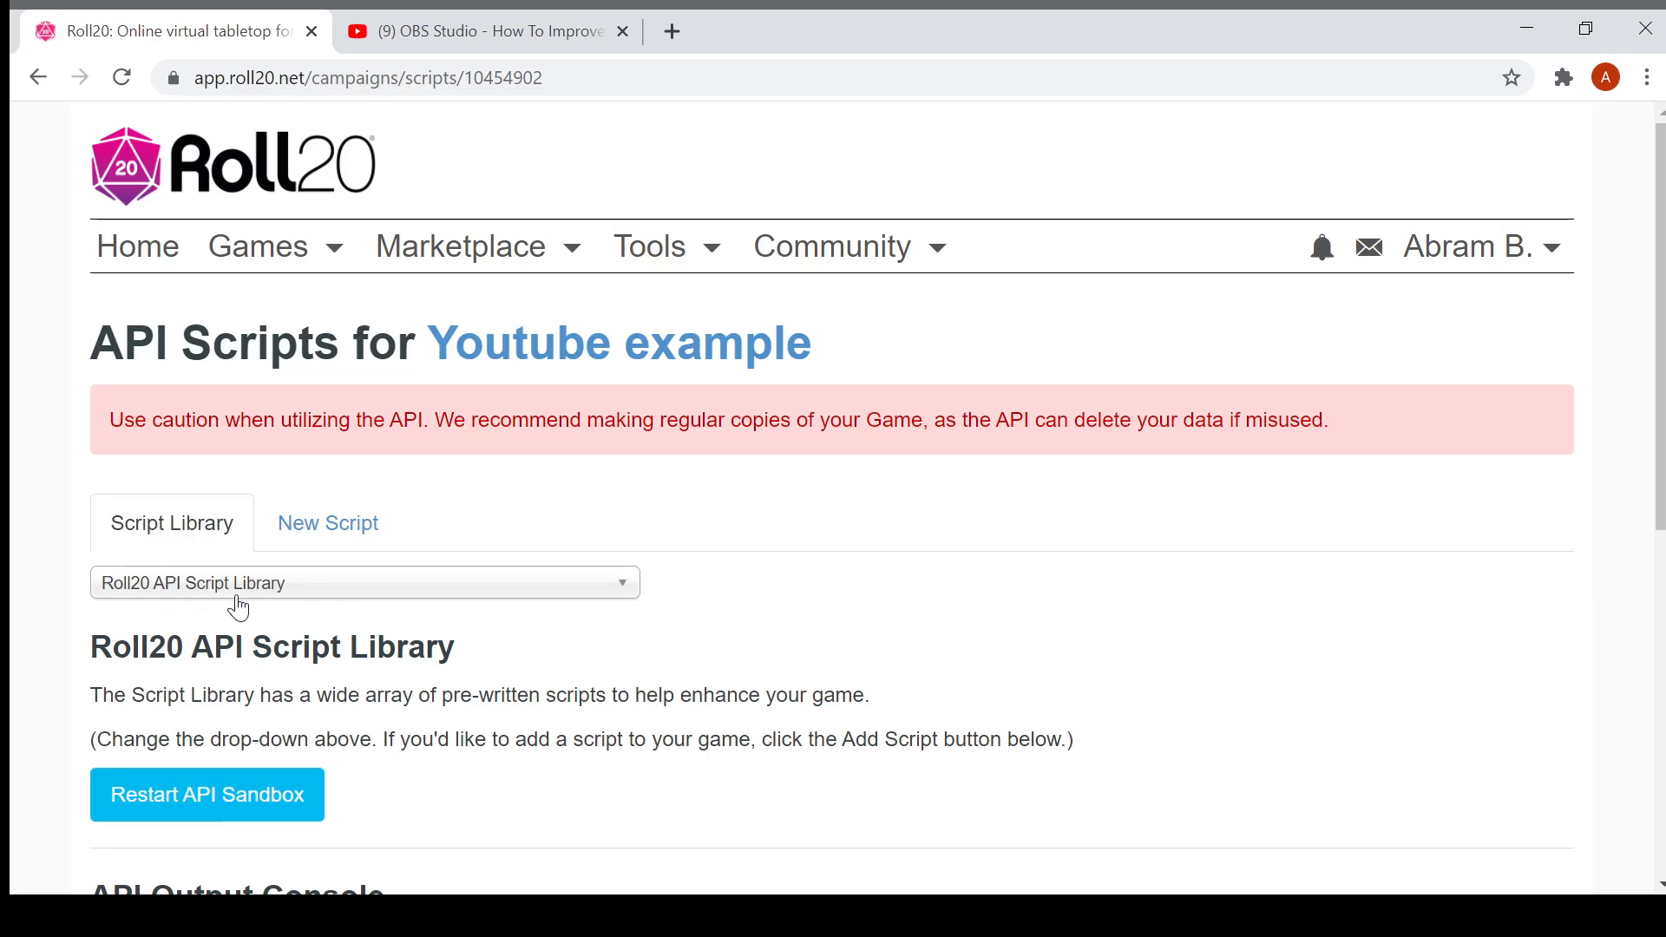
Step: Search the script library for 'aur' and add the Aura/Tint HealthColors script
left_click(364, 582)
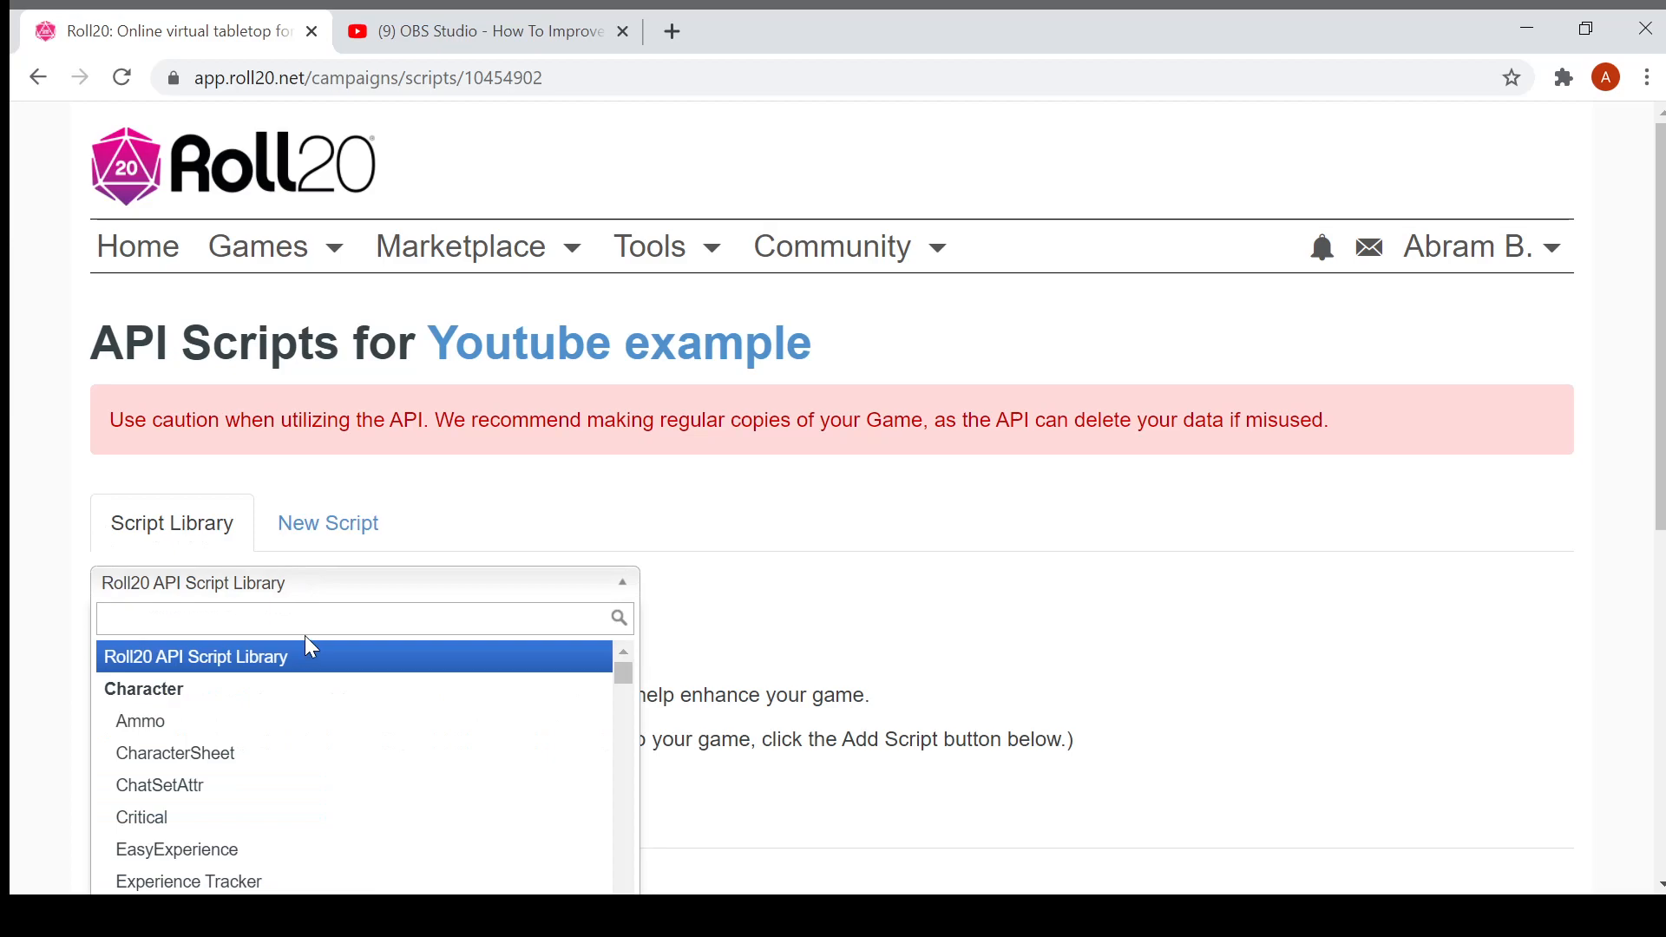
type("a")
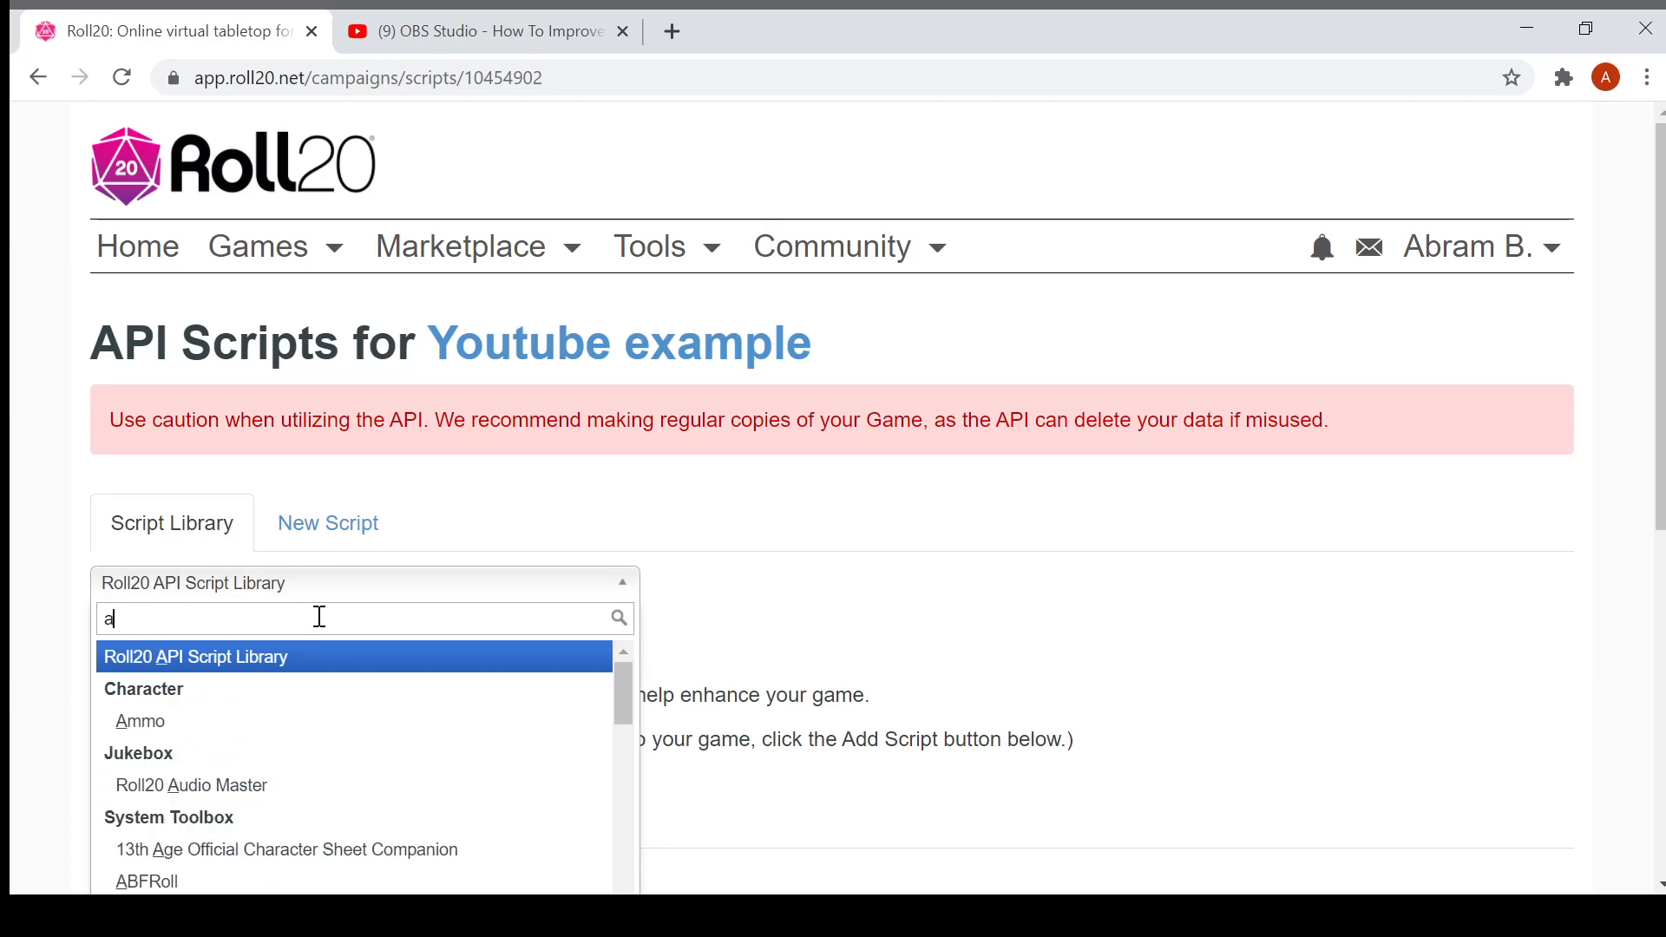
type("ur")
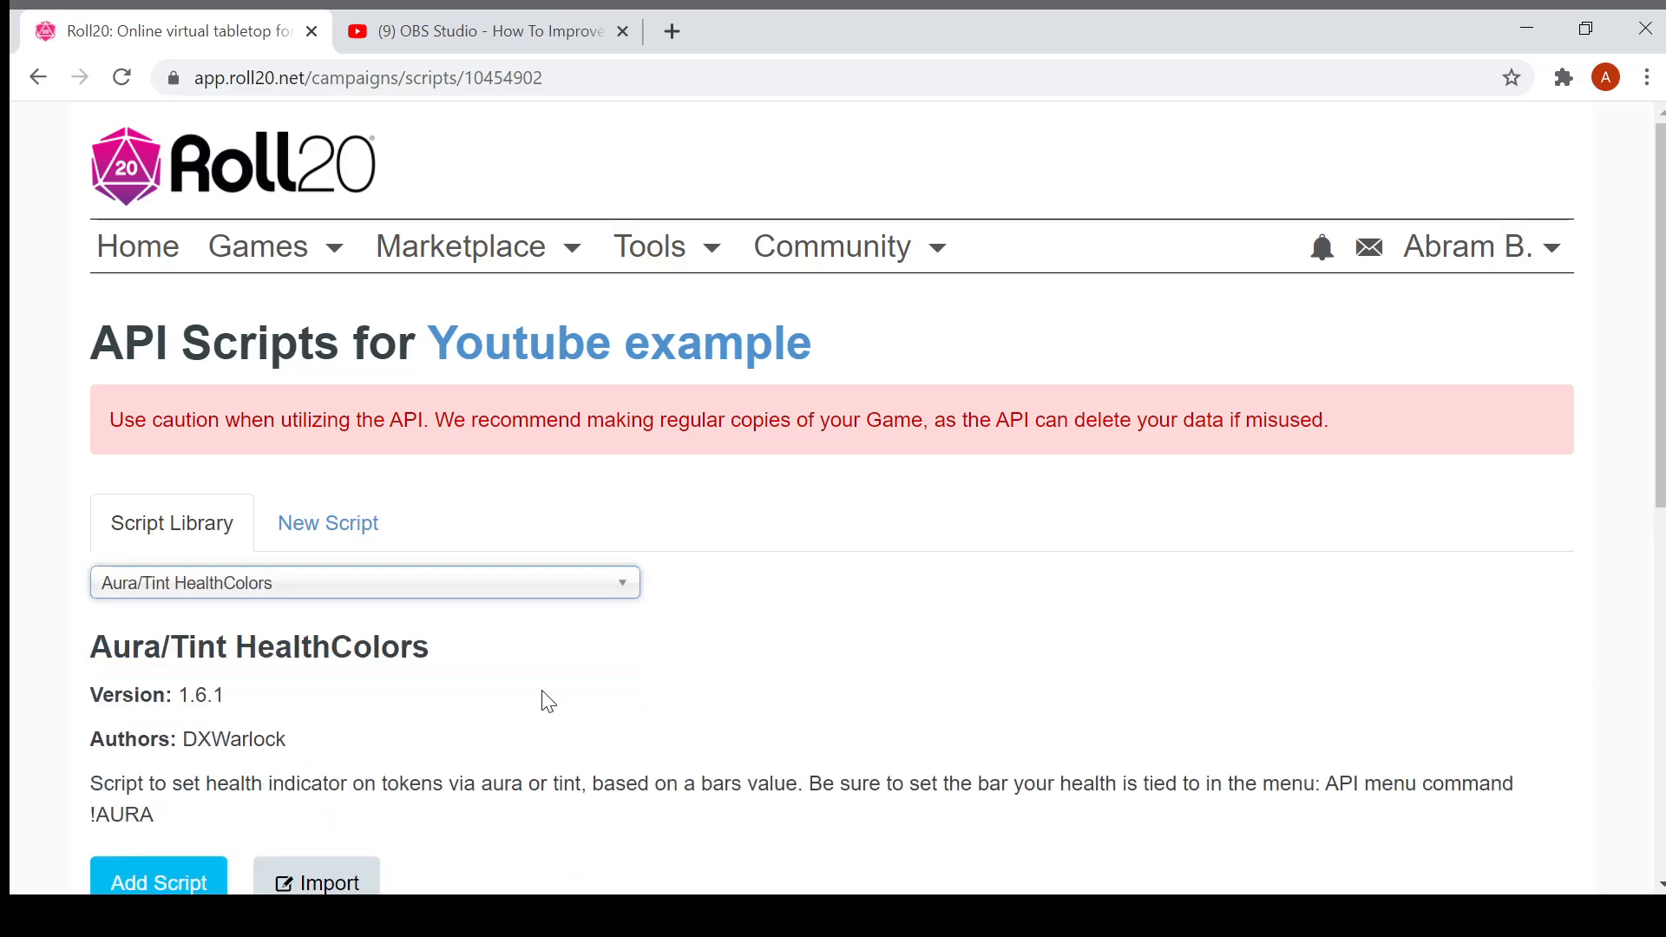
left_click(158, 882)
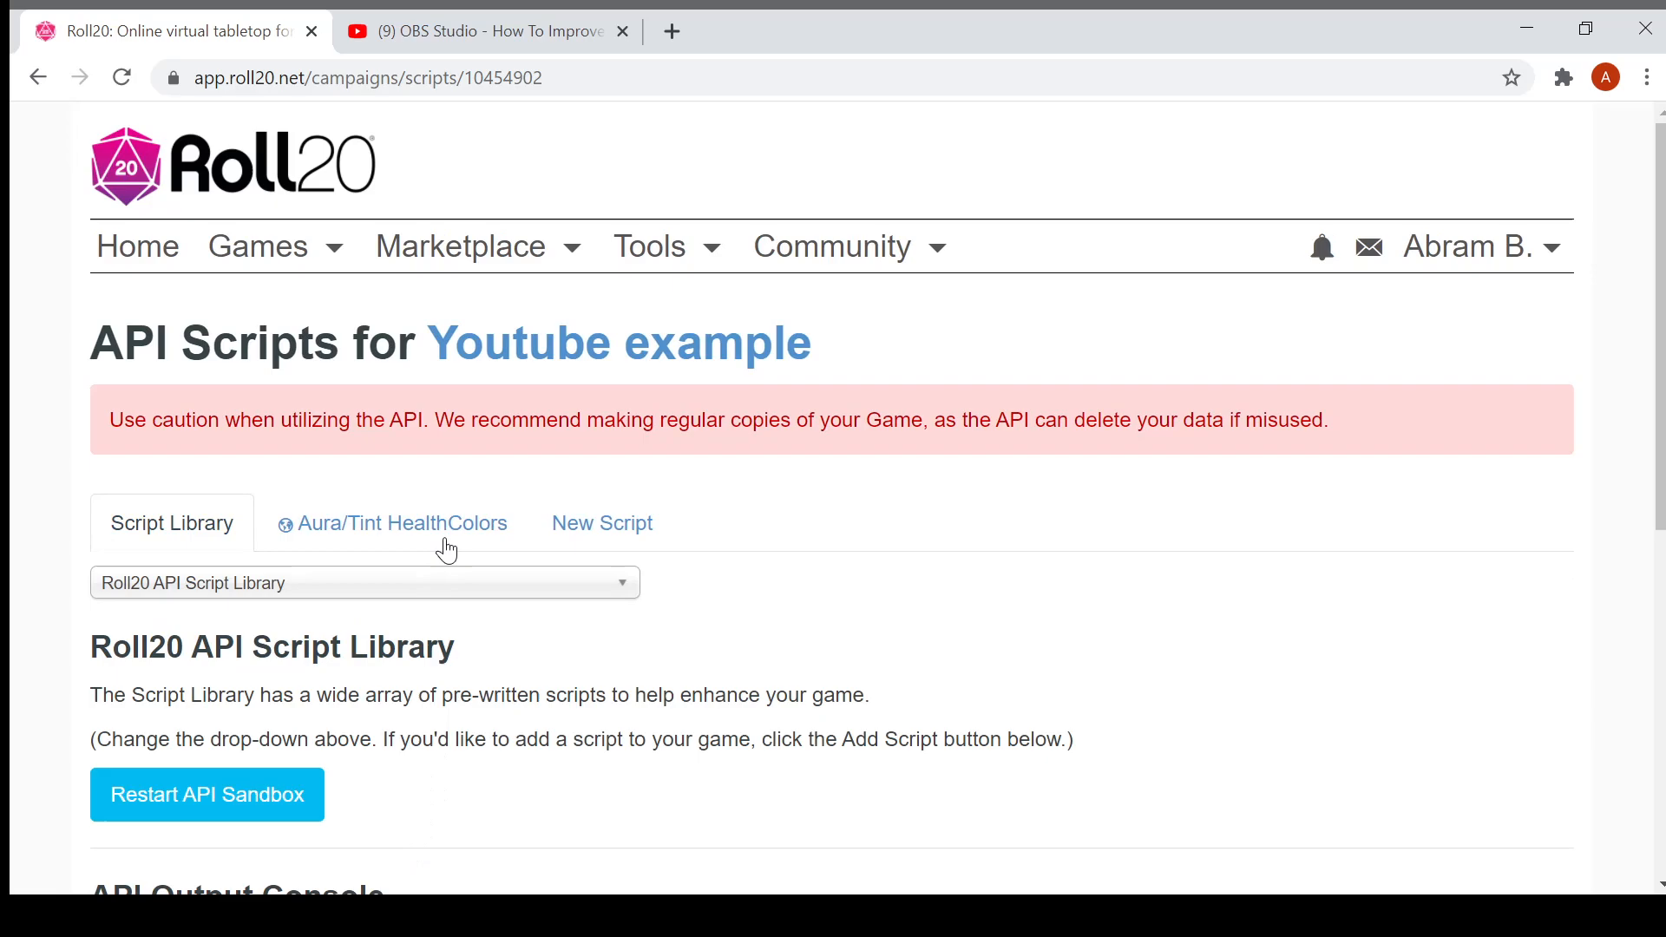
mouse_move(444, 488)
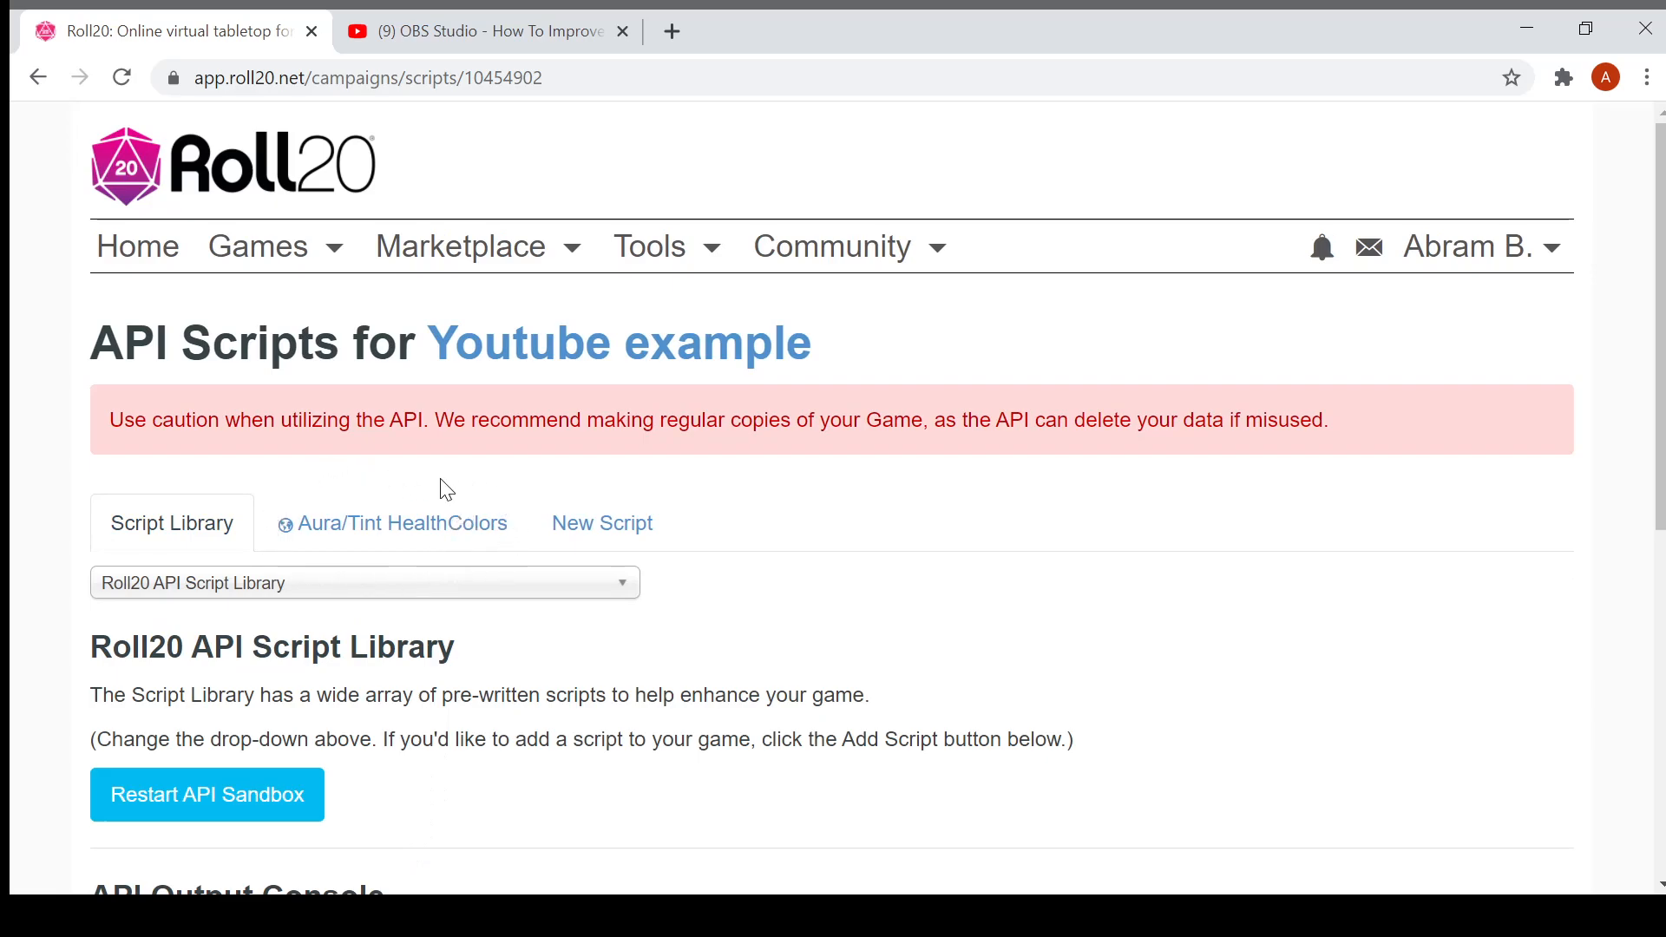
mouse_move(454, 577)
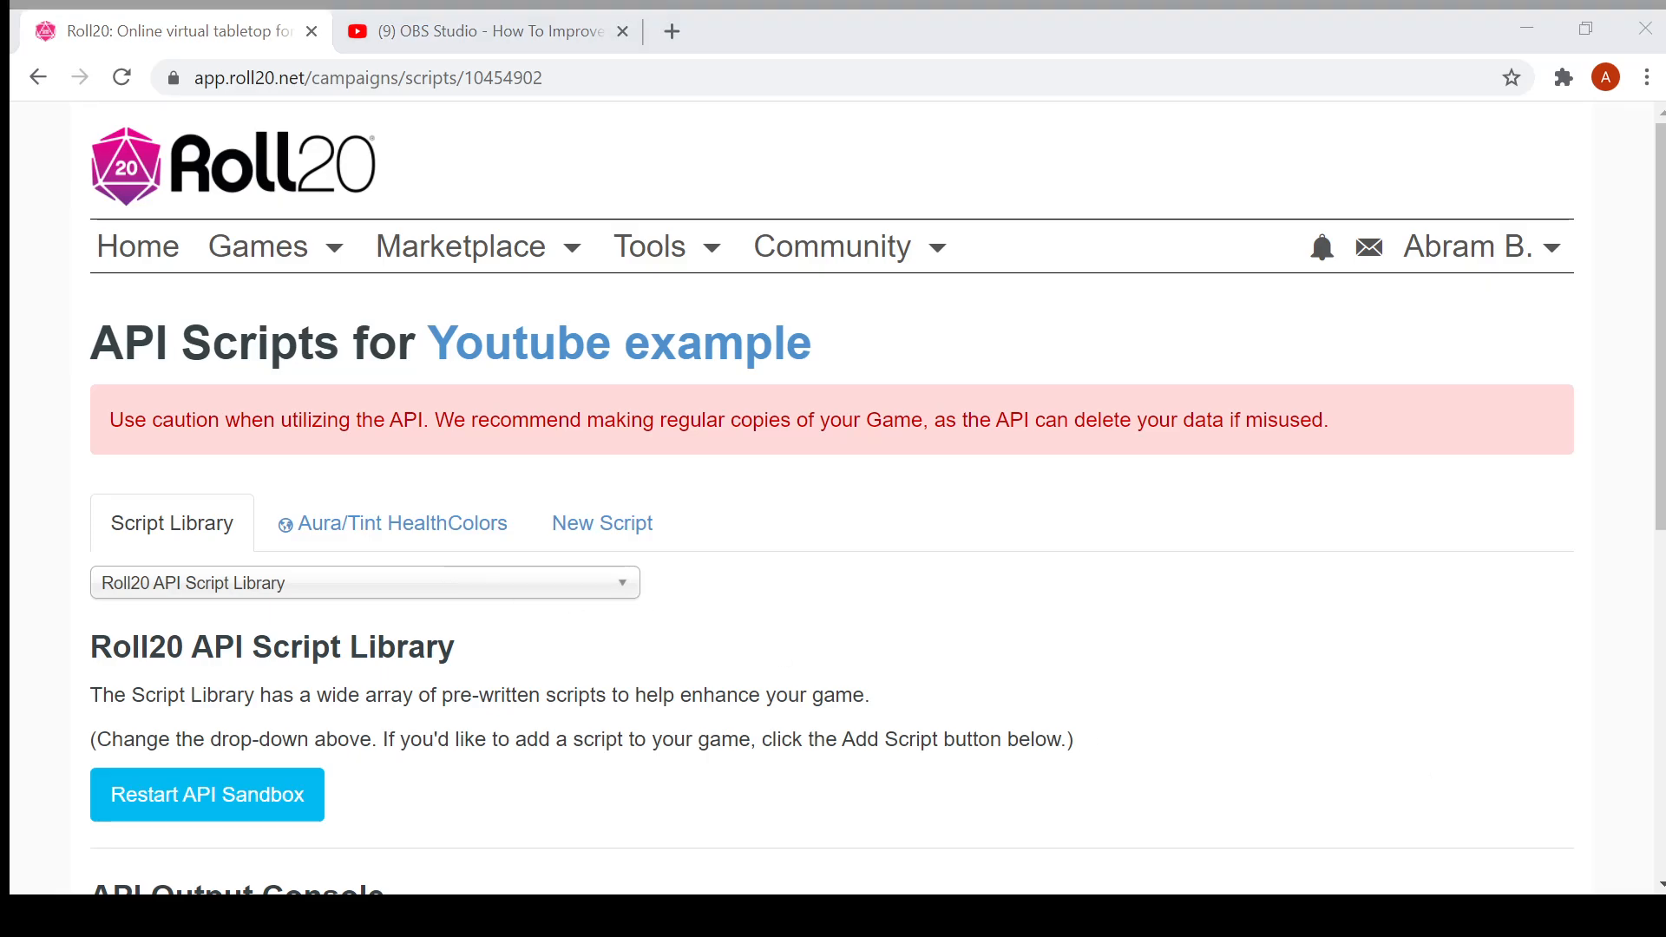
Step: Search the library for 'combat', select CombatTracker and scroll down to add it
left_click(364, 582)
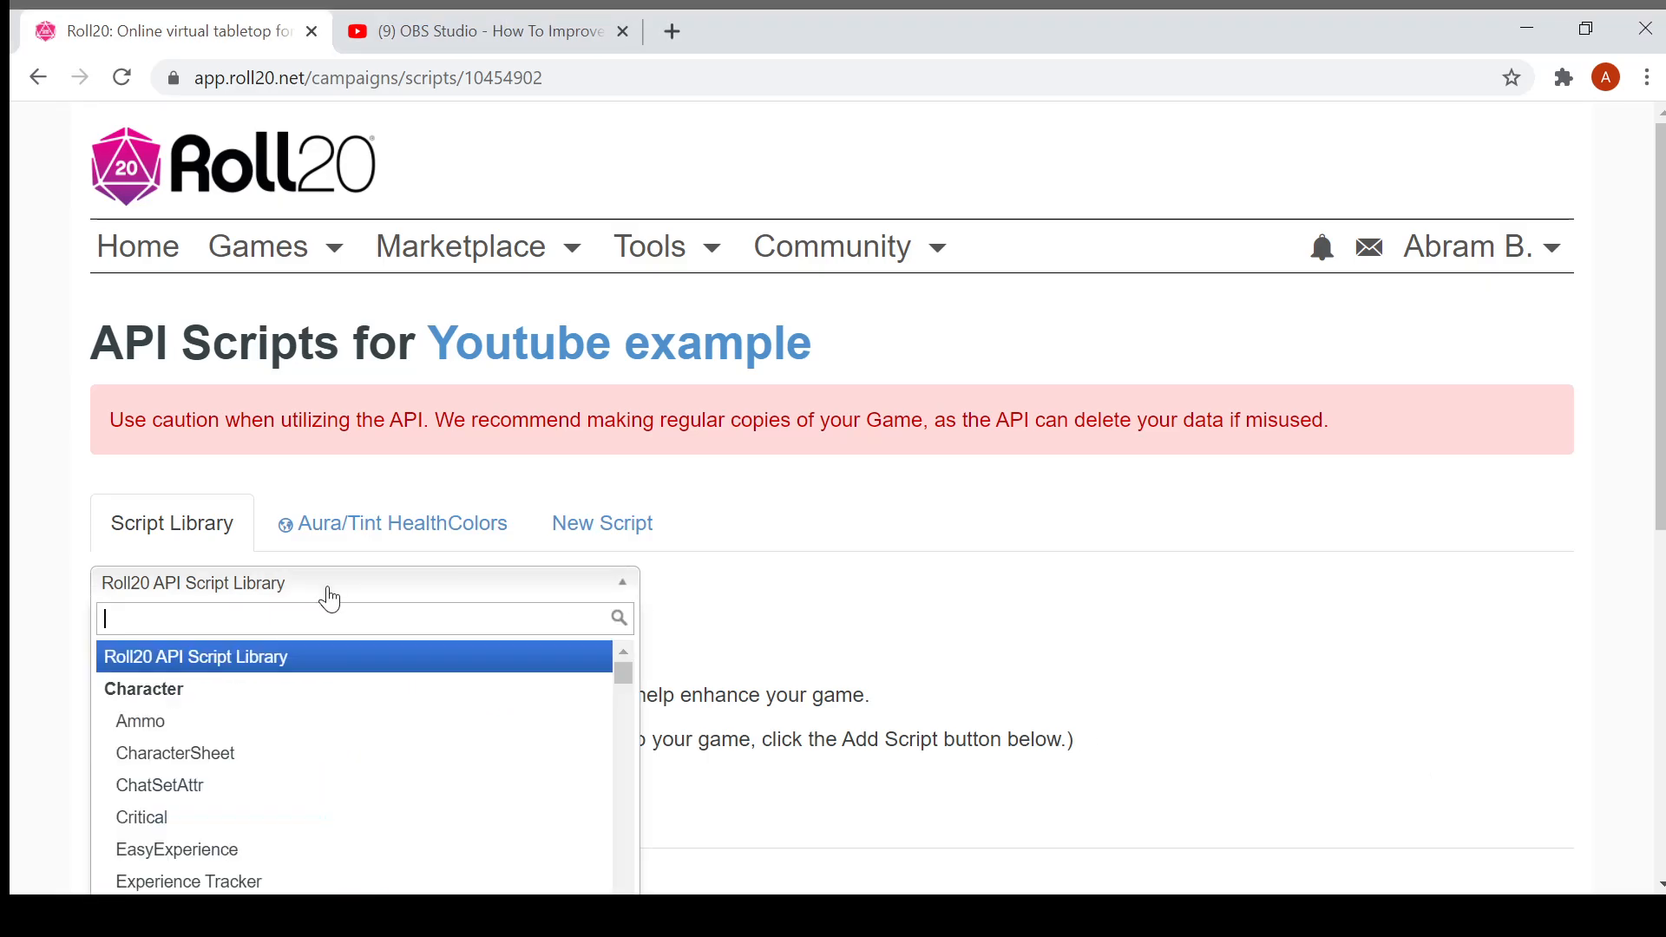
type("combat")
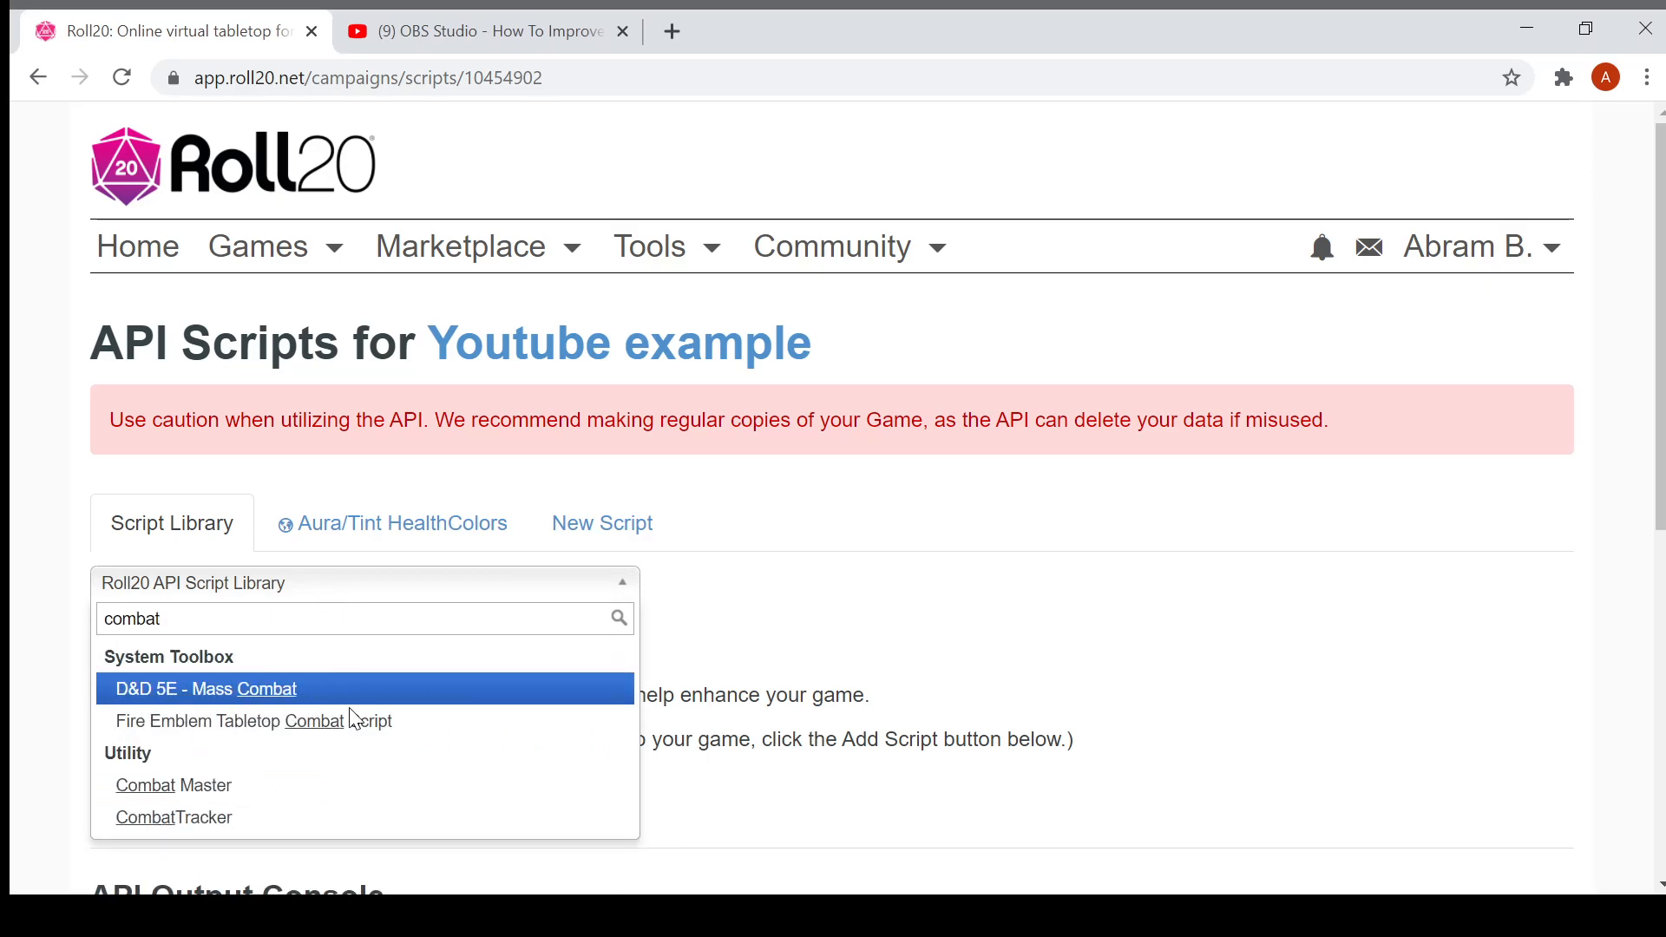
left_click(174, 817)
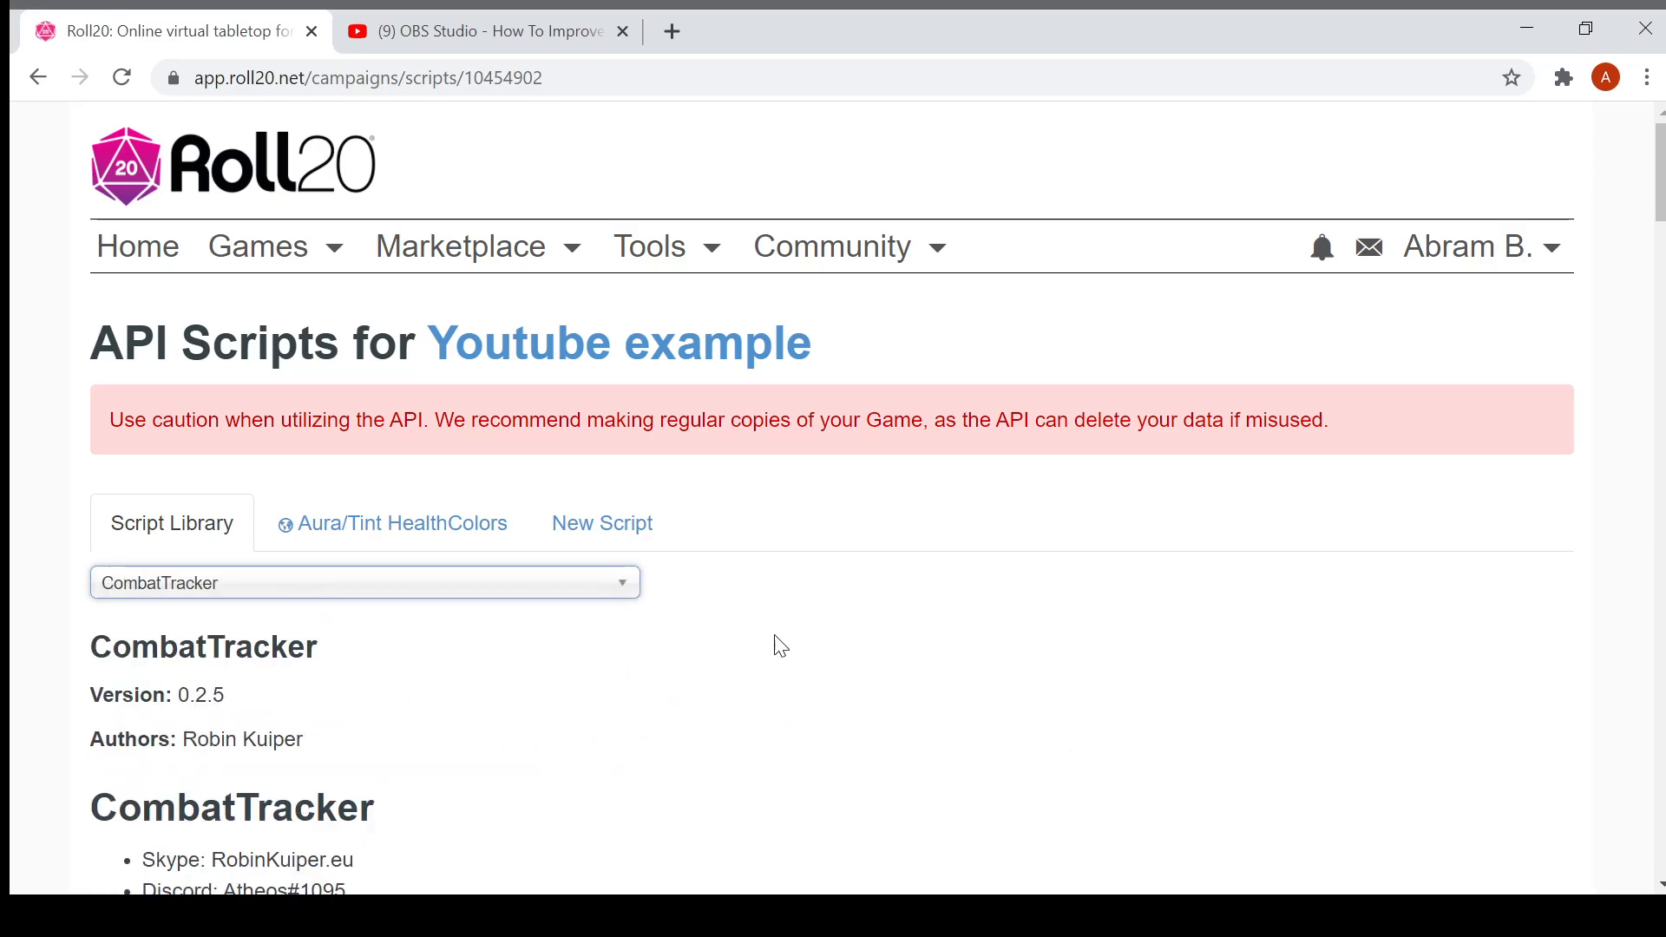
scroll("down", 3)
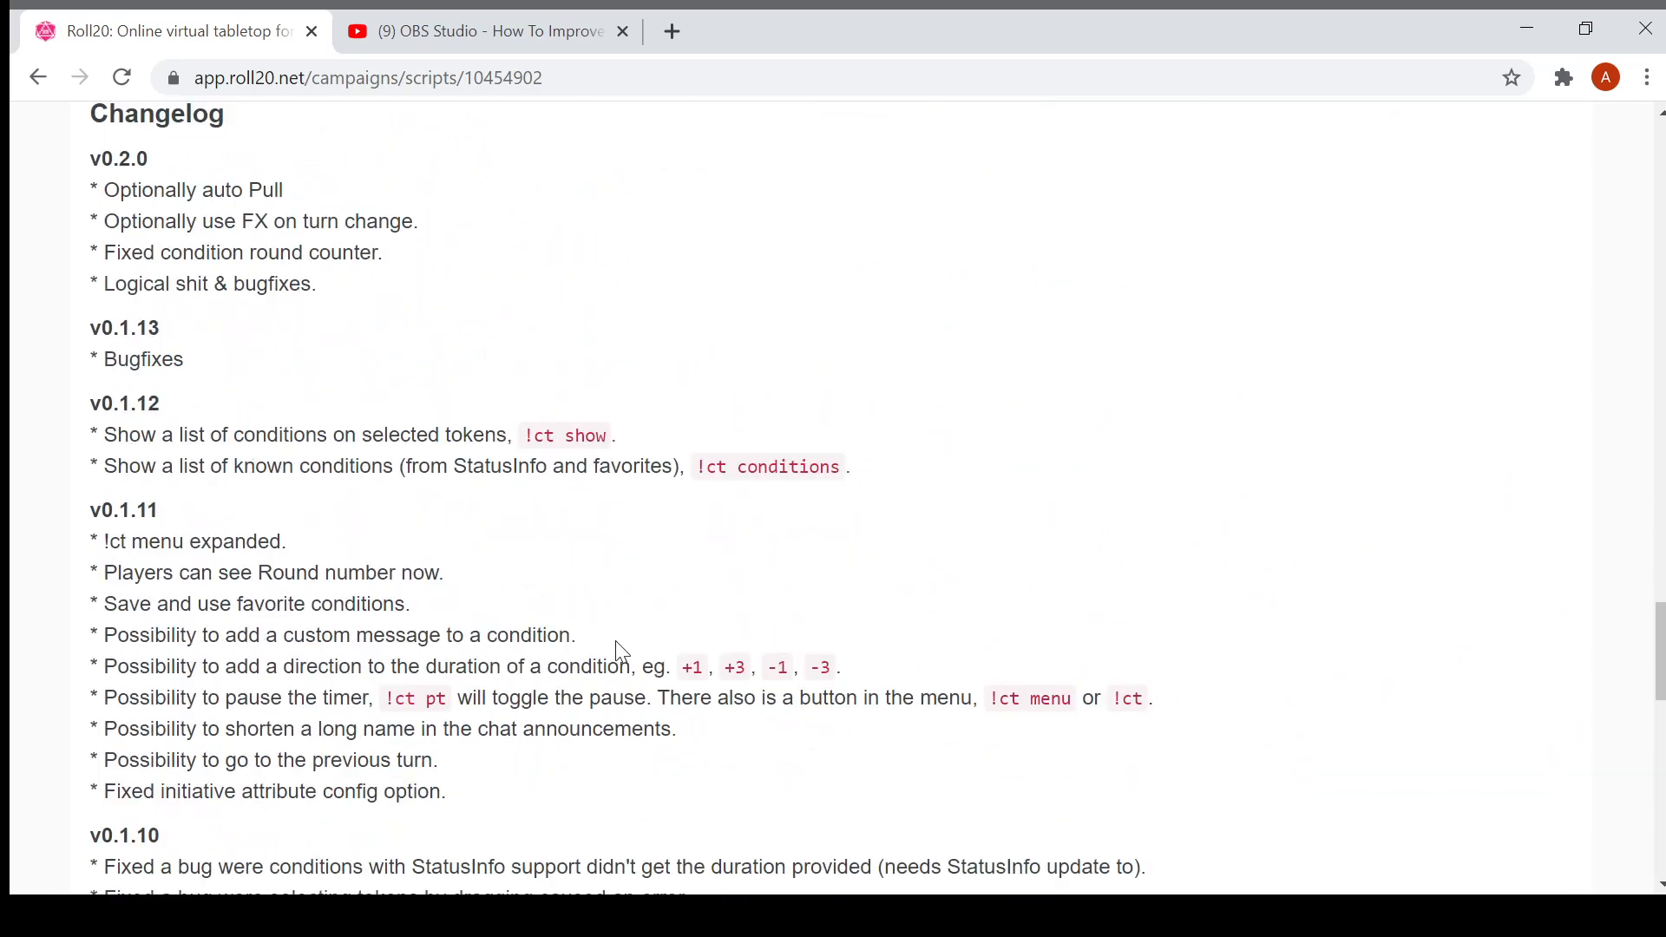
scroll("down", 3)
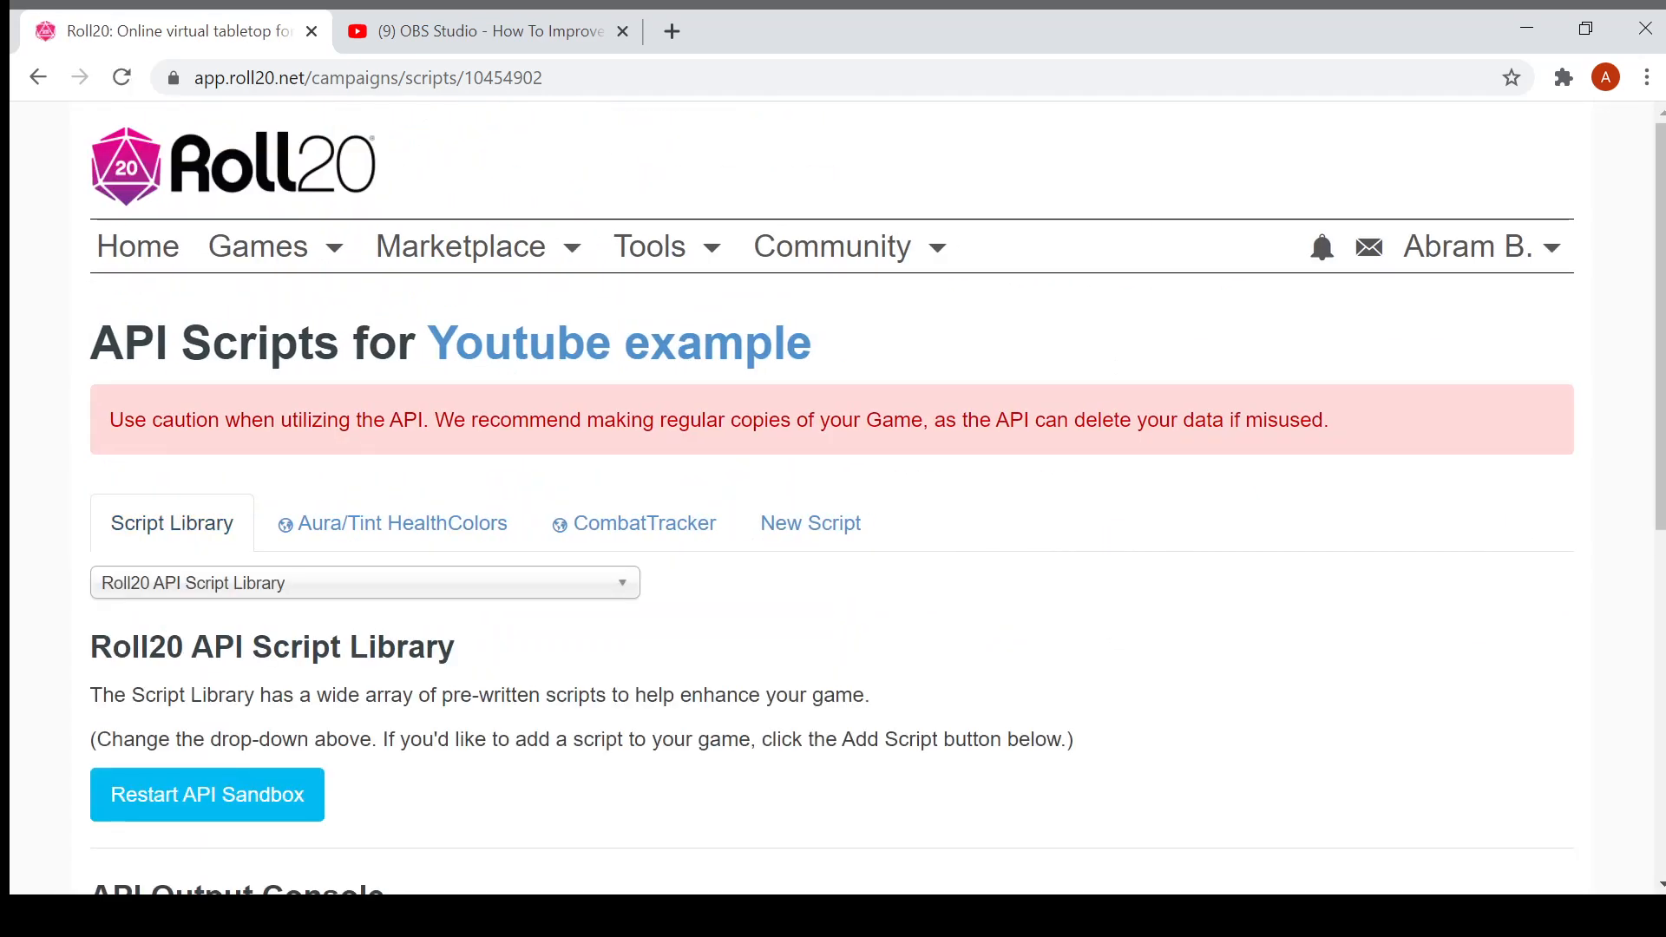
scroll("down", 3)
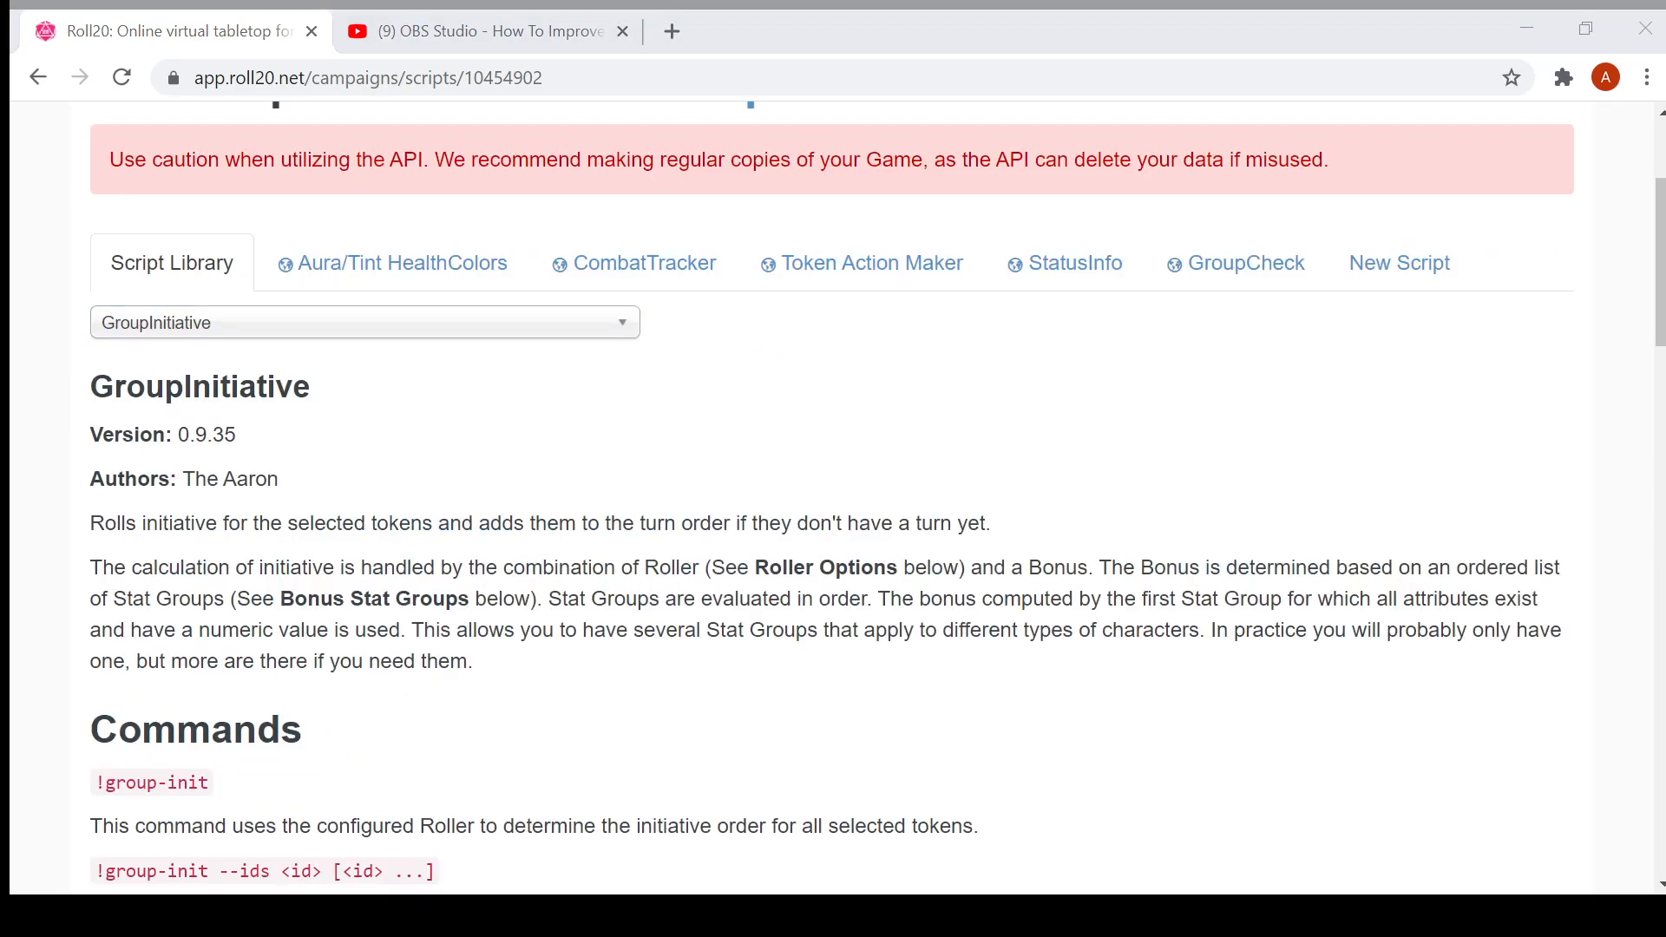
Step: Add the GroupInitiative script, accepting the possible-conflict warning
scroll("down", 3)
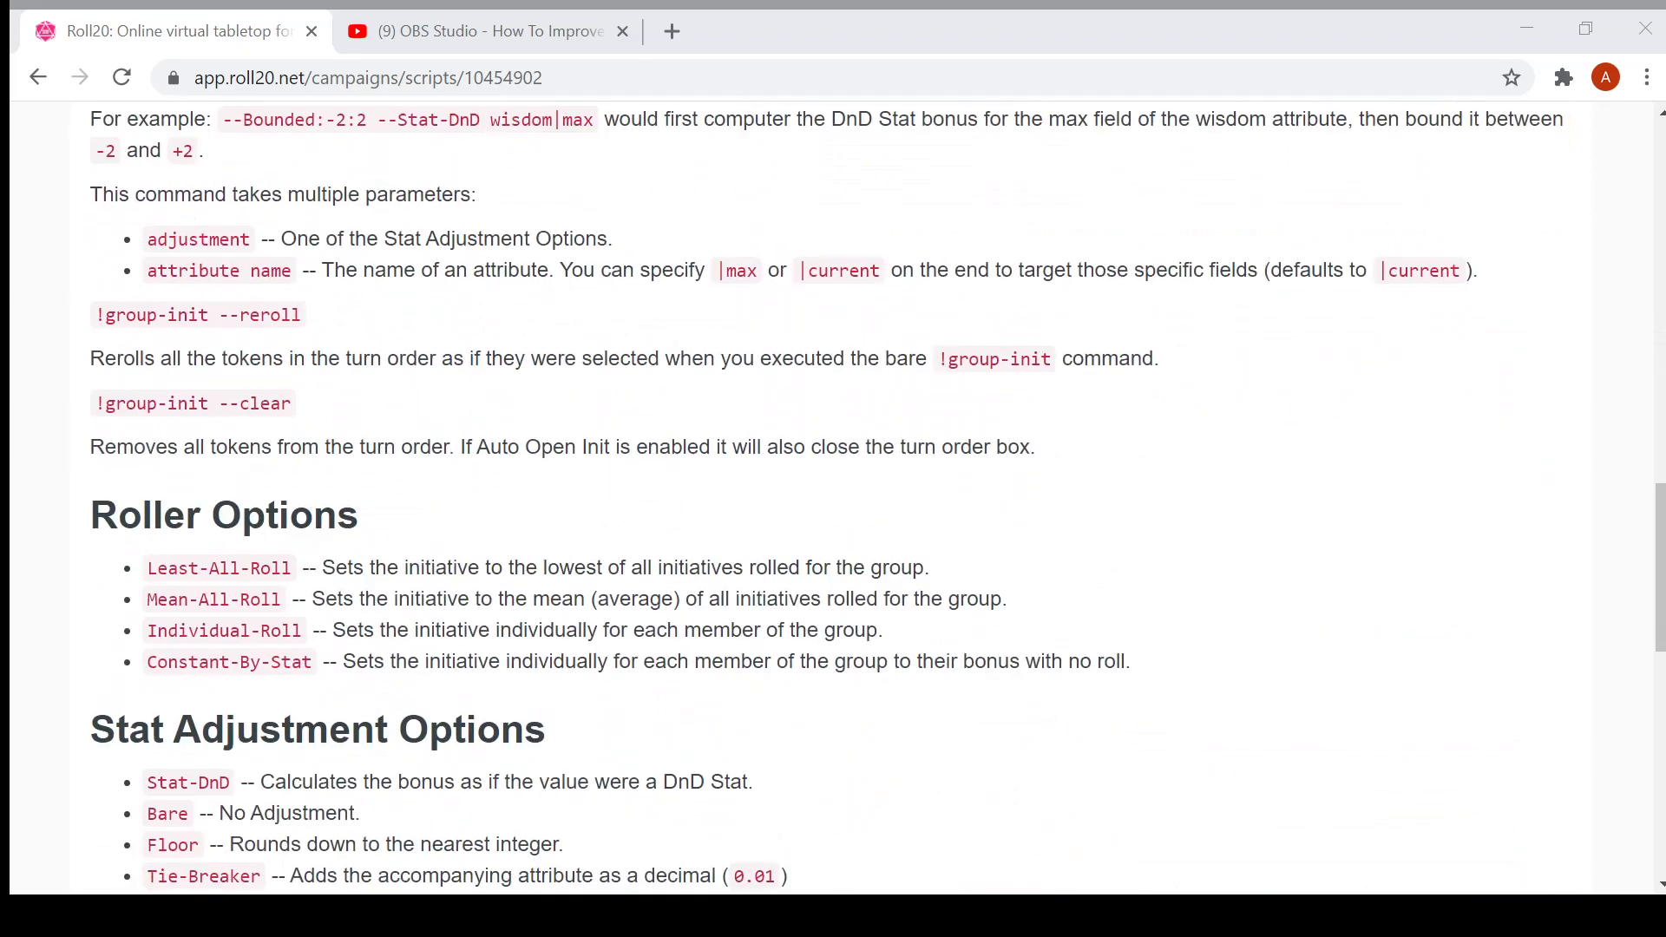
left_click(158, 392)
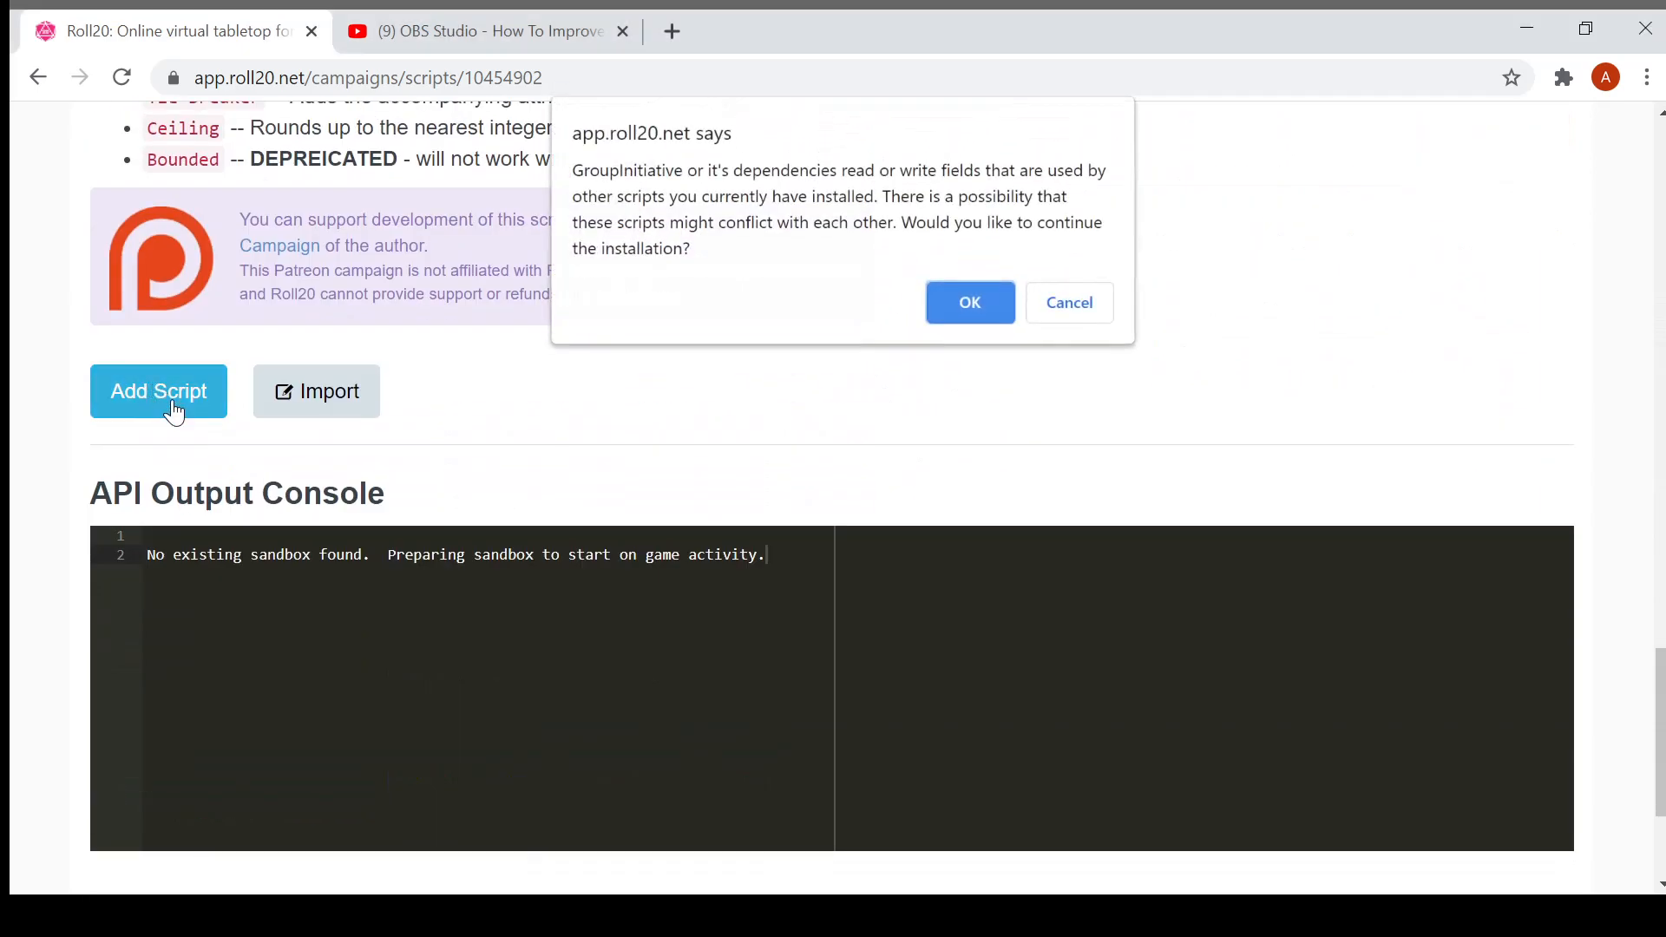
mouse_move(948, 323)
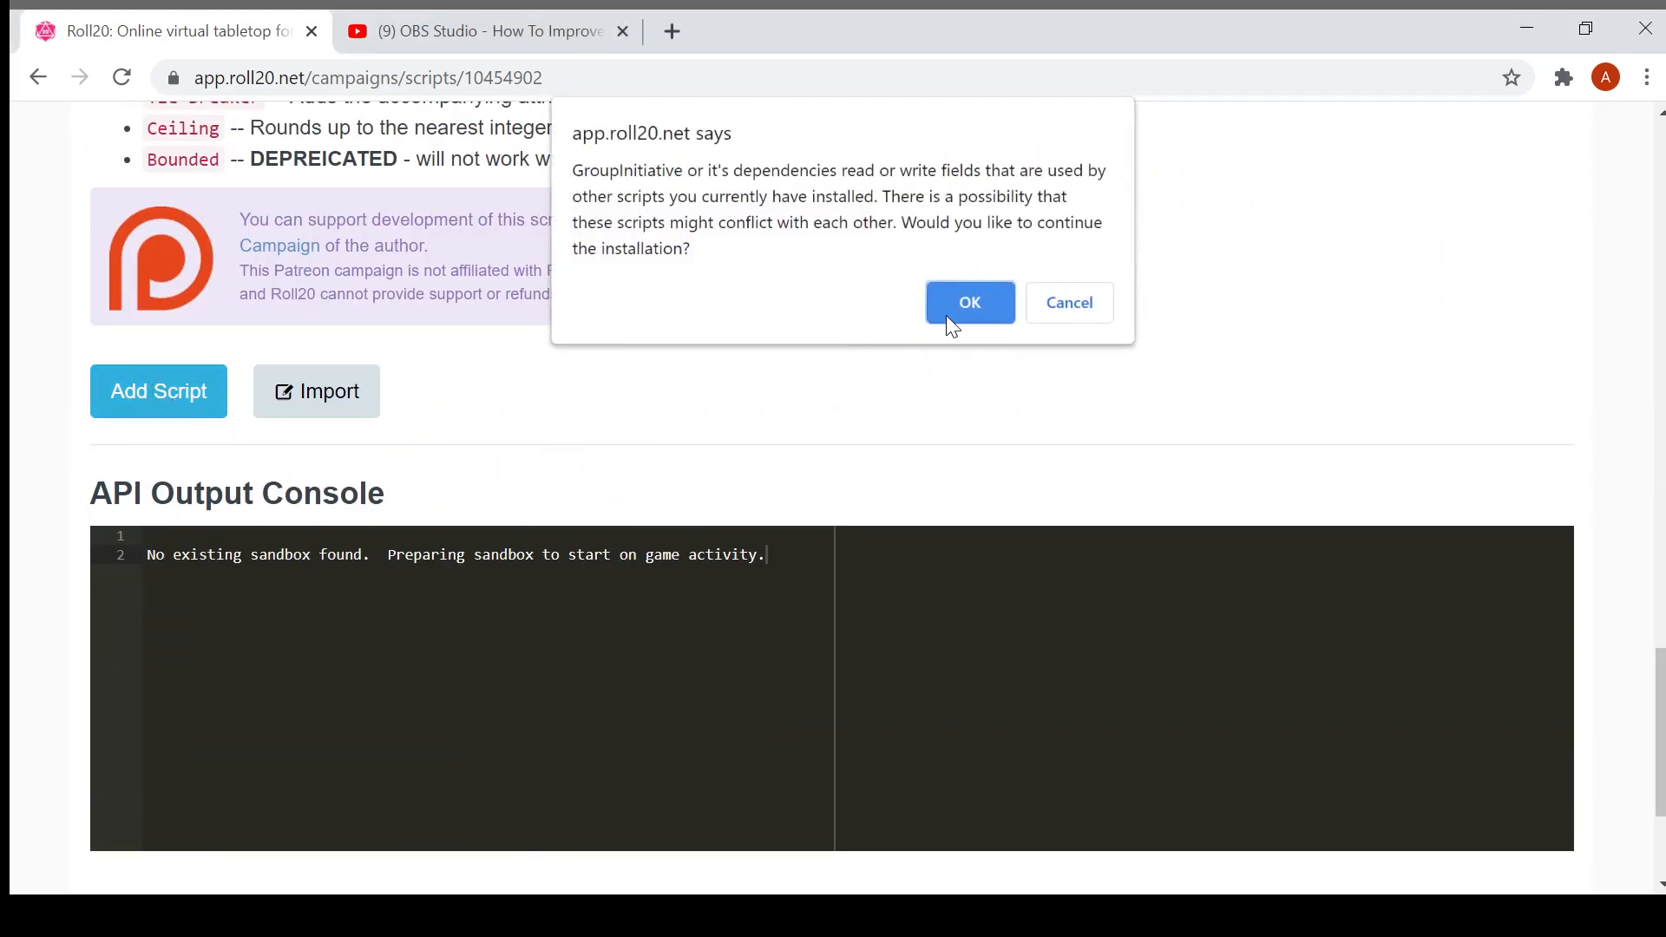
left_click(968, 303)
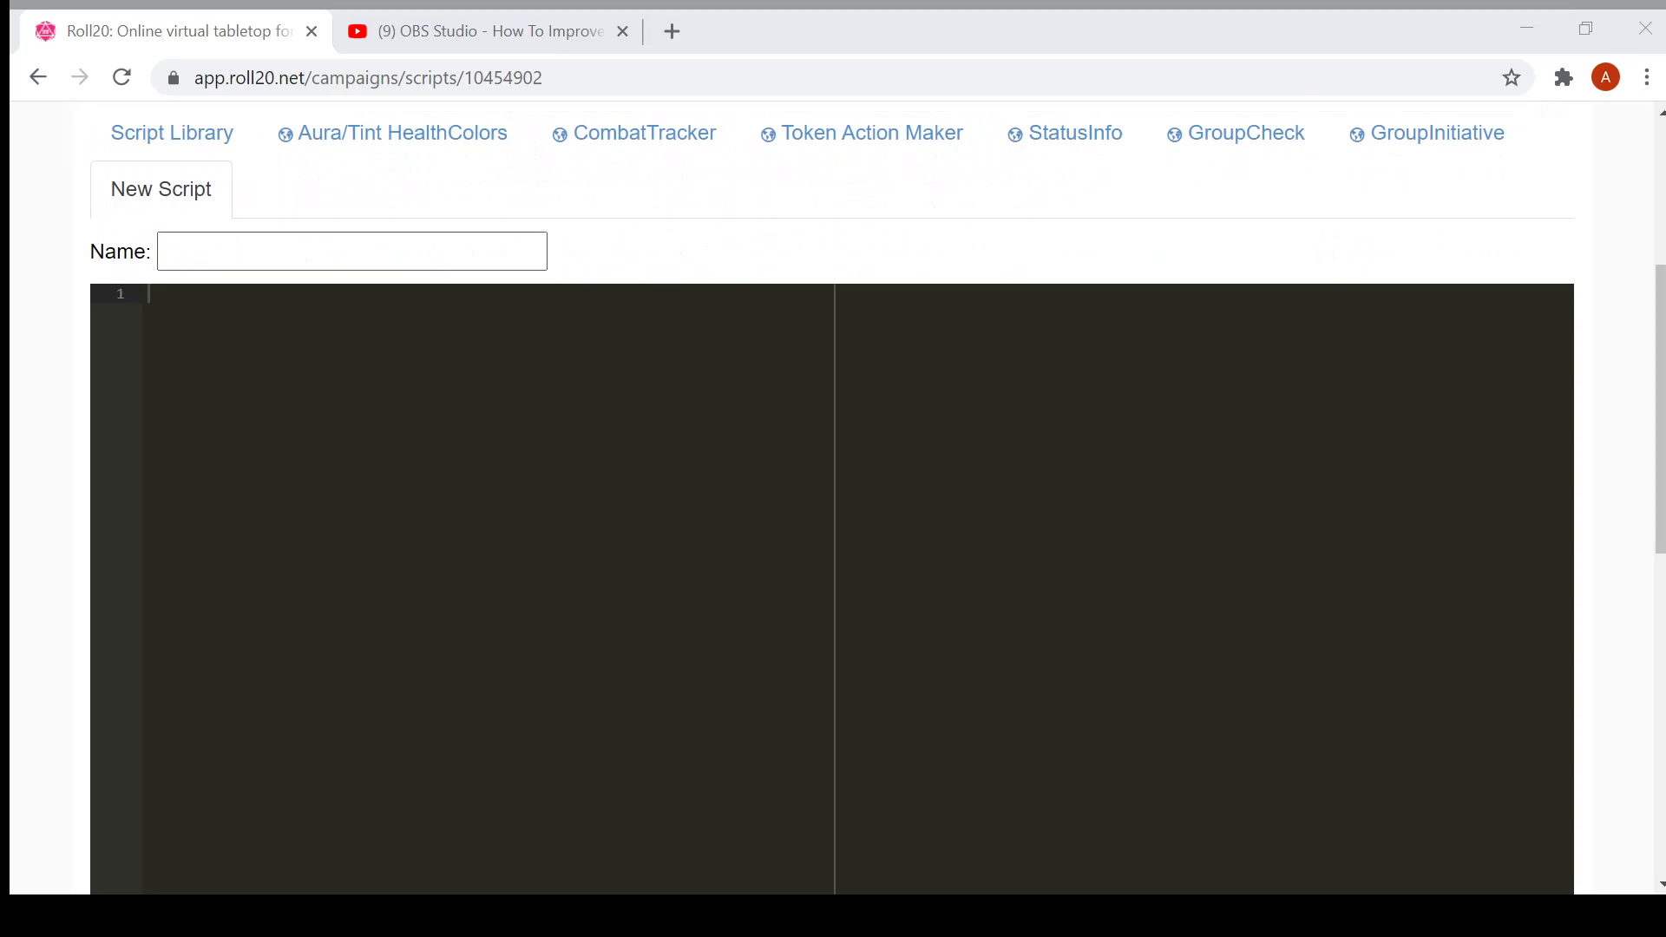
Step: Name a new custom script 'apply.js', then return to the Youtube example game page
left_click(350, 251)
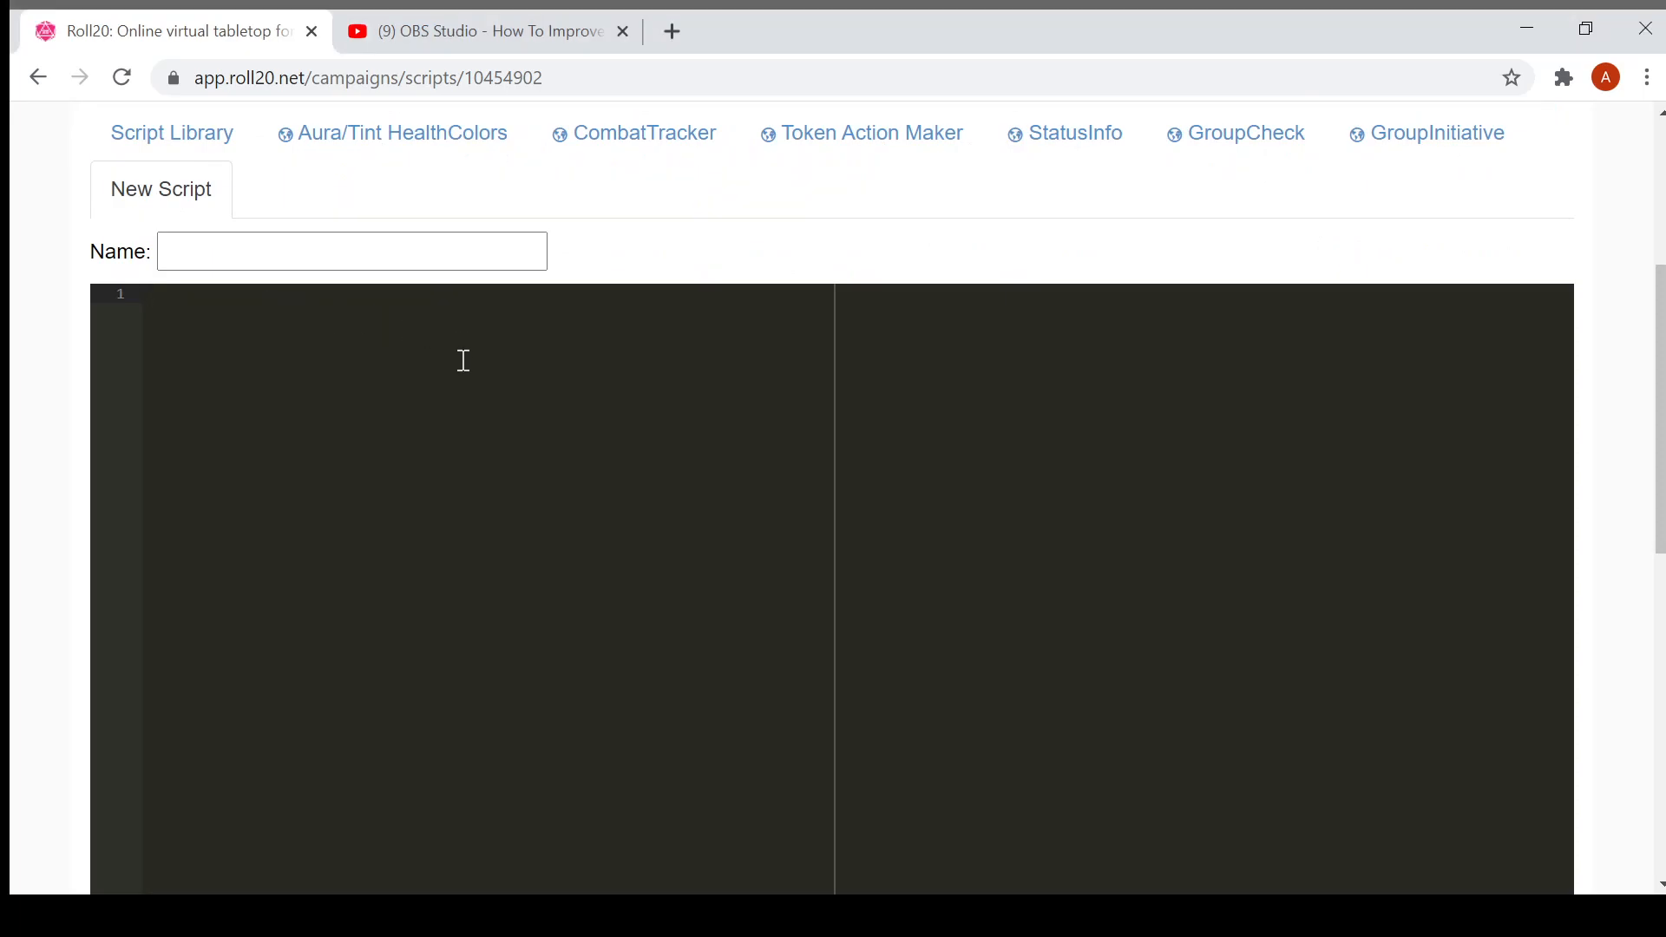
left_click(350, 250)
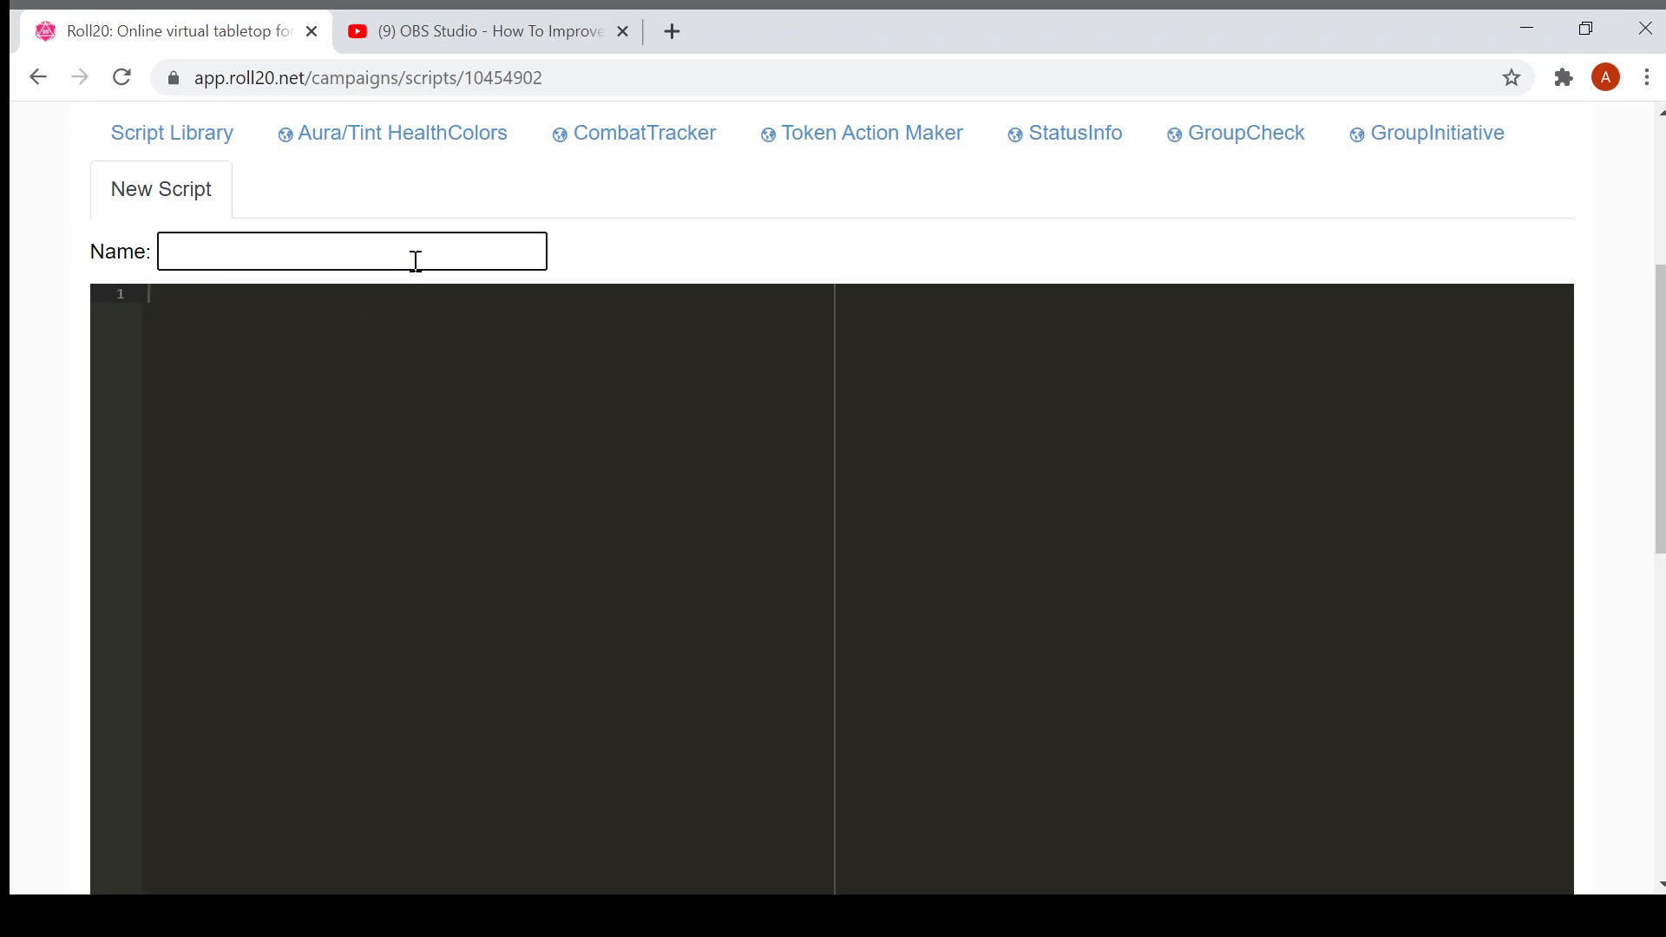
type("apply.")
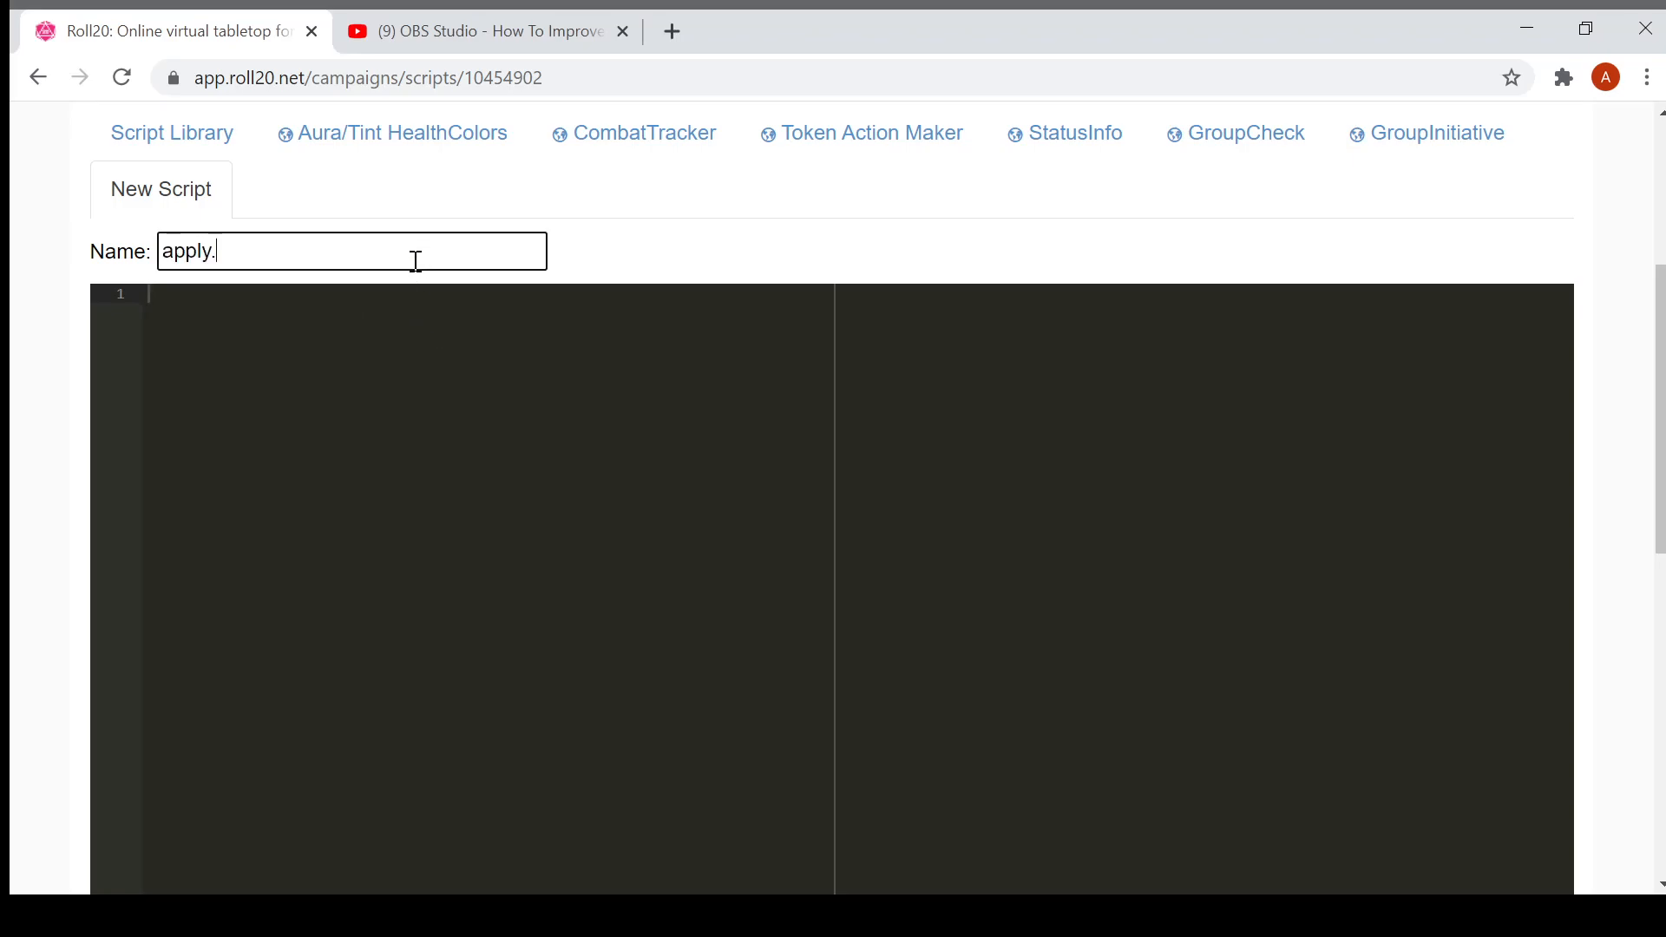
type("js")
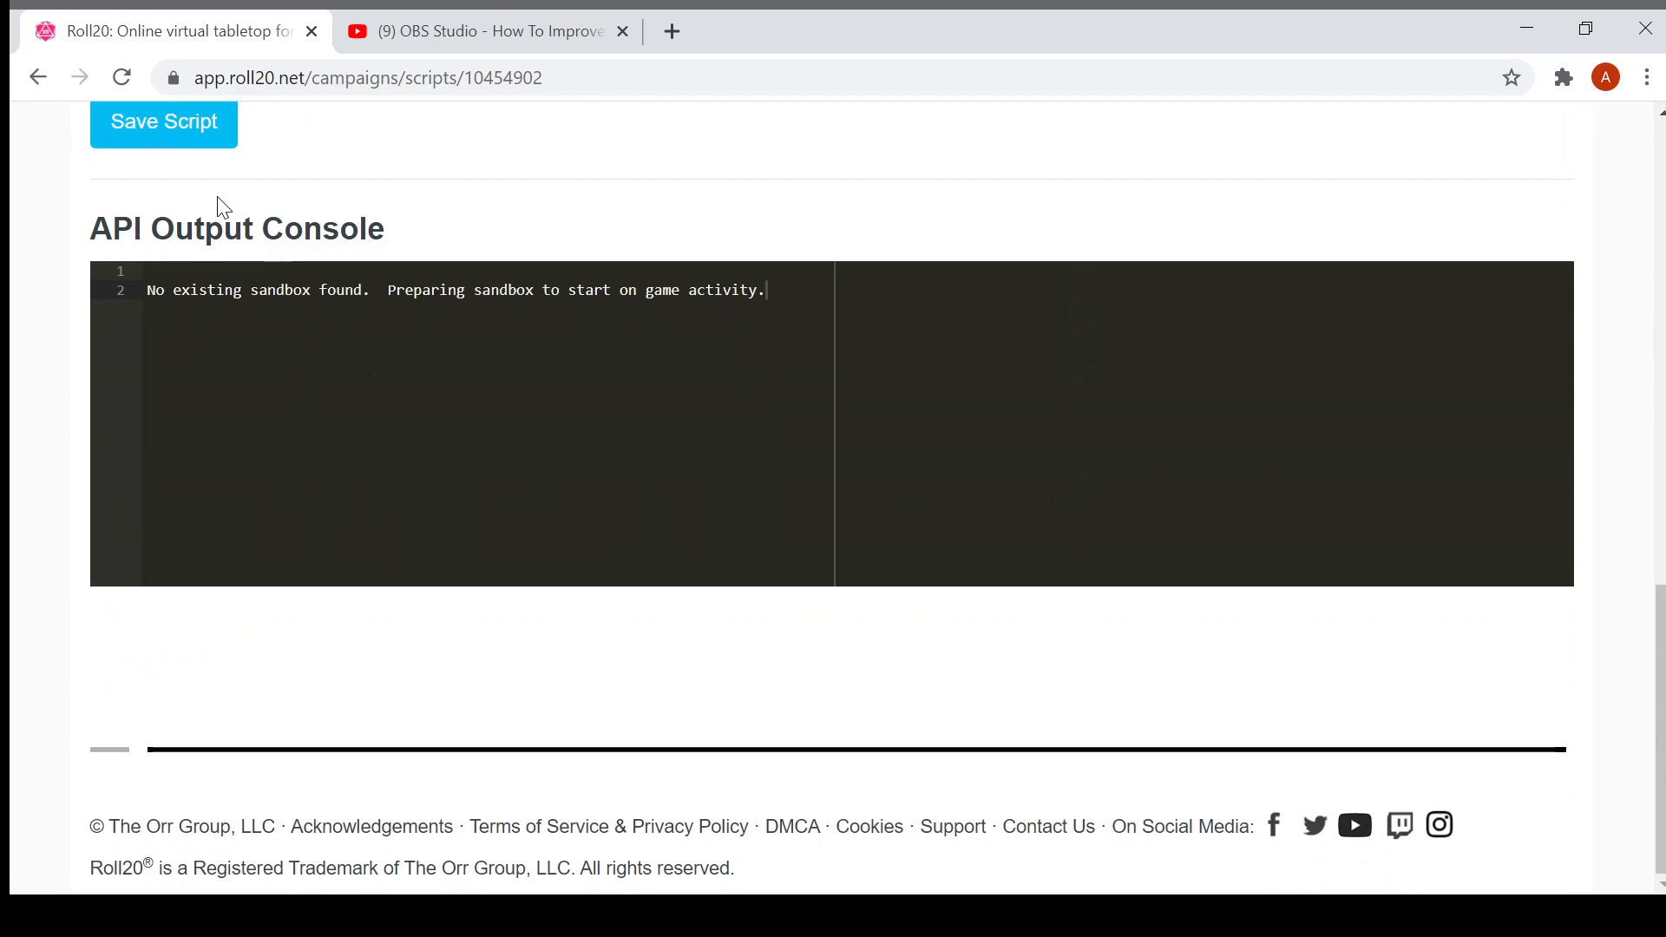
left_click(163, 121)
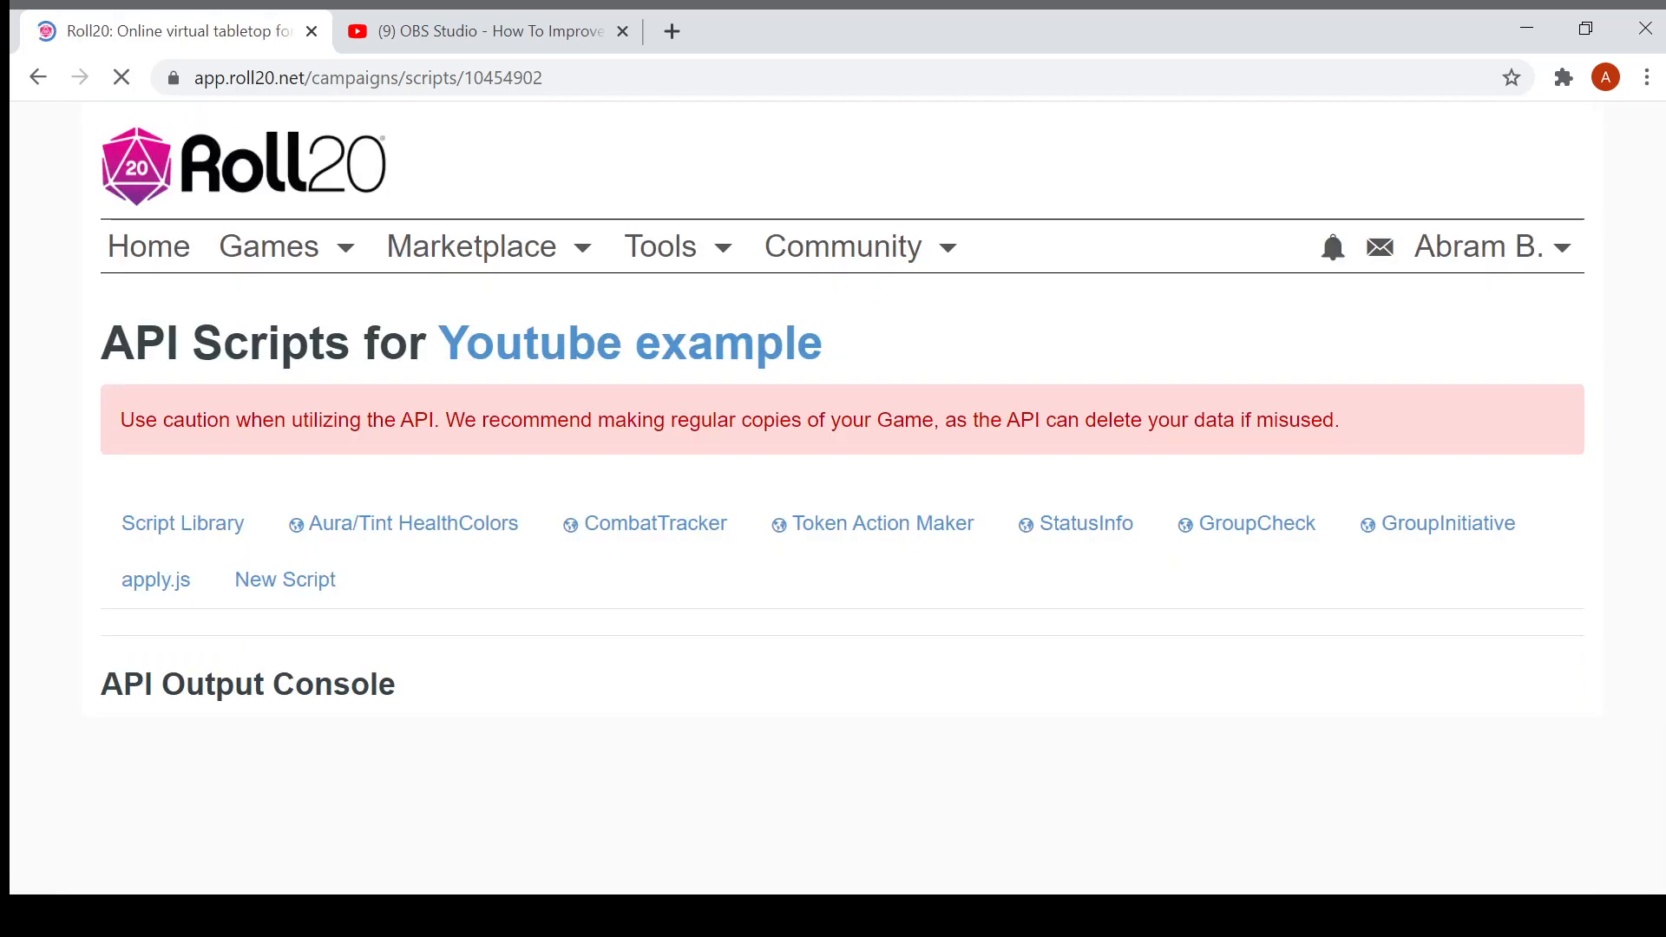
left_click(183, 522)
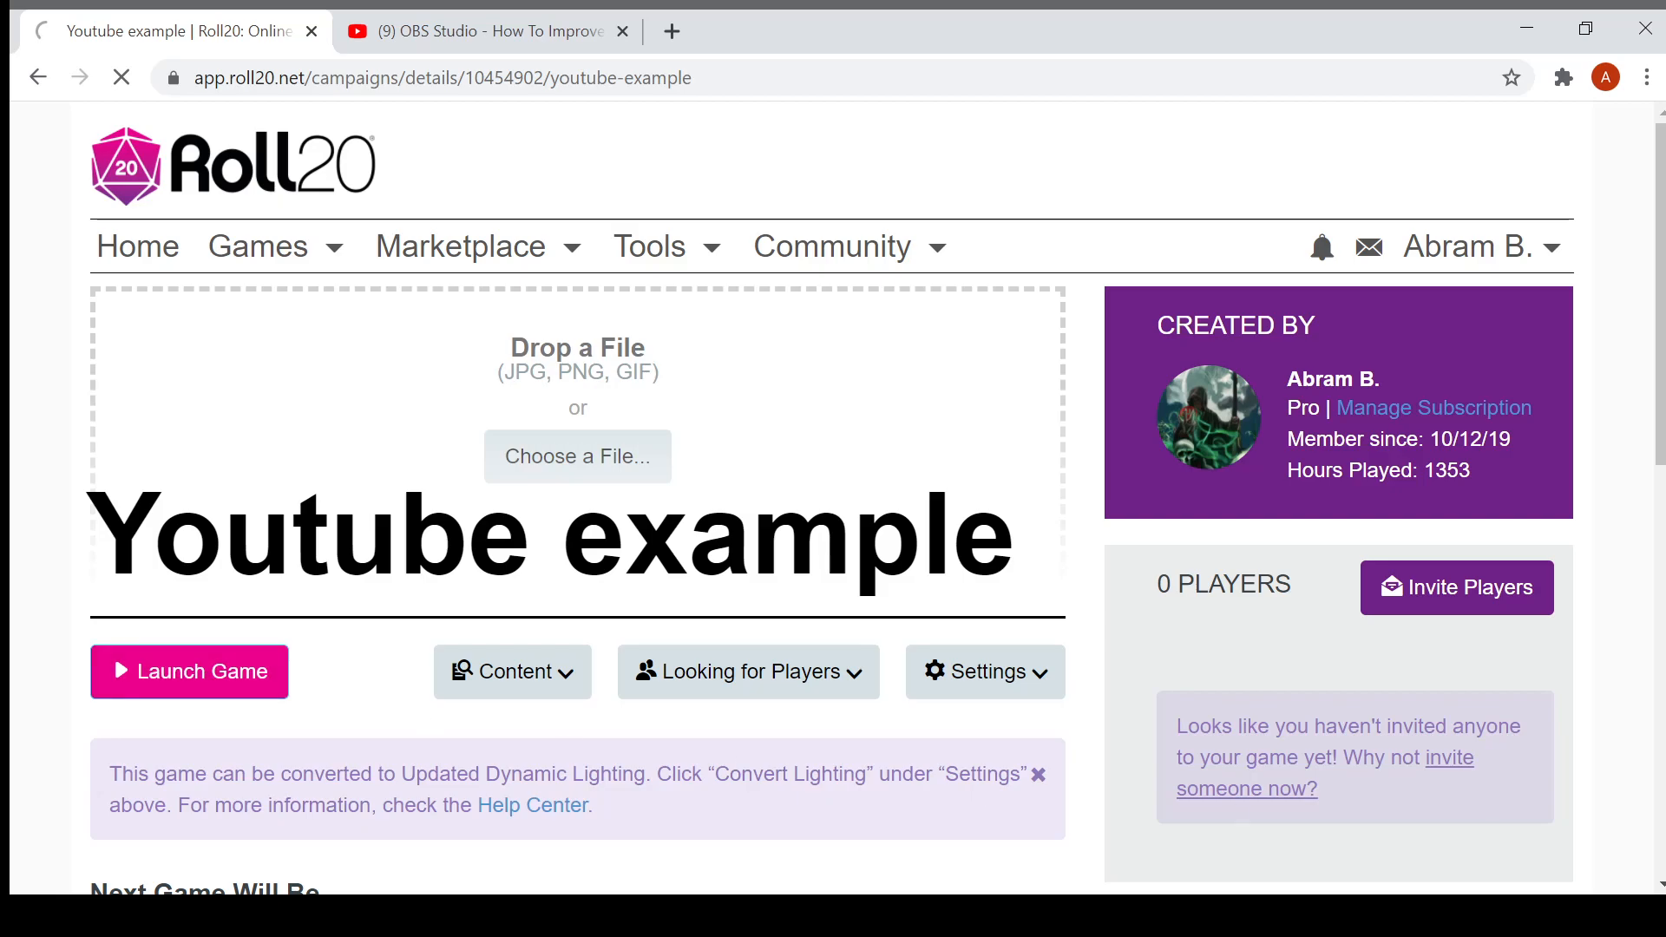
Step: Launch the Youtube example game from its details page
left_click(190, 672)
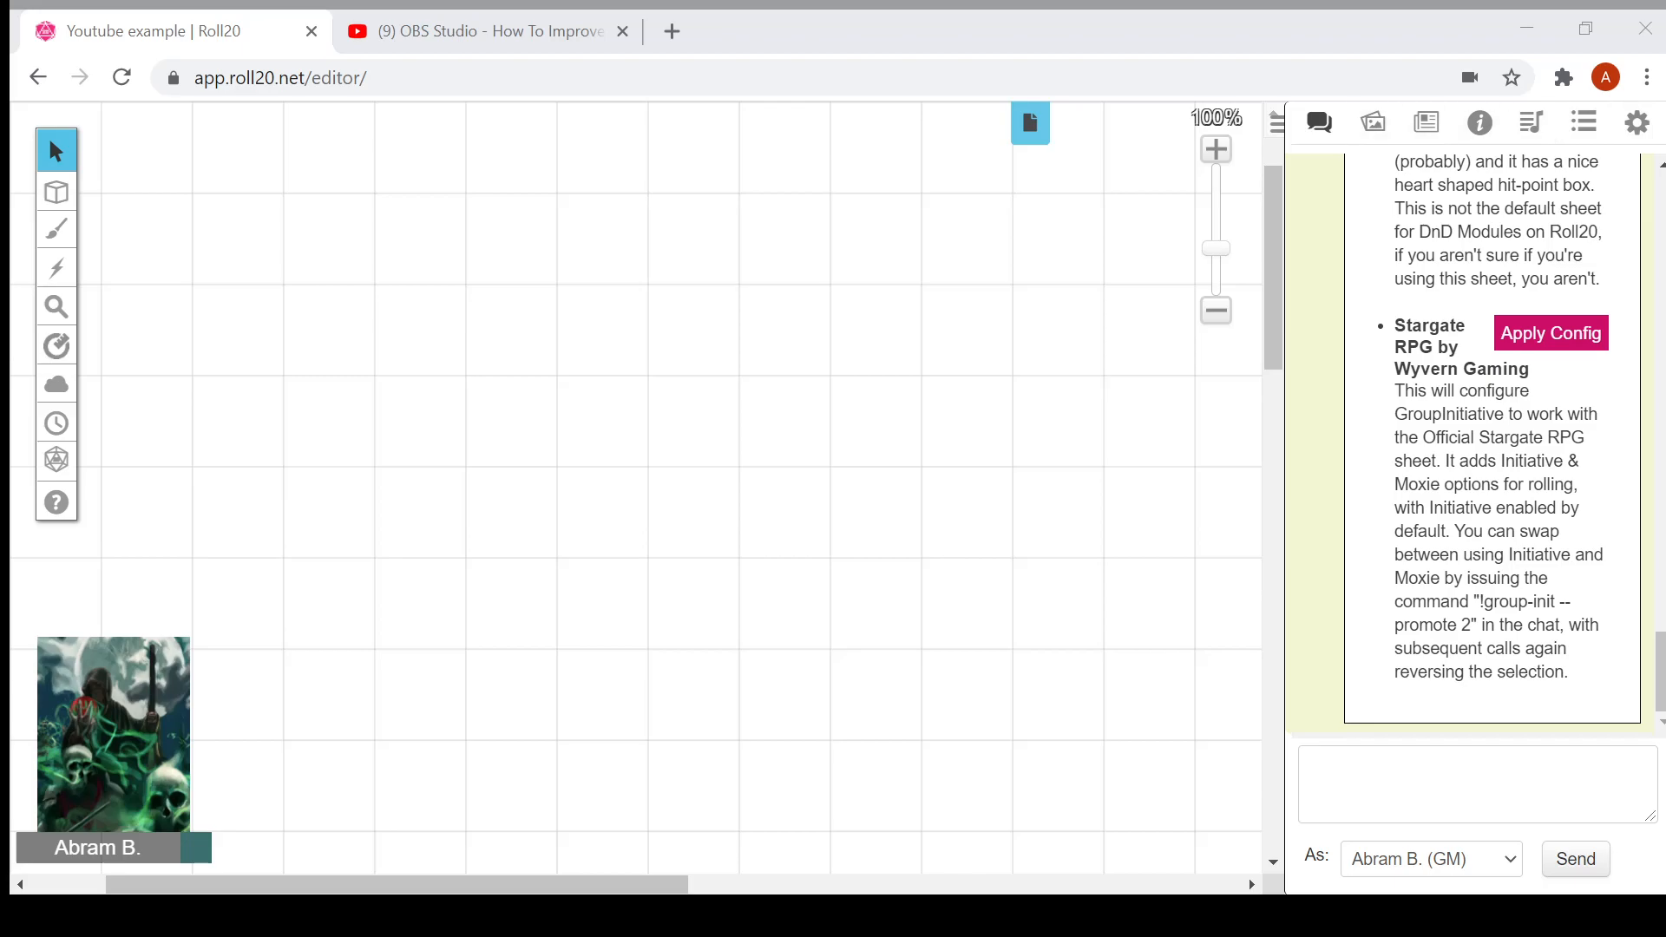
Step: Scroll chat to CombatTracker's Timer Config and switch Turn Timer from true to off
scroll("up", 3)
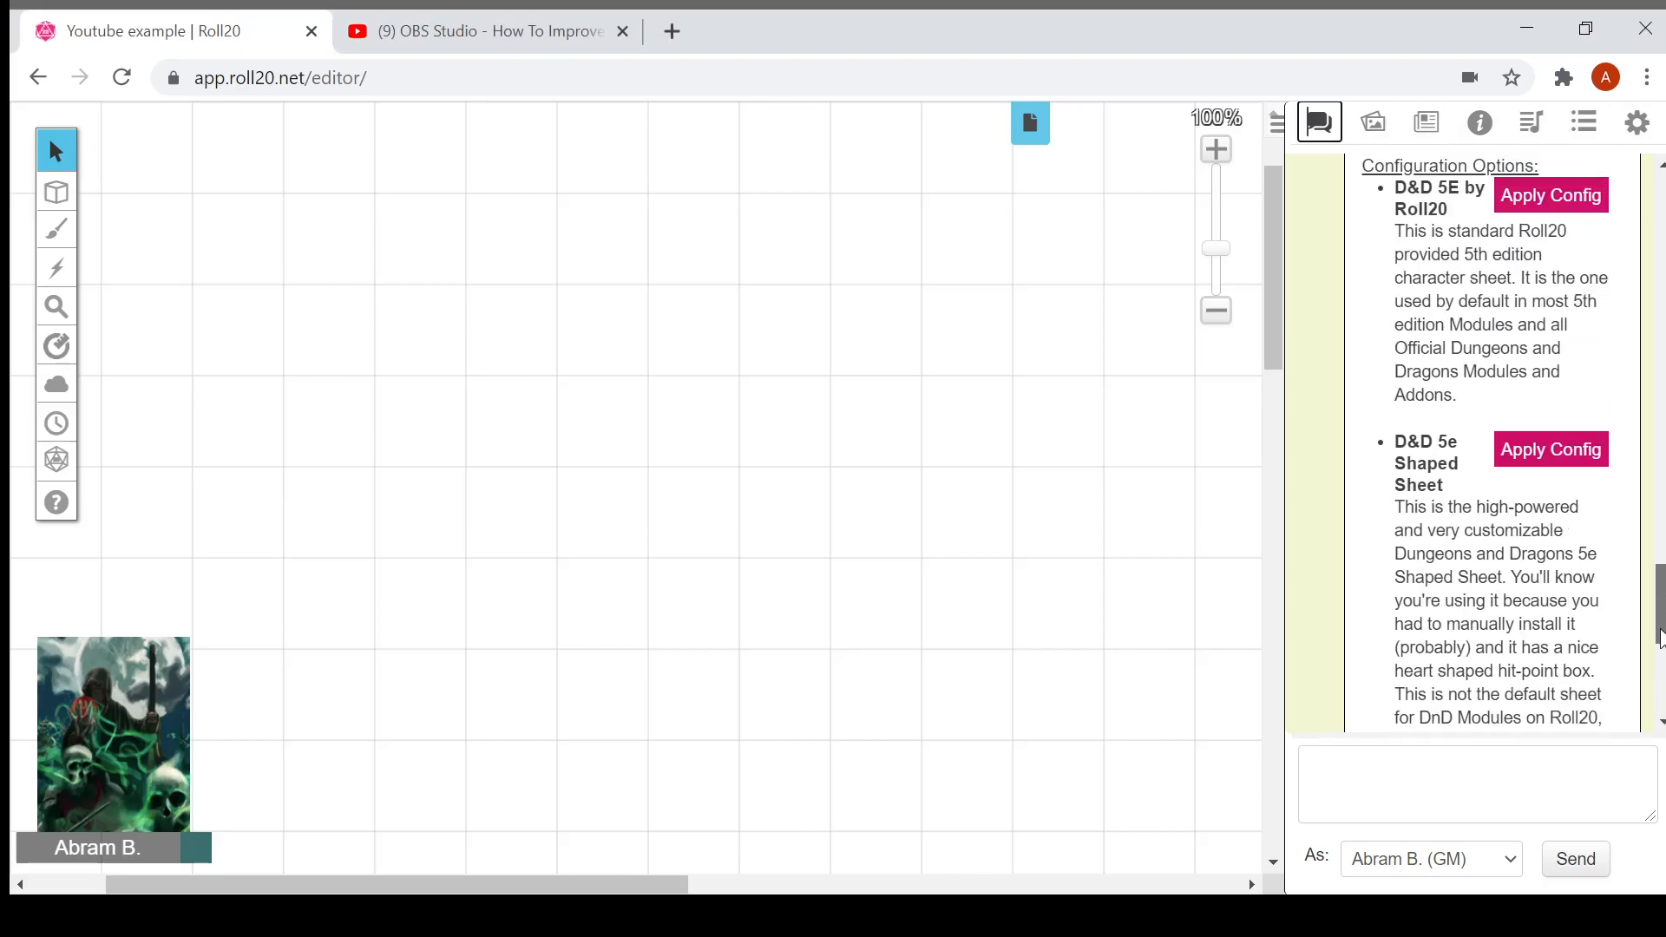
scroll("down", 3)
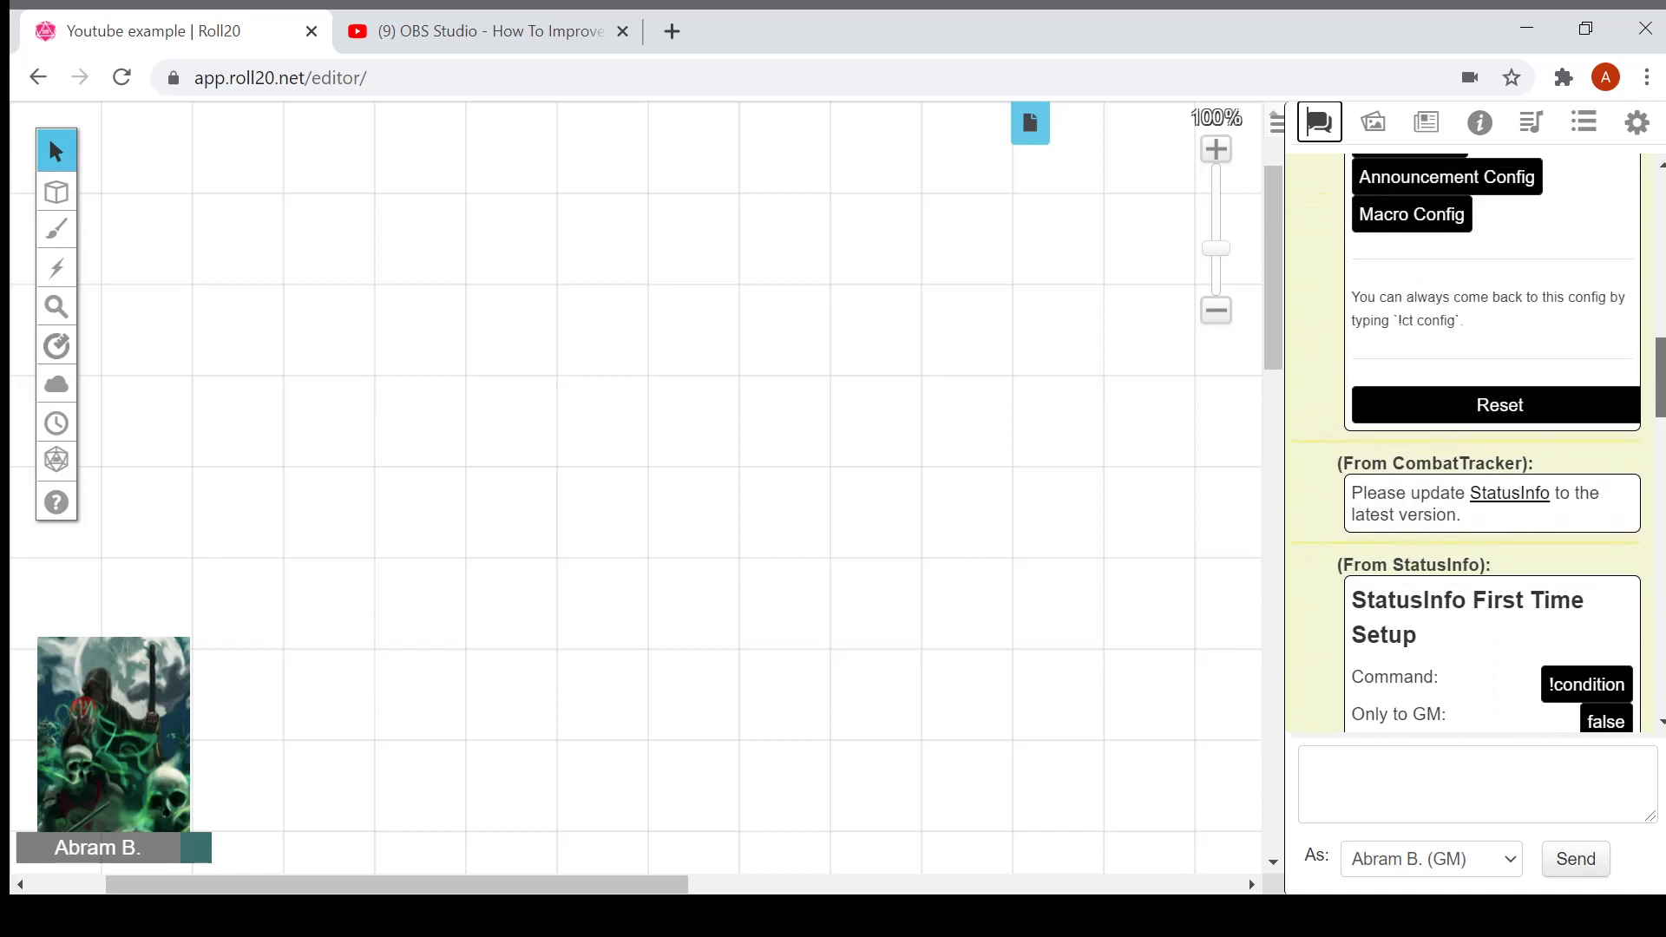
scroll("down", 3)
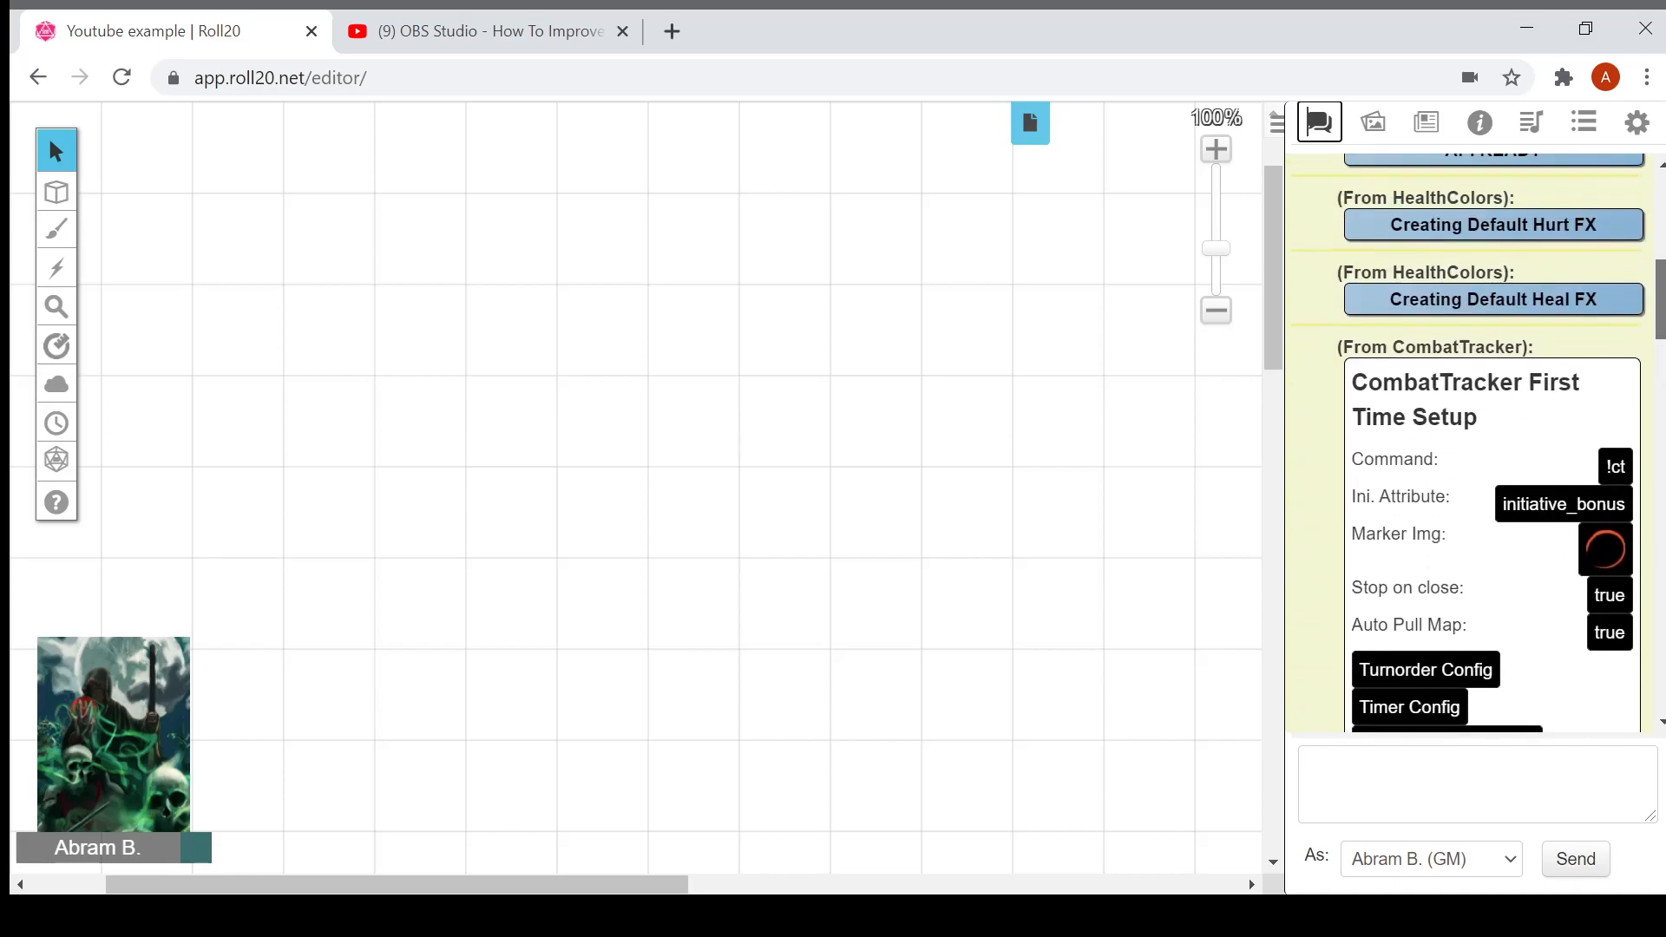
scroll("down", 3)
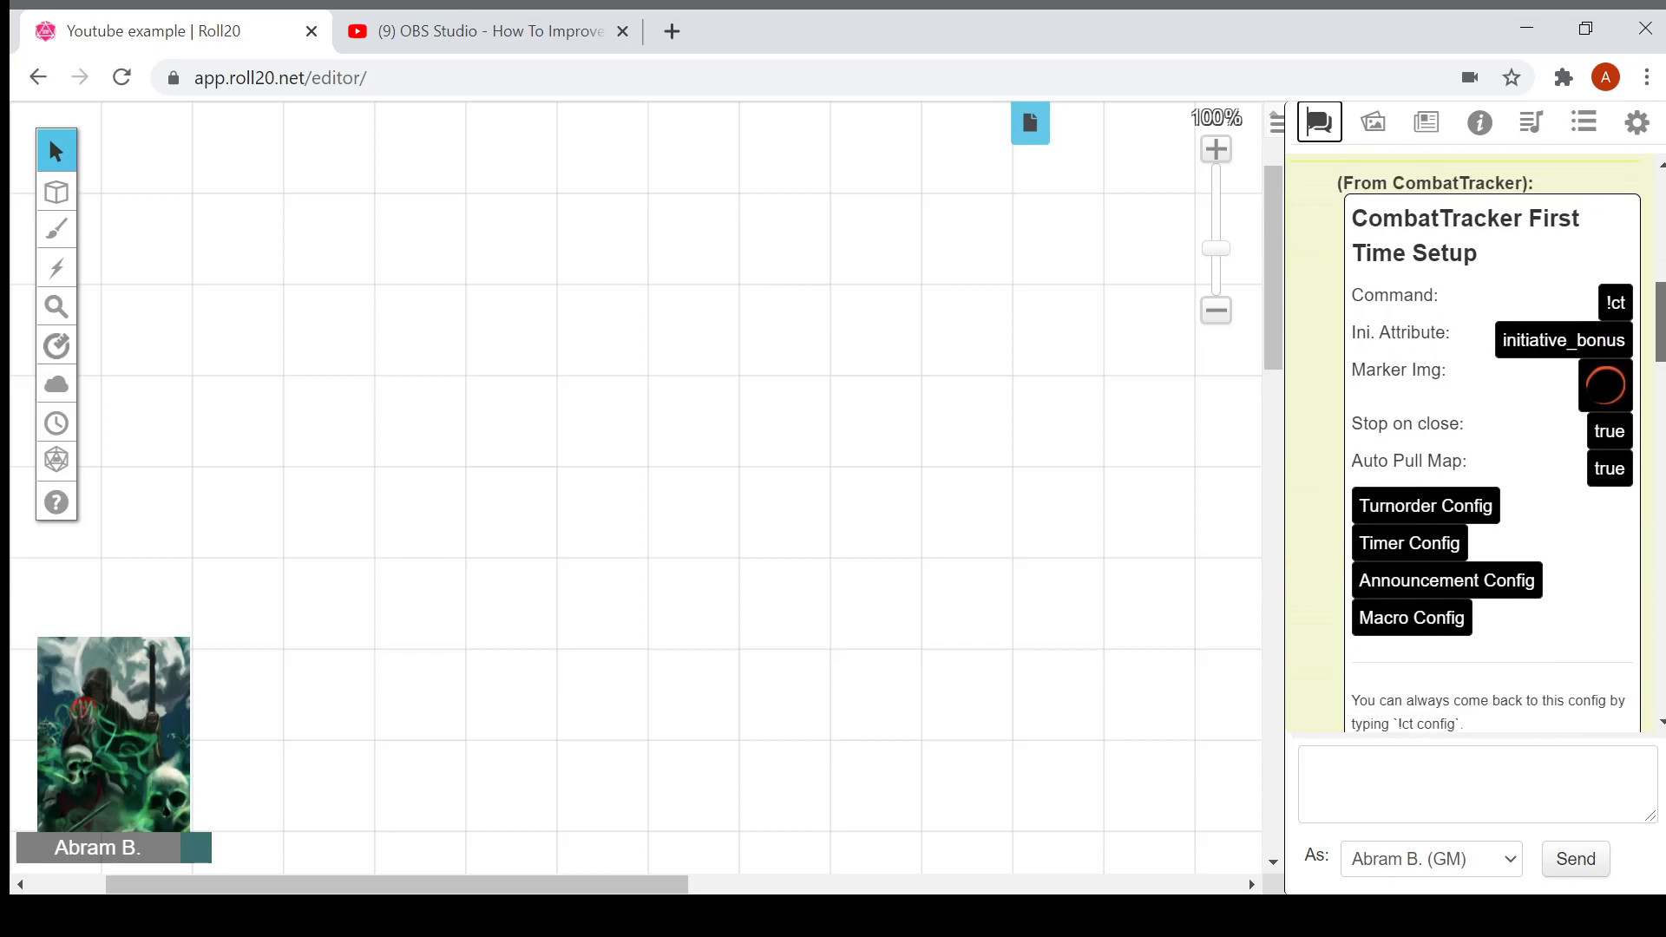
mouse_move(1349, 702)
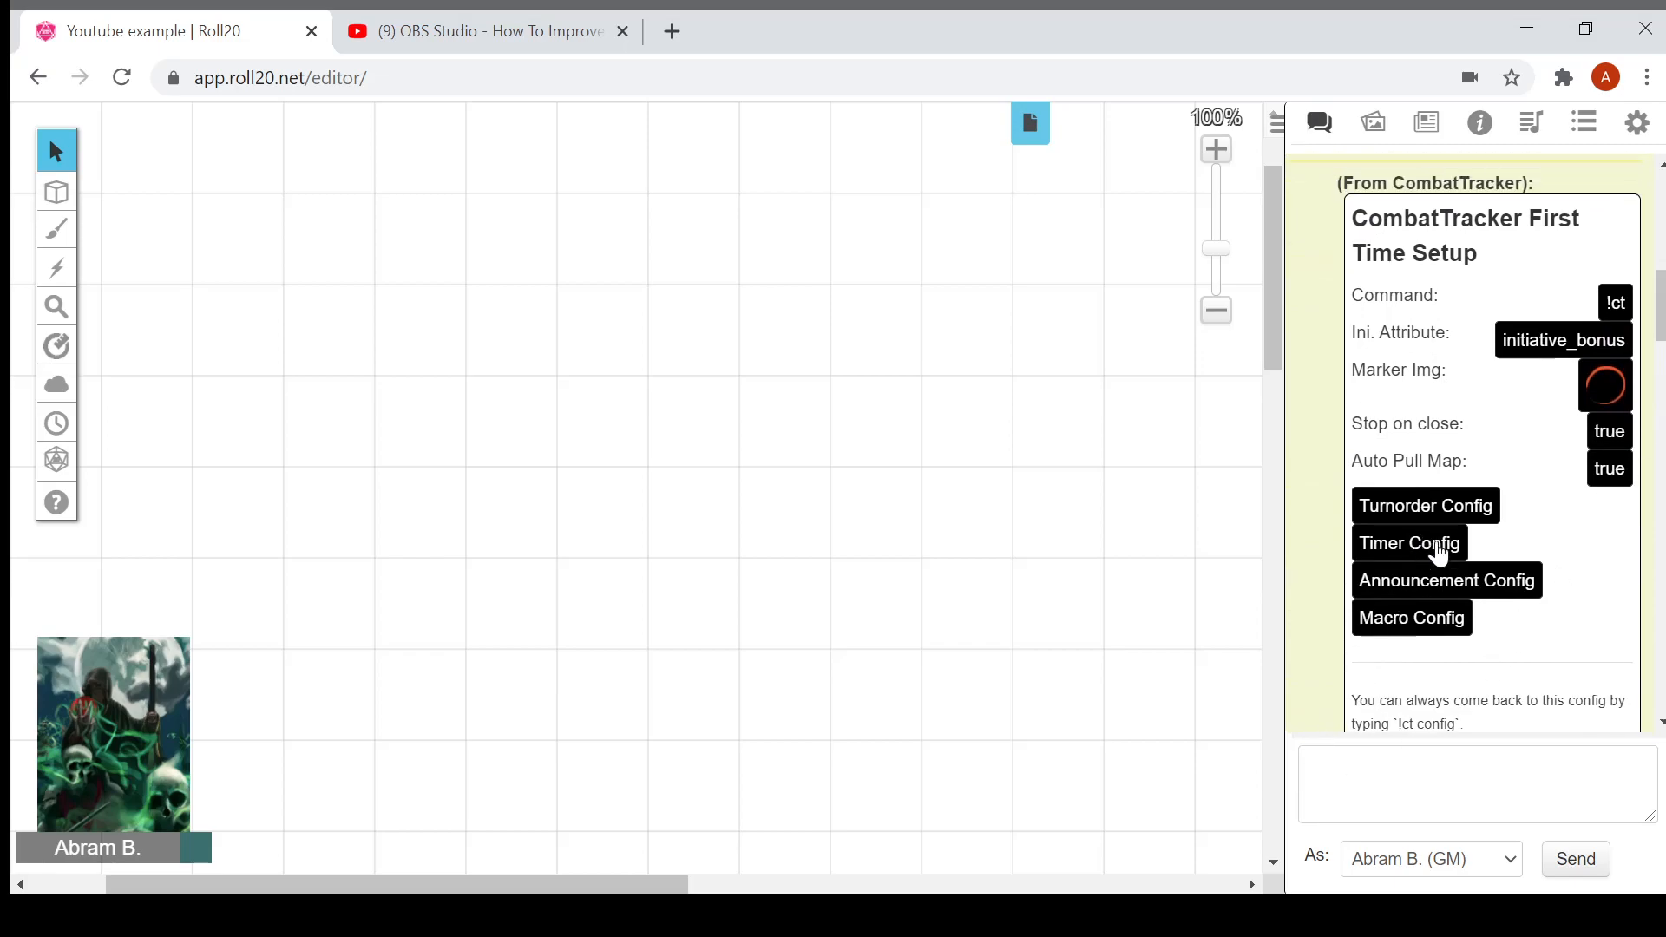
mouse_move(1636, 346)
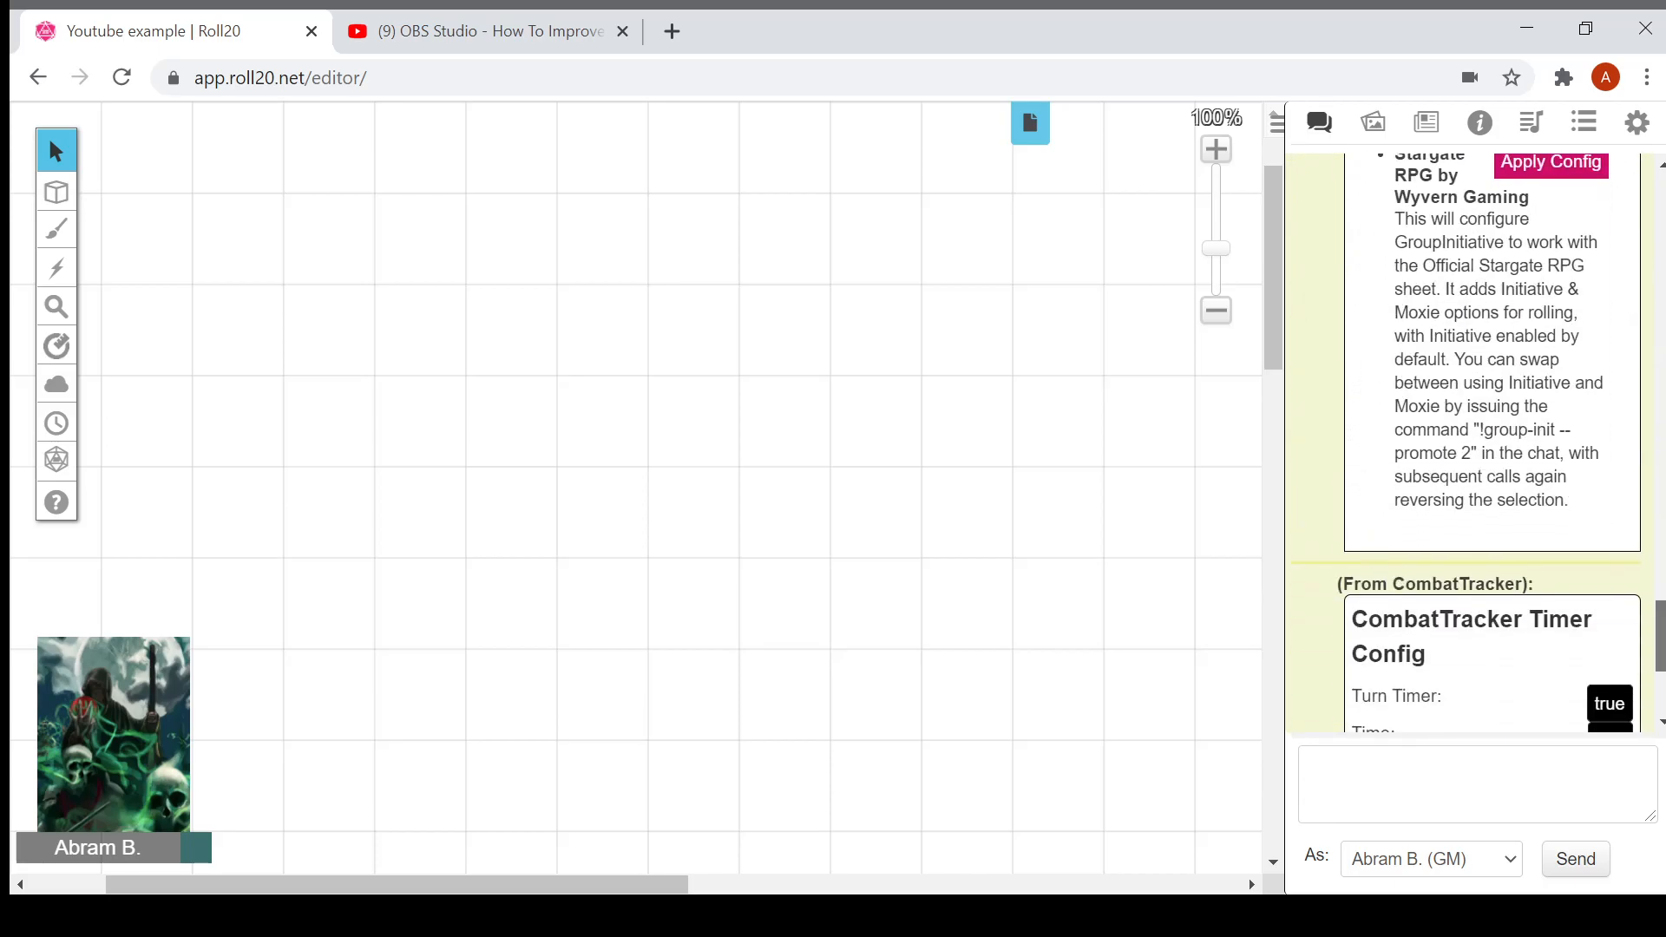
scroll("down", 3)
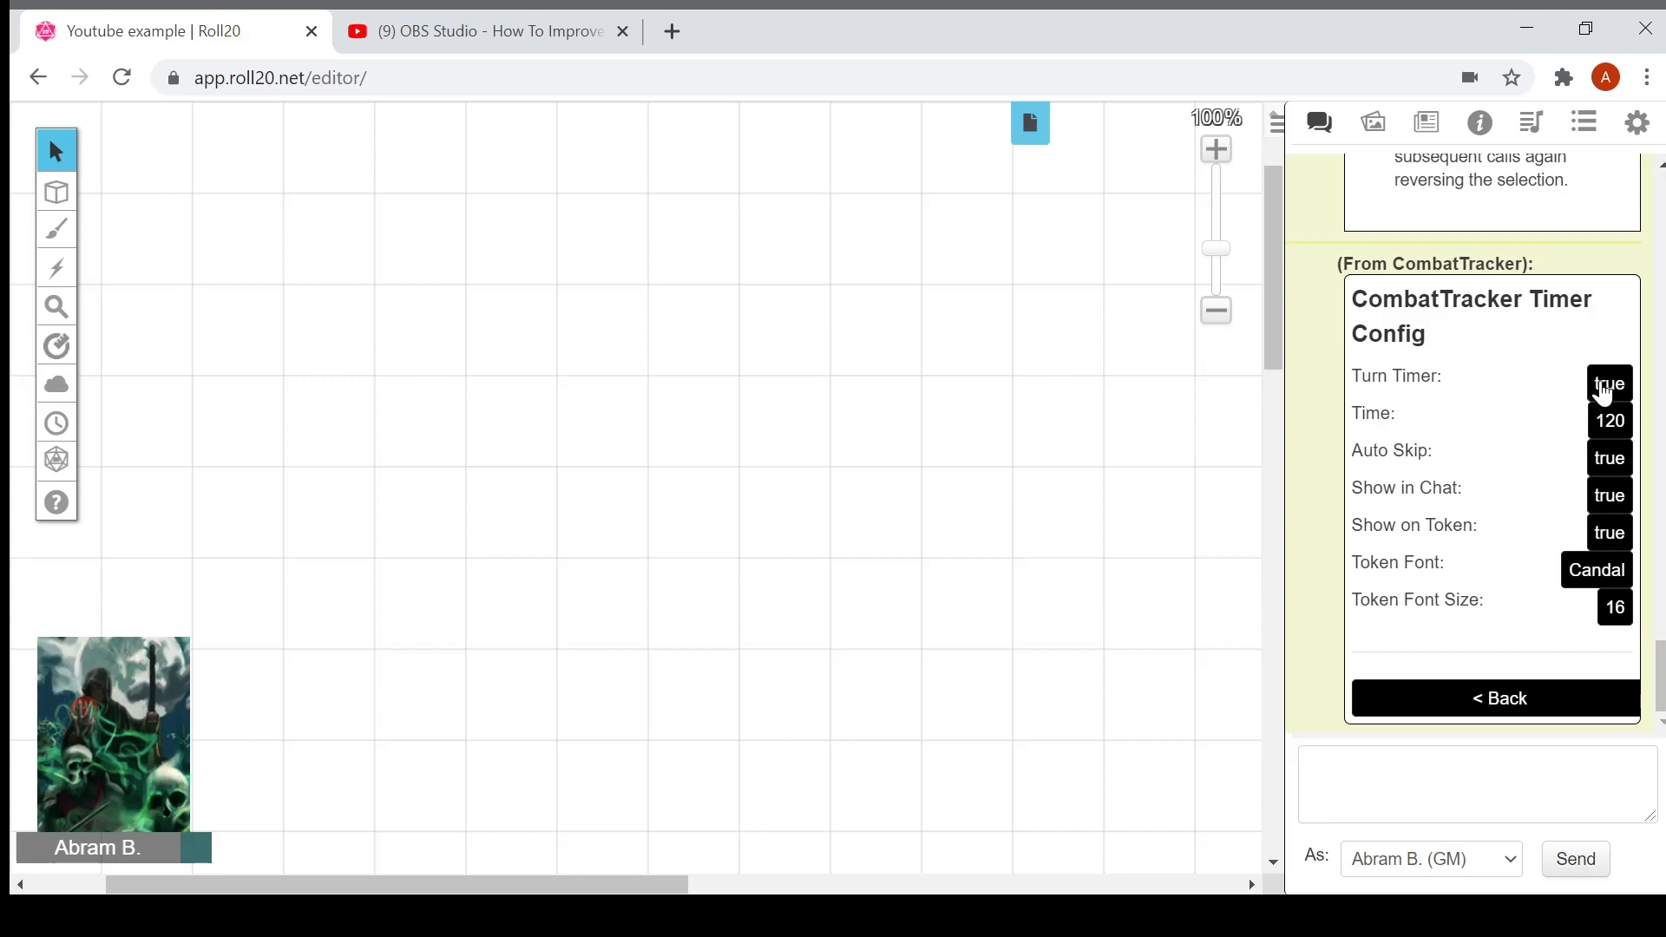
left_click(1606, 383)
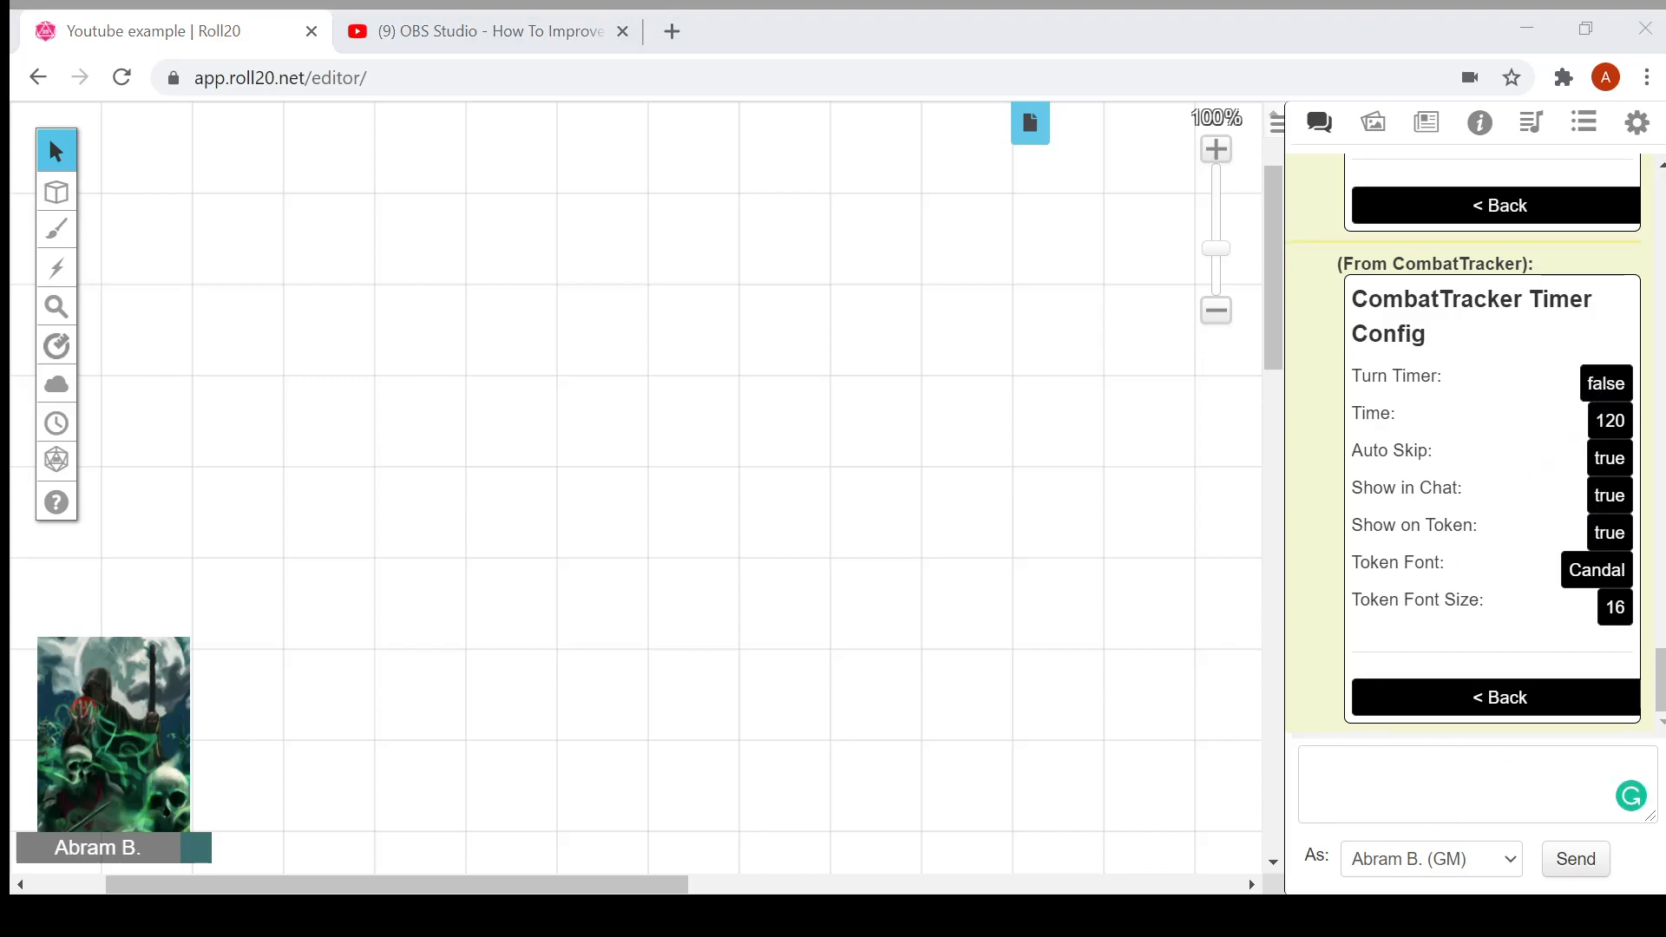
Step: Send '!group-init --del-group 1' in chat and open the Collections panel
left_click(1467, 784)
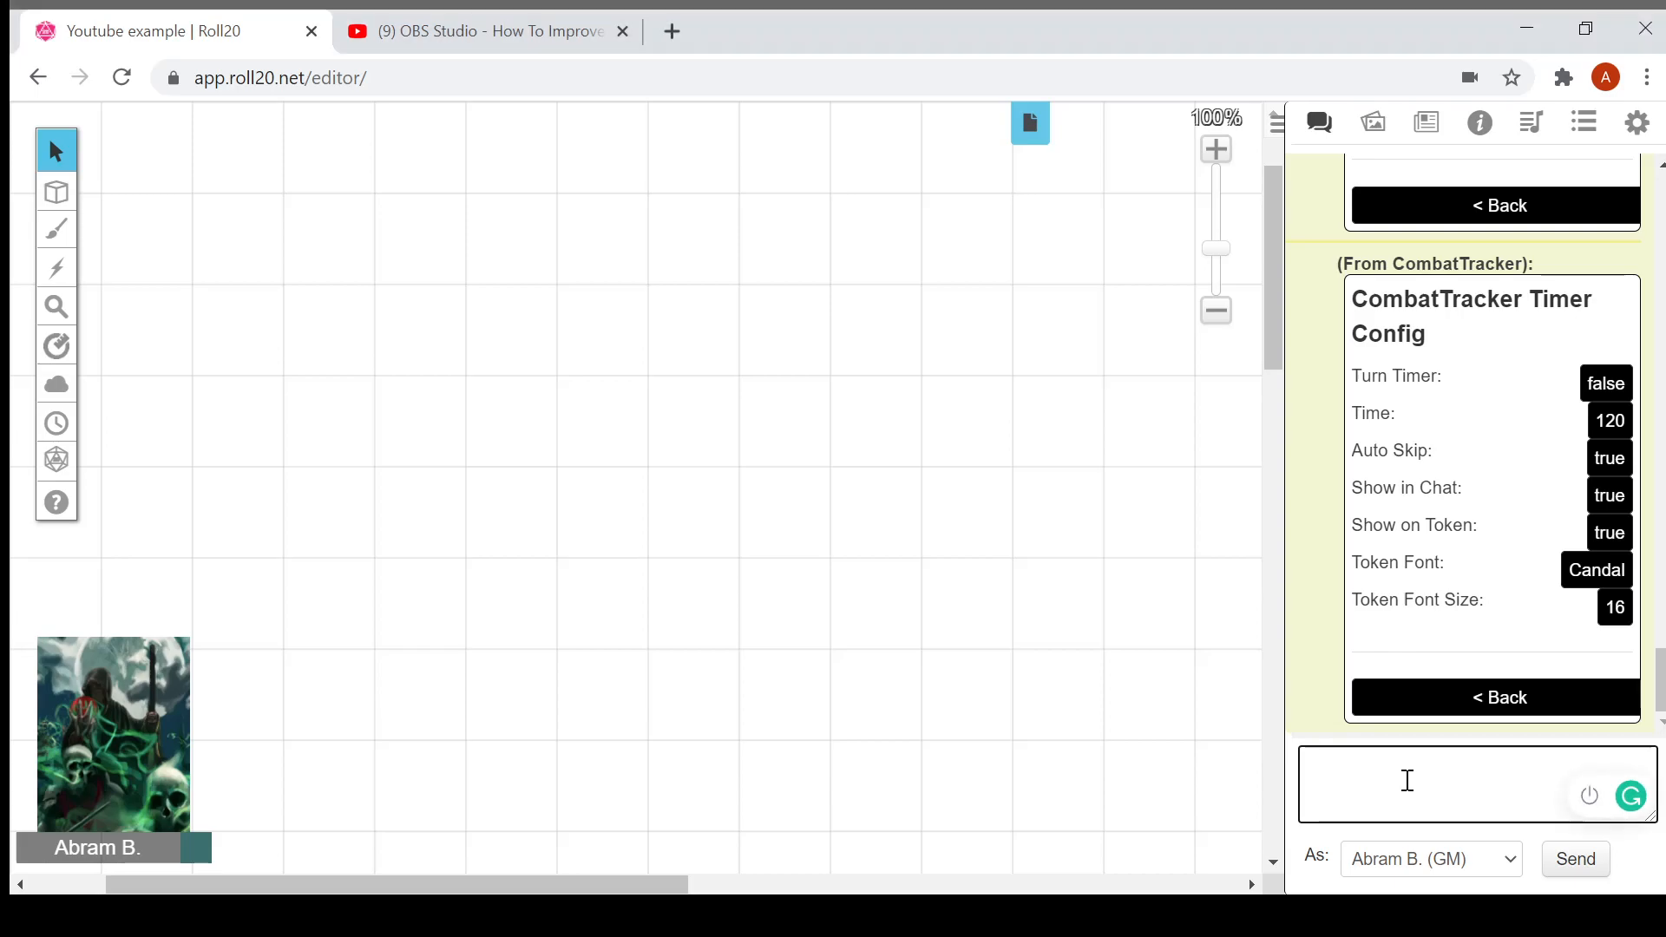
type("!group-init --del-group 1")
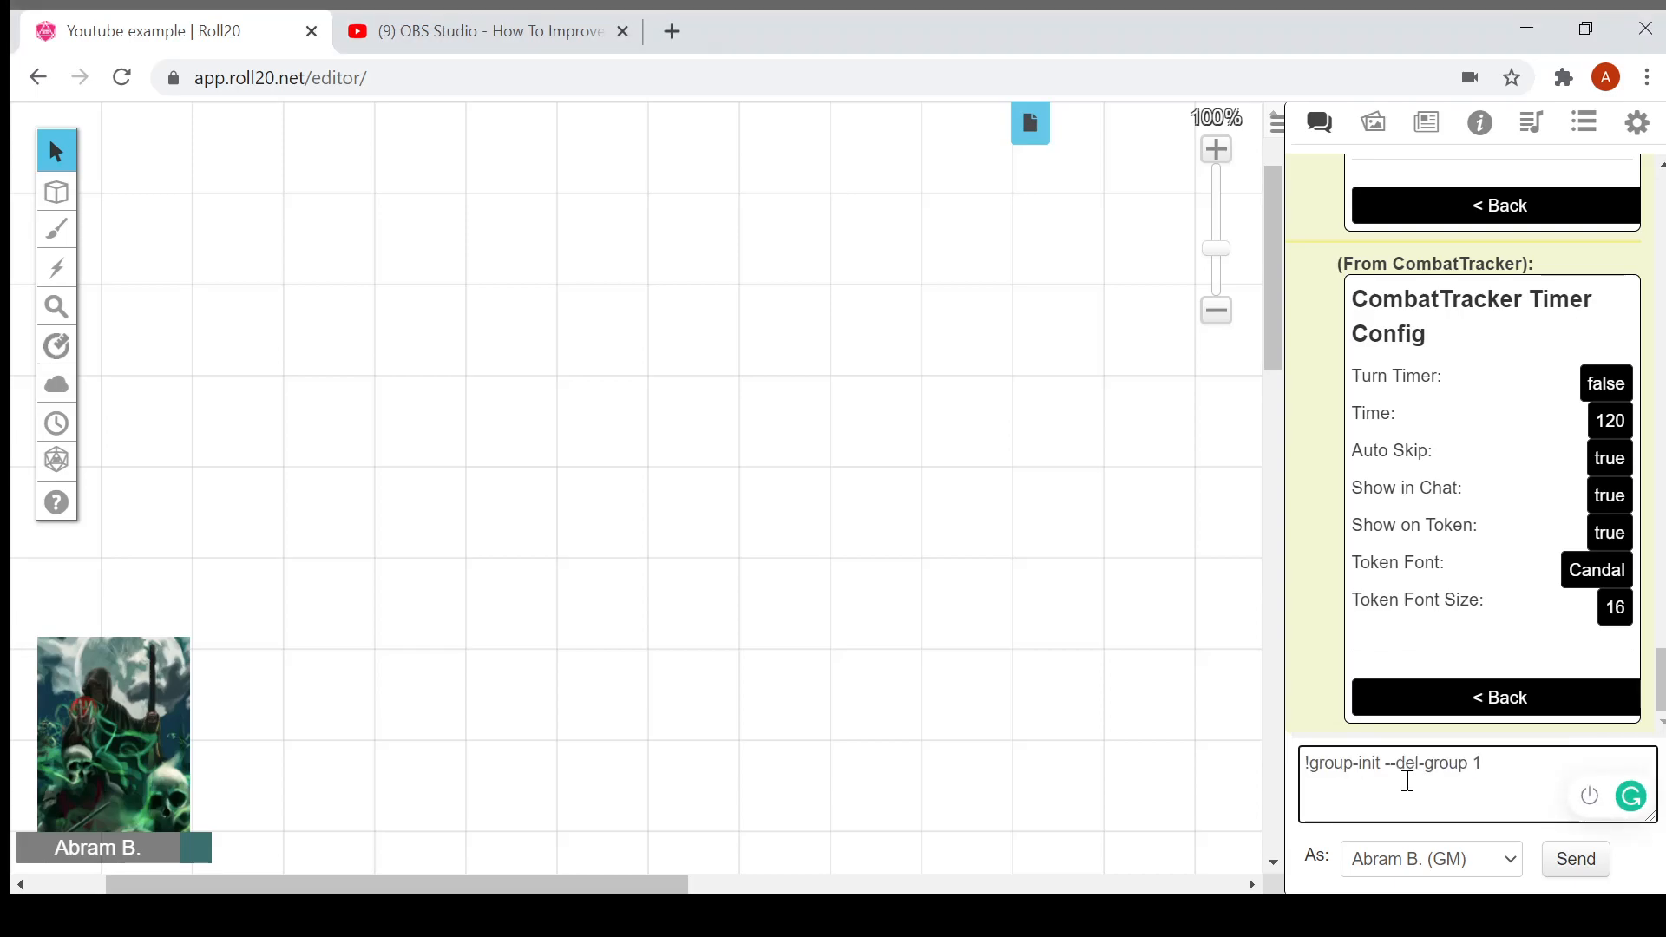
left_click(1575, 858)
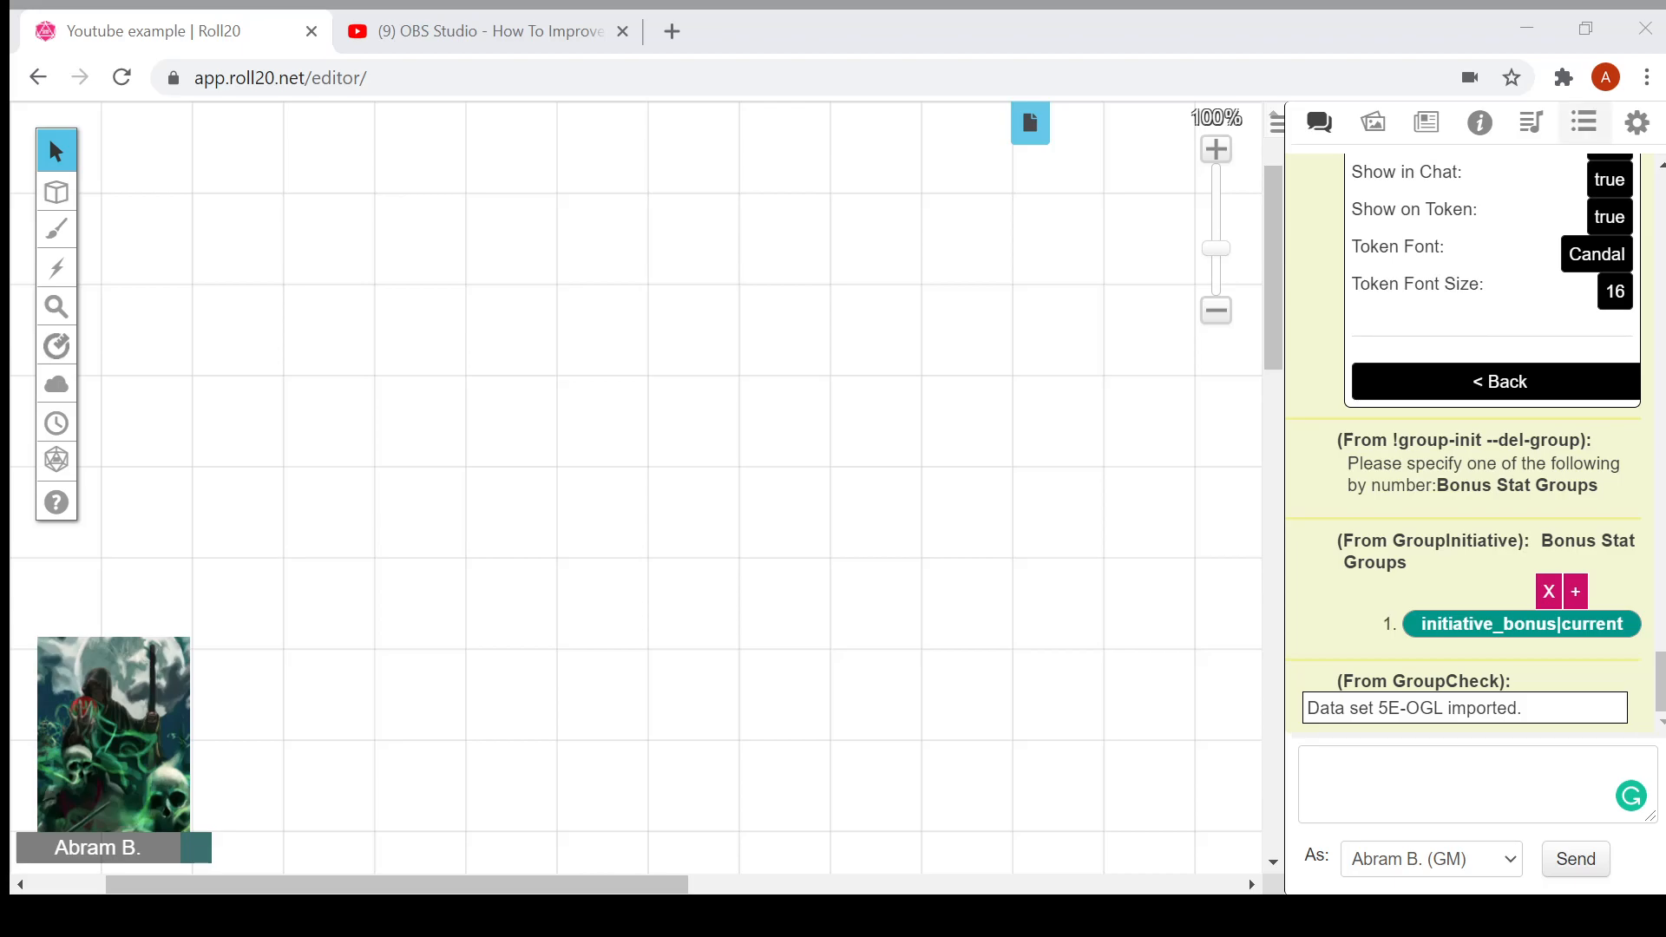
left_click(1582, 122)
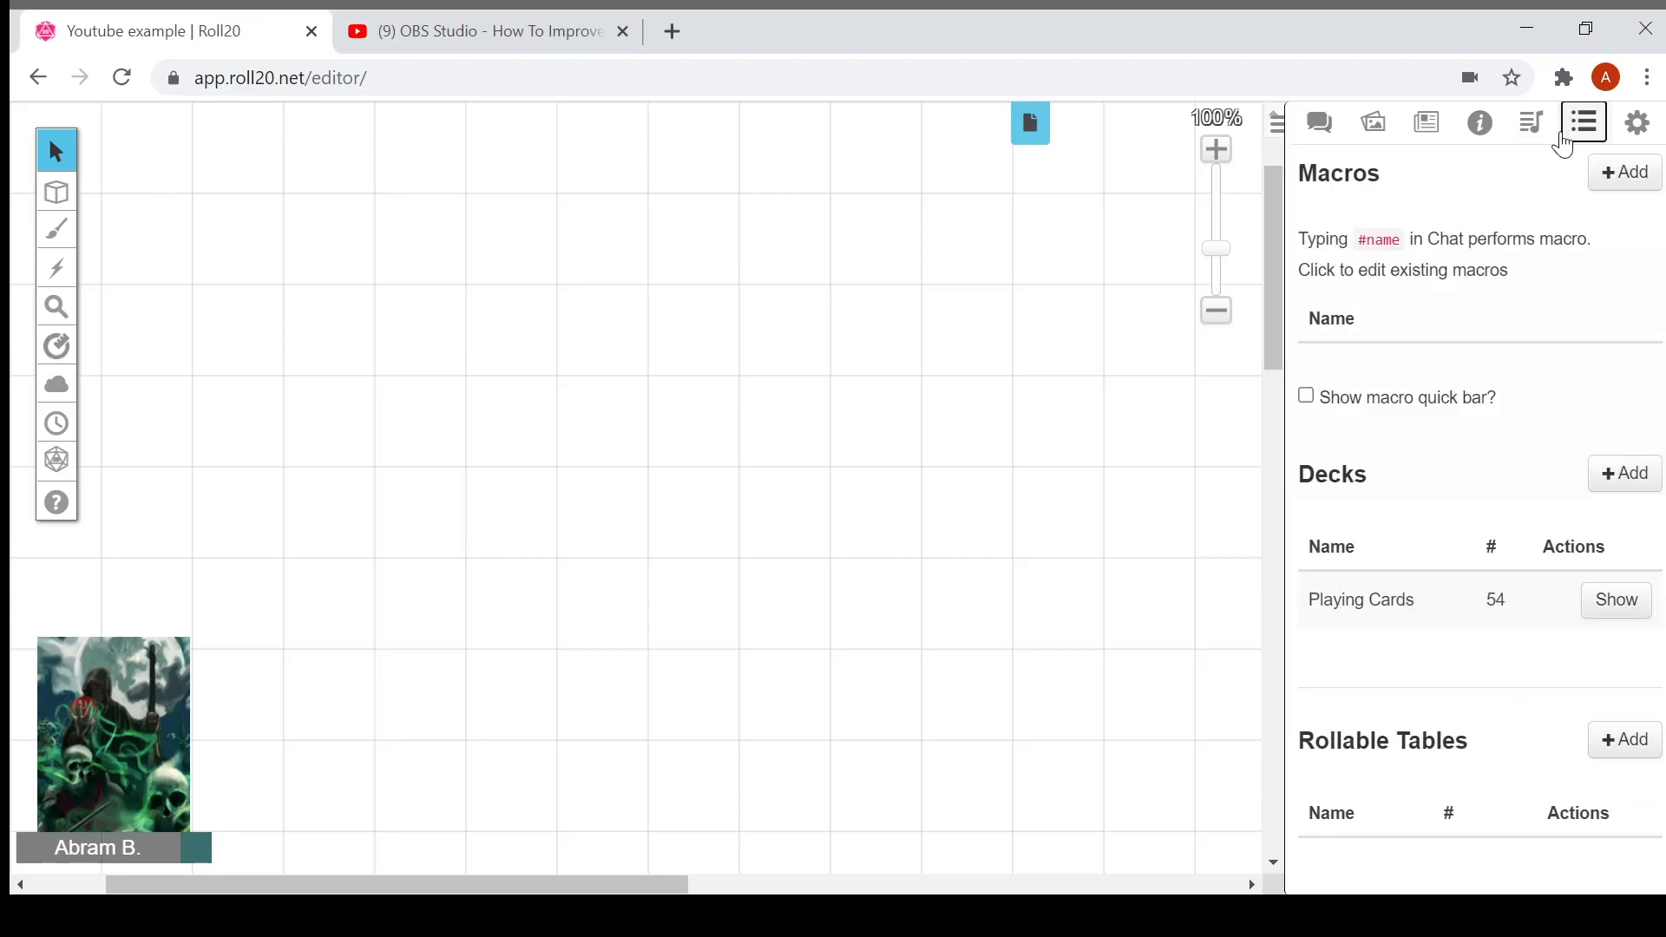
mouse_move(1637, 191)
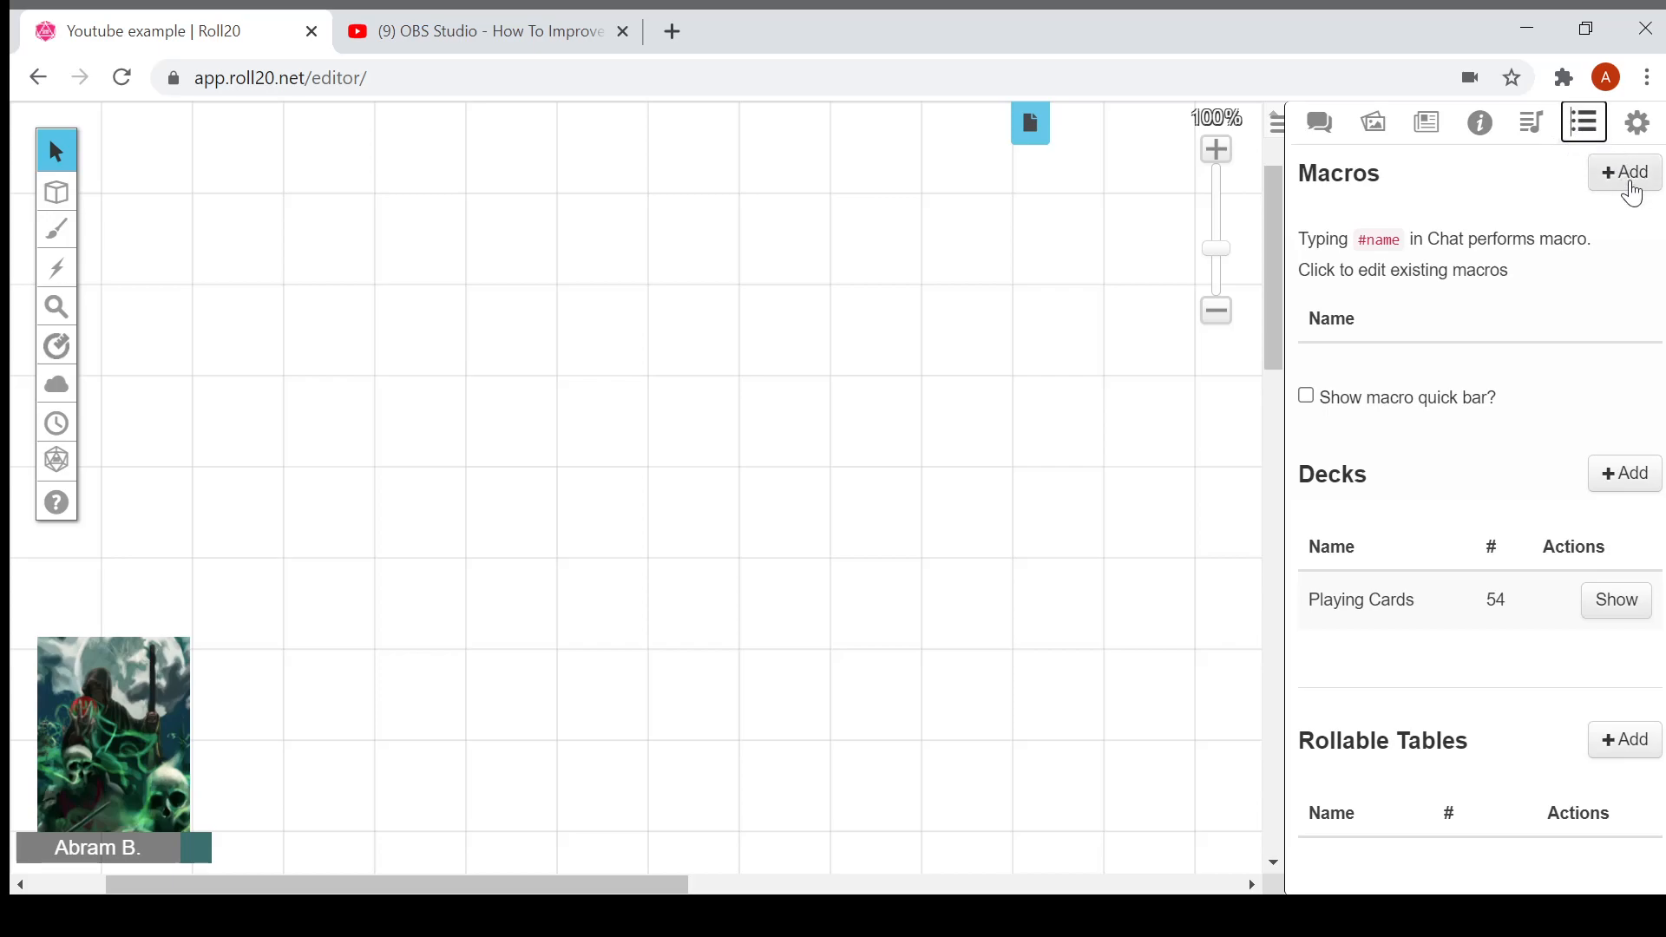
Step: Create and save a new macro named 'group-check'
left_click(1624, 172)
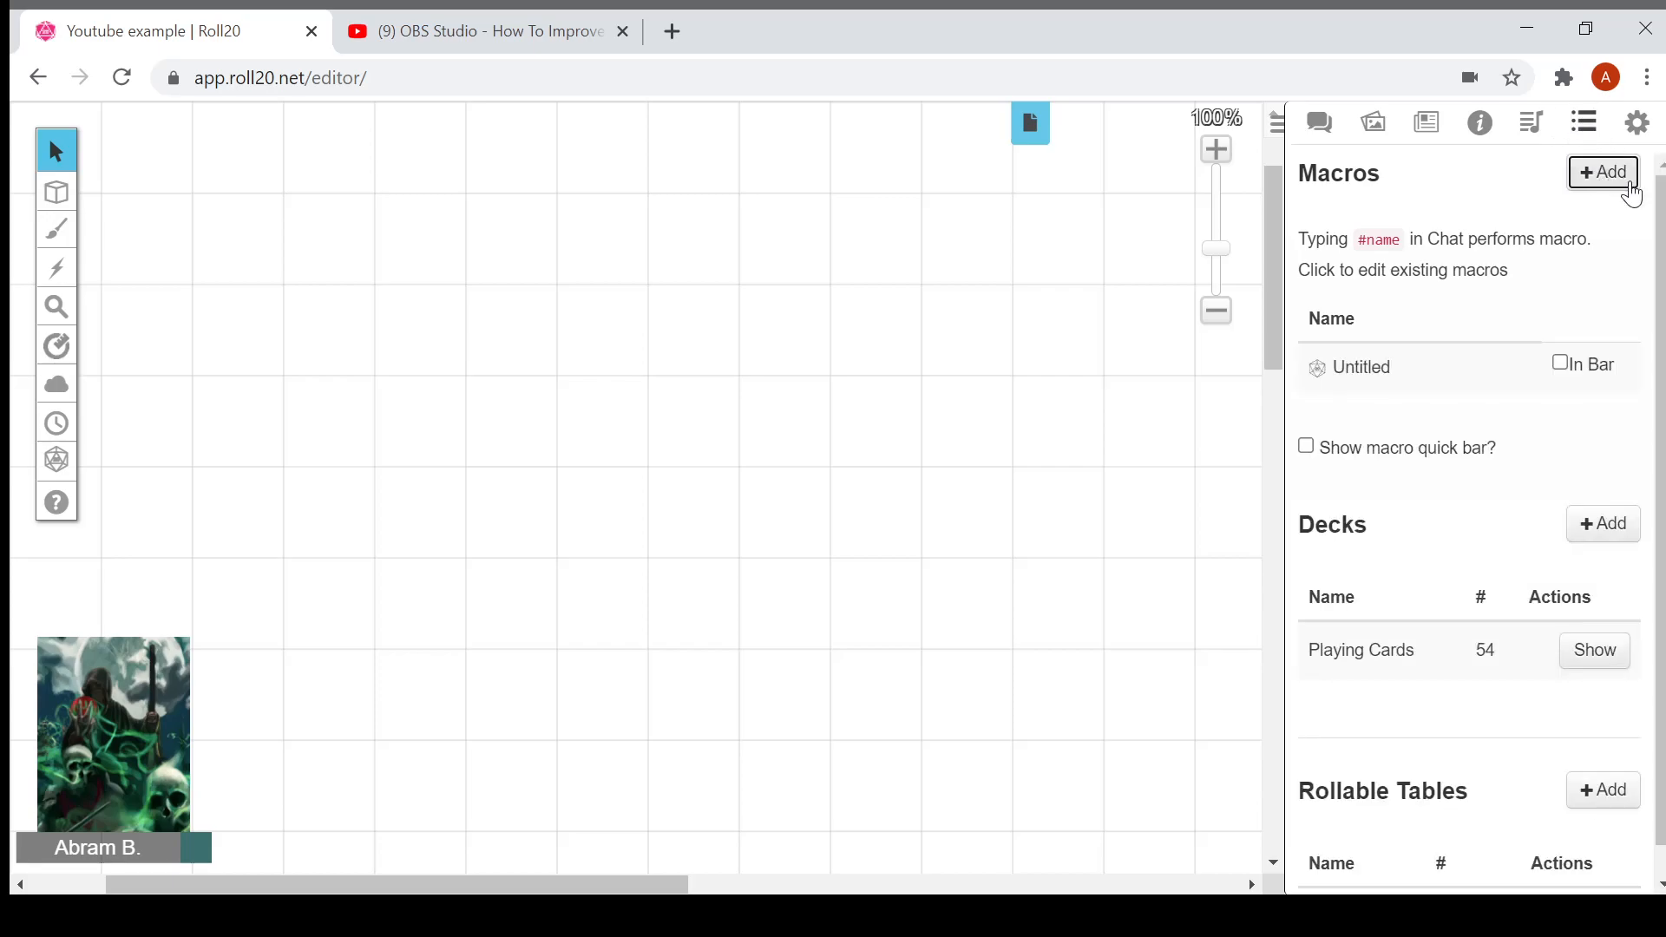
left_click(1603, 171)
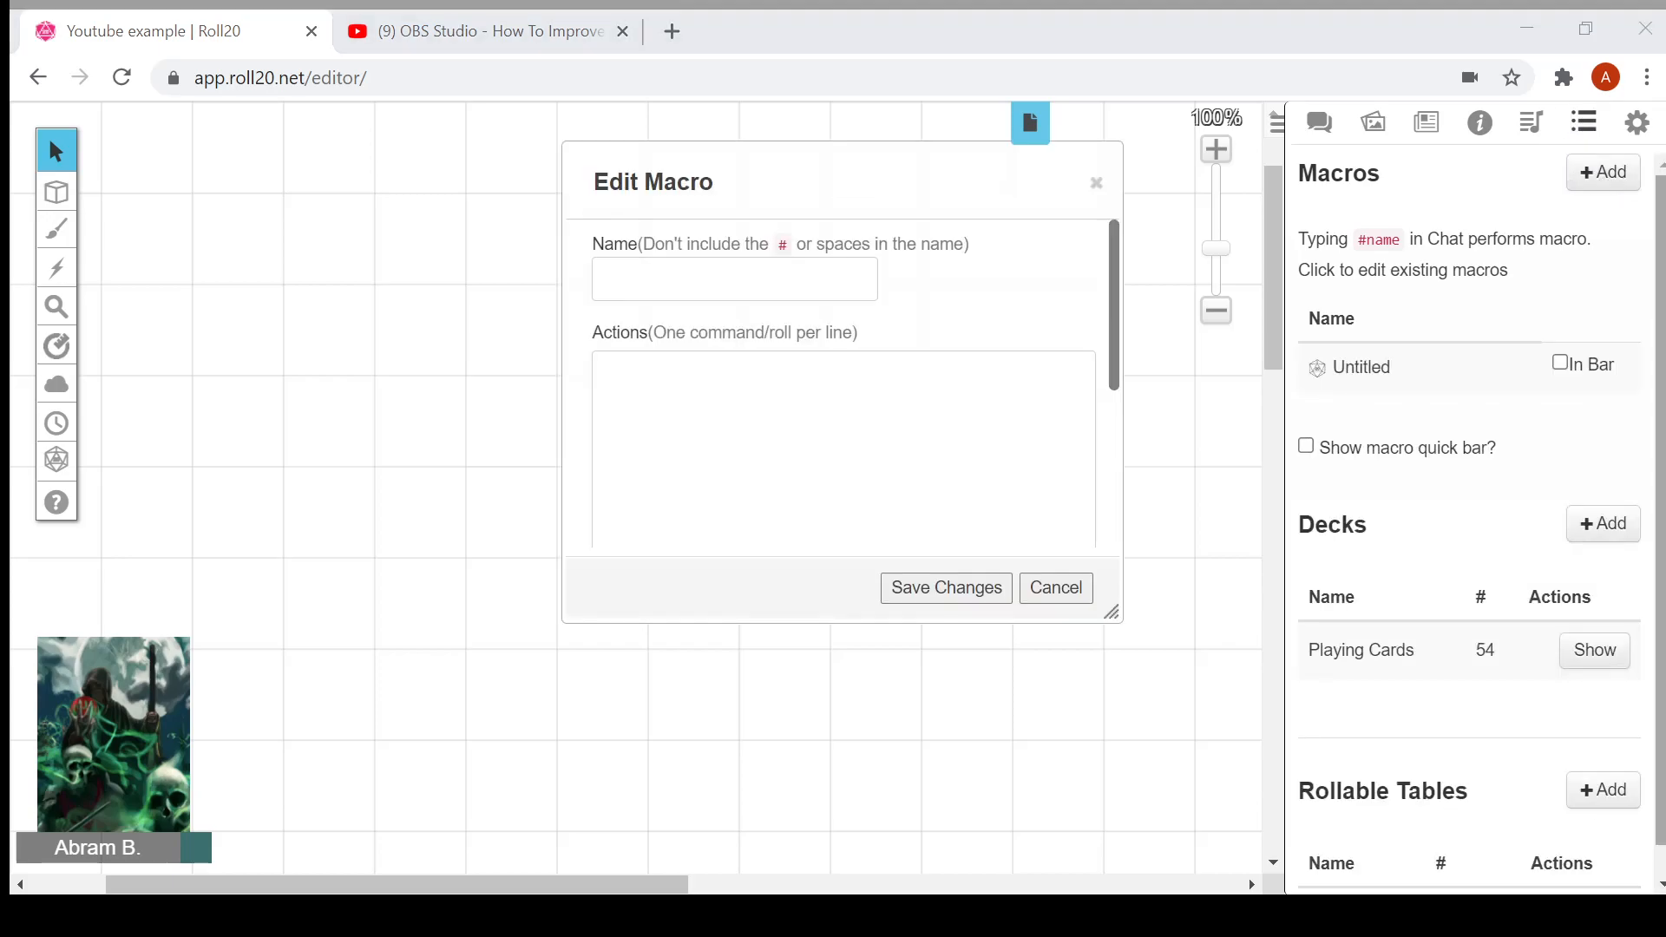
left_click(734, 278)
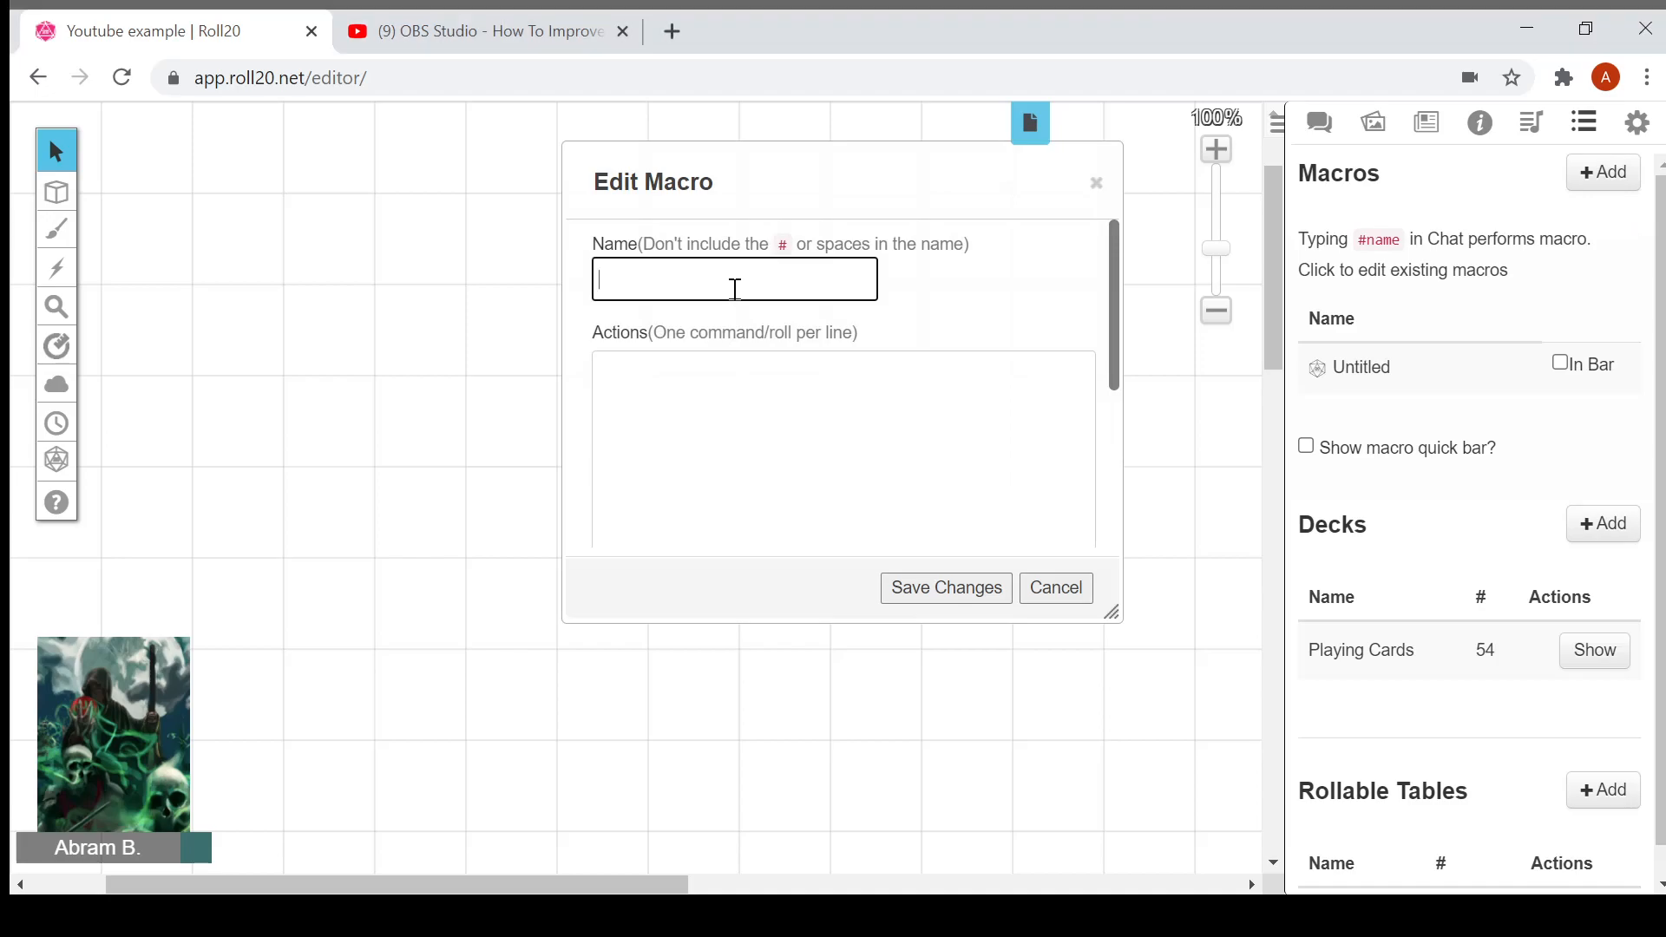
type("group0")
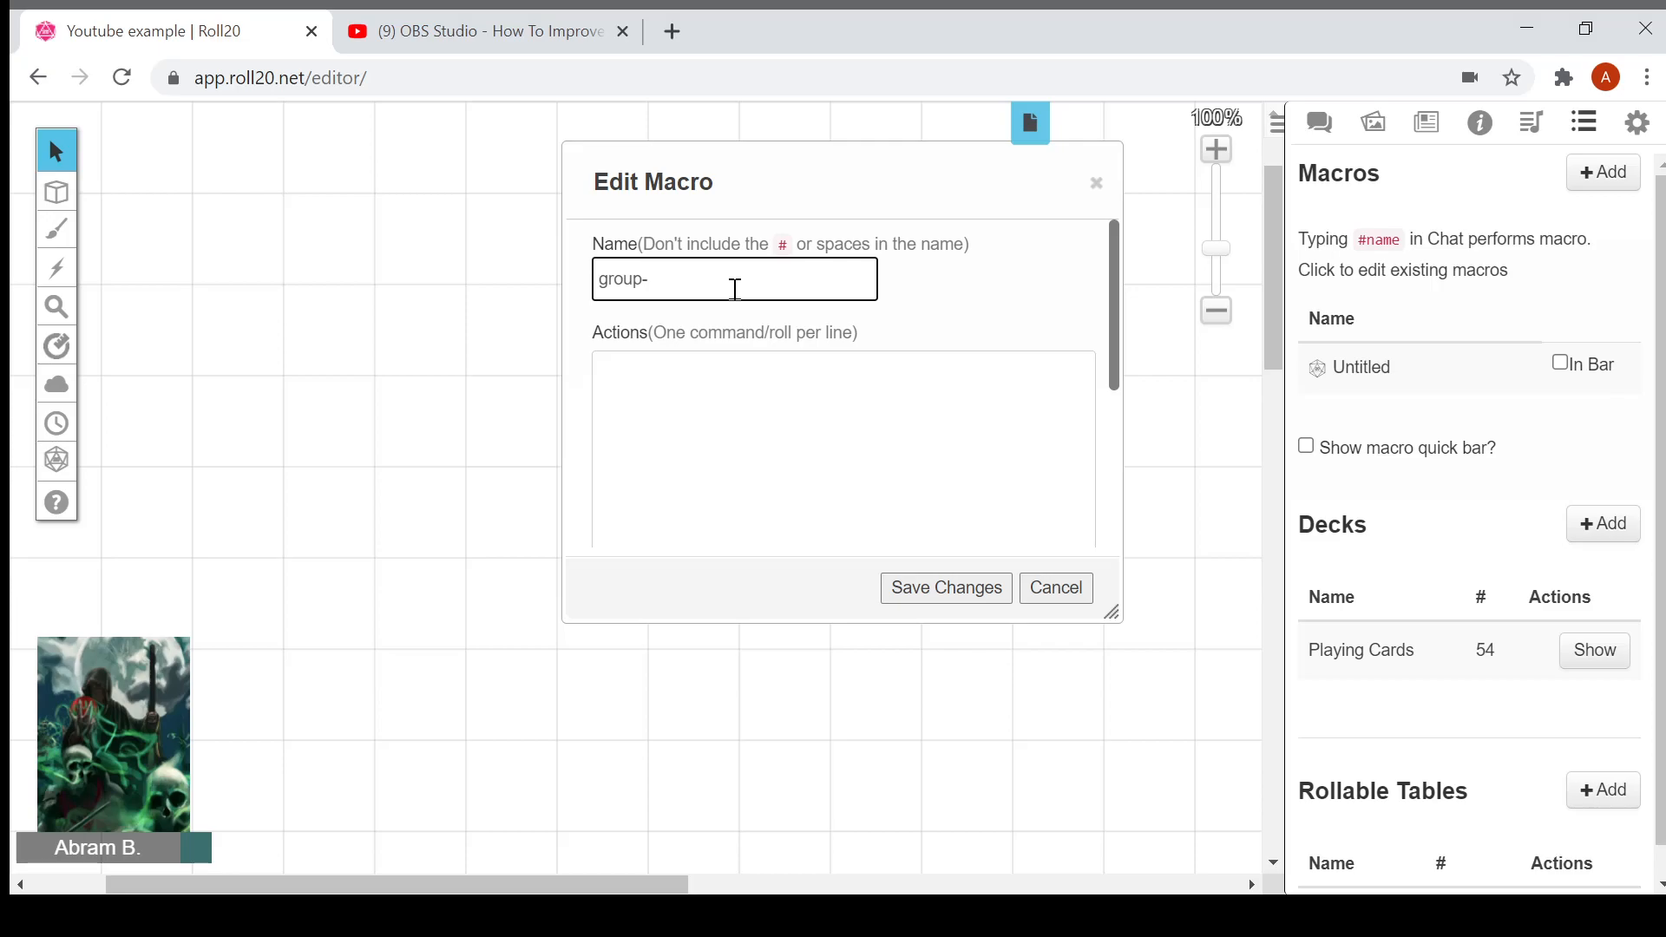
type("d")
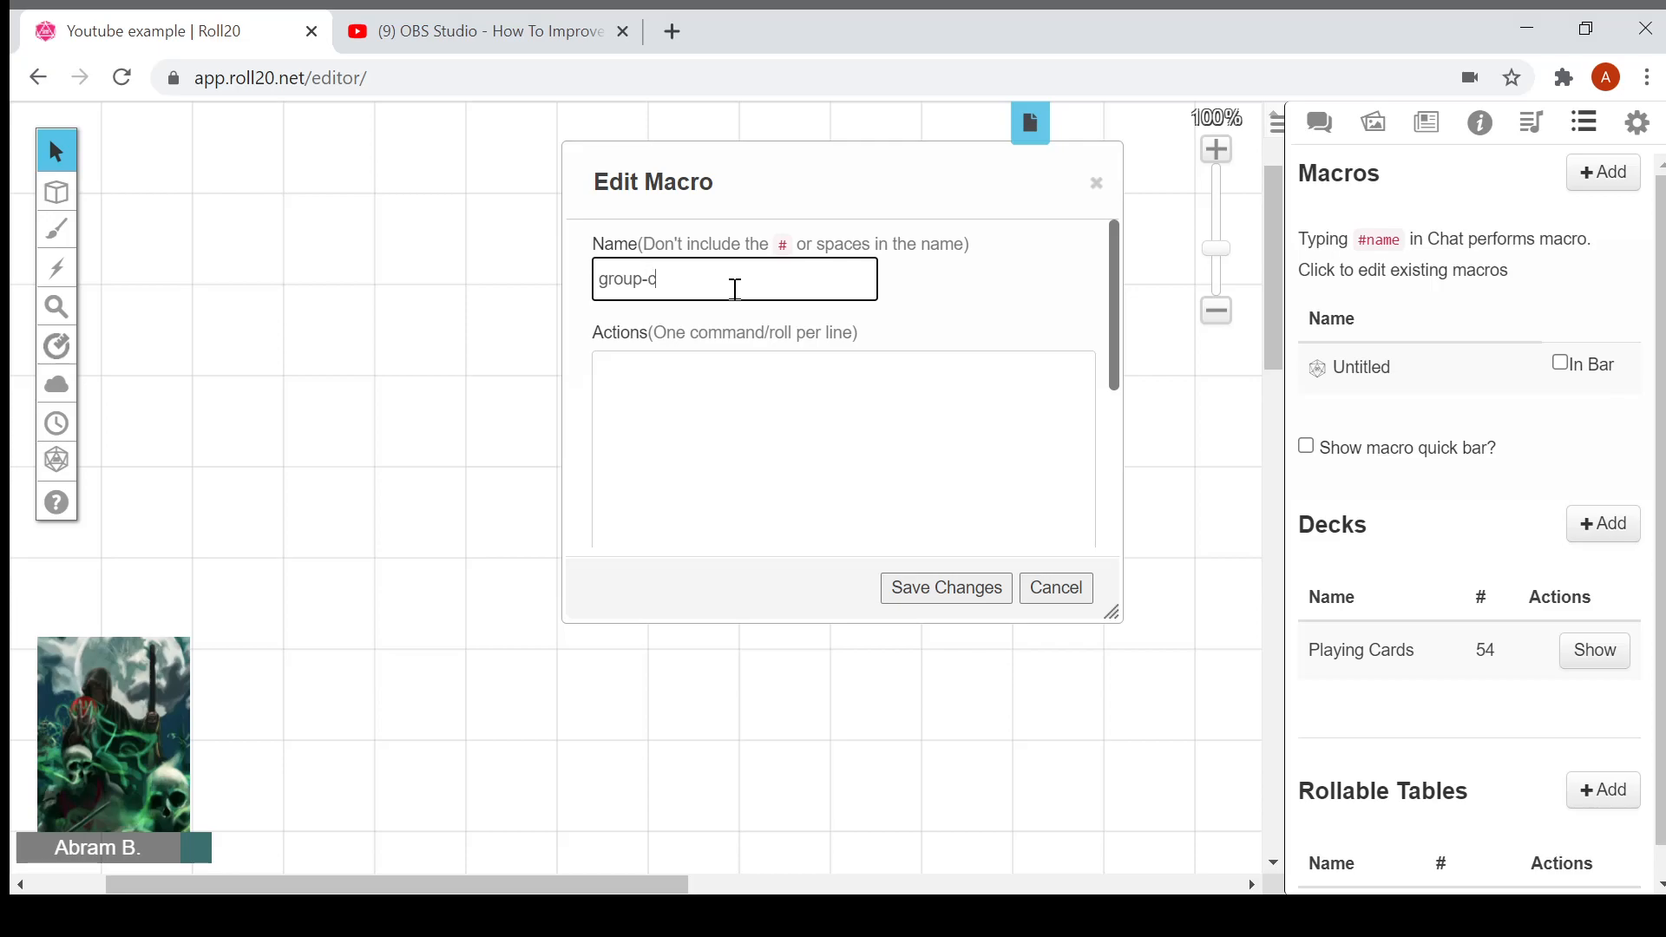
type("heck")
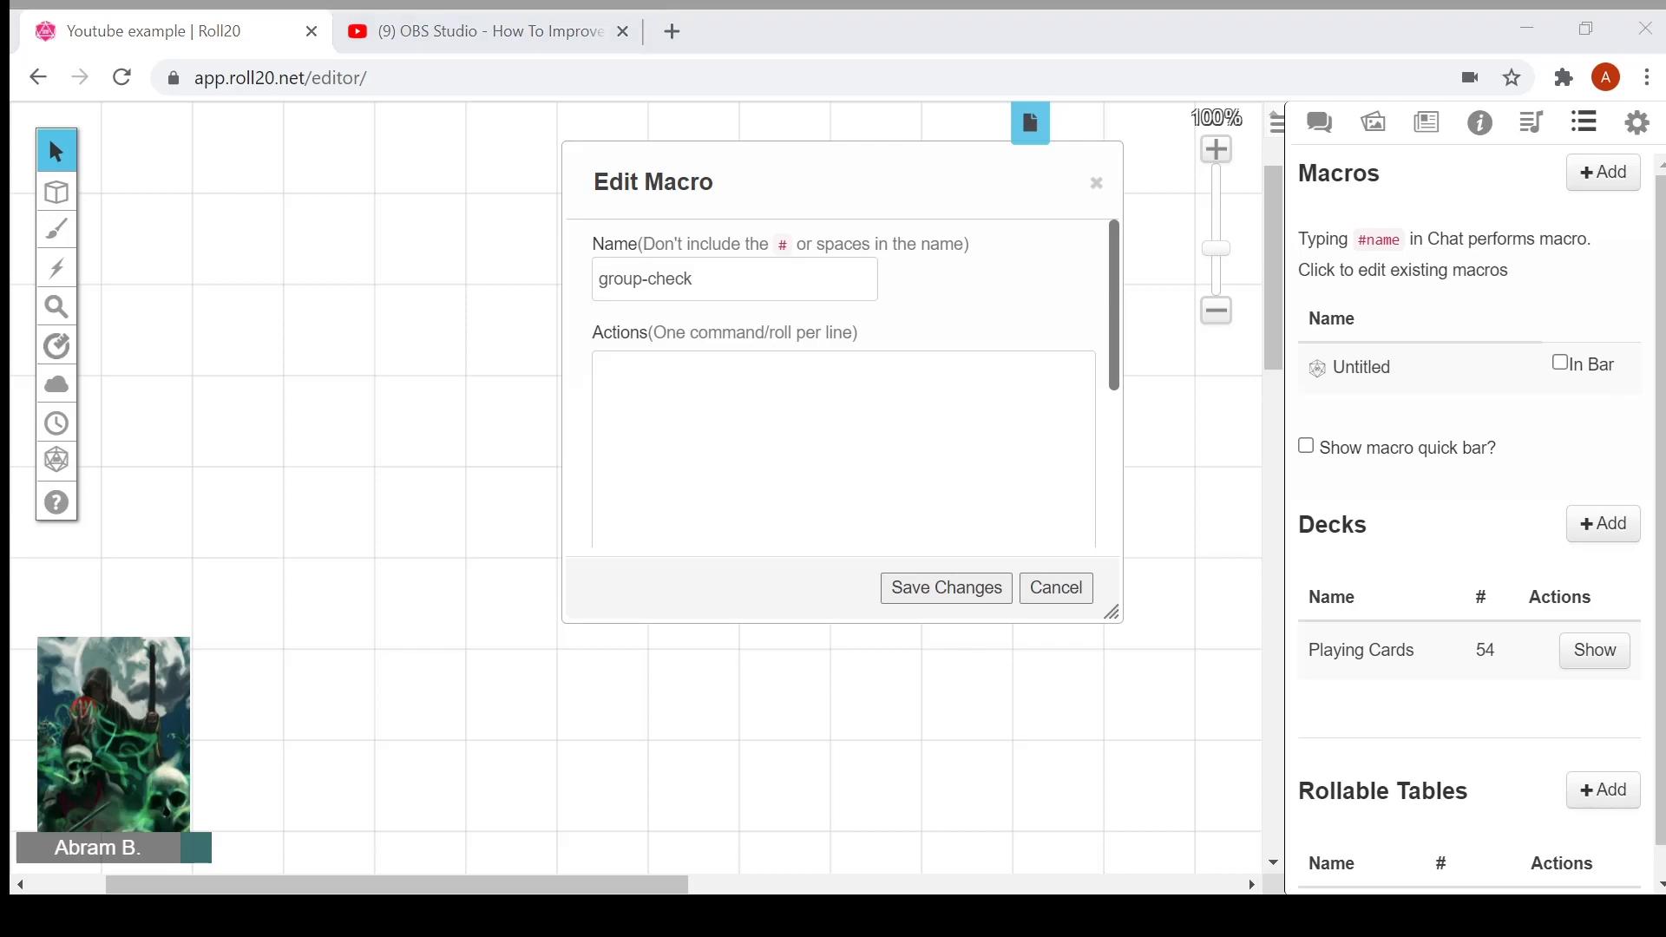
left_click(808, 446)
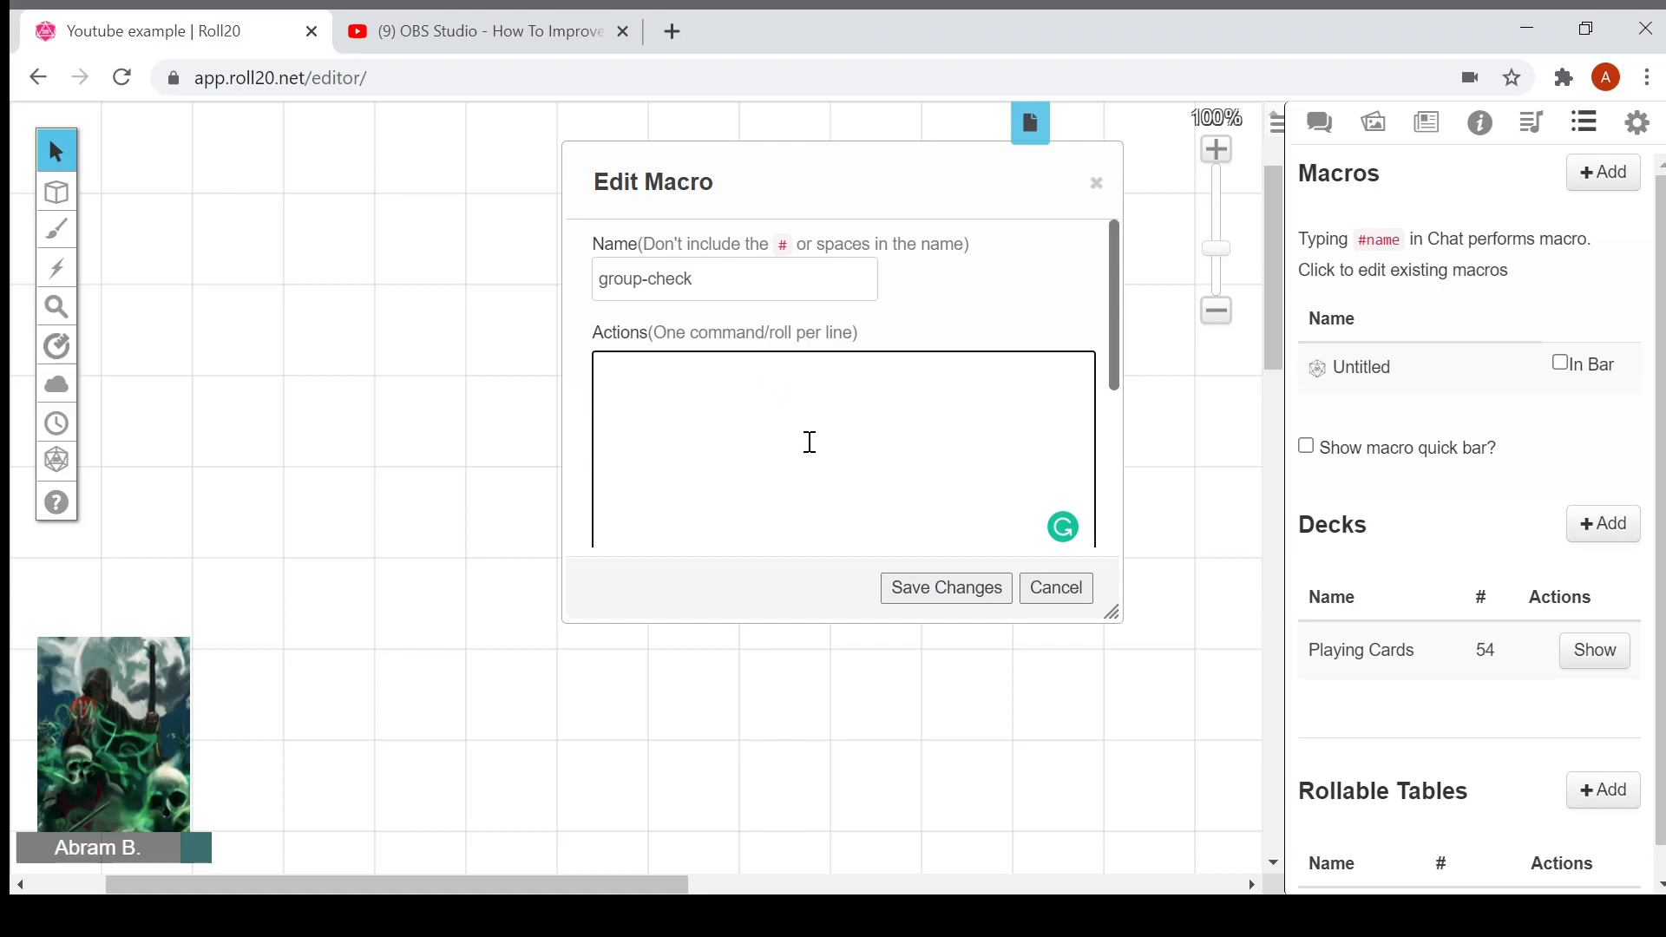
left_click(943, 588)
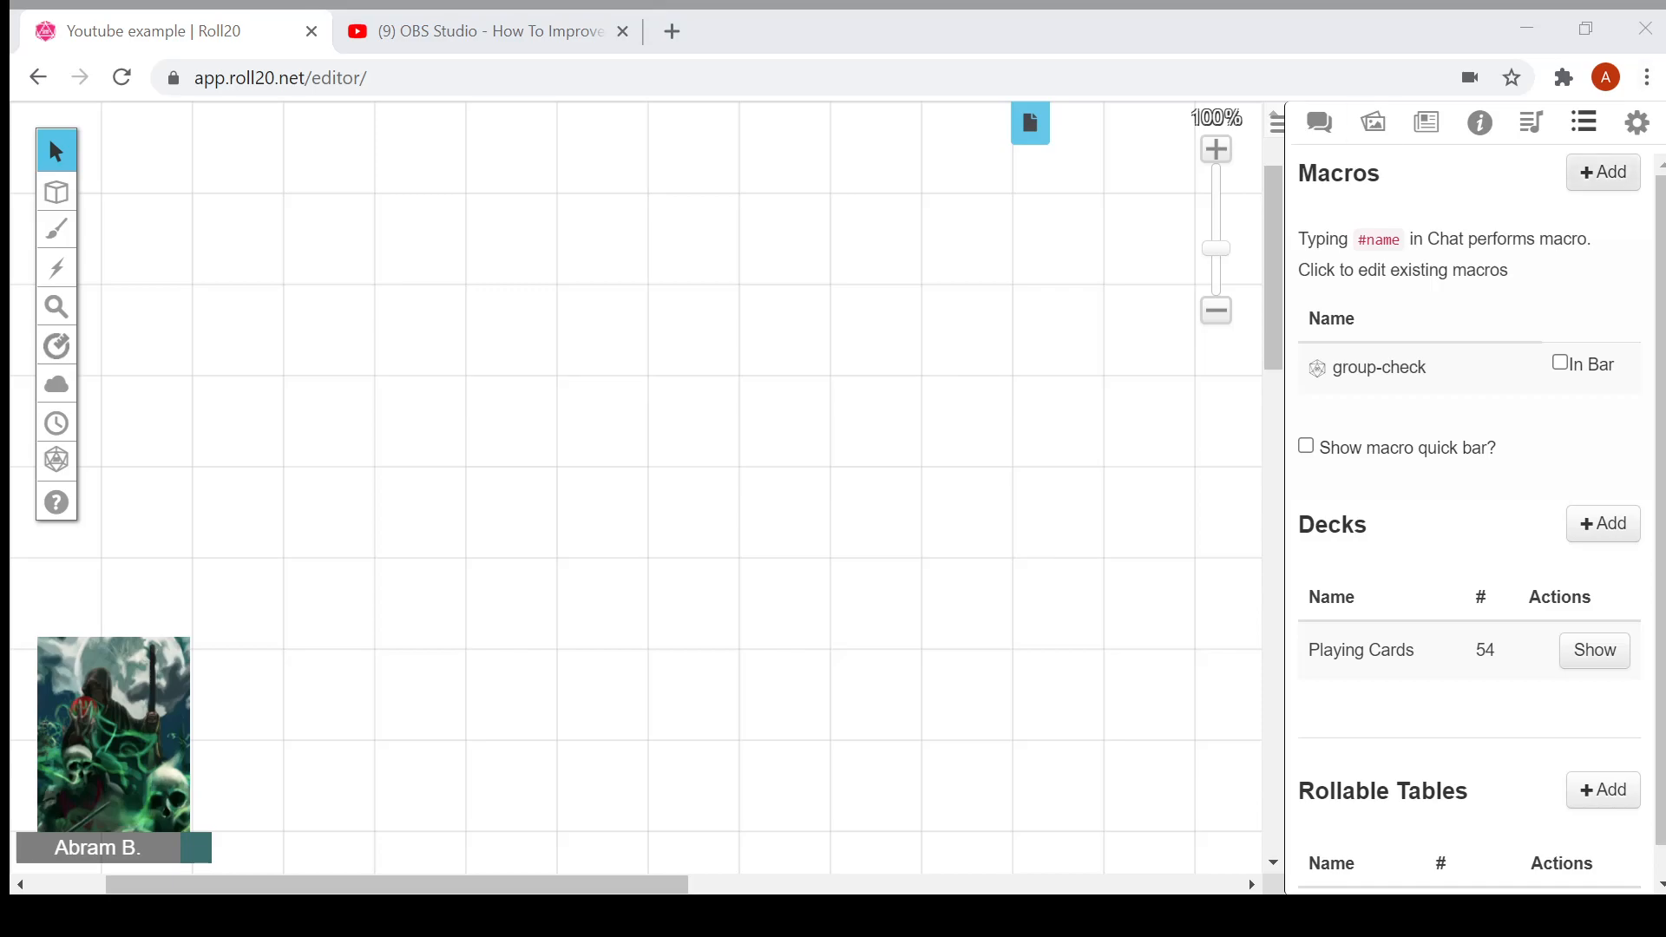
Step: Create a 'group-init' macro with action '!group-init' and show macros on the quick bar
left_click(1603, 172)
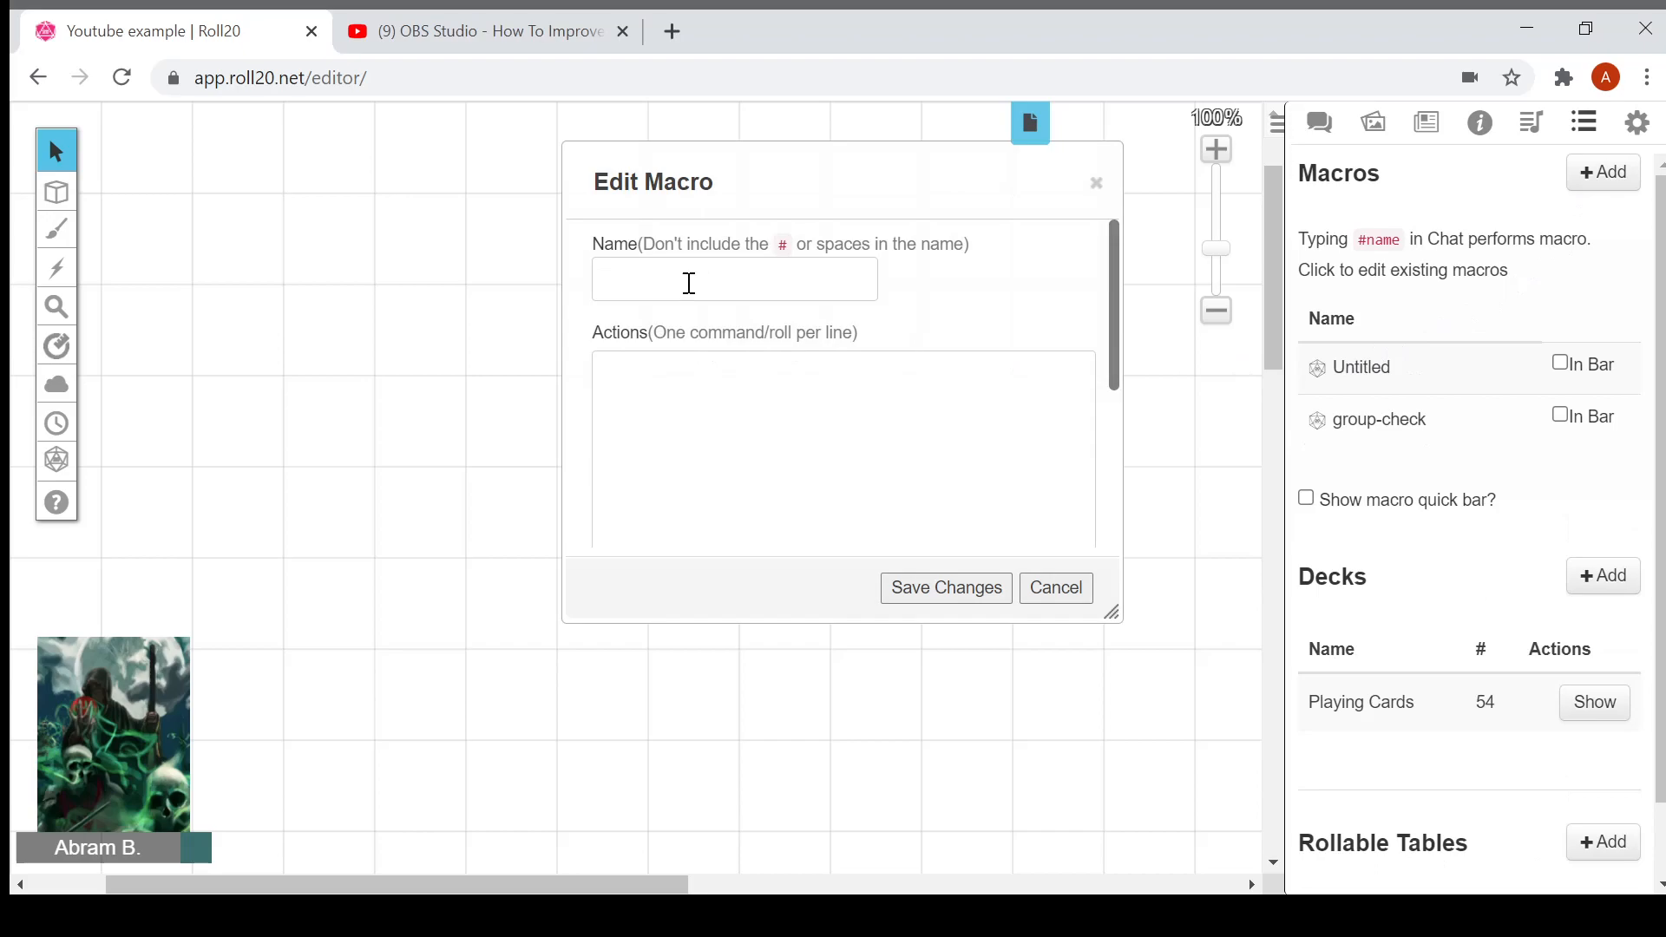
type("group-in")
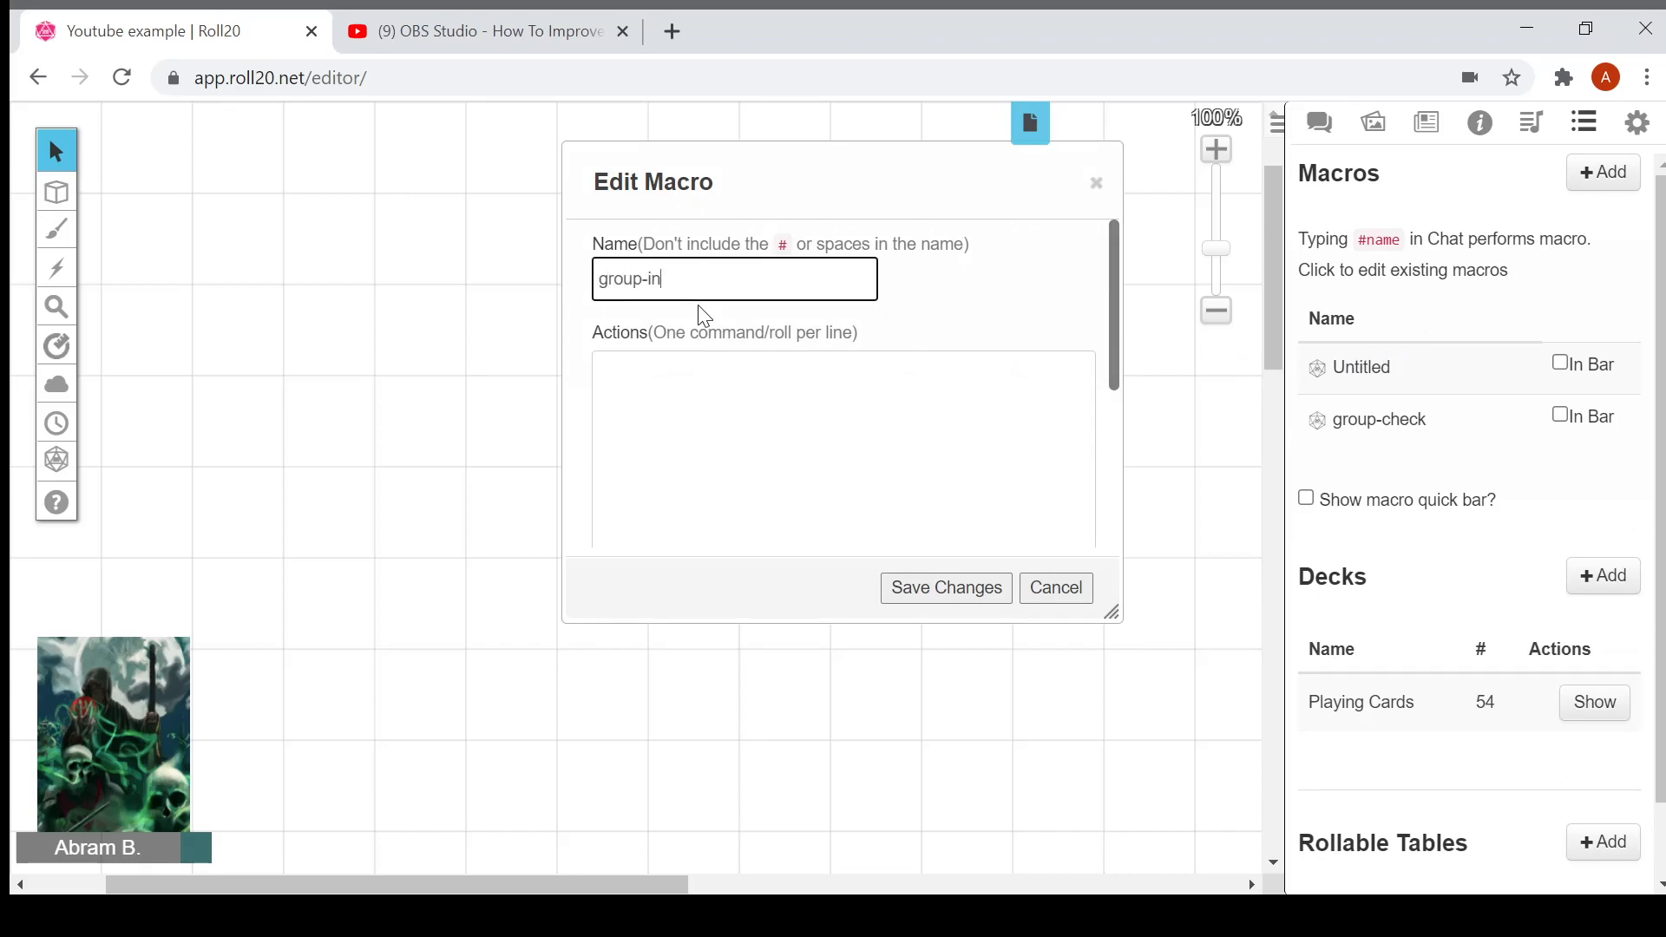
type("it")
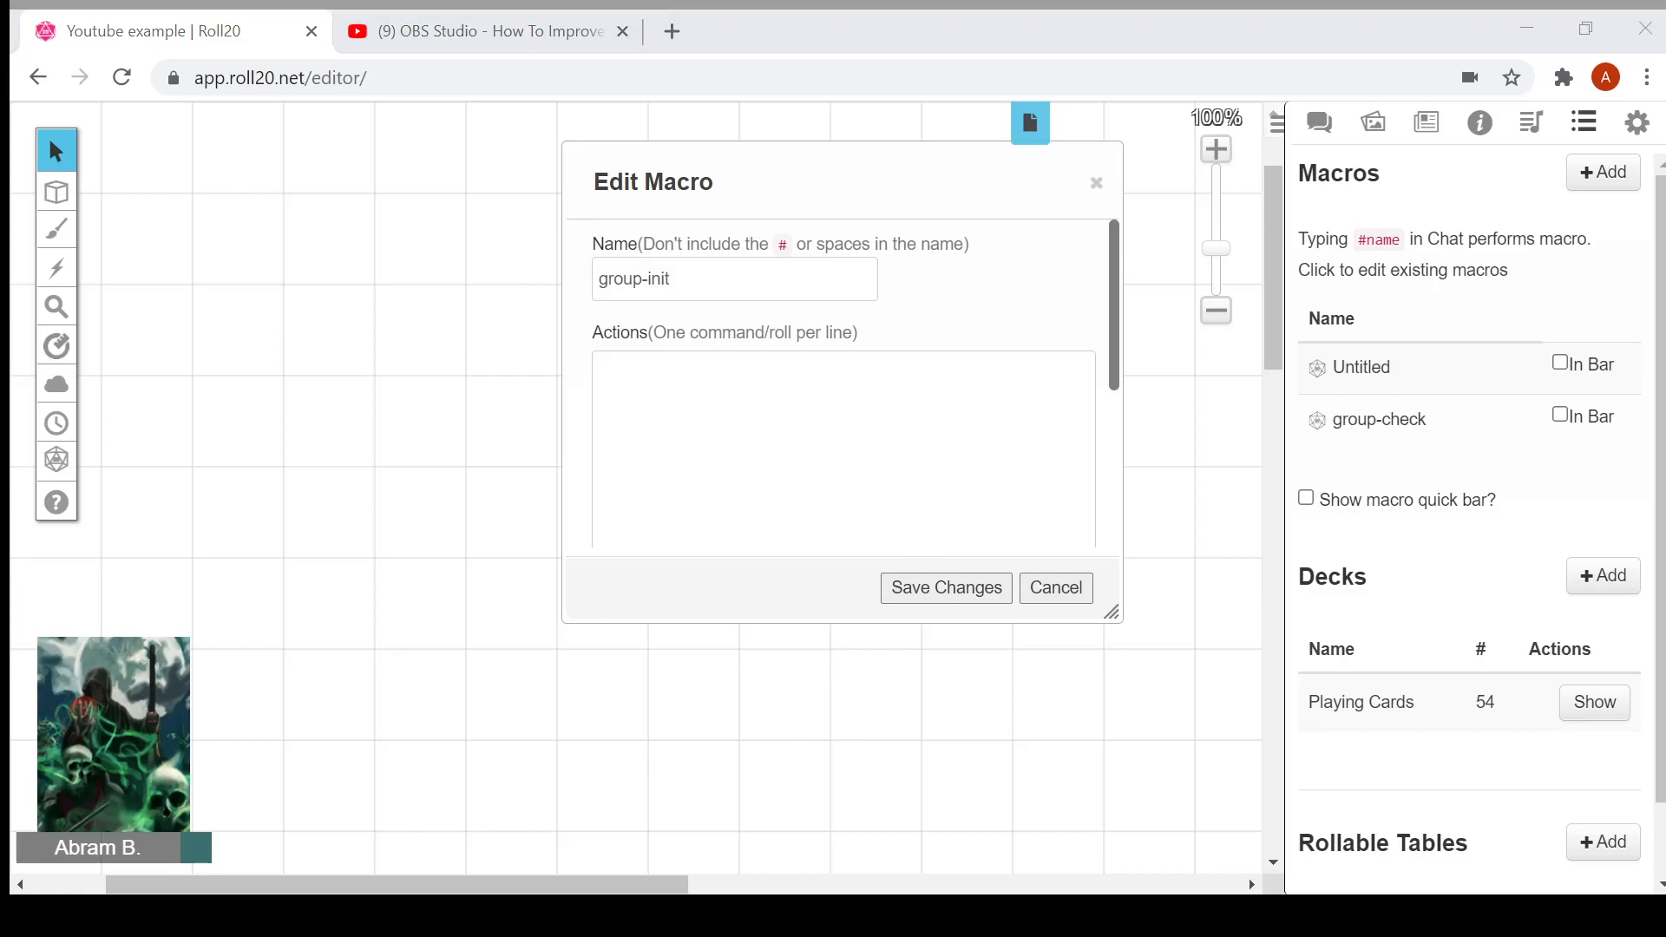
type("!group-init")
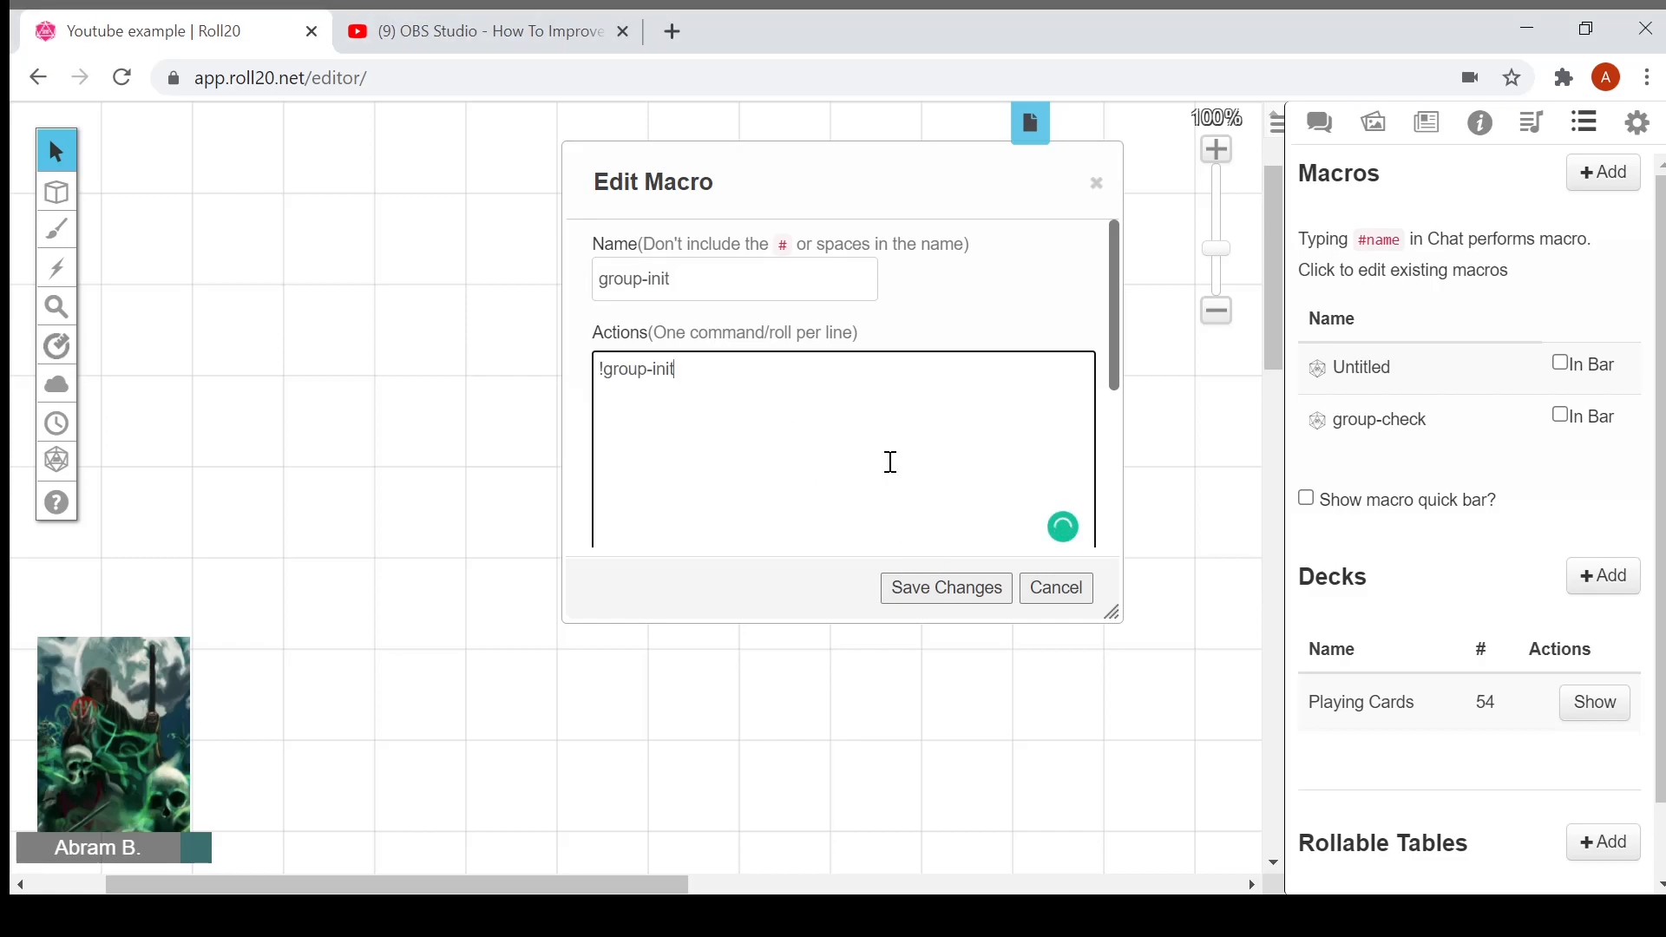
left_click(944, 588)
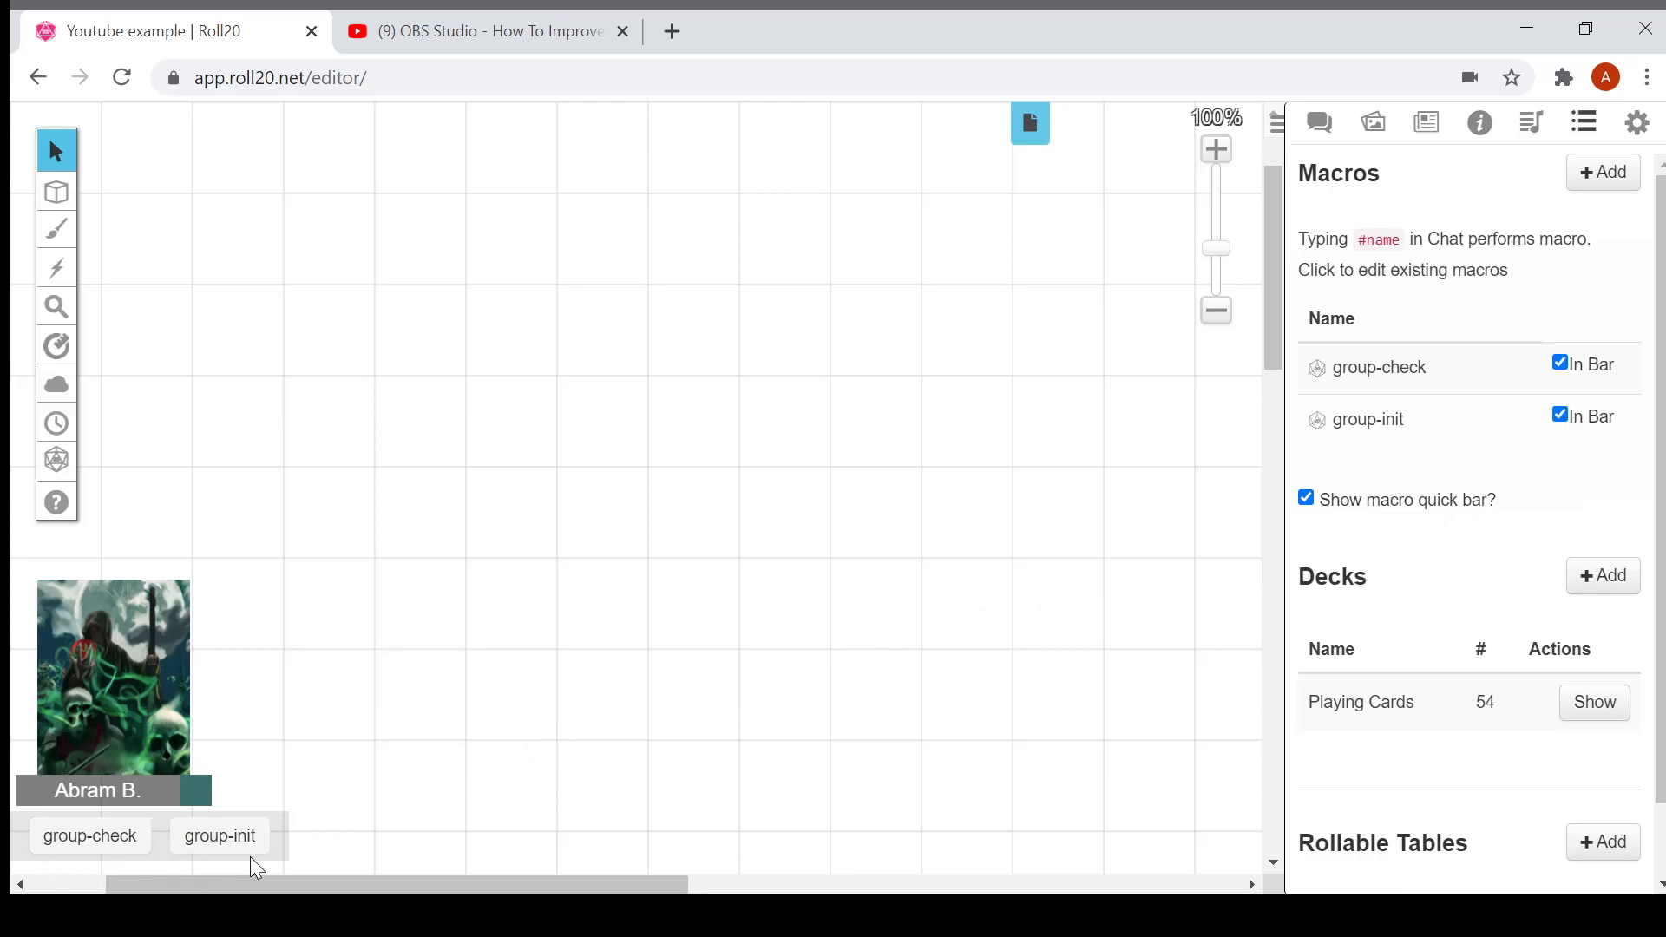
left_click(218, 834)
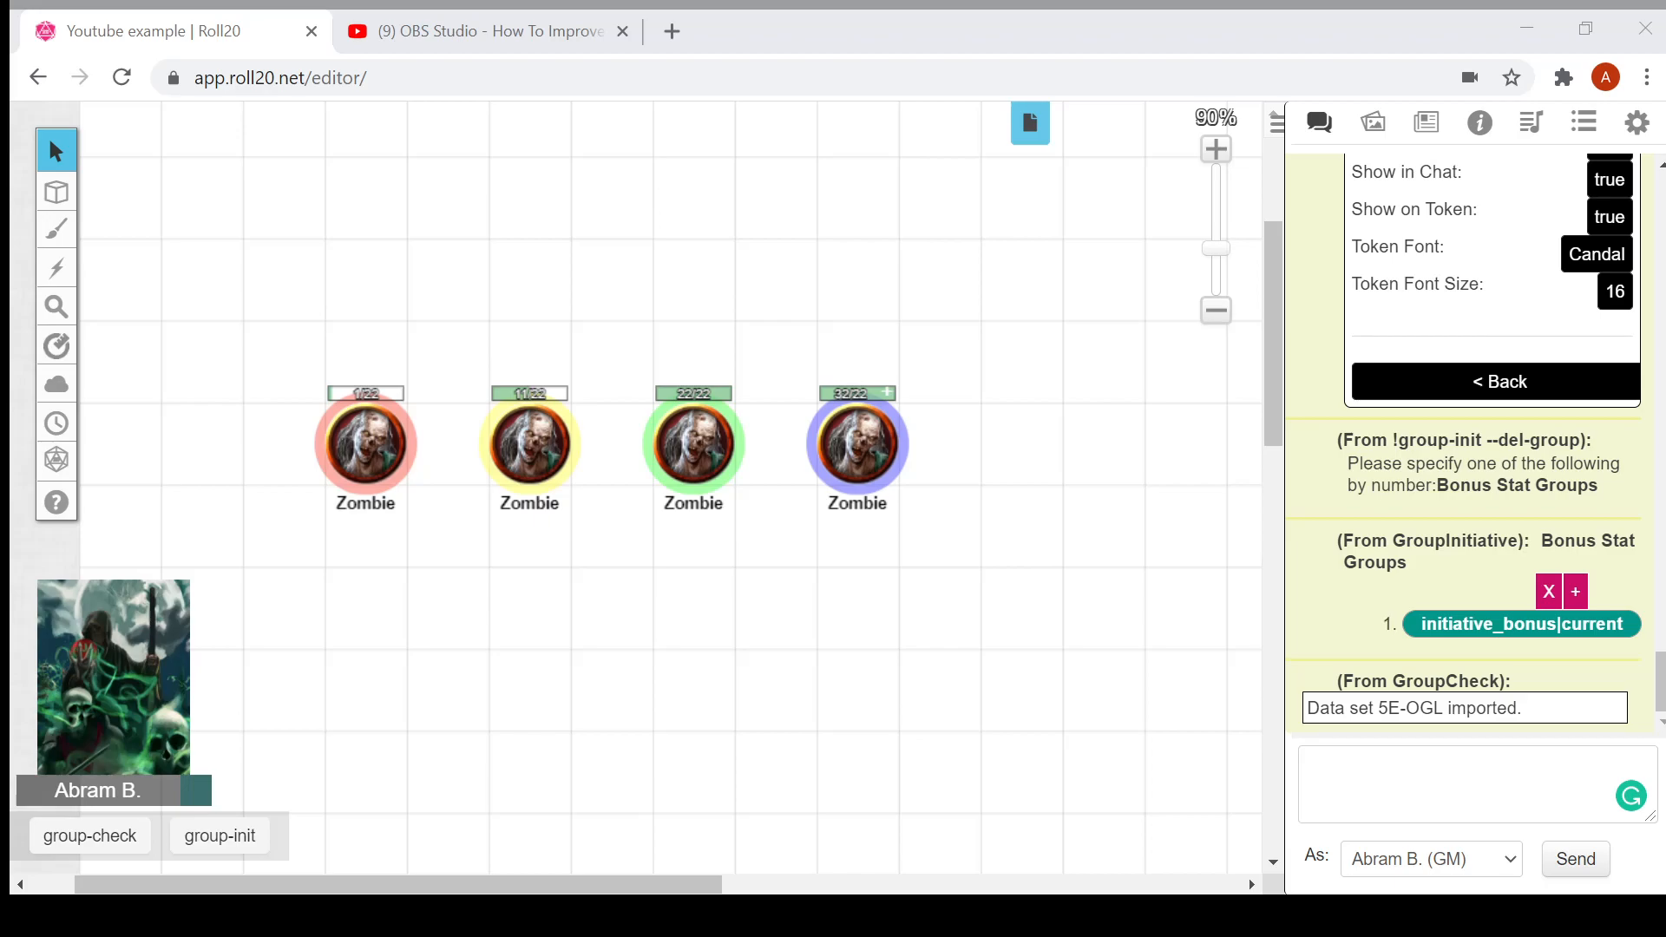
Step: Set the first zombie's HP to -1 so it shows dead, refill to 22, then select the second zombie
left_click(366, 444)
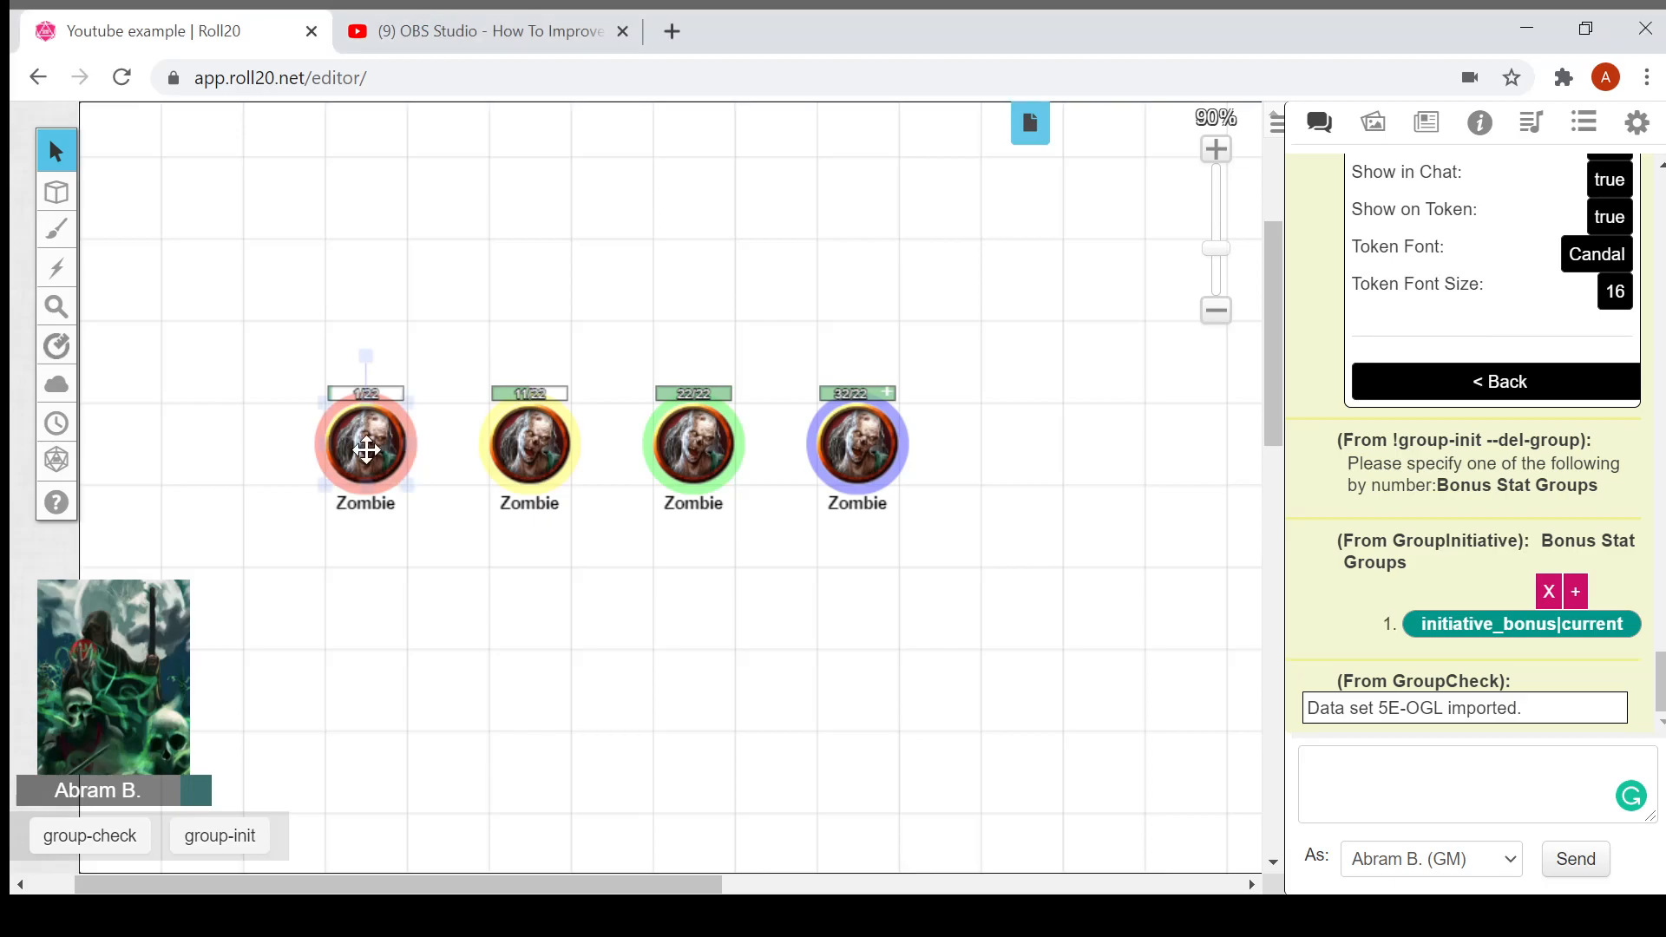
left_click(365, 446)
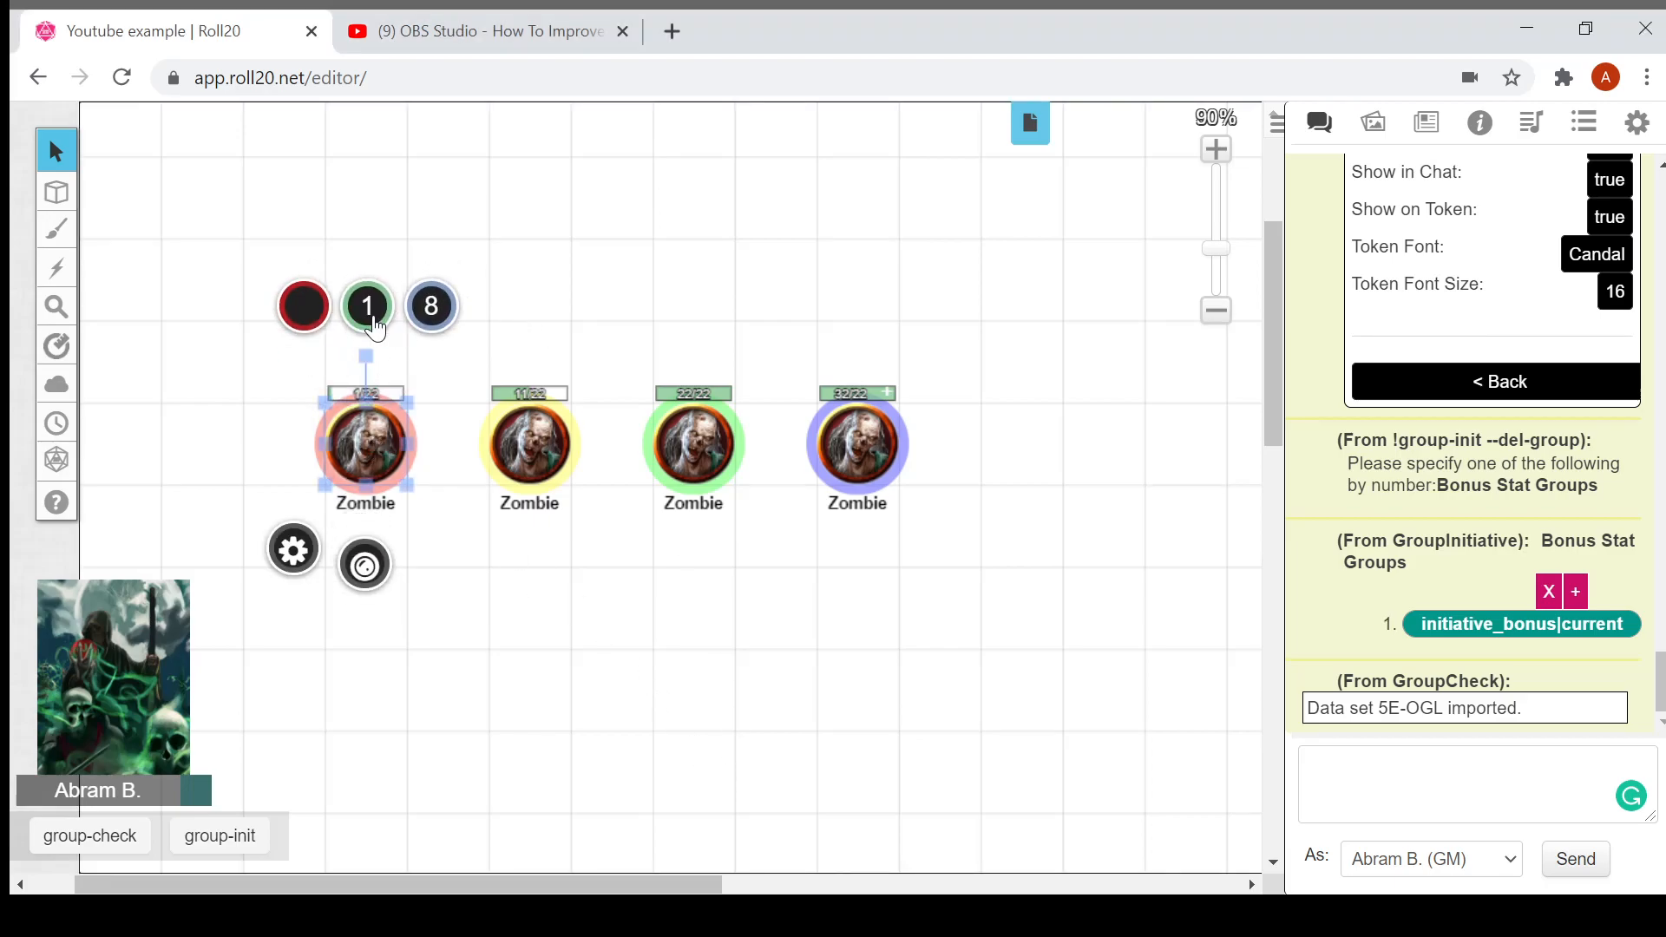
left_click(366, 307)
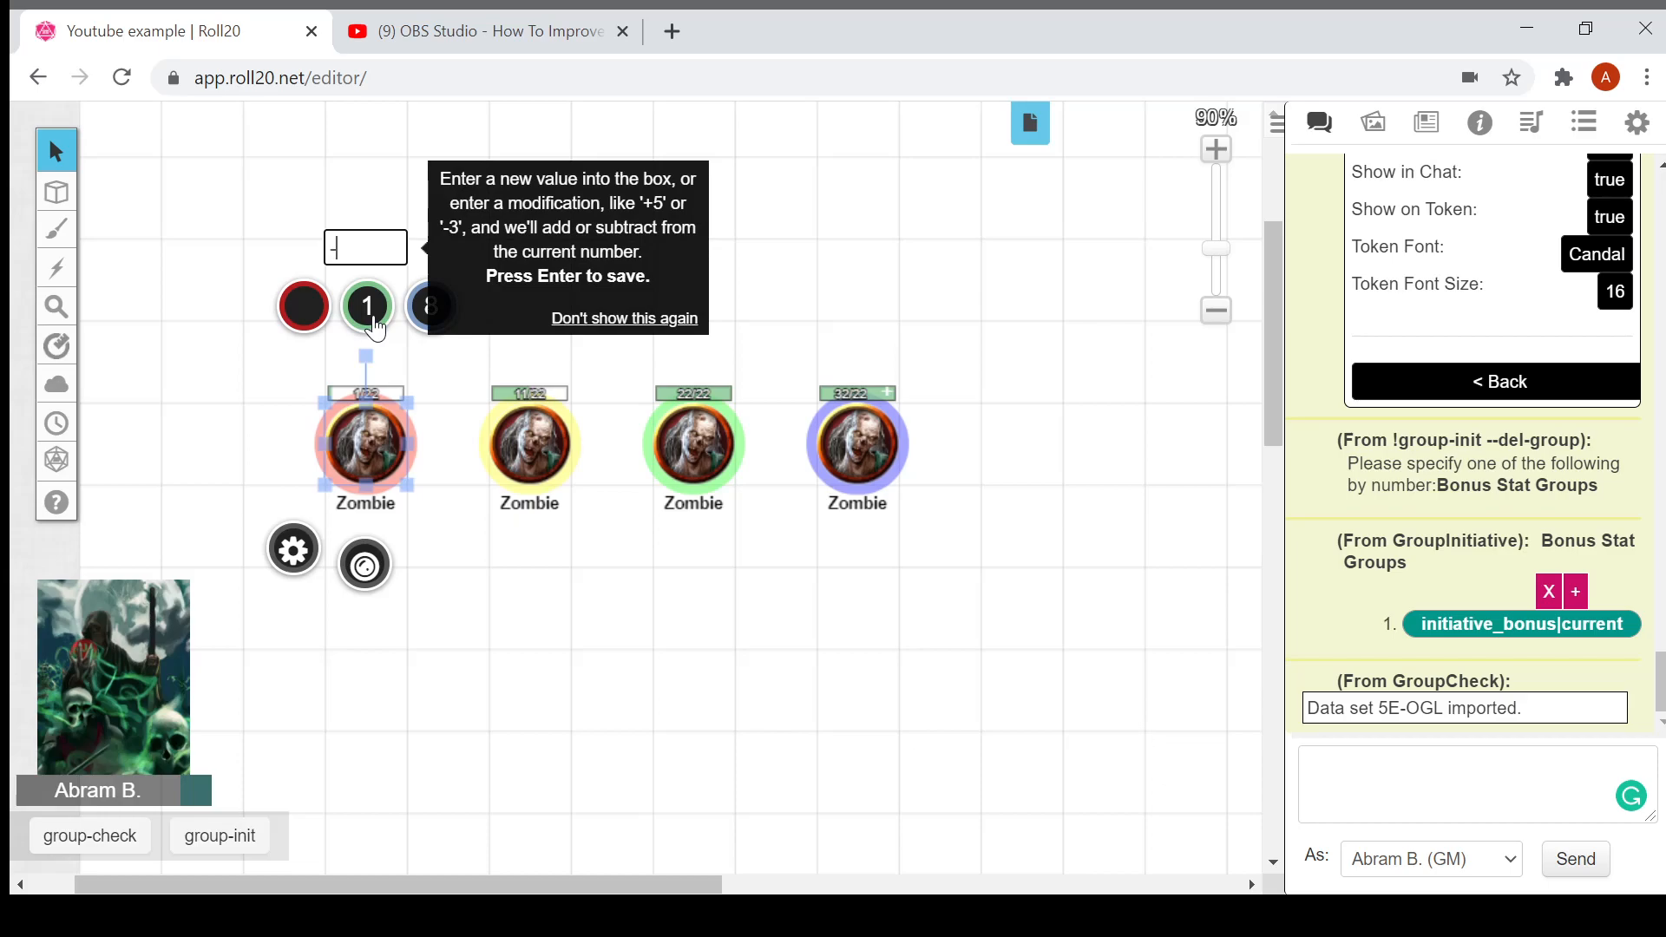
type("1")
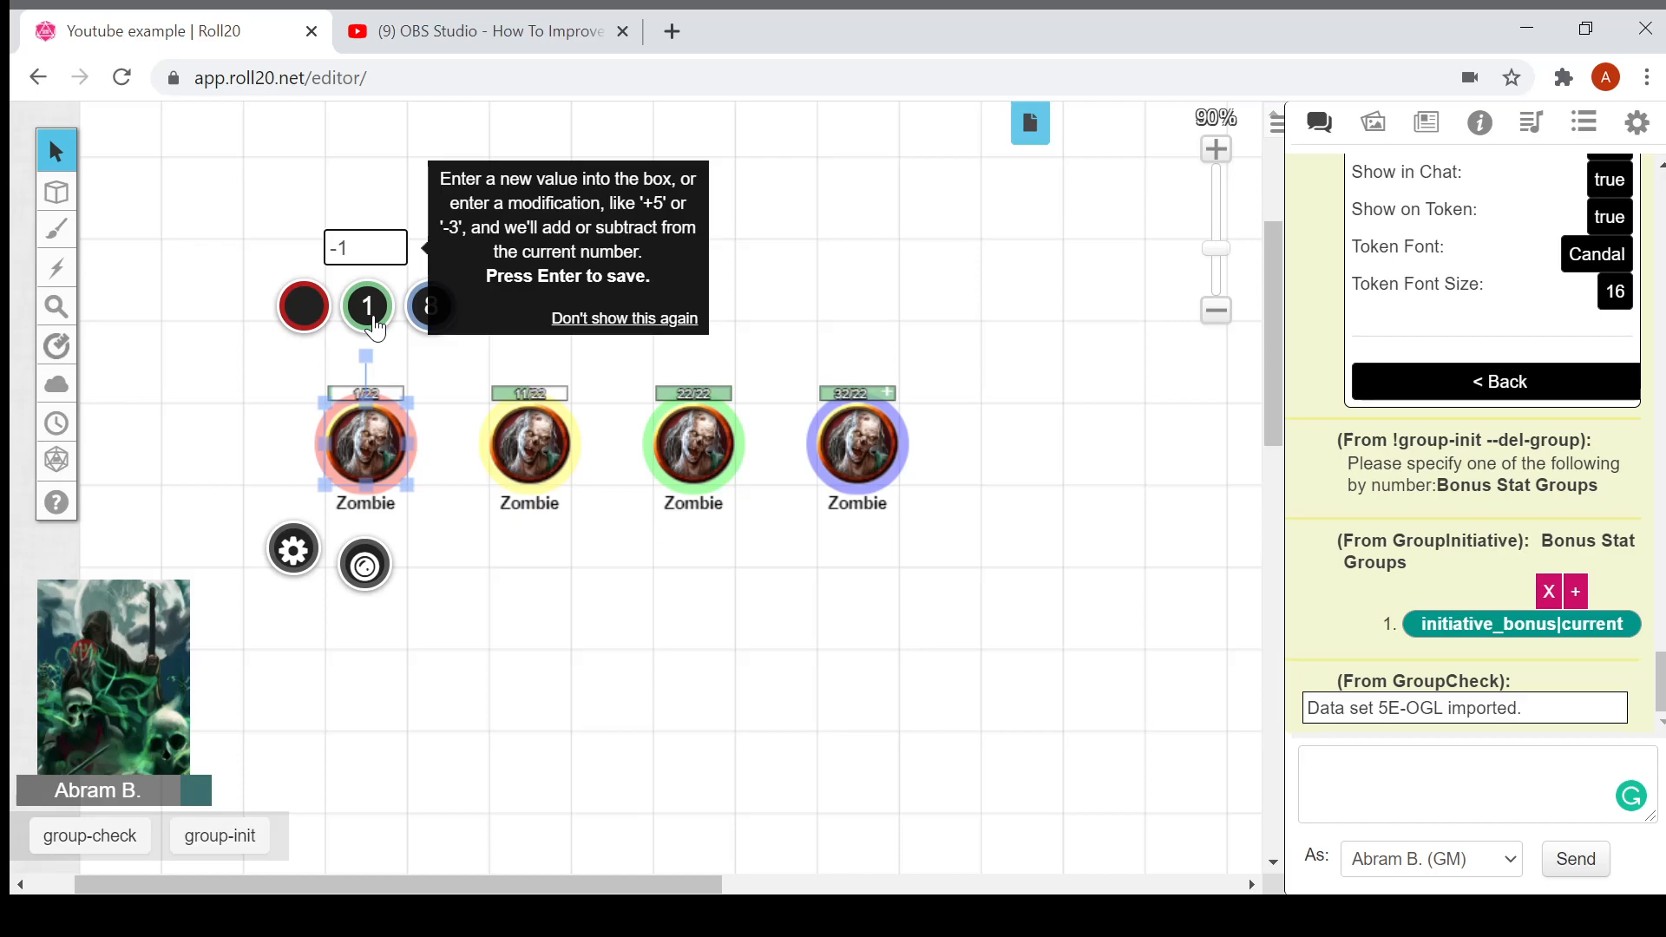
key("Return")
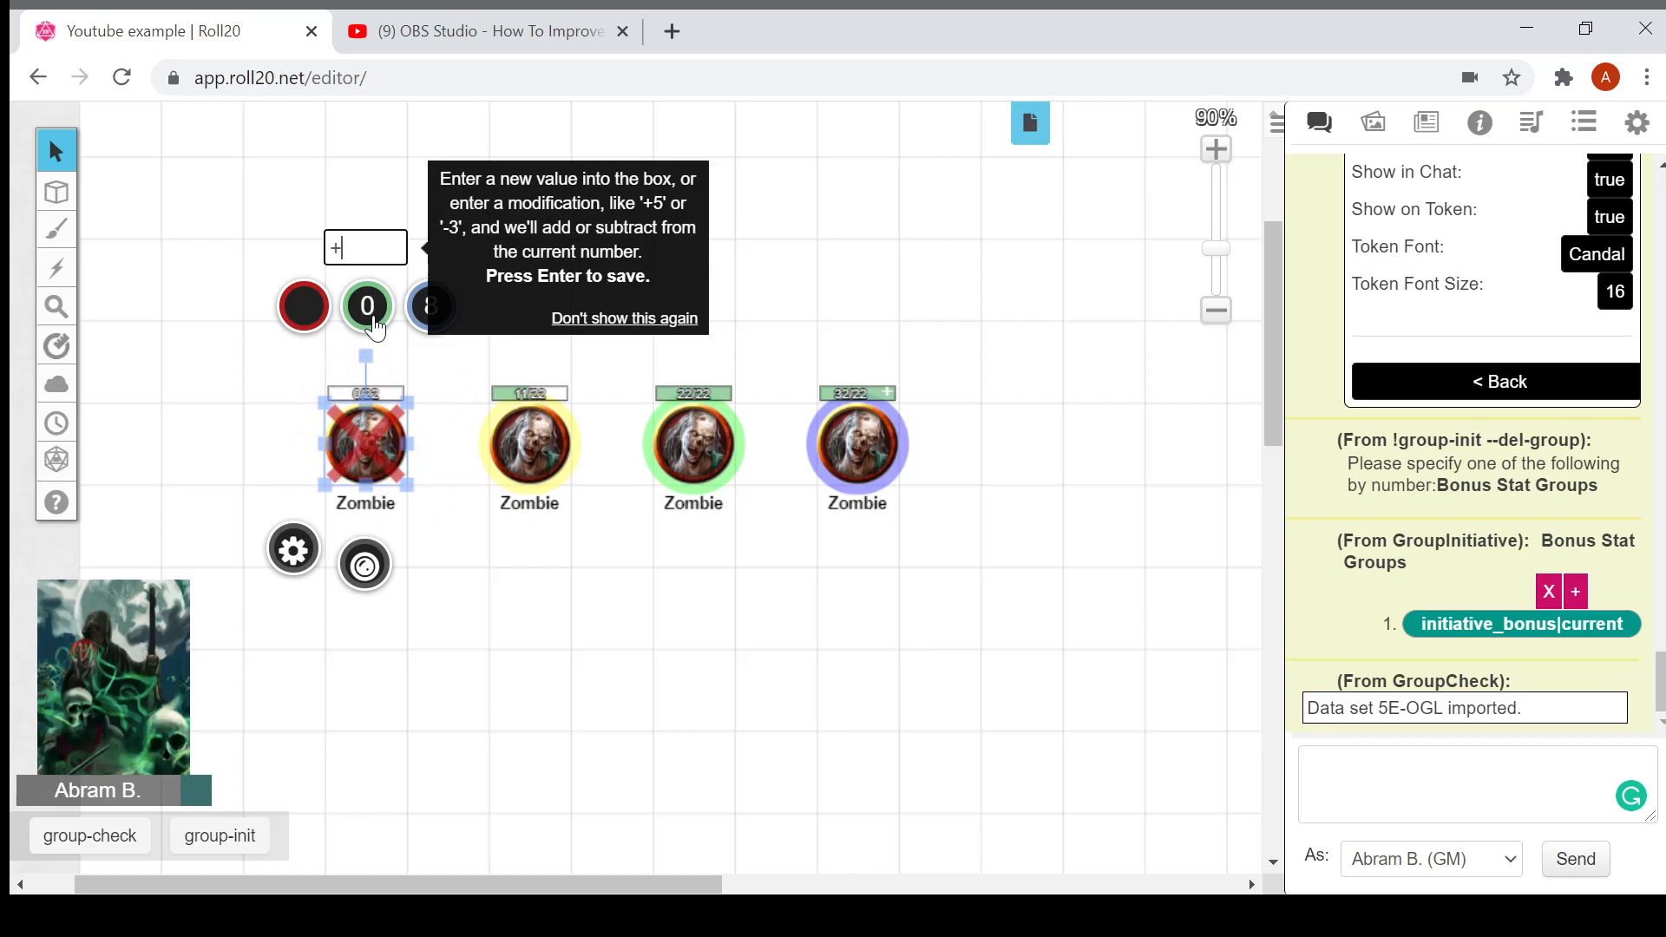
type("22")
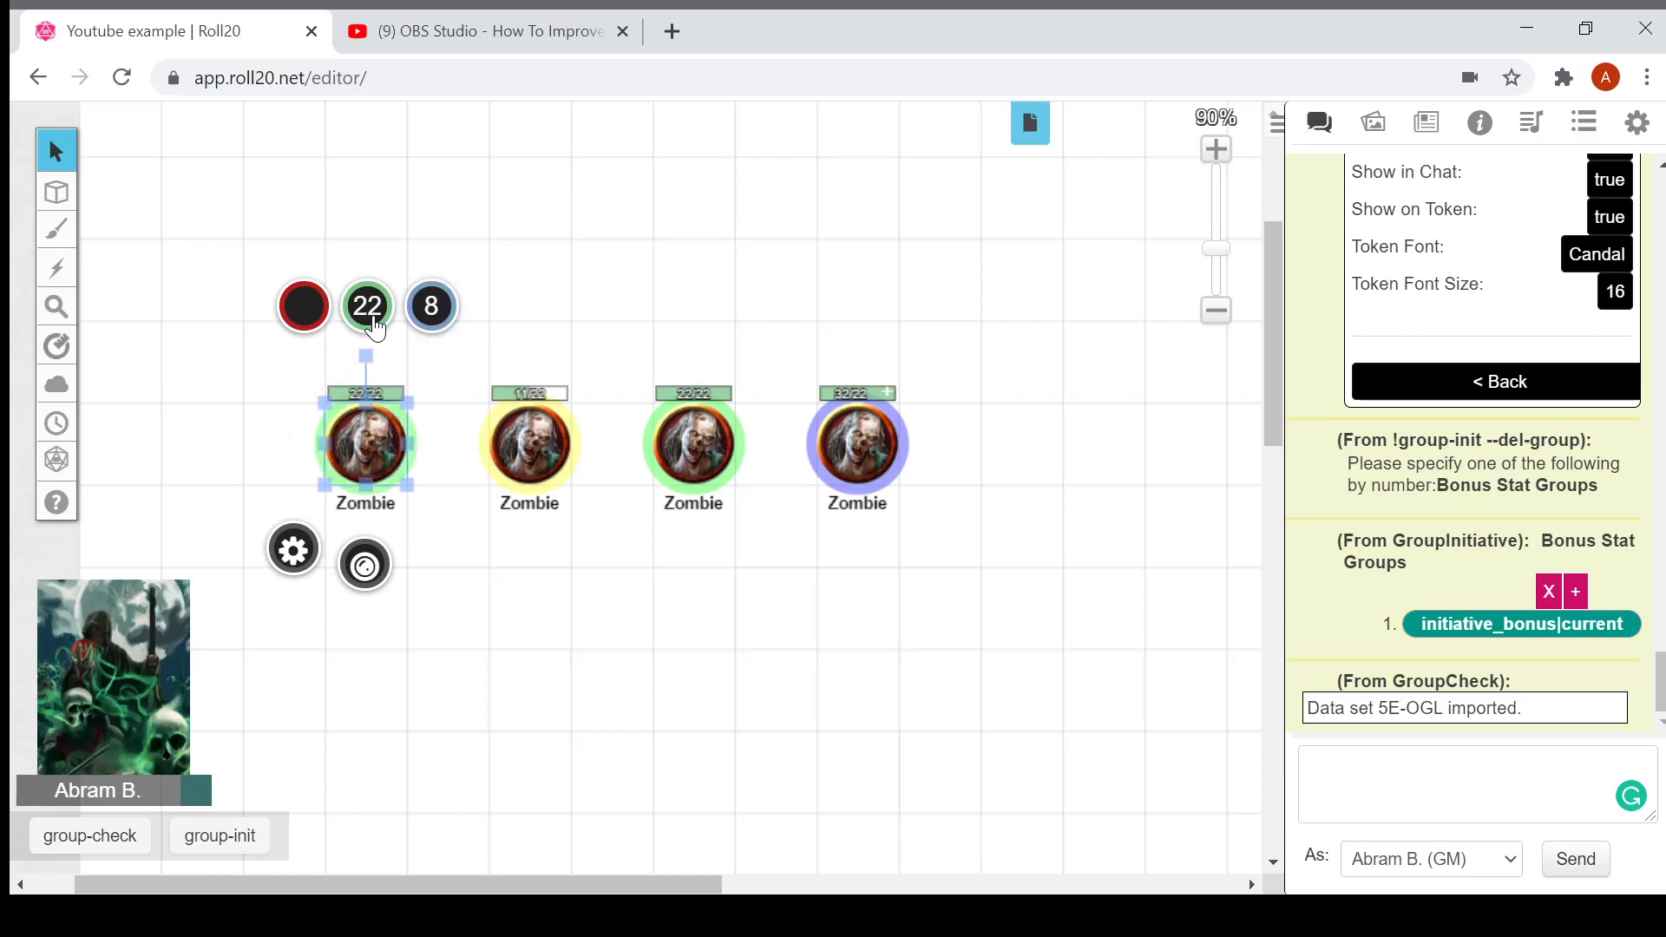
mouse_move(1071, 861)
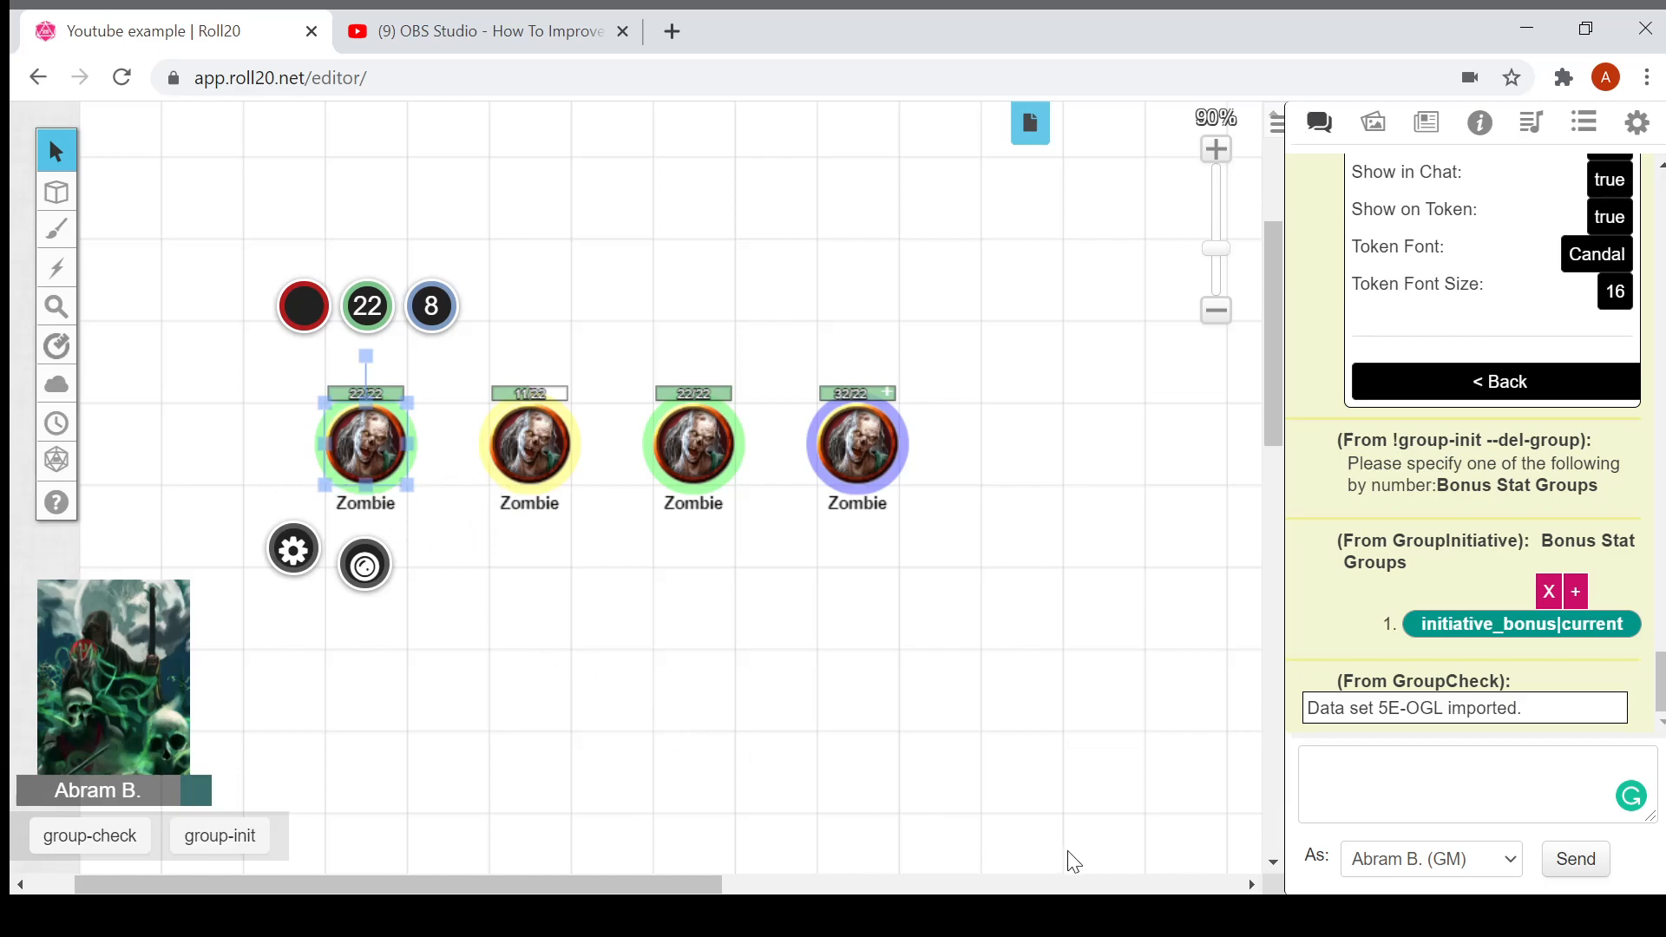
left_click(739, 573)
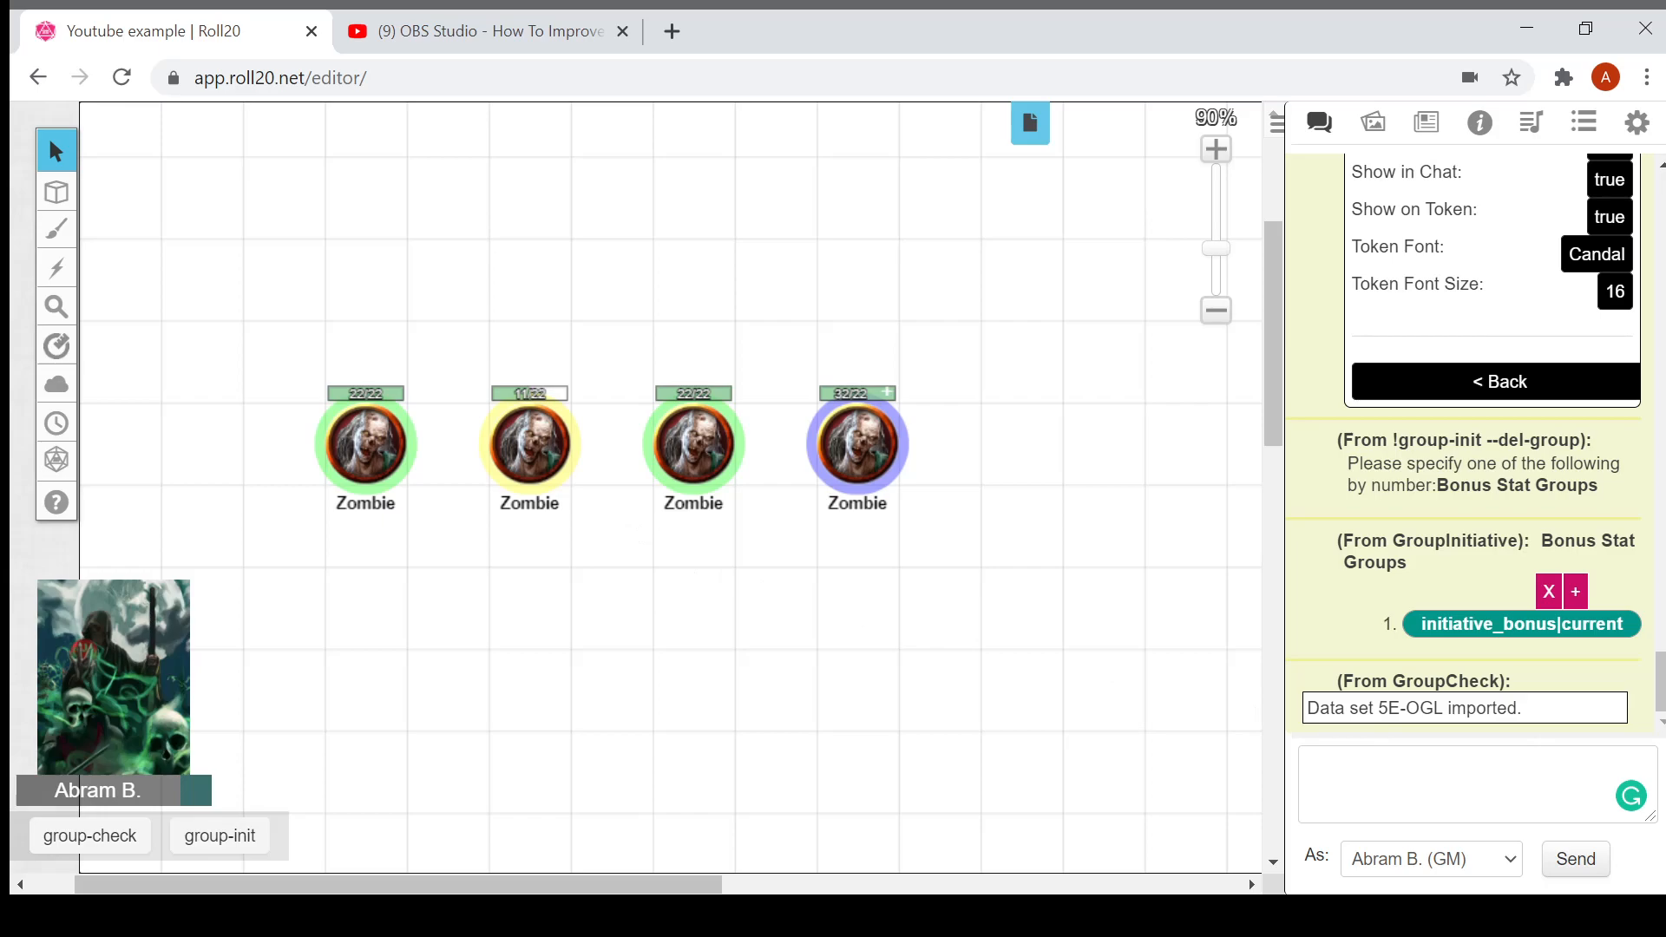
left_click(529, 441)
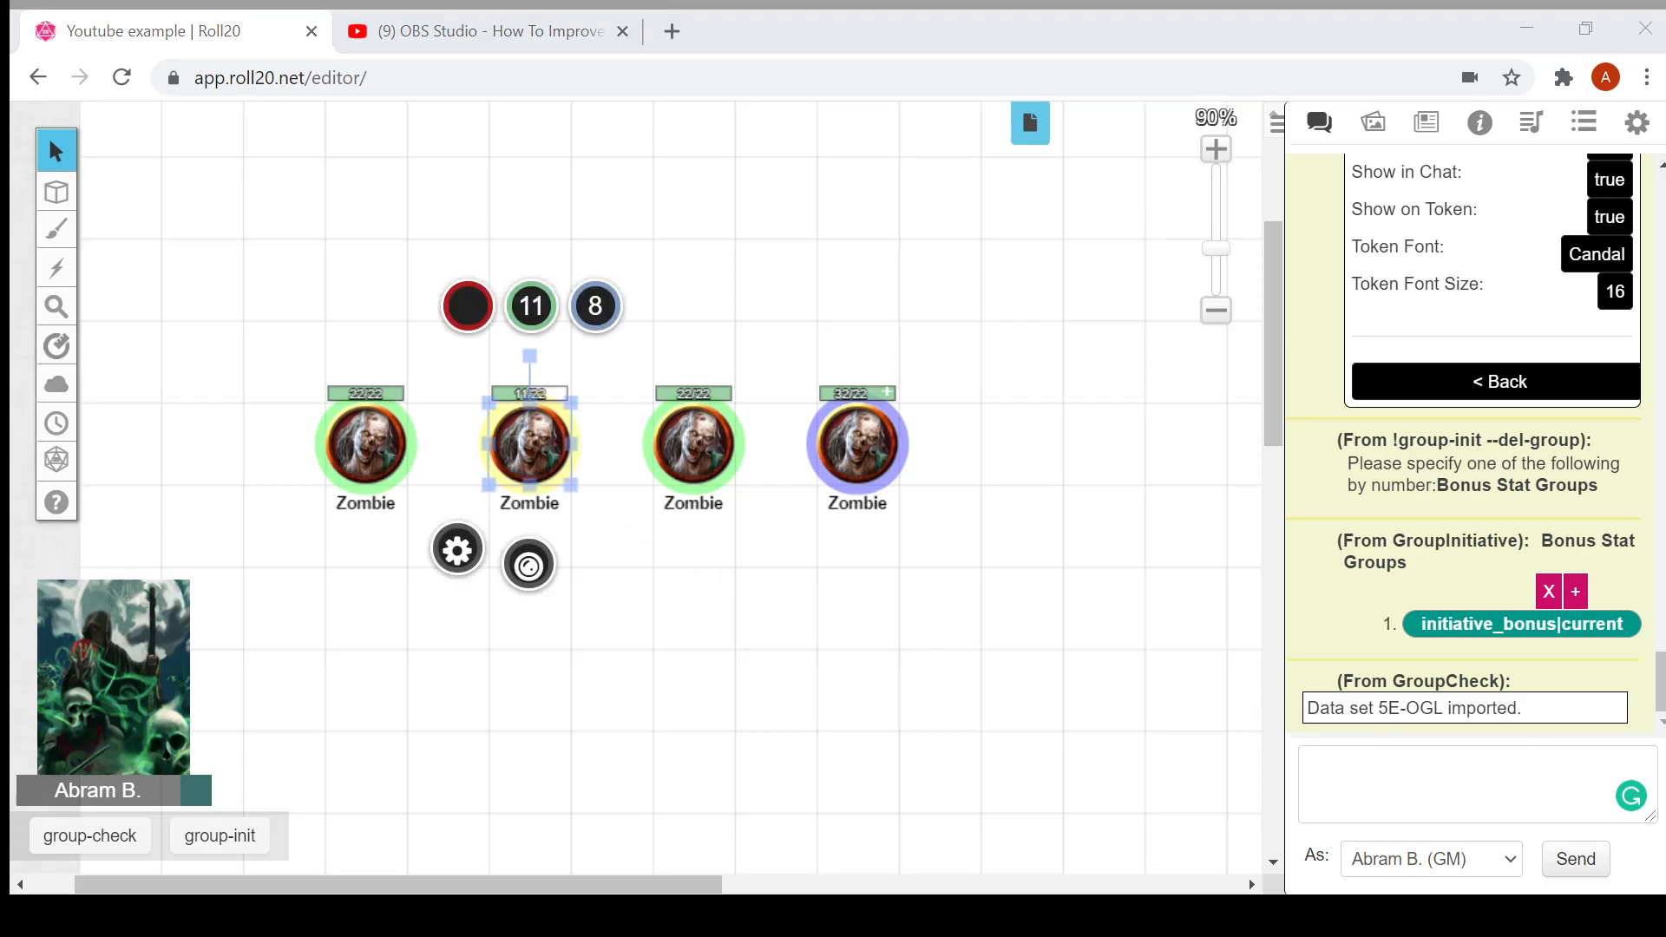
left_click(529, 306)
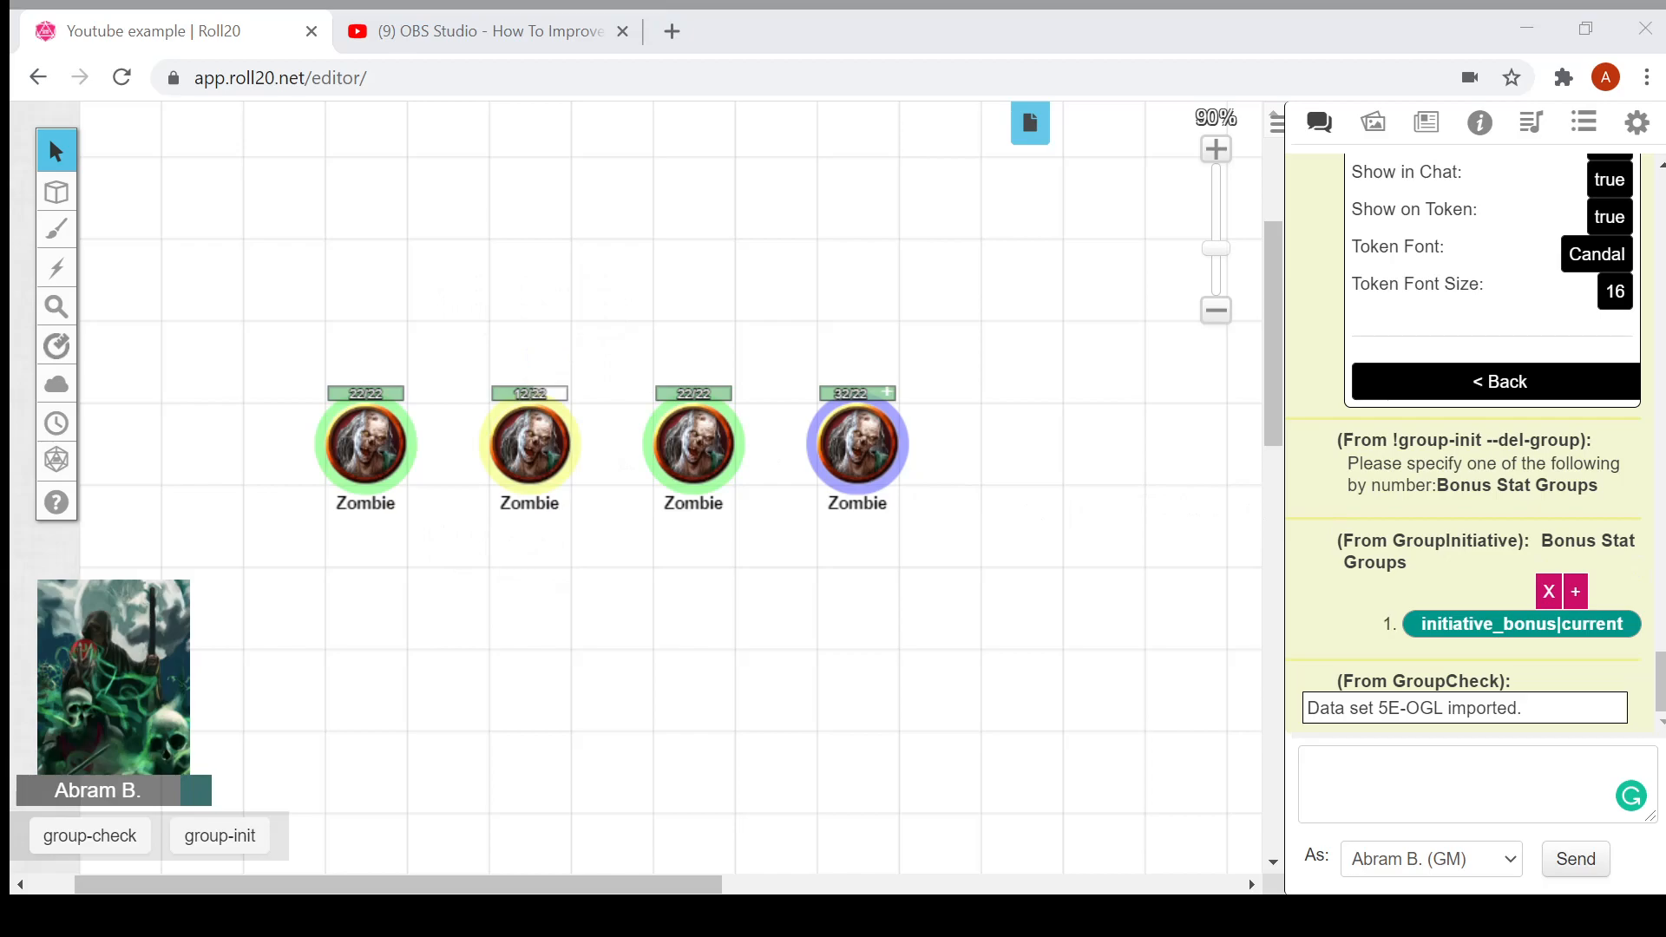
Step: Select the fourth zombie token and send '!ta' in chat to generate its token actions
left_click(857, 440)
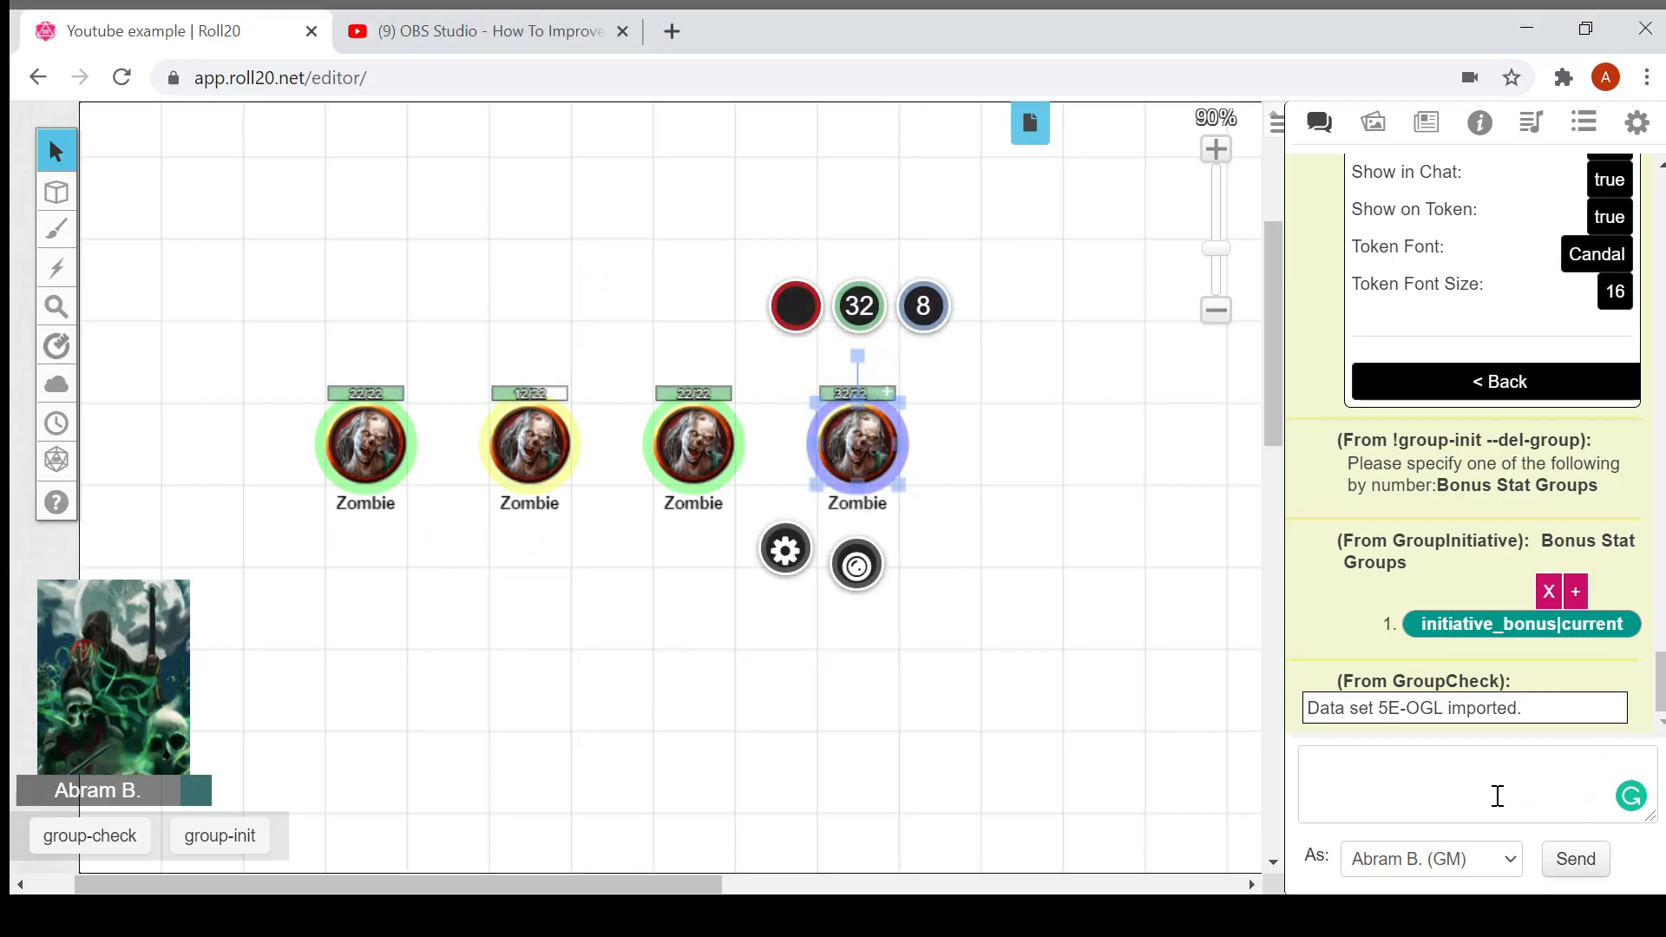
left_click(1475, 784)
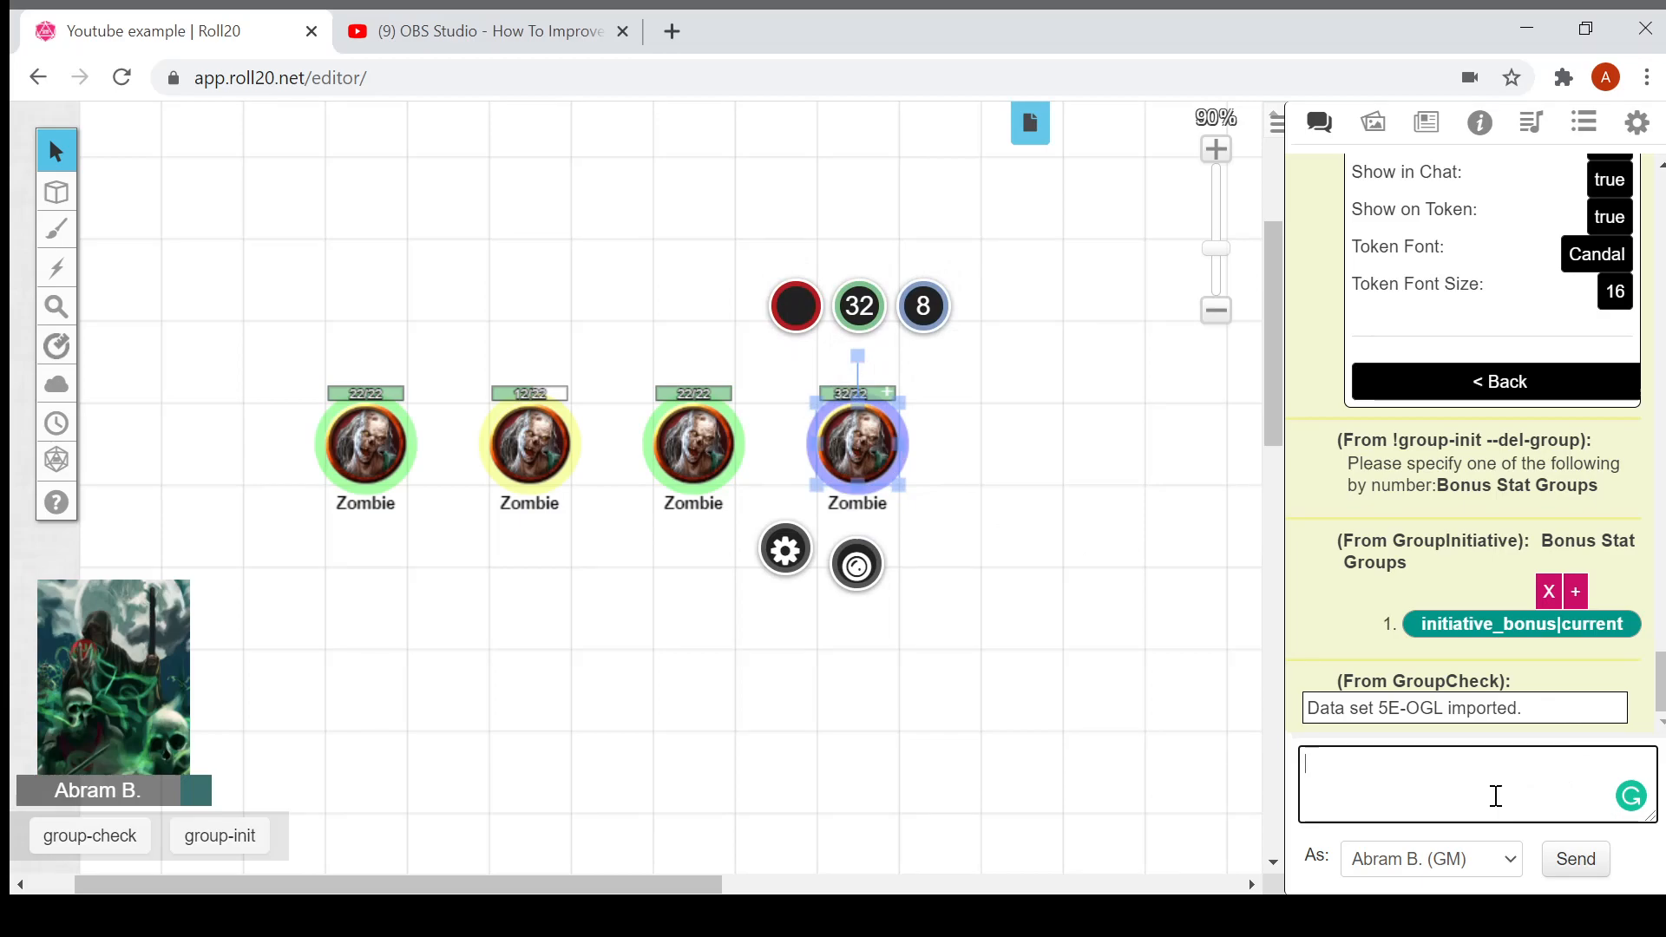
type("!ta")
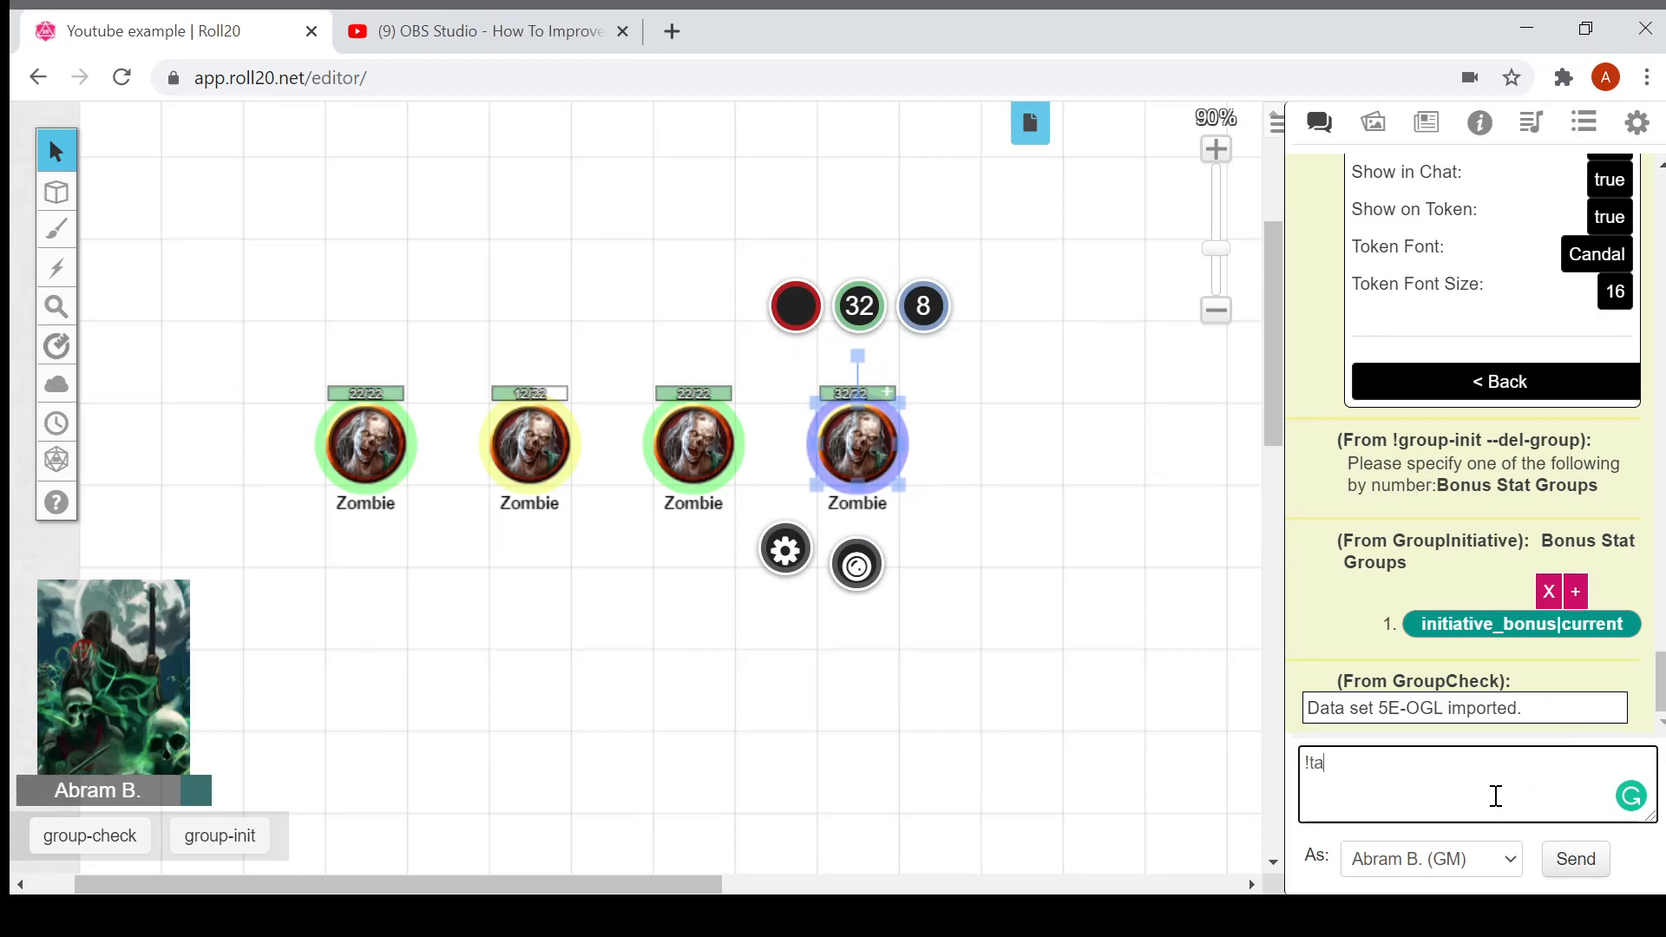
left_click(1574, 858)
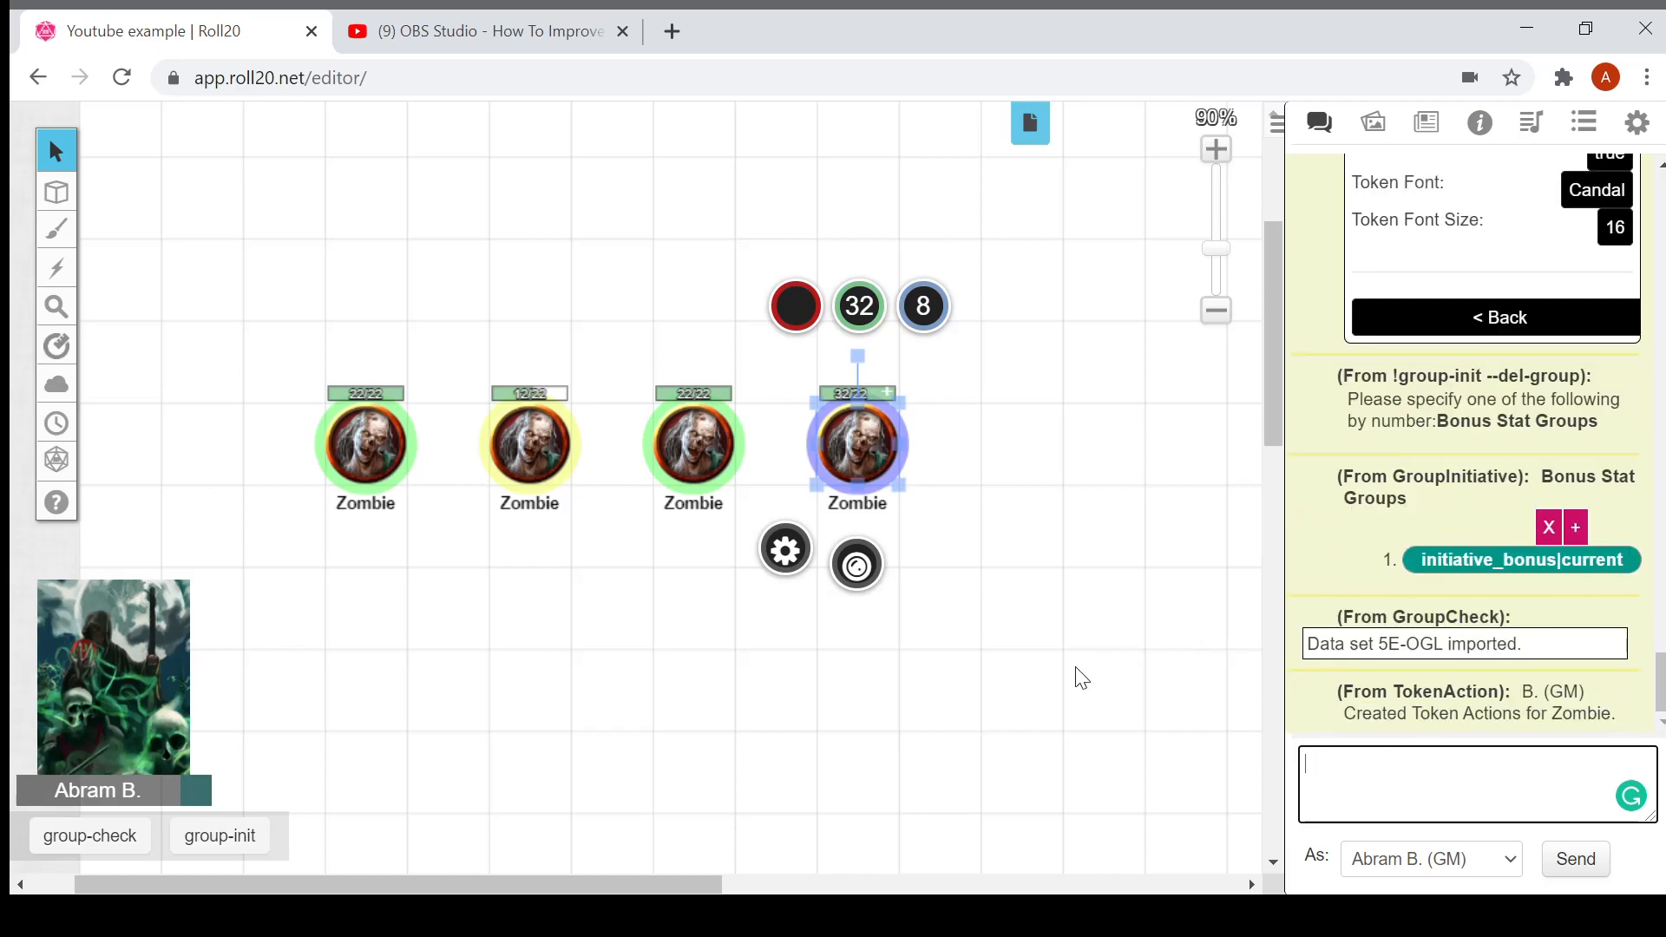
mouse_move(1049, 687)
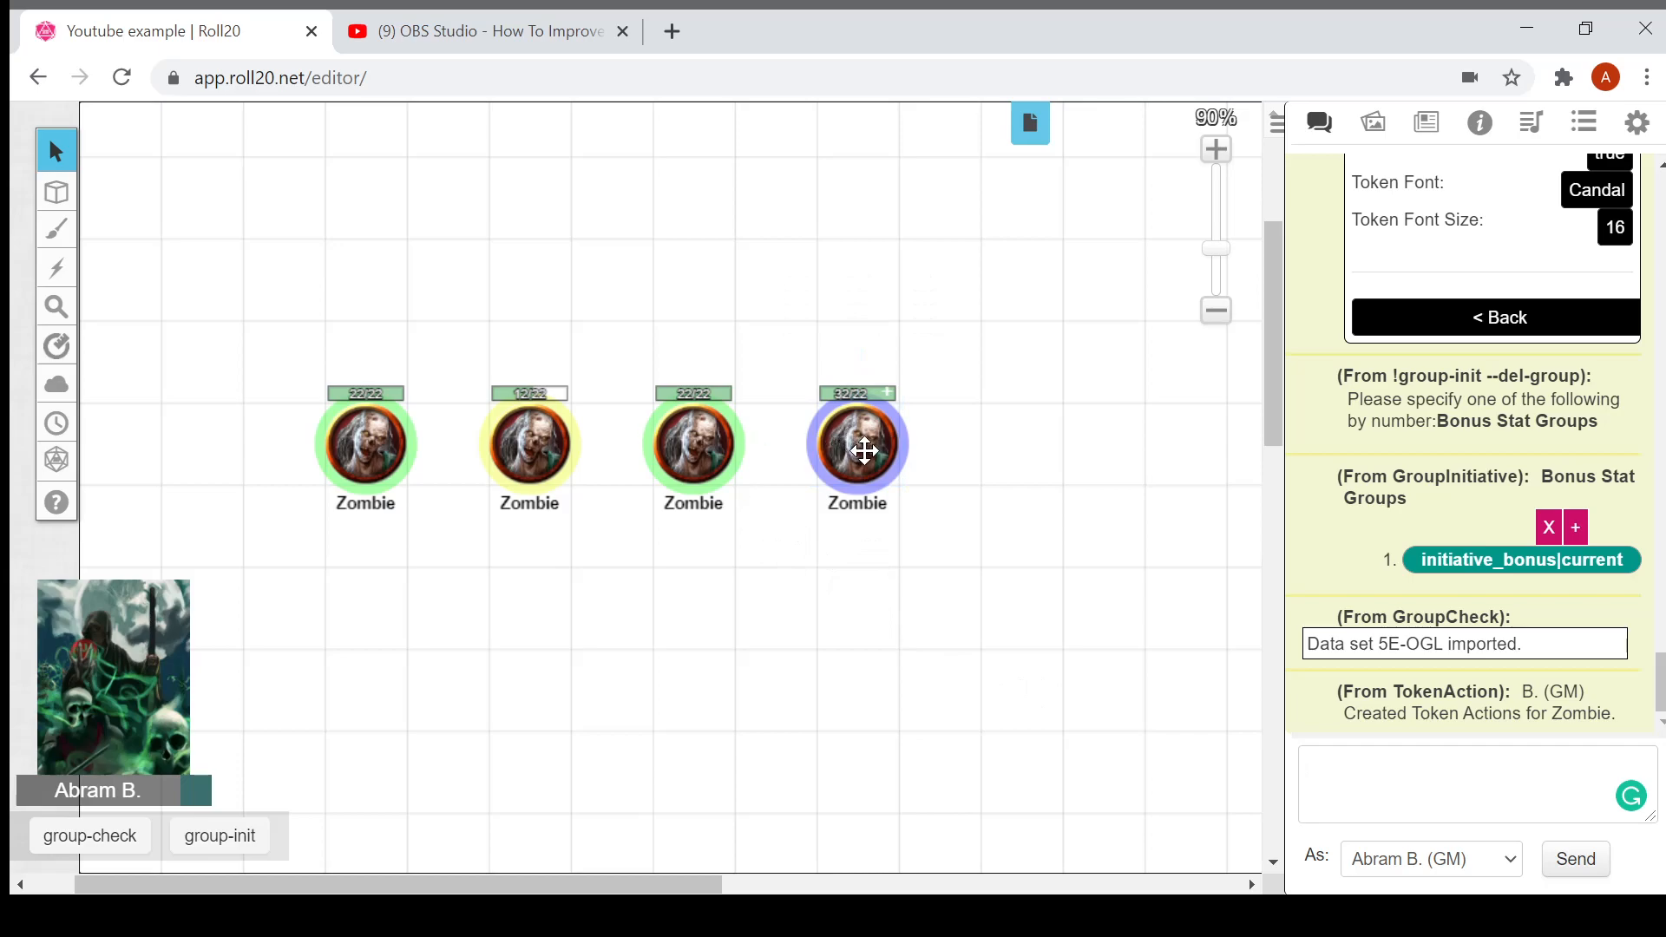
Step: Roll an Acrobatics check with the fourth zombie's Check token action, then deselect it
left_click(857, 444)
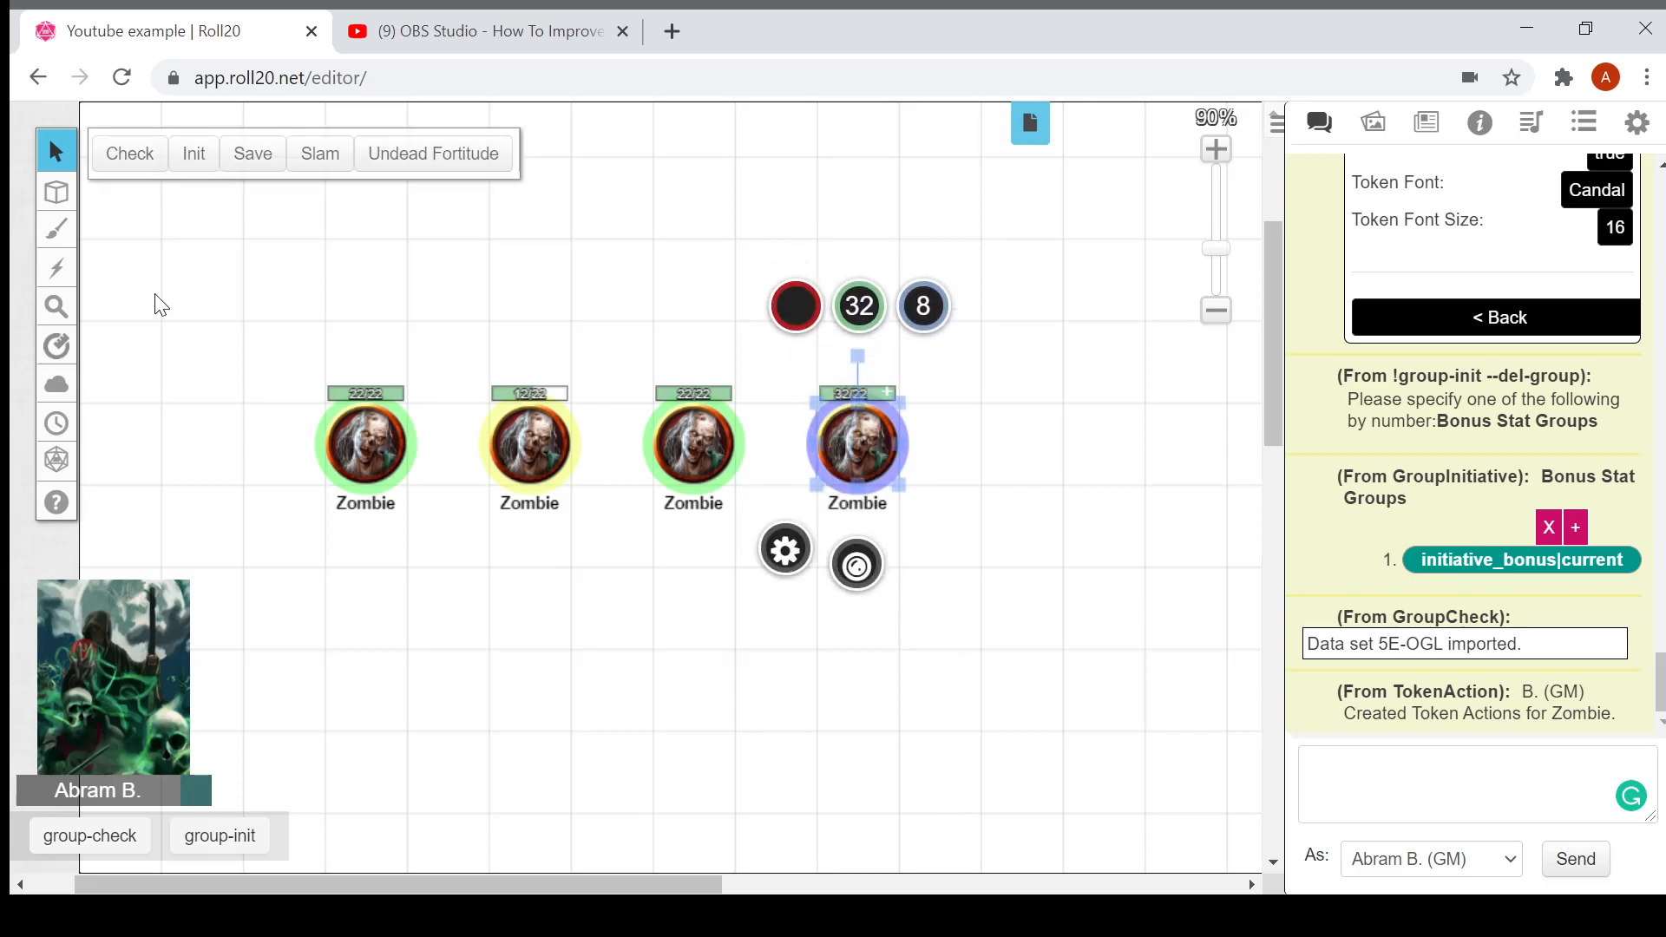
mouse_move(128, 164)
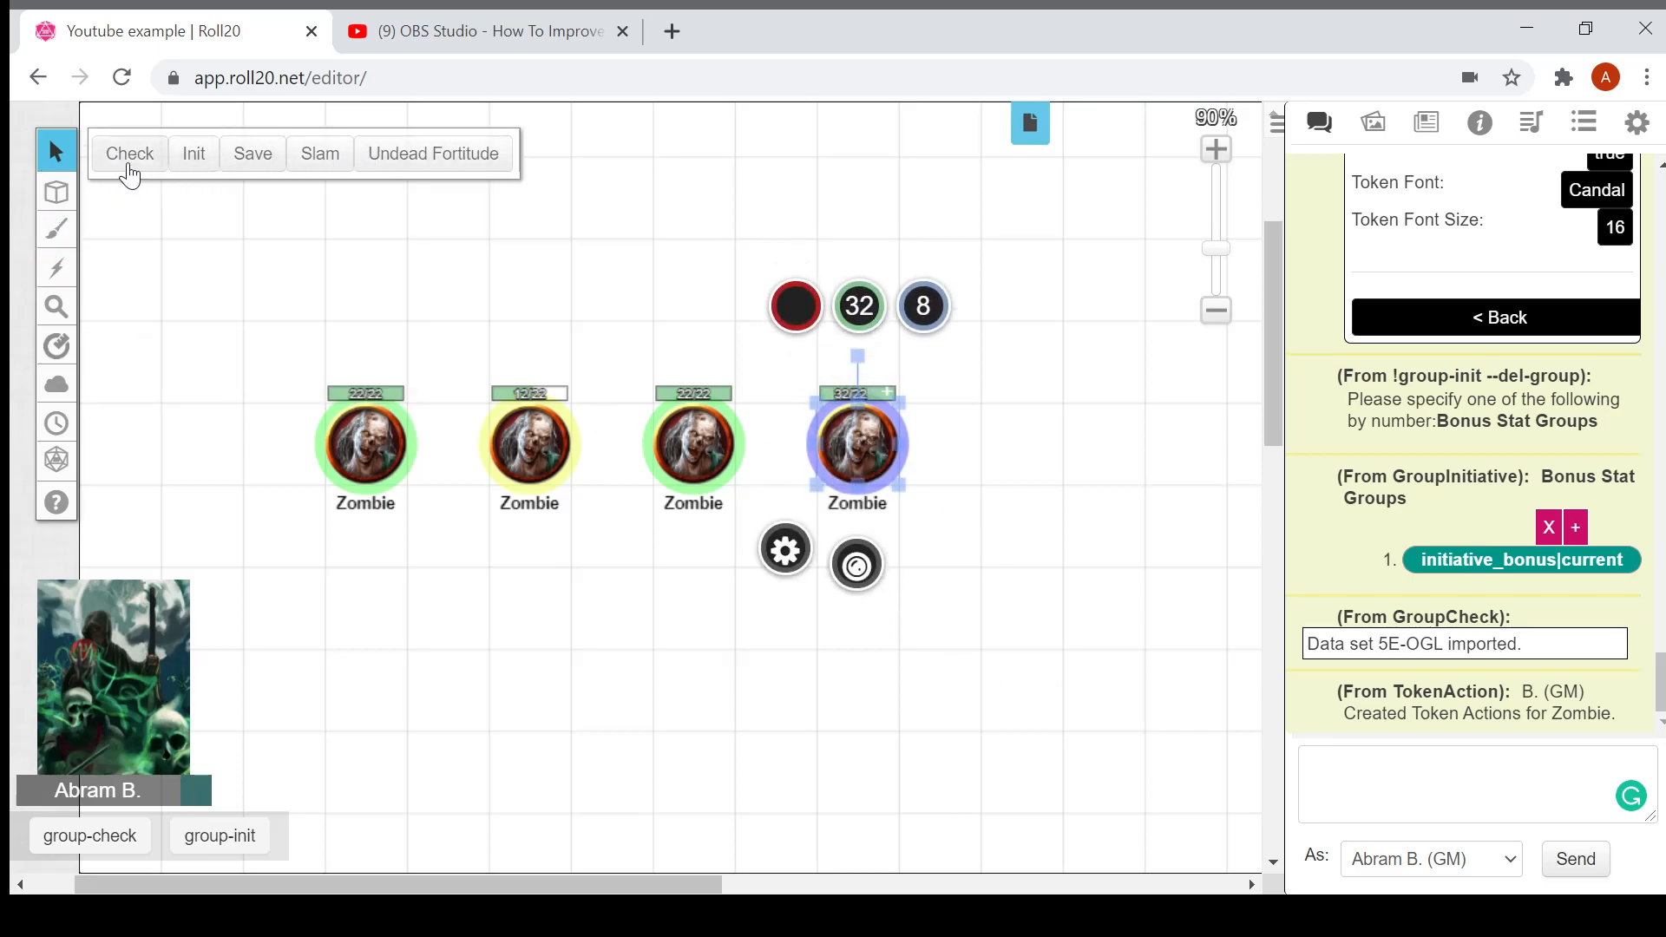
mouse_move(195, 170)
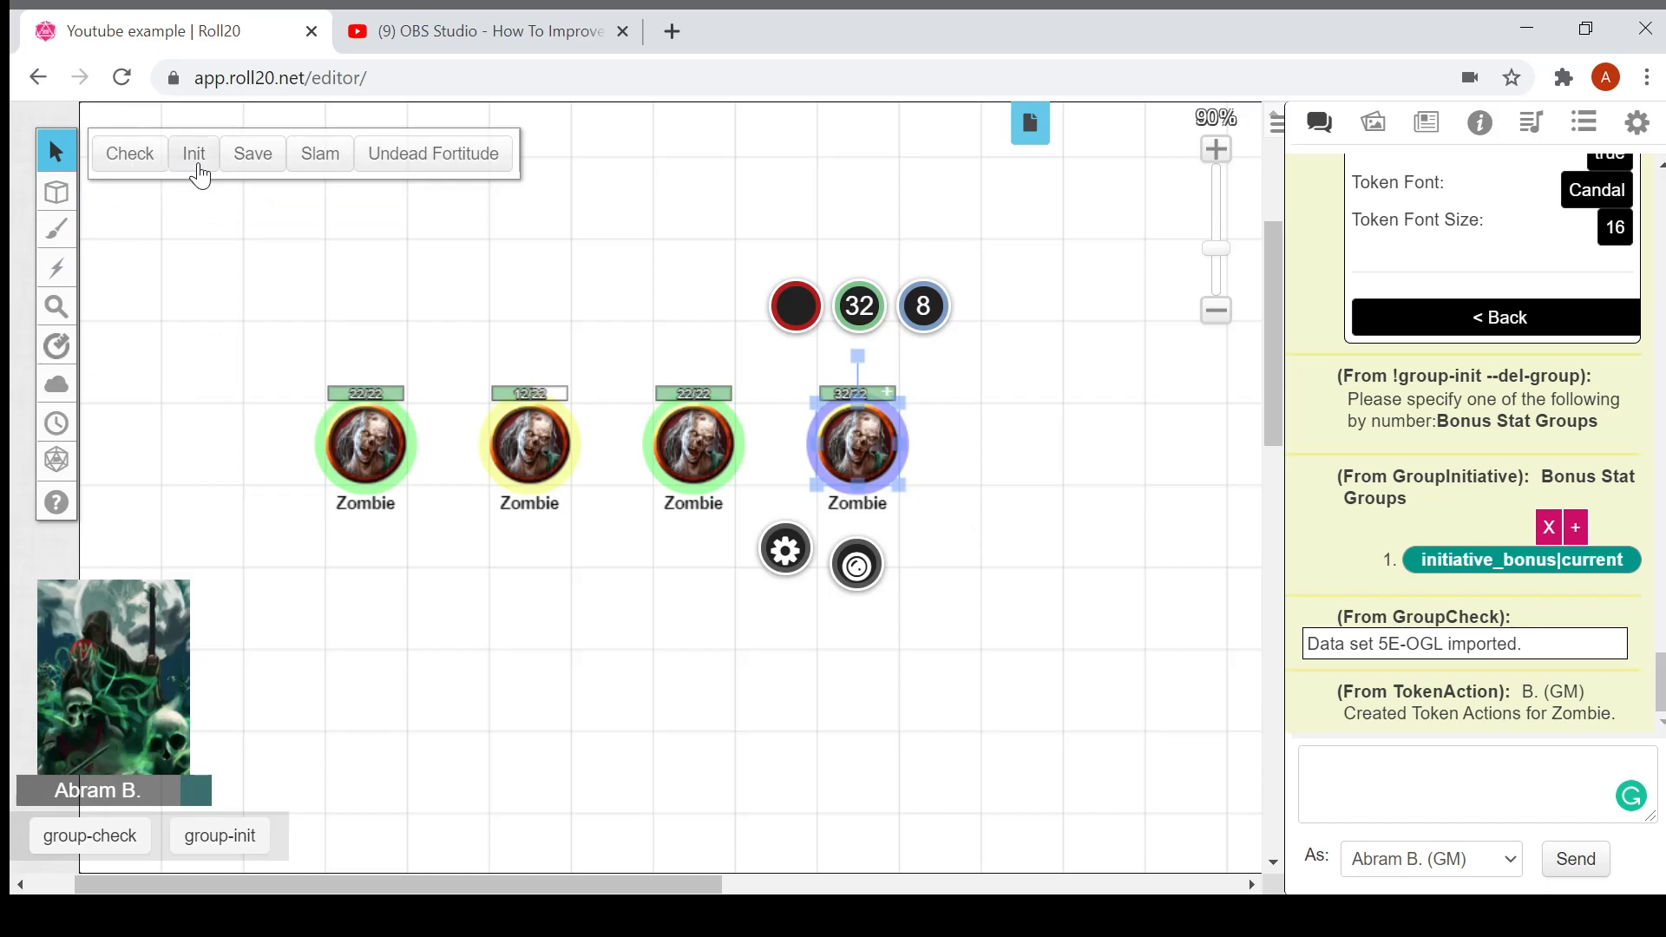
left_click(128, 152)
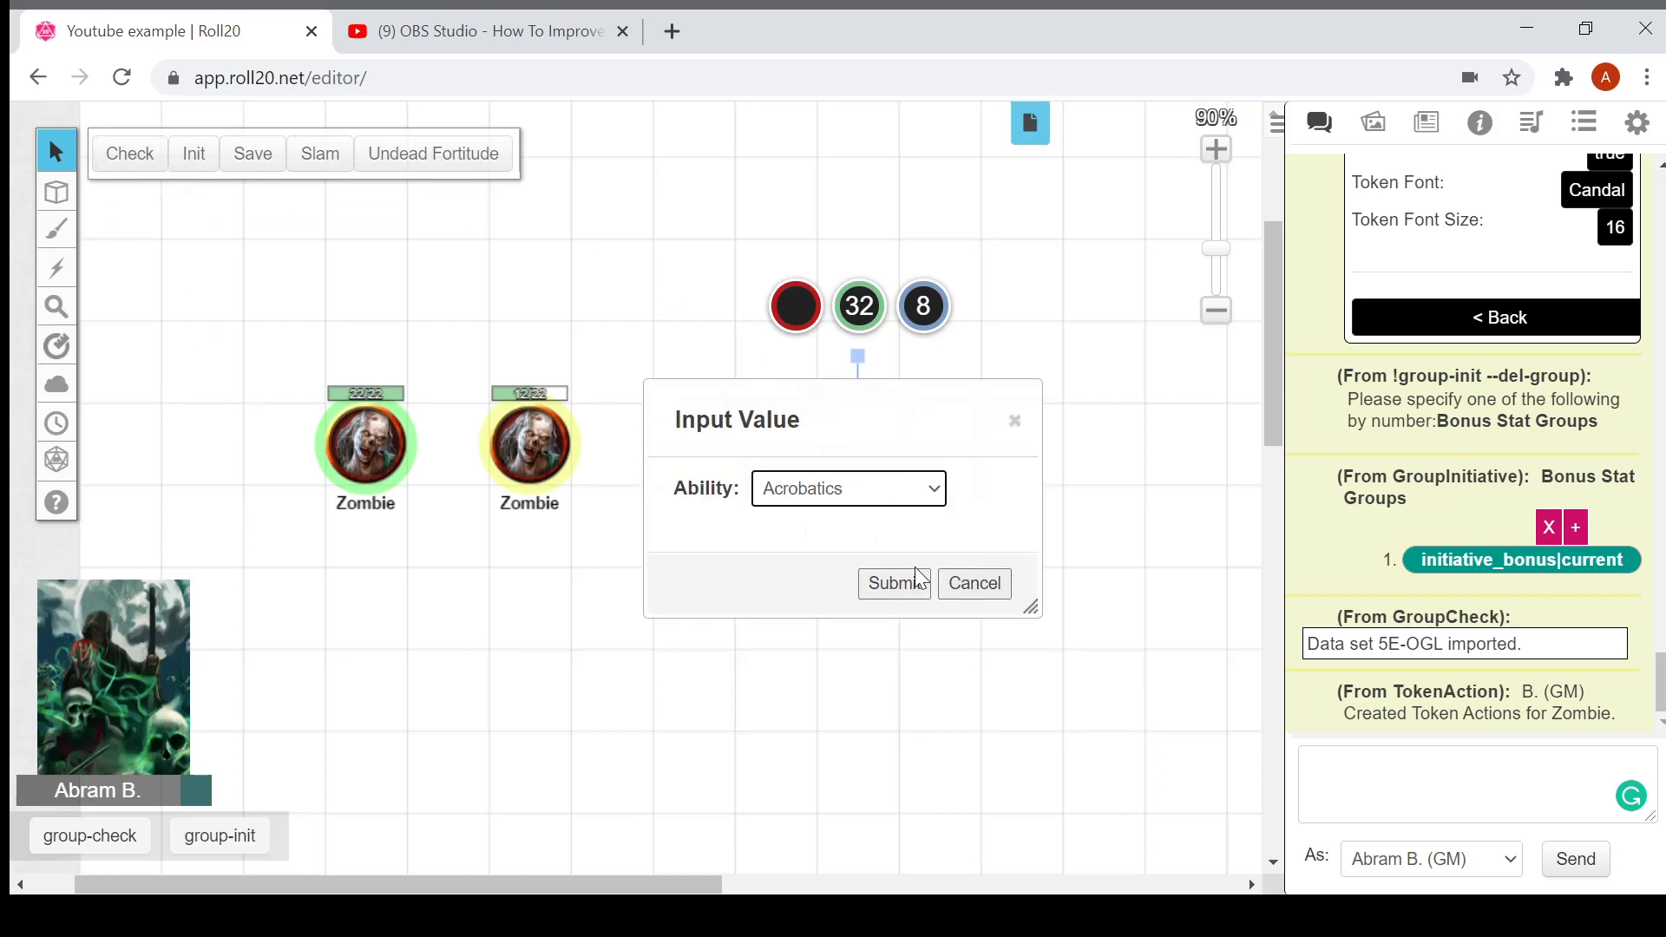
left_click(890, 583)
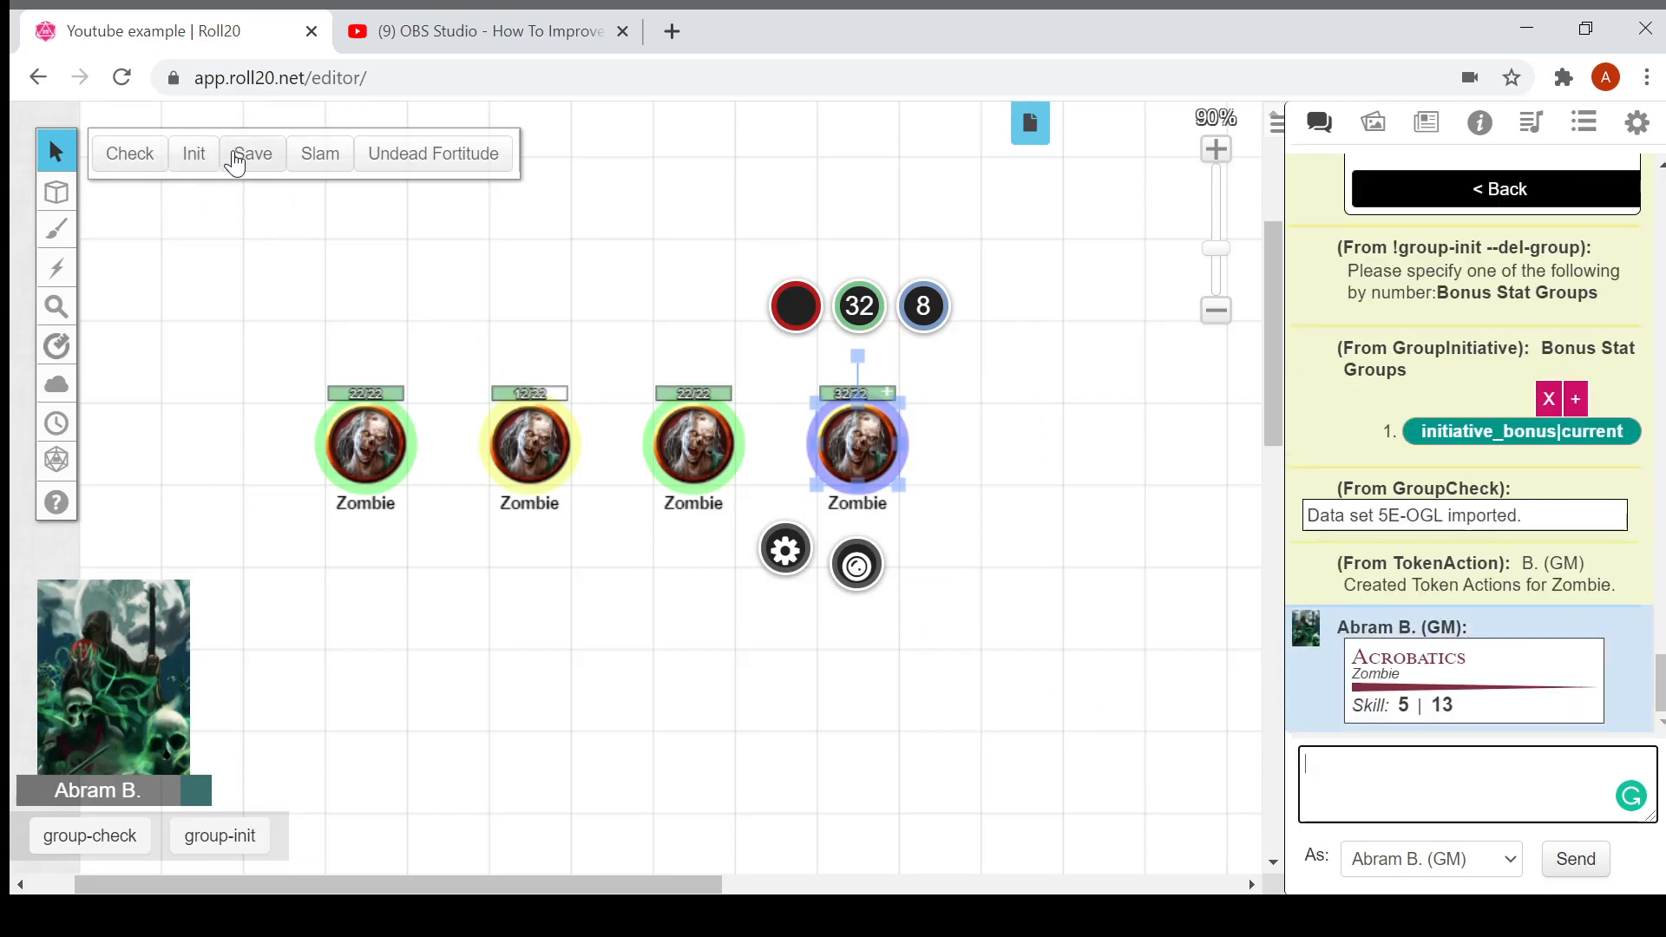
mouse_move(335, 170)
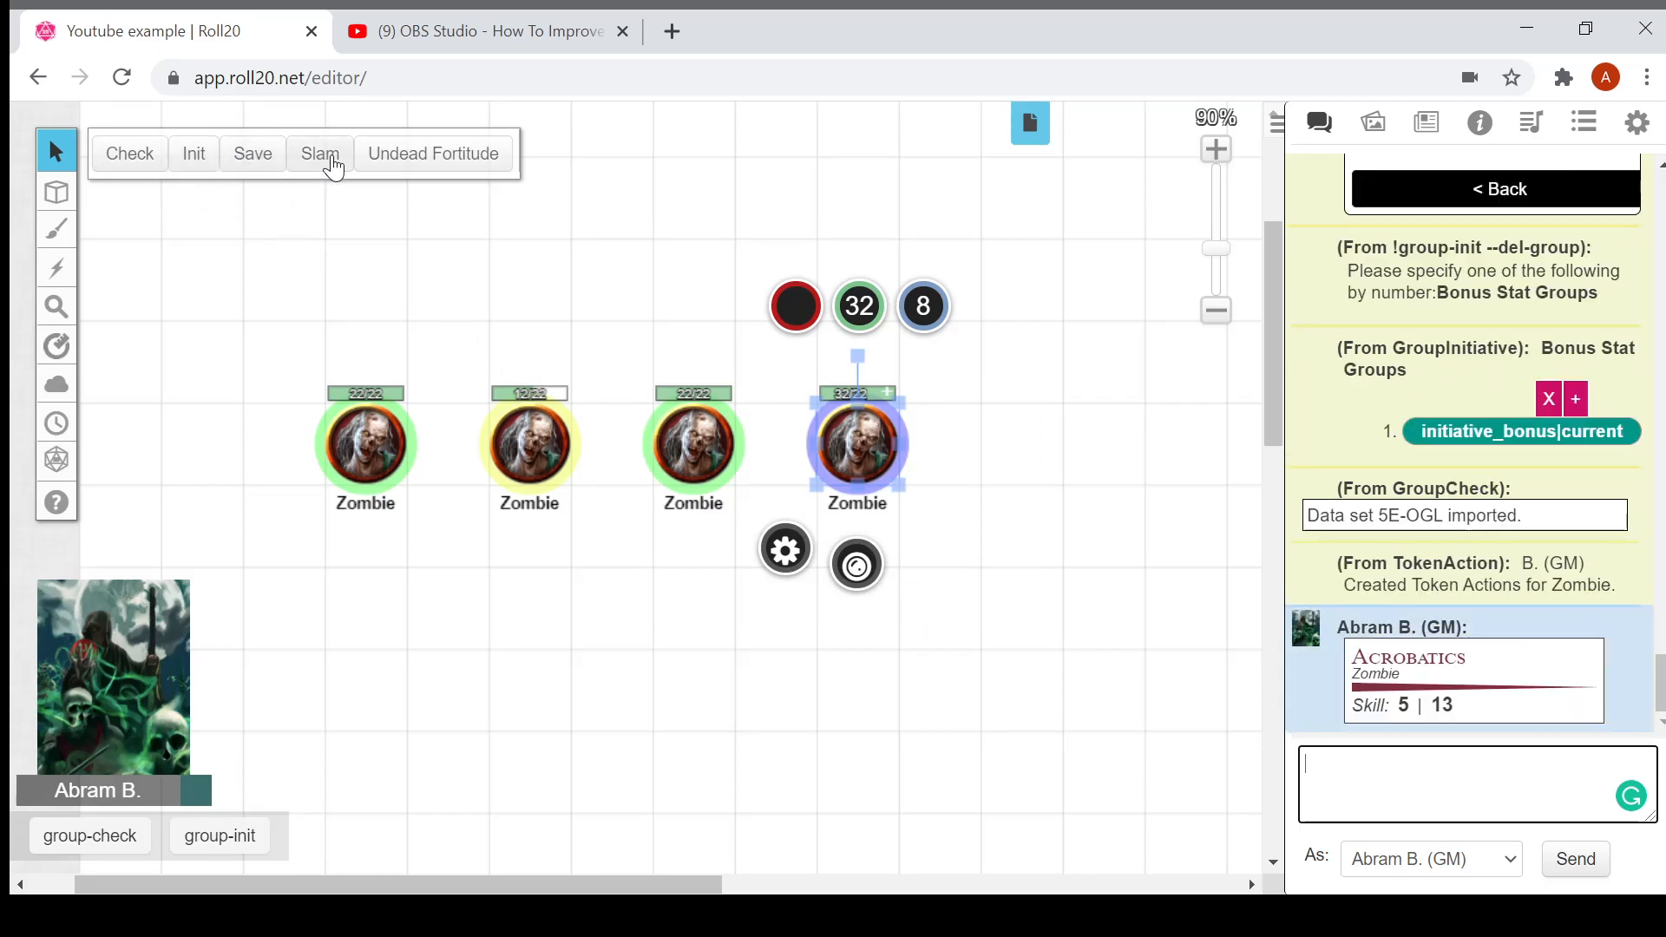
mouse_move(508, 398)
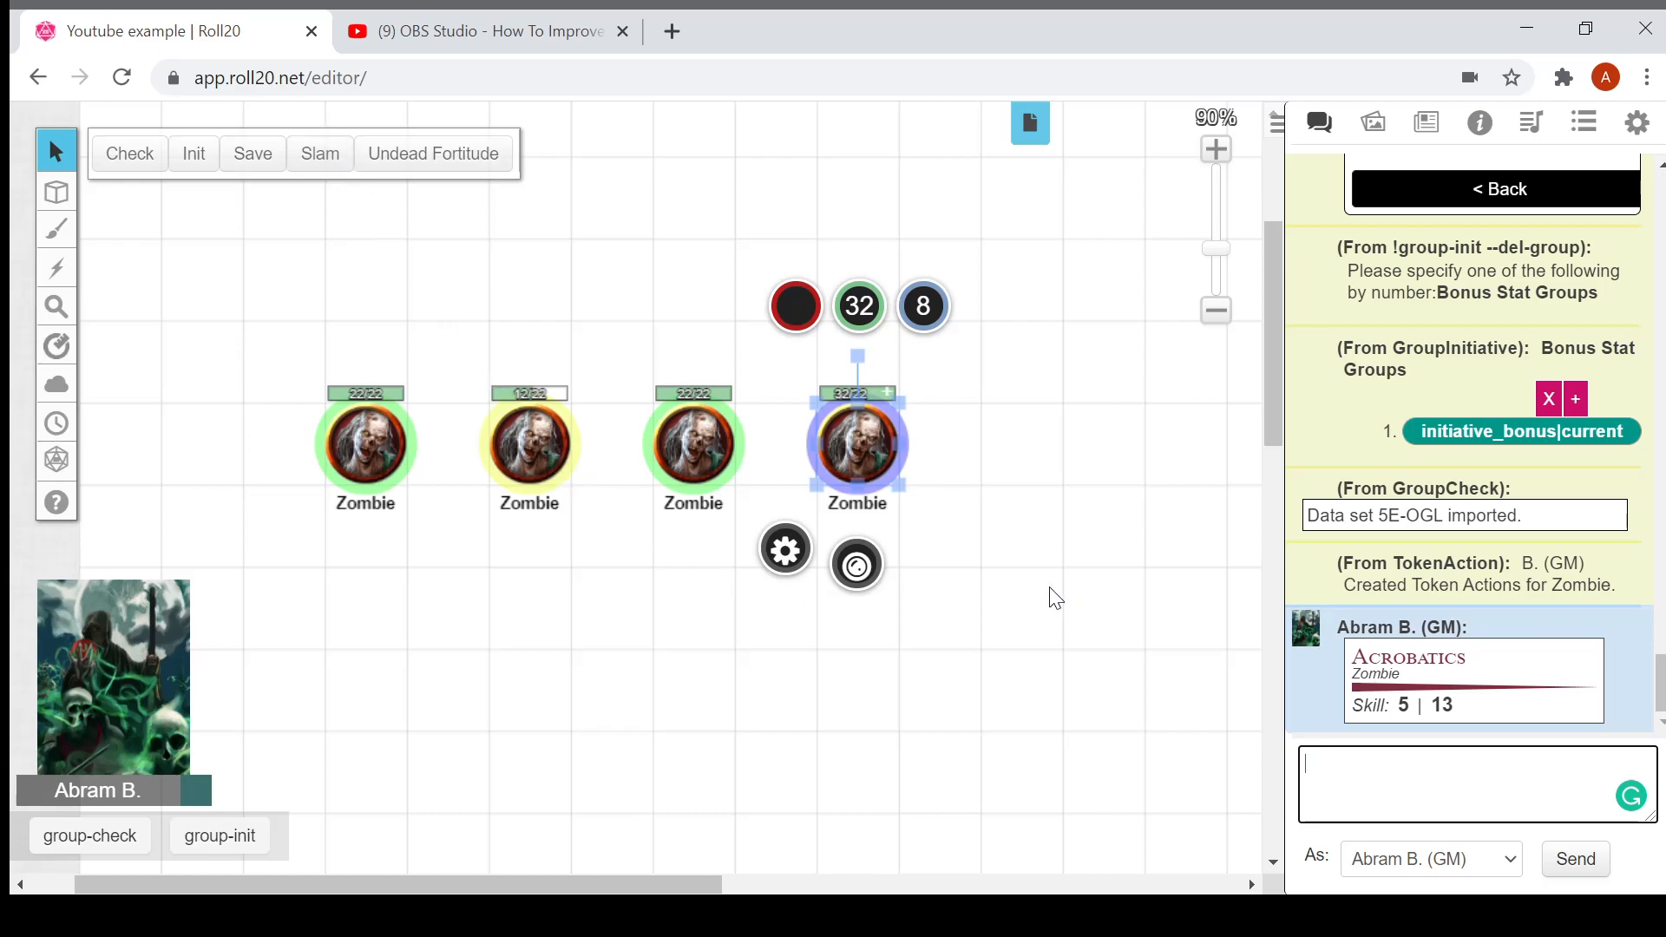
left_click(1055, 597)
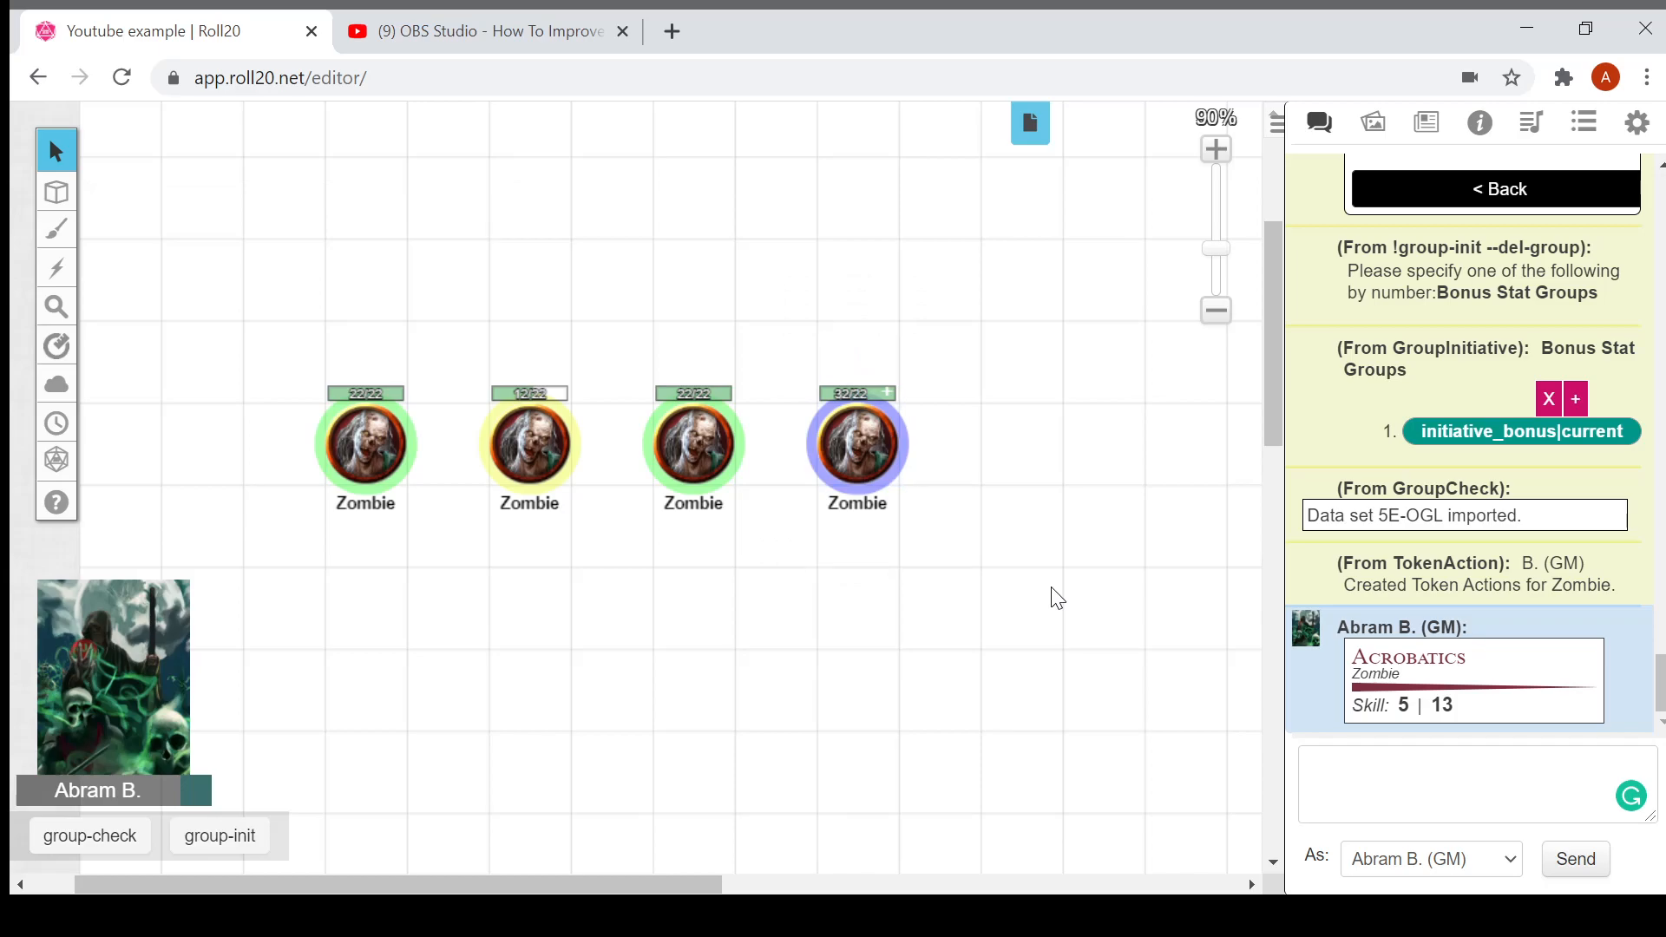
mouse_move(1553, 712)
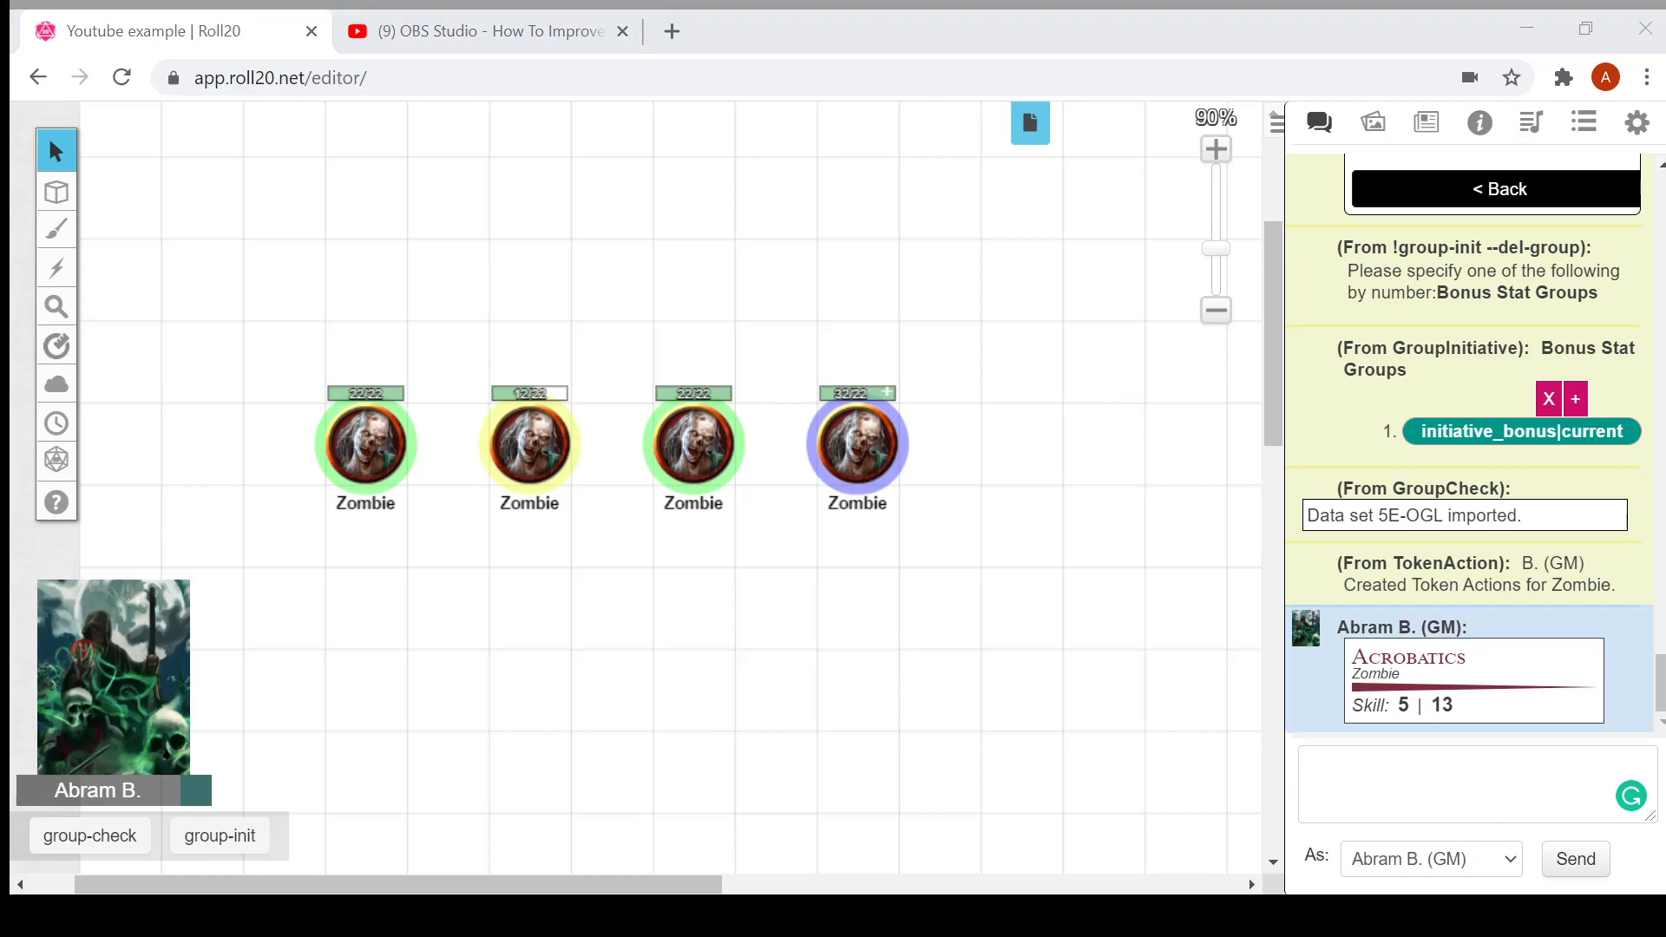
Step: Toggle the Unconscious and Restrained markers on the fourth zombie, then deselect it
left_click(856, 441)
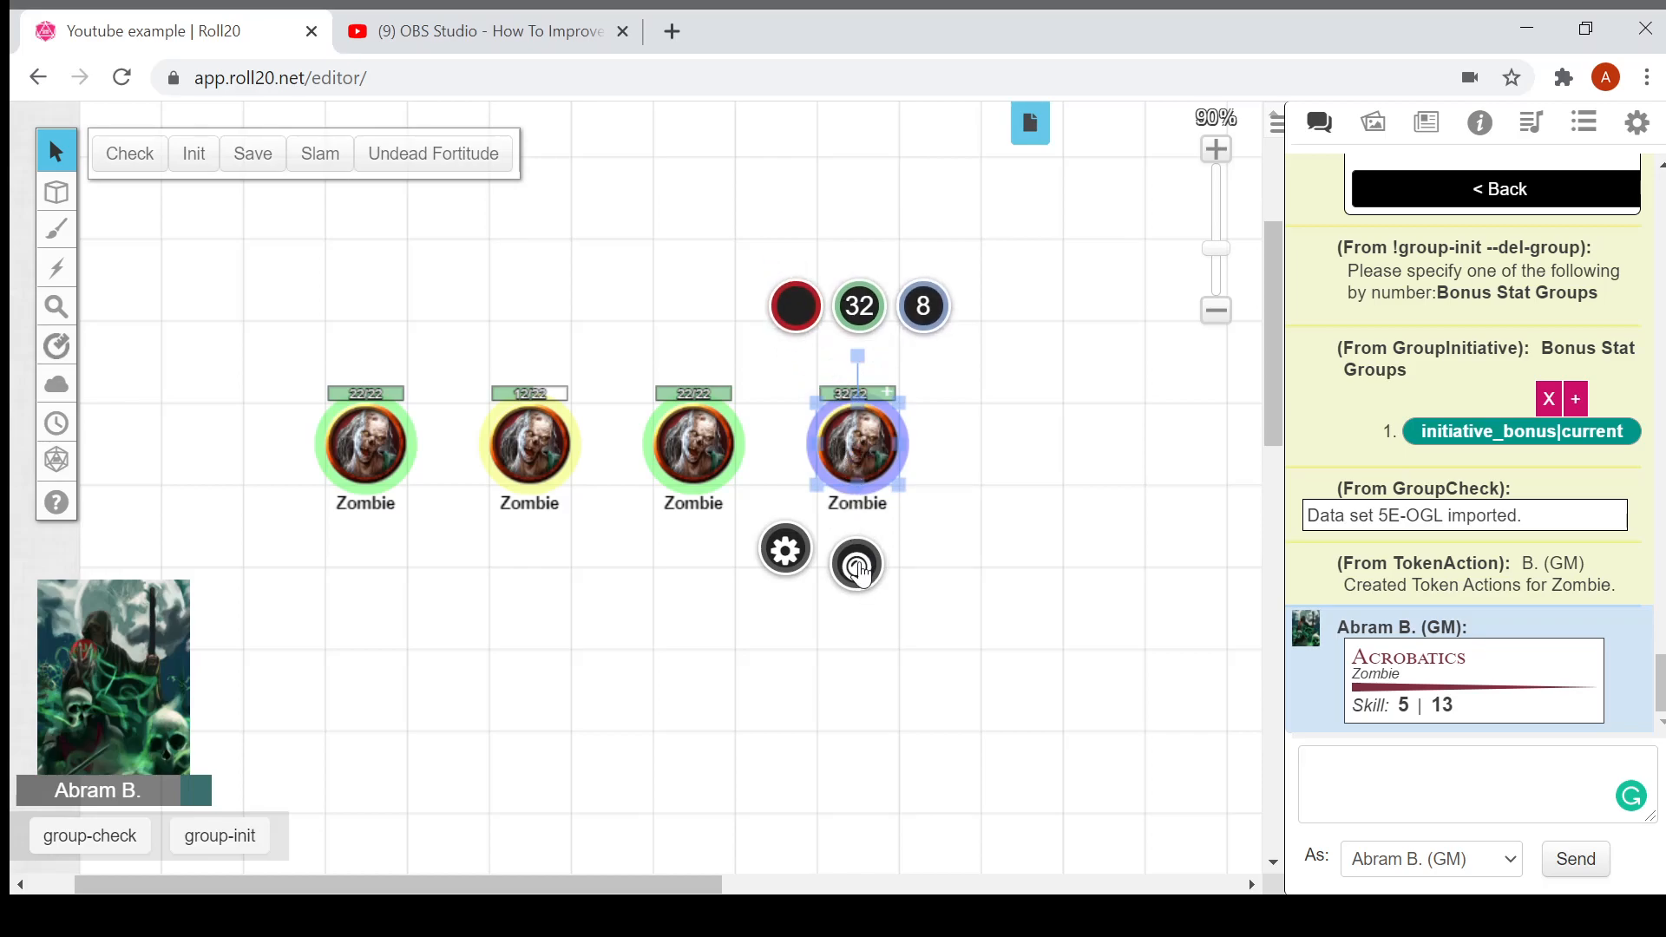
left_click(856, 564)
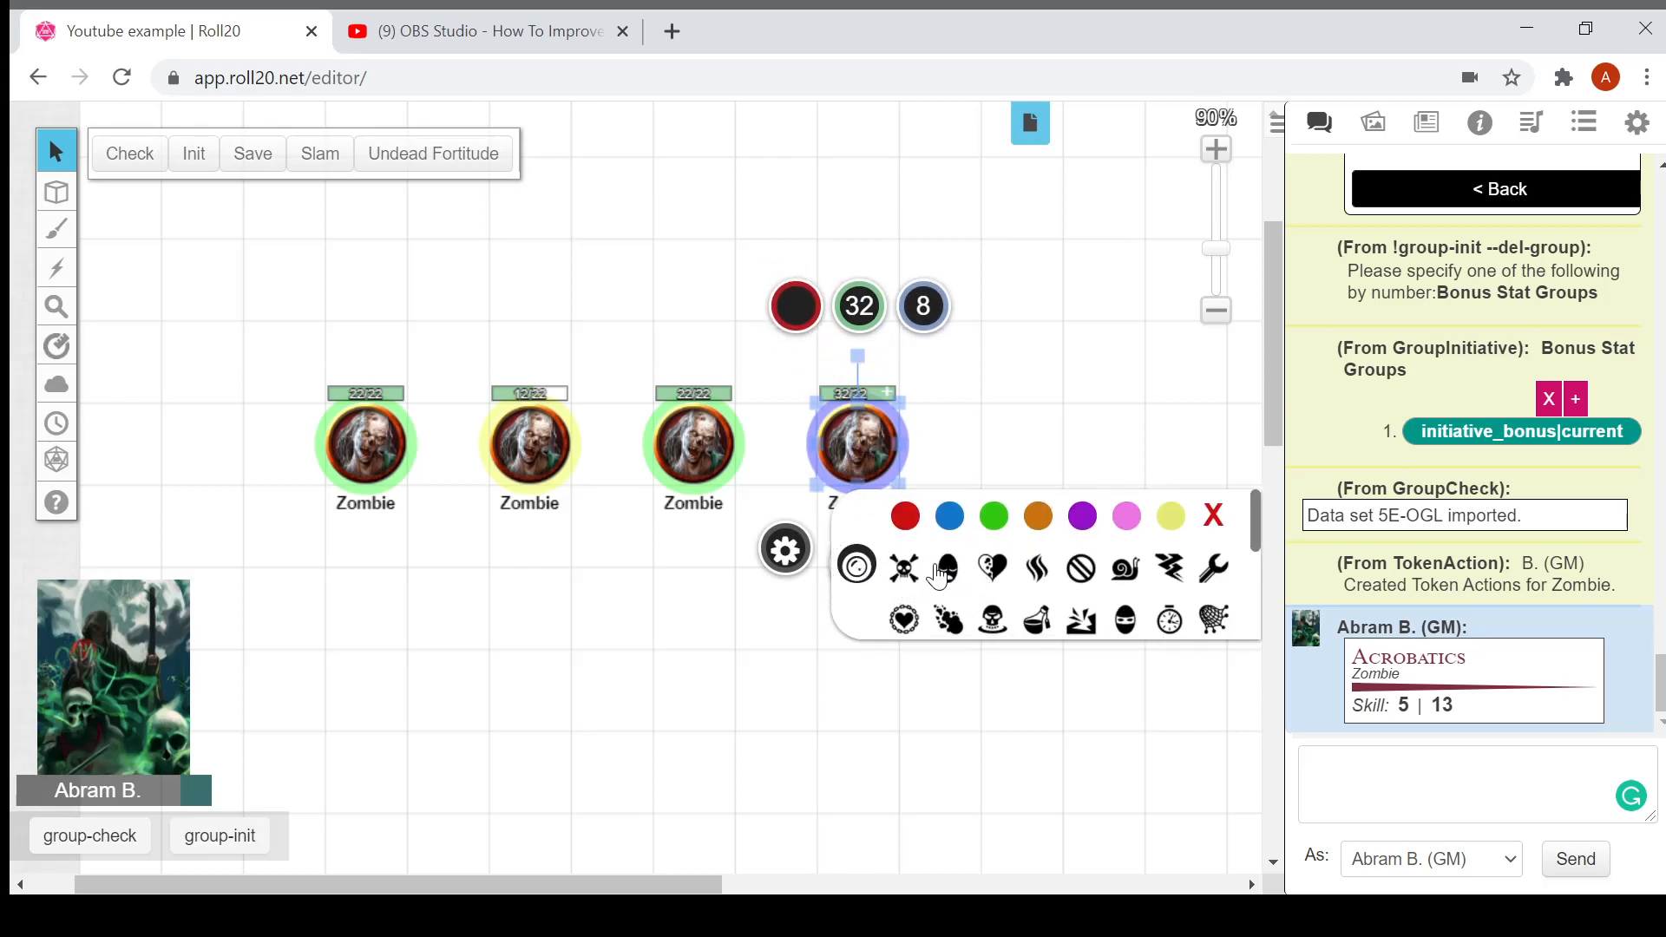
mouse_move(905, 619)
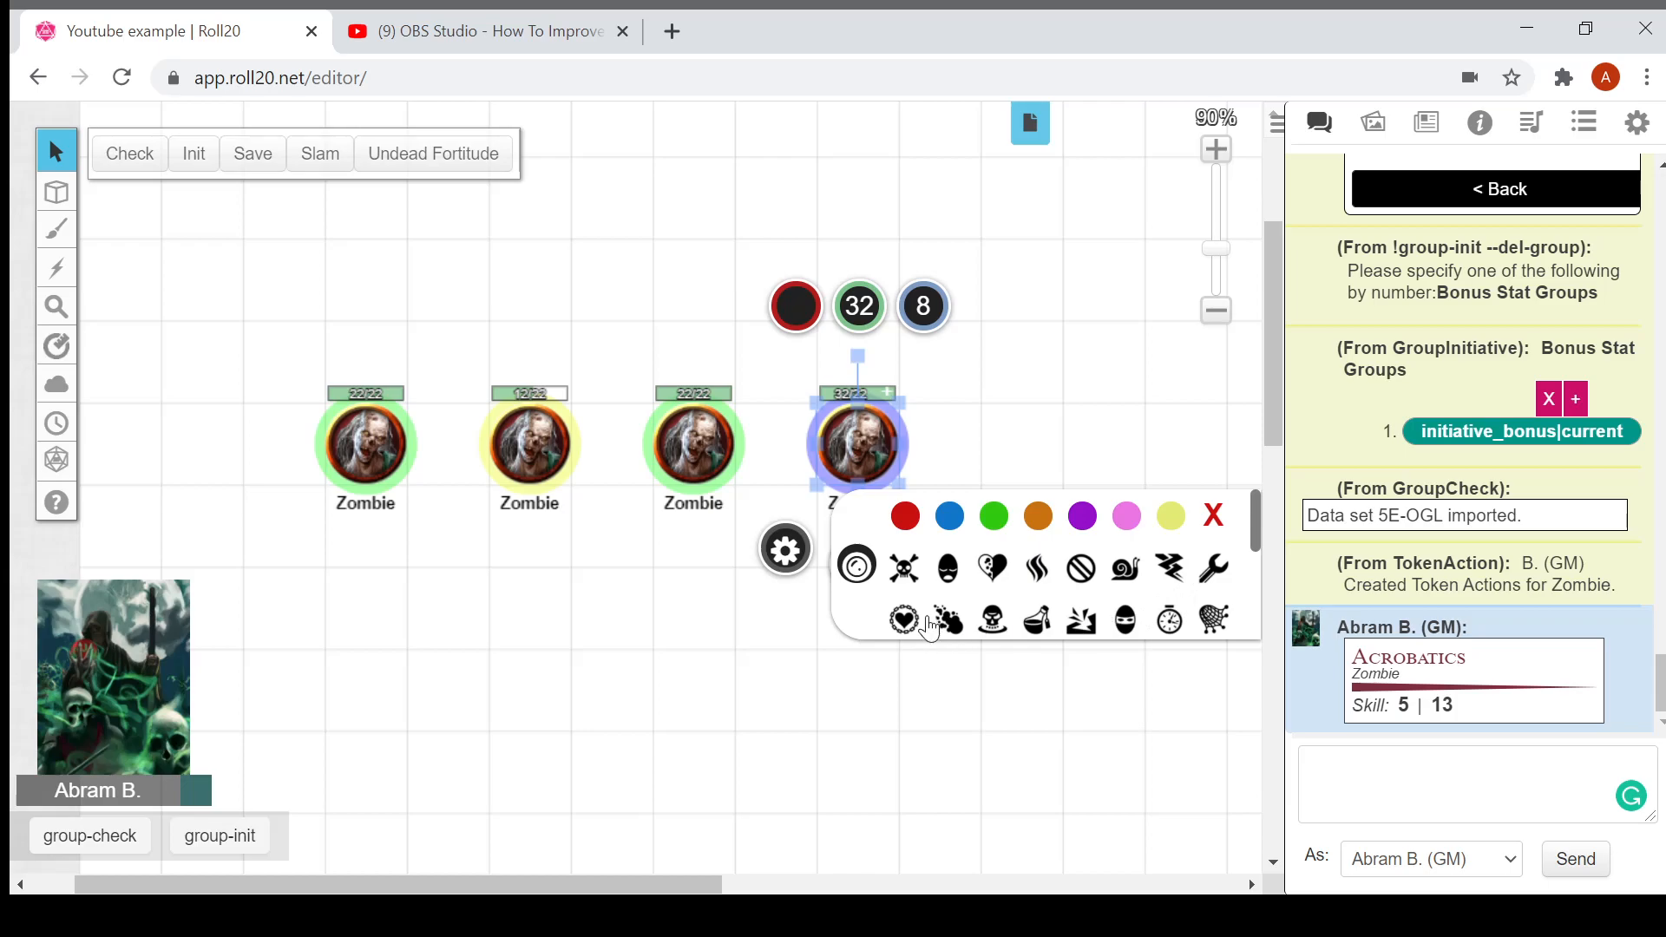
mouse_move(933, 596)
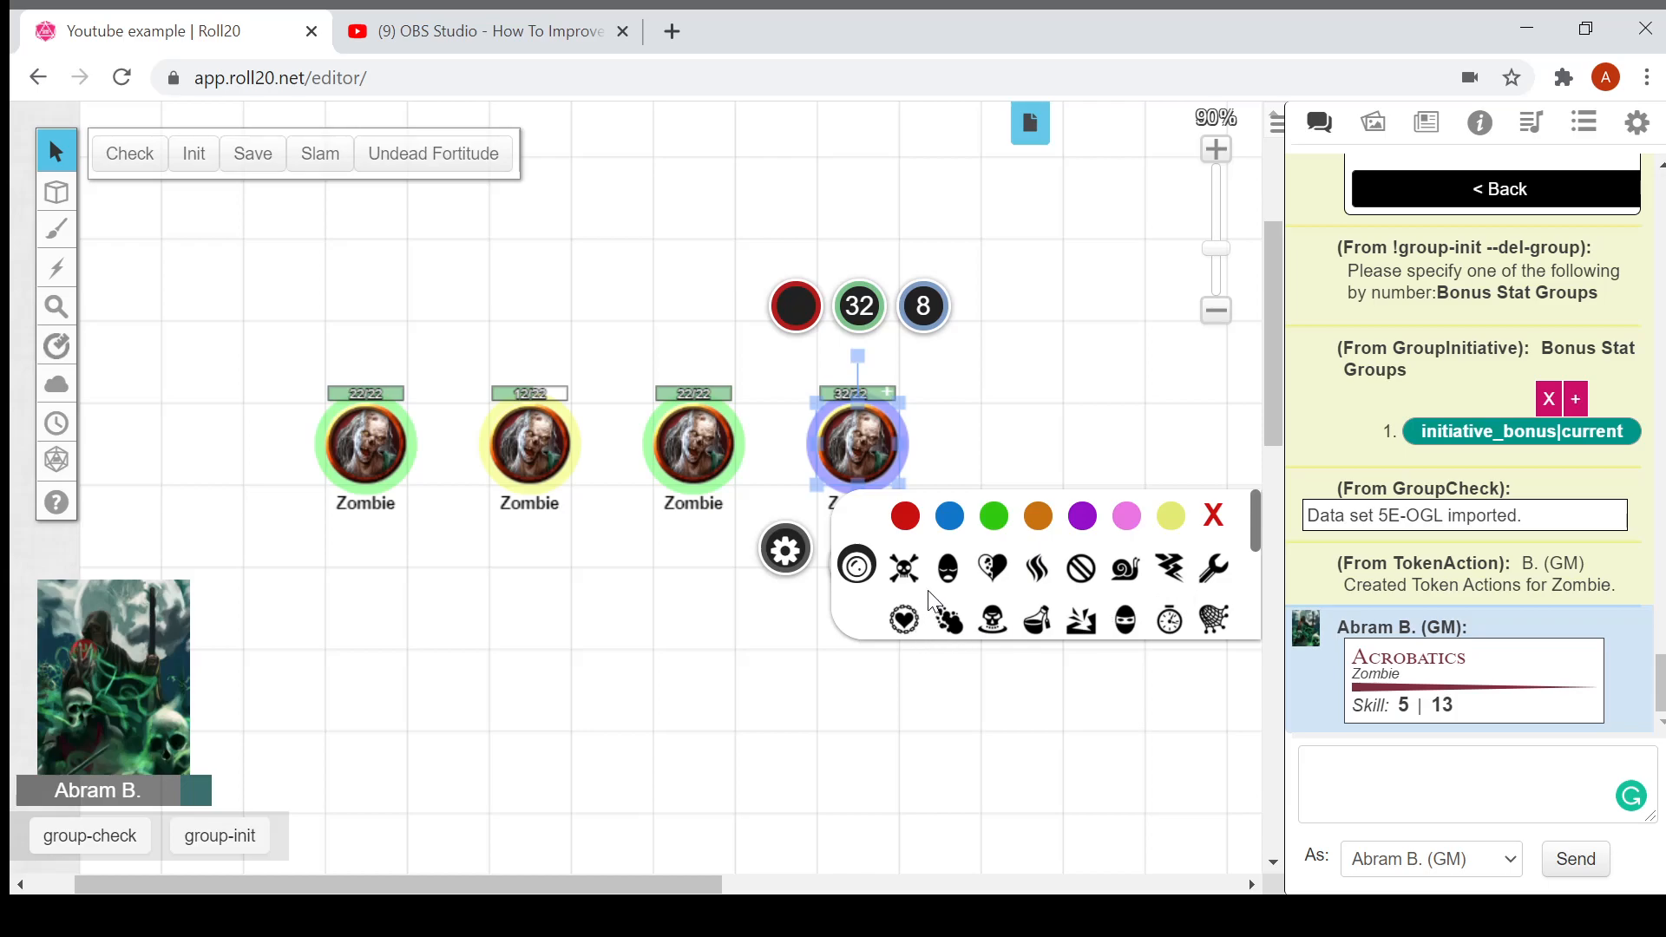
left_click(946, 566)
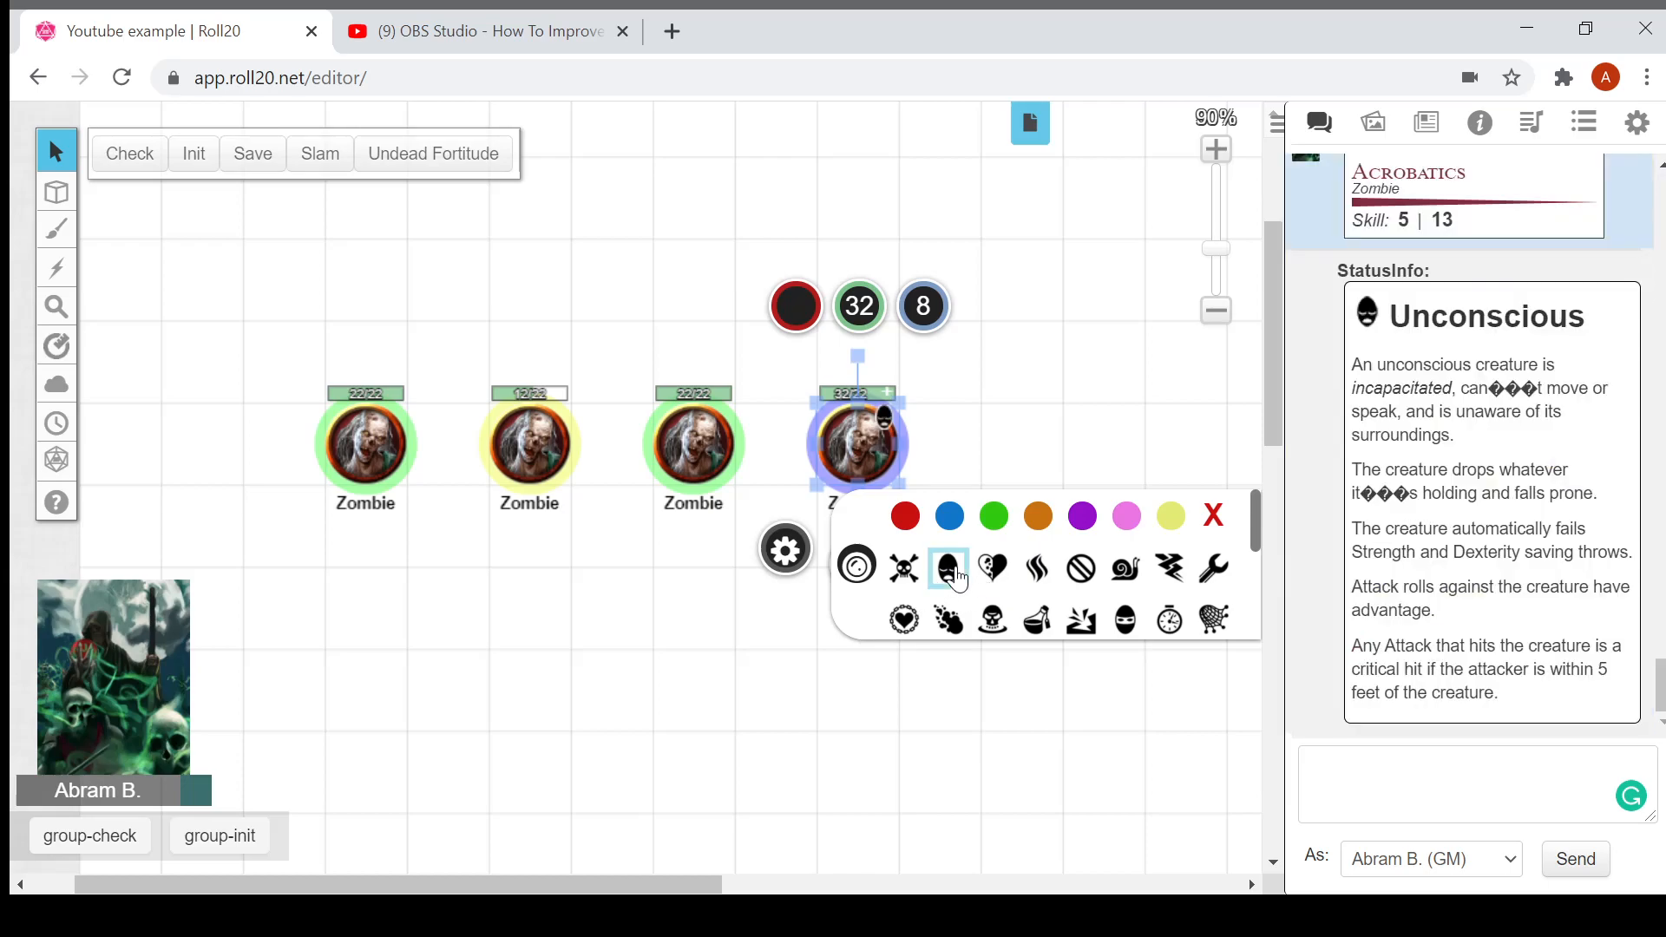
left_click(1212, 619)
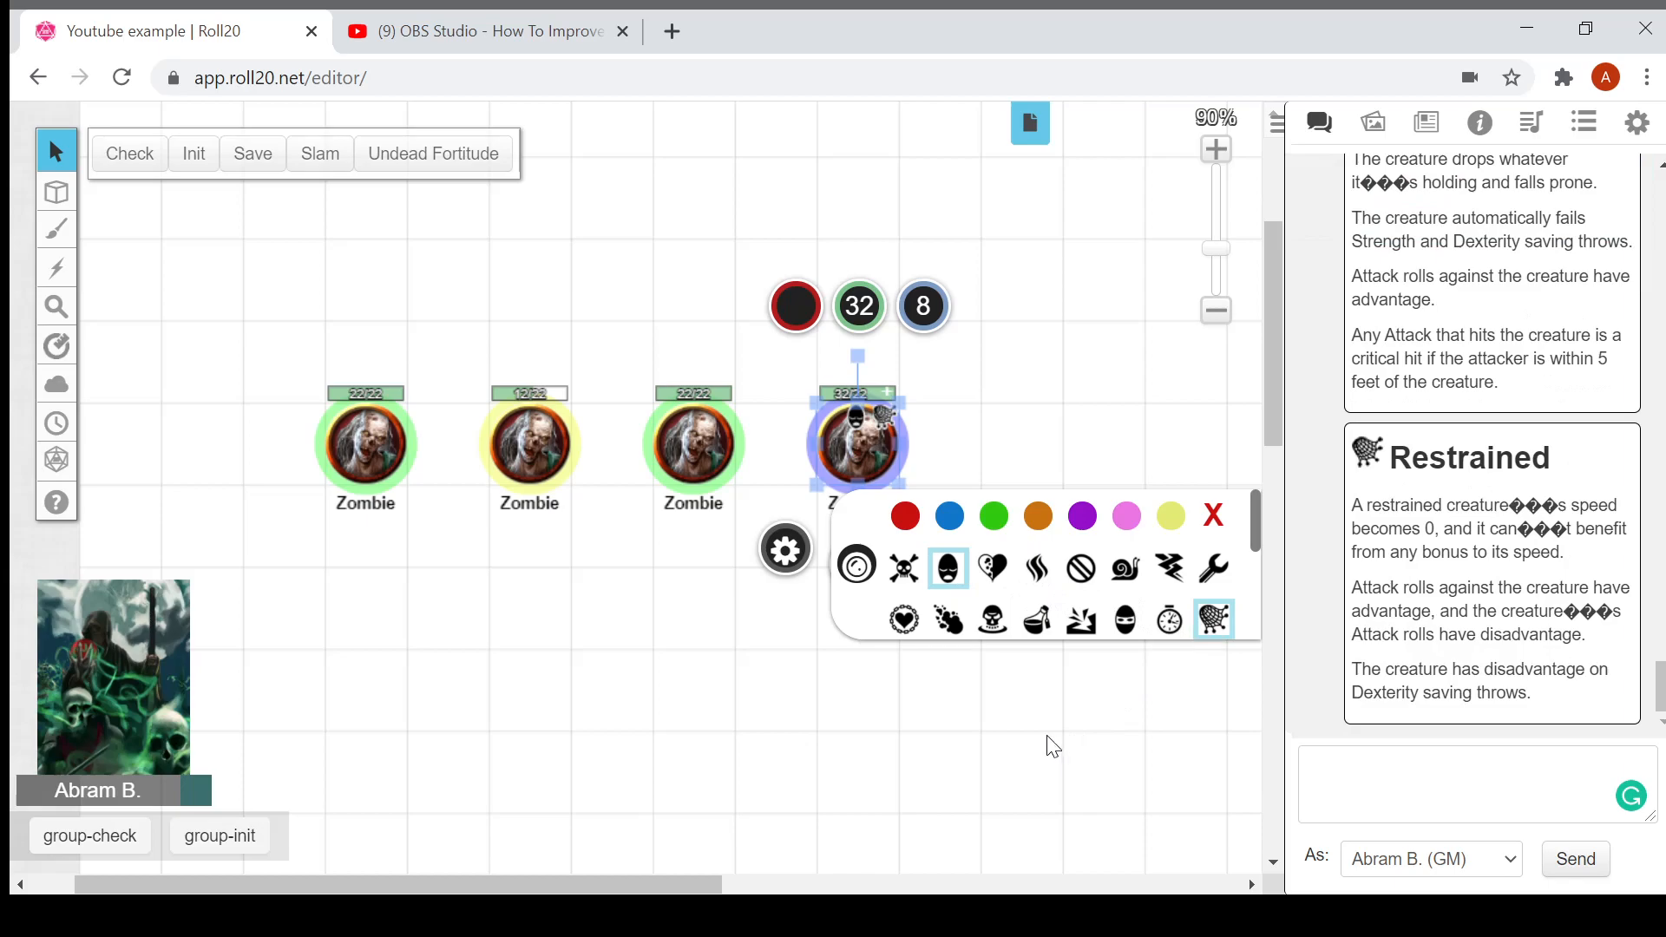
mouse_move(1116, 730)
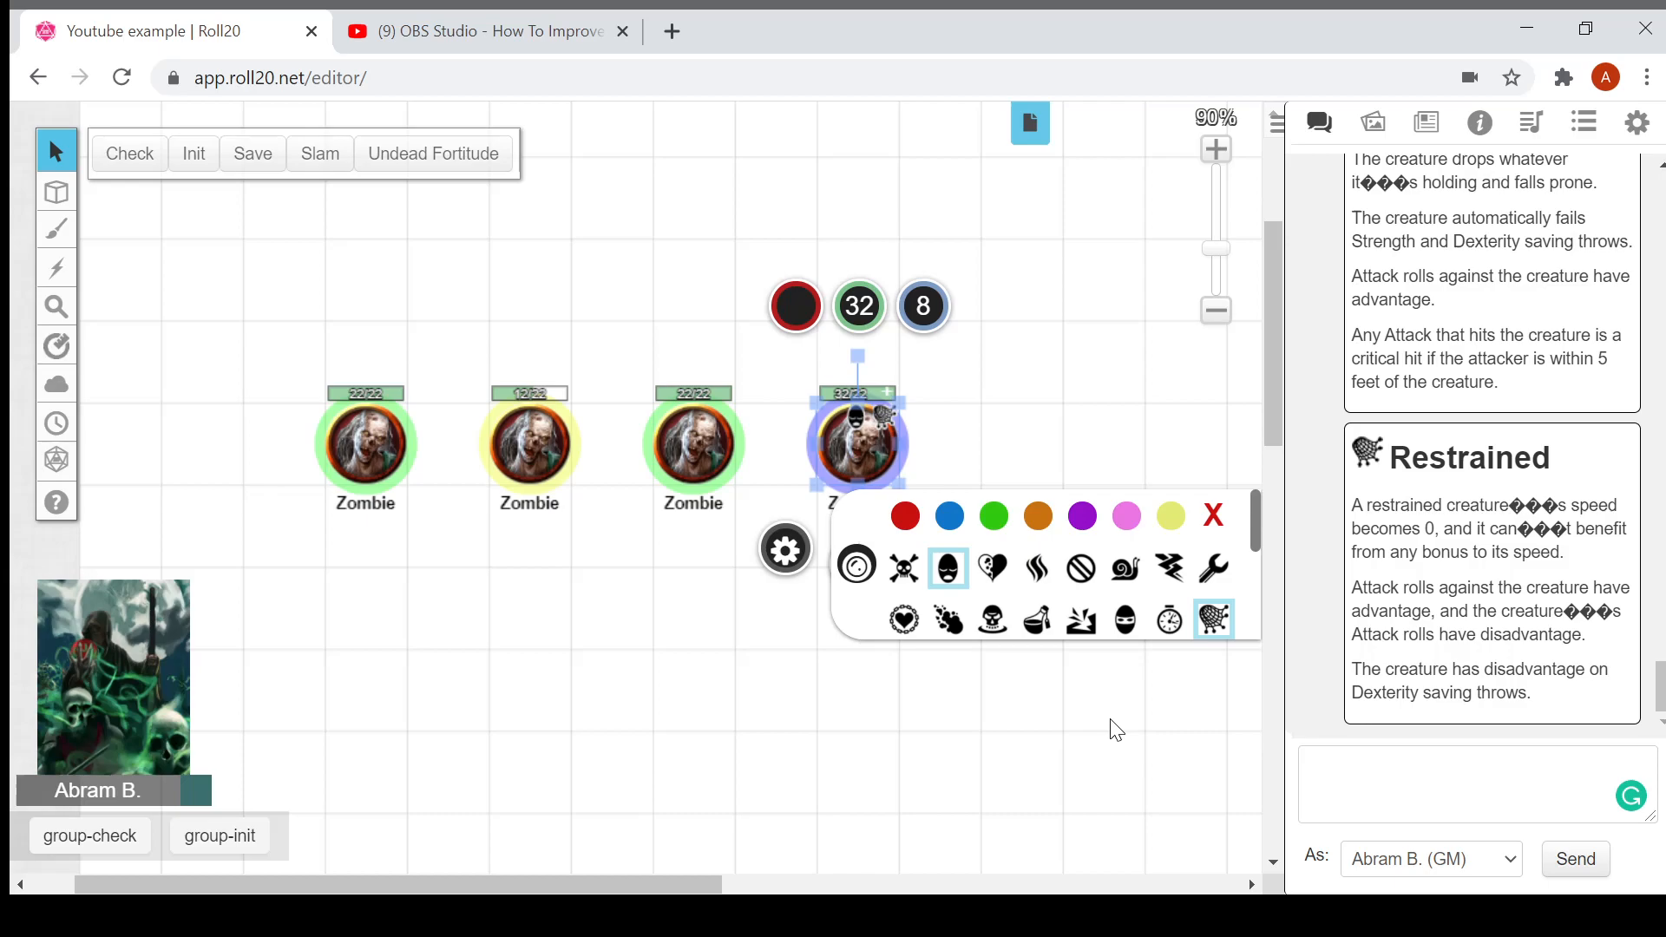
mouse_move(1138, 434)
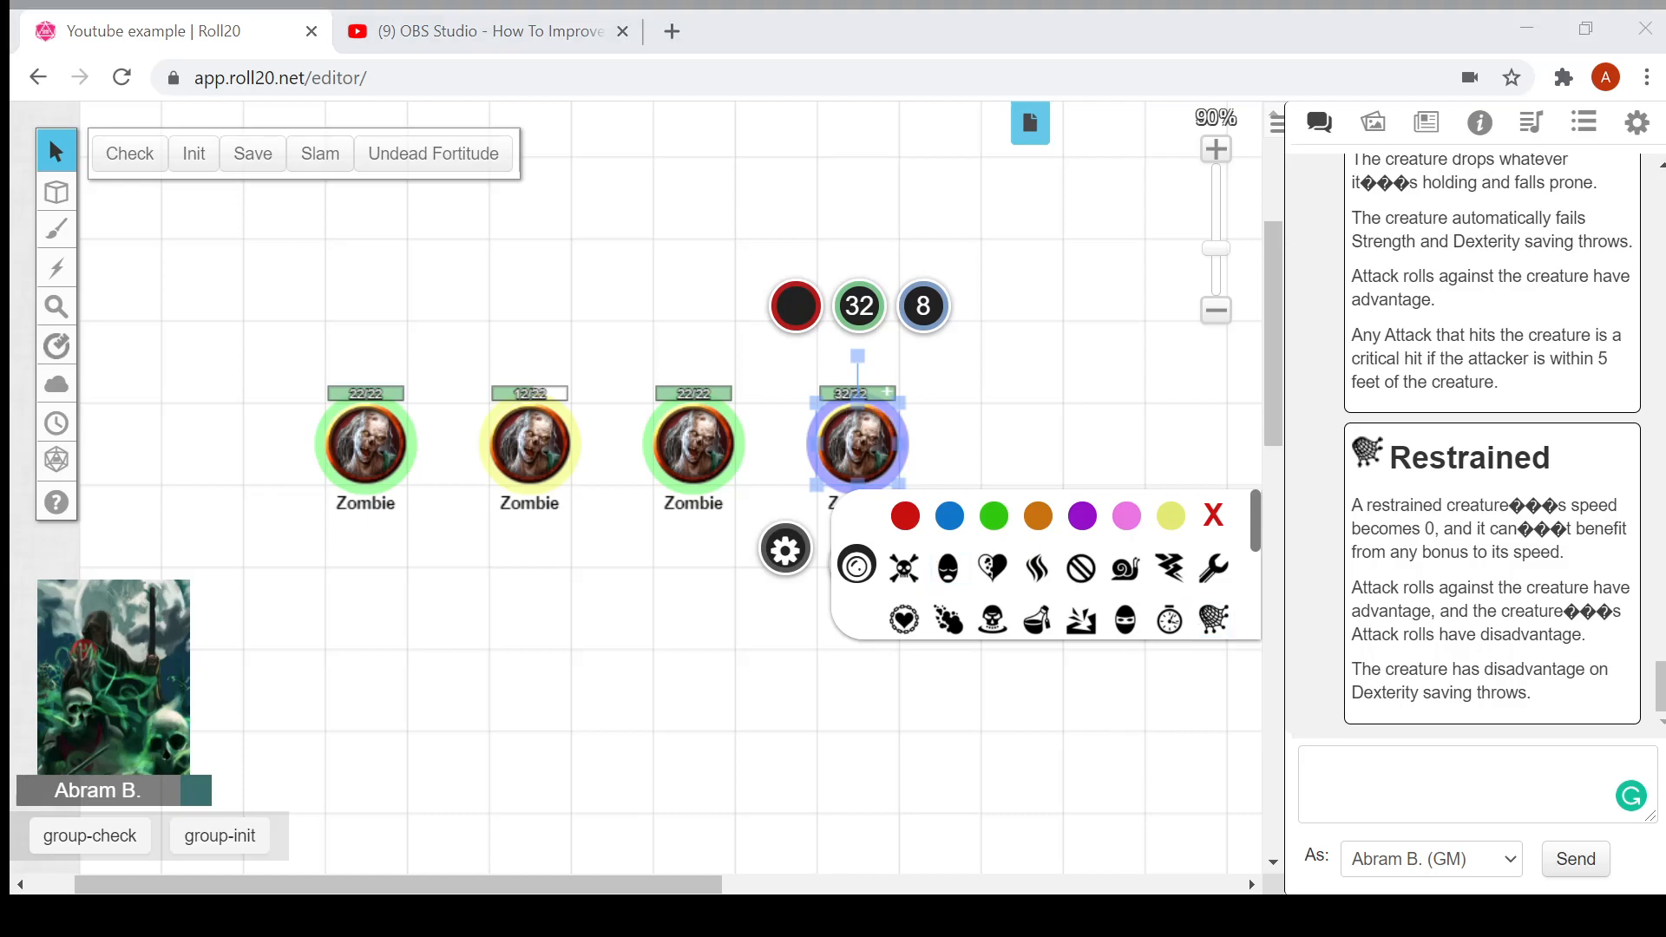
left_click(994, 790)
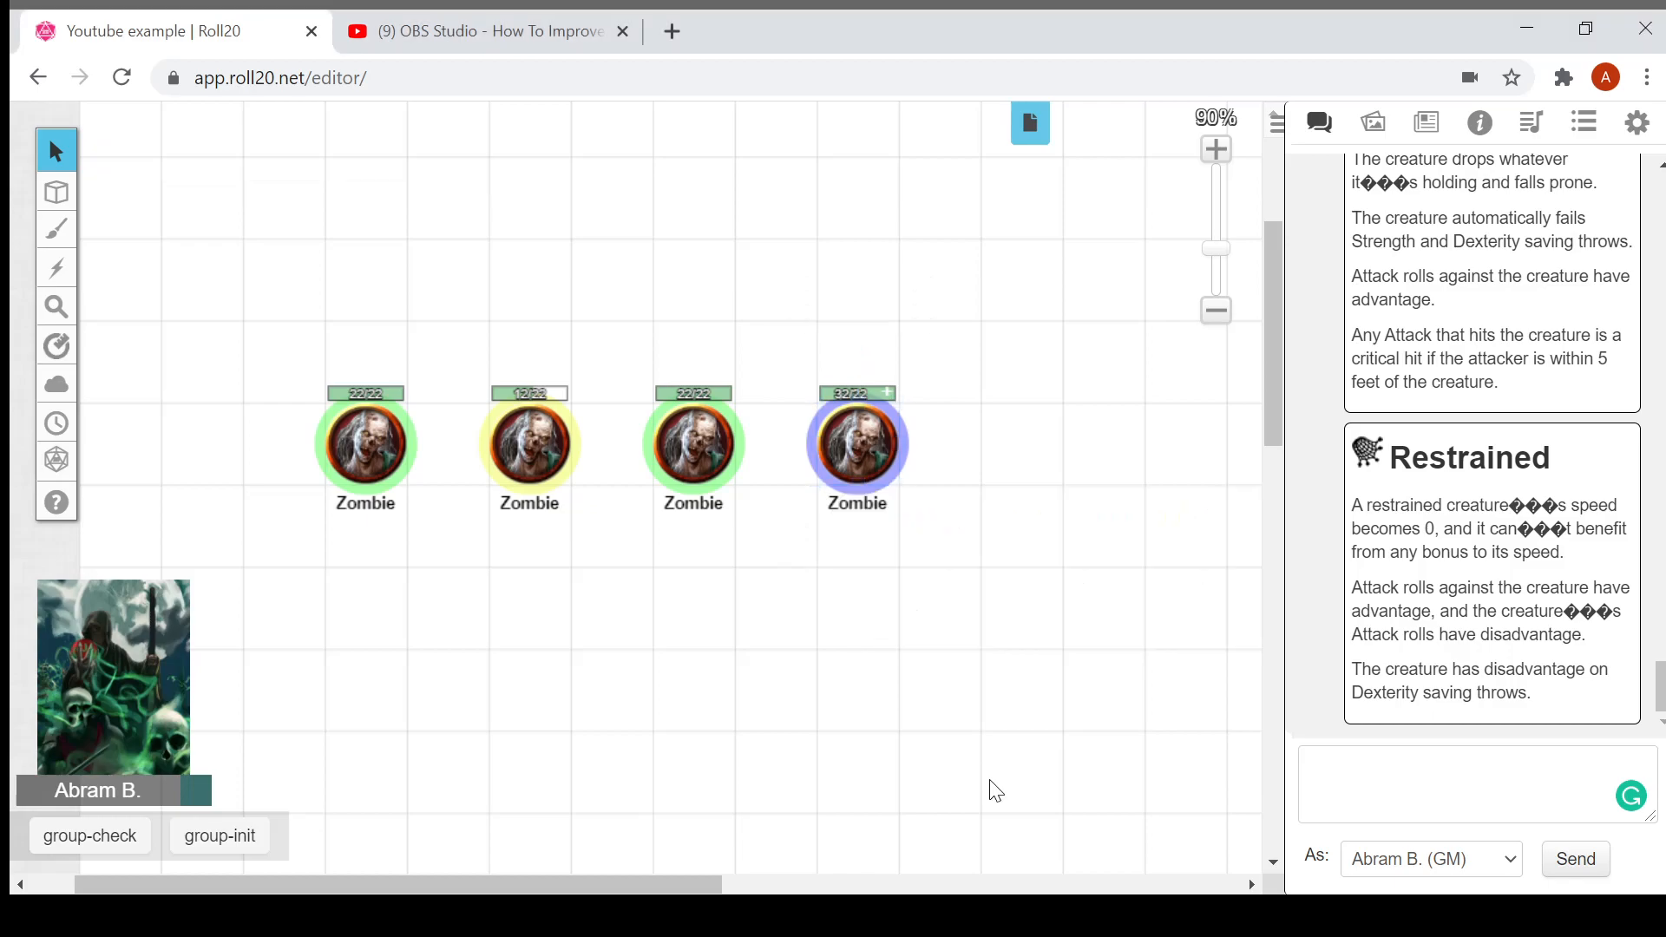
mouse_move(621, 737)
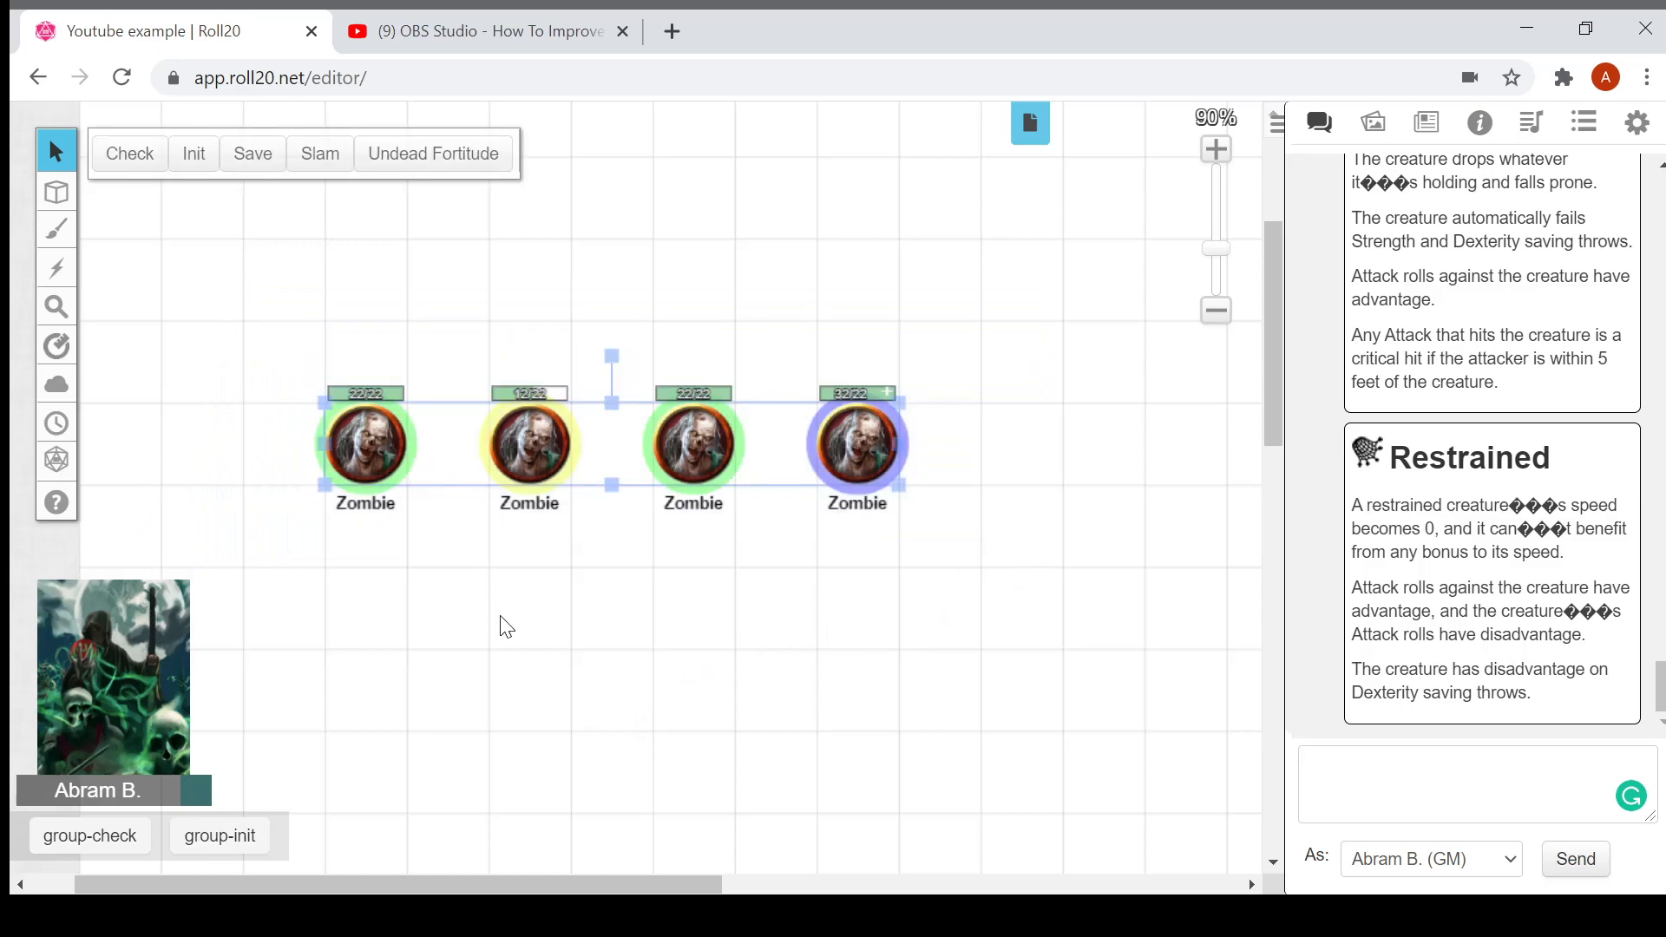
mouse_move(420, 472)
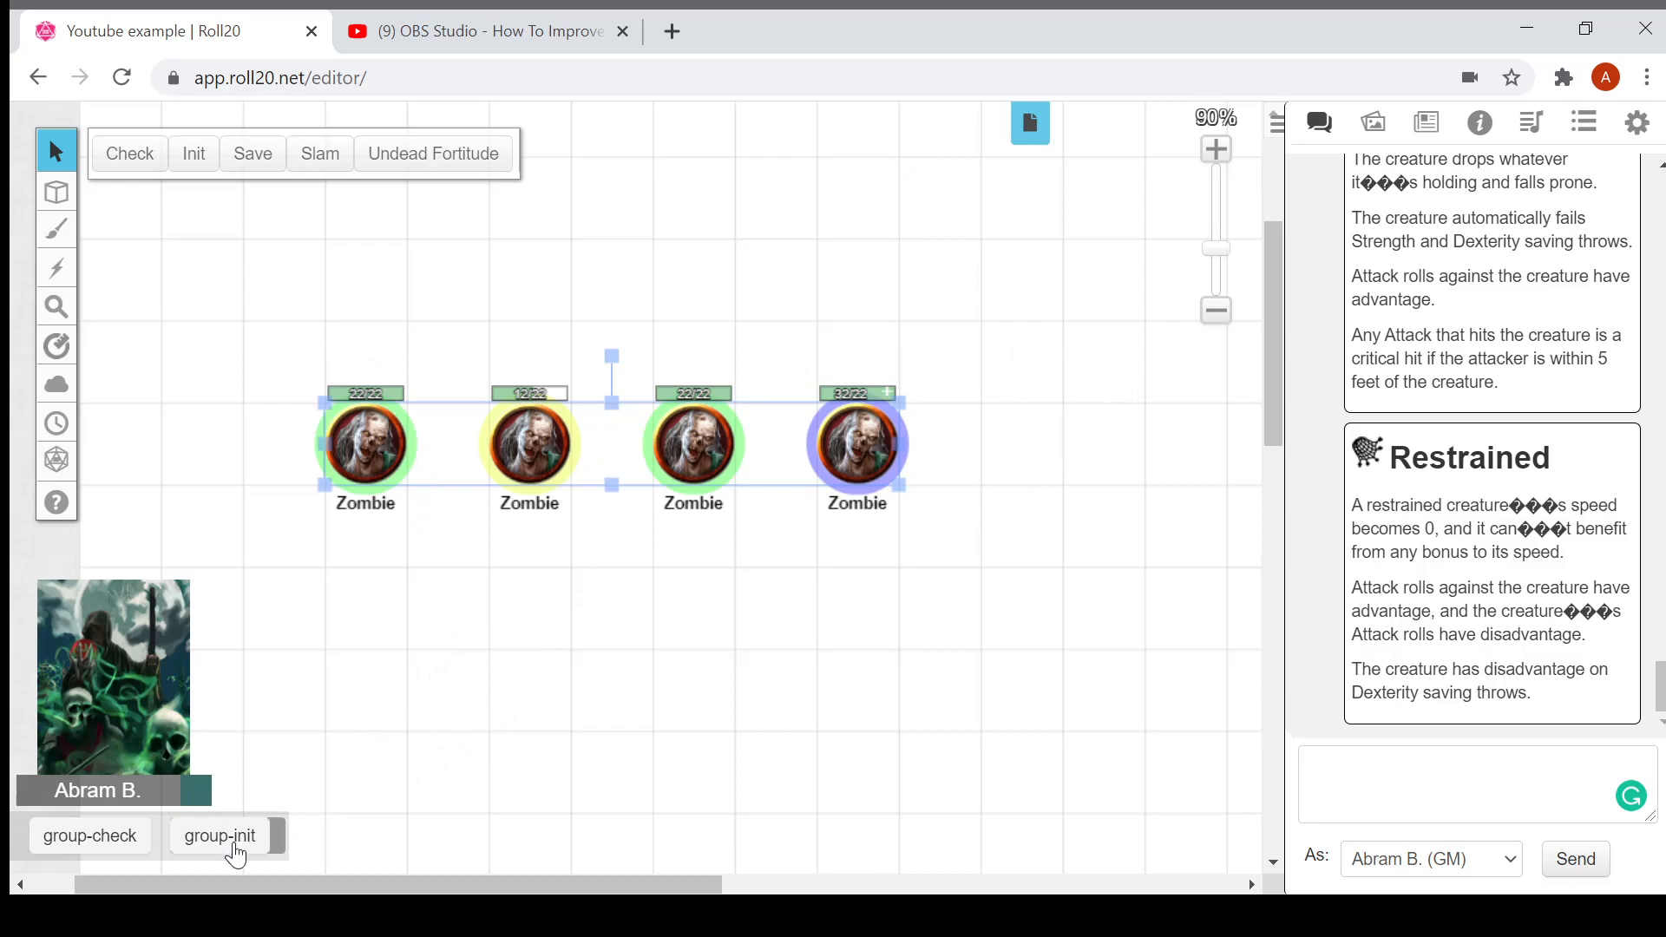
Step: Roll group initiative for the four zombies (0, 17, 13, 12) and open Turn Order settings
left_click(219, 835)
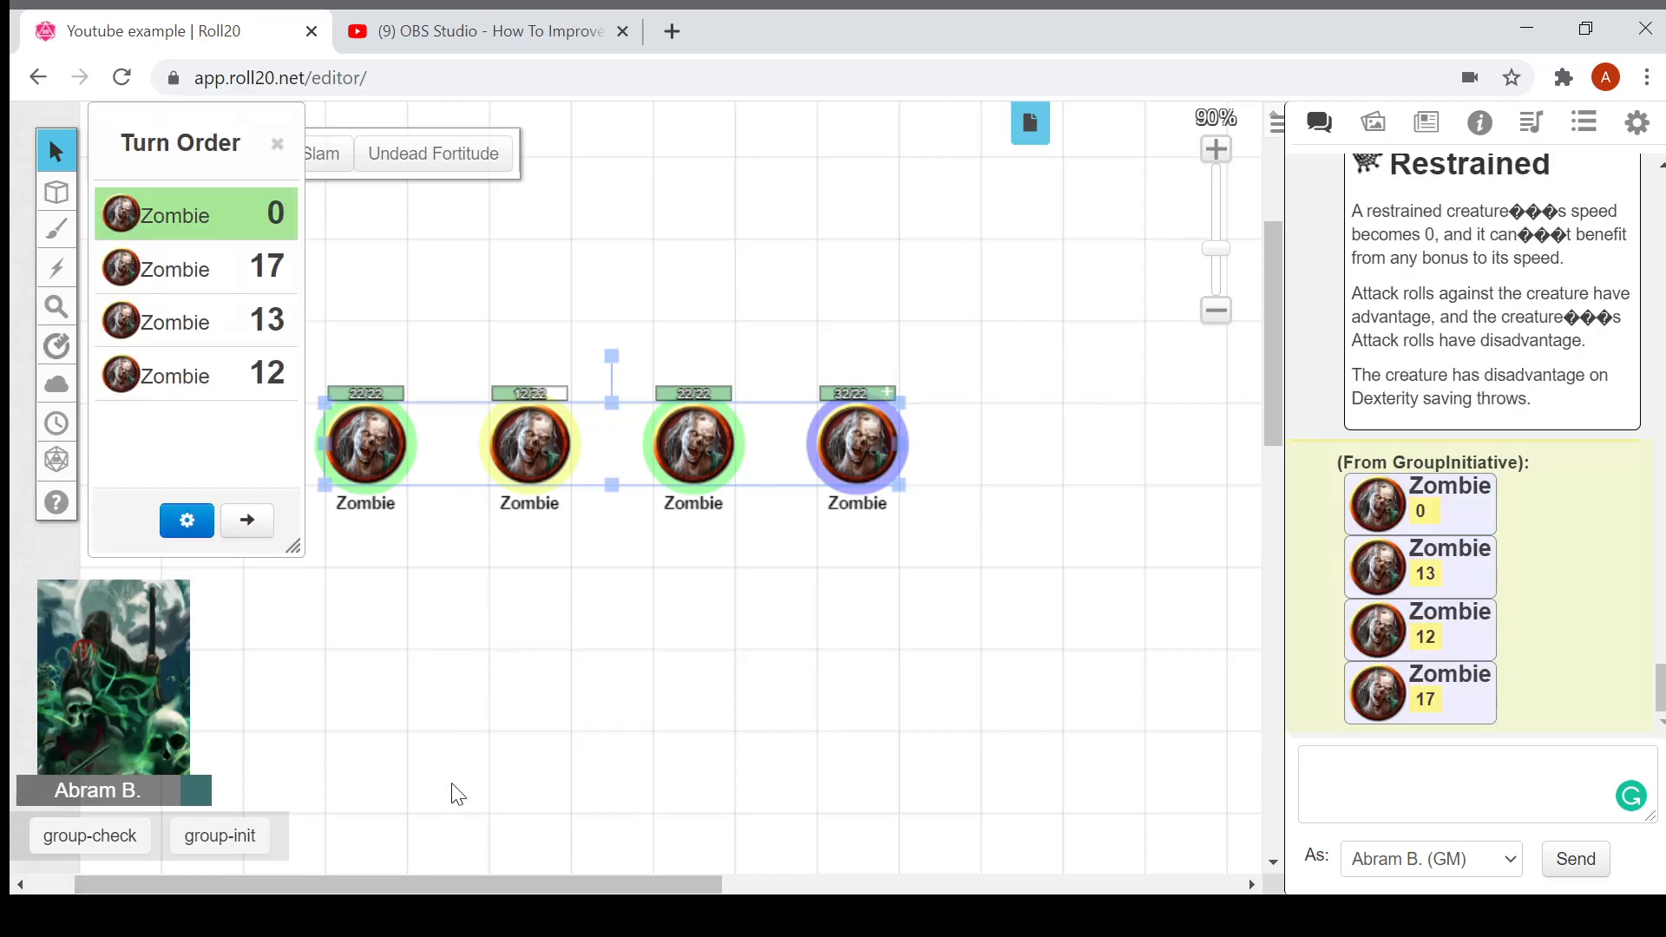
mouse_move(1514, 536)
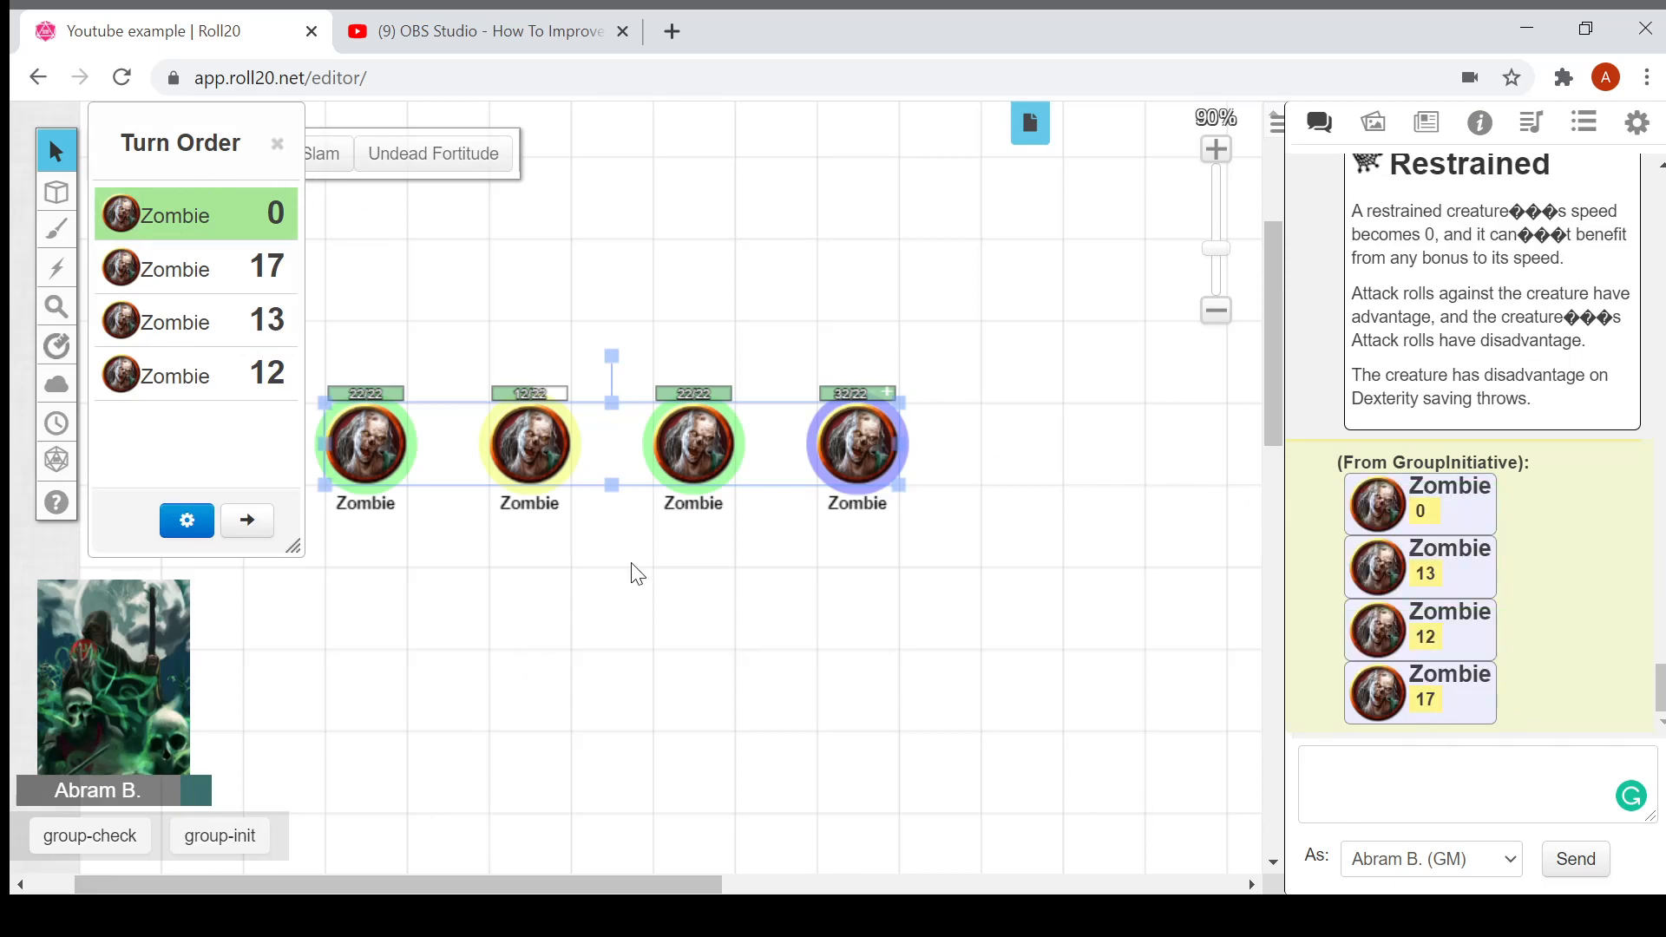
left_click(185, 520)
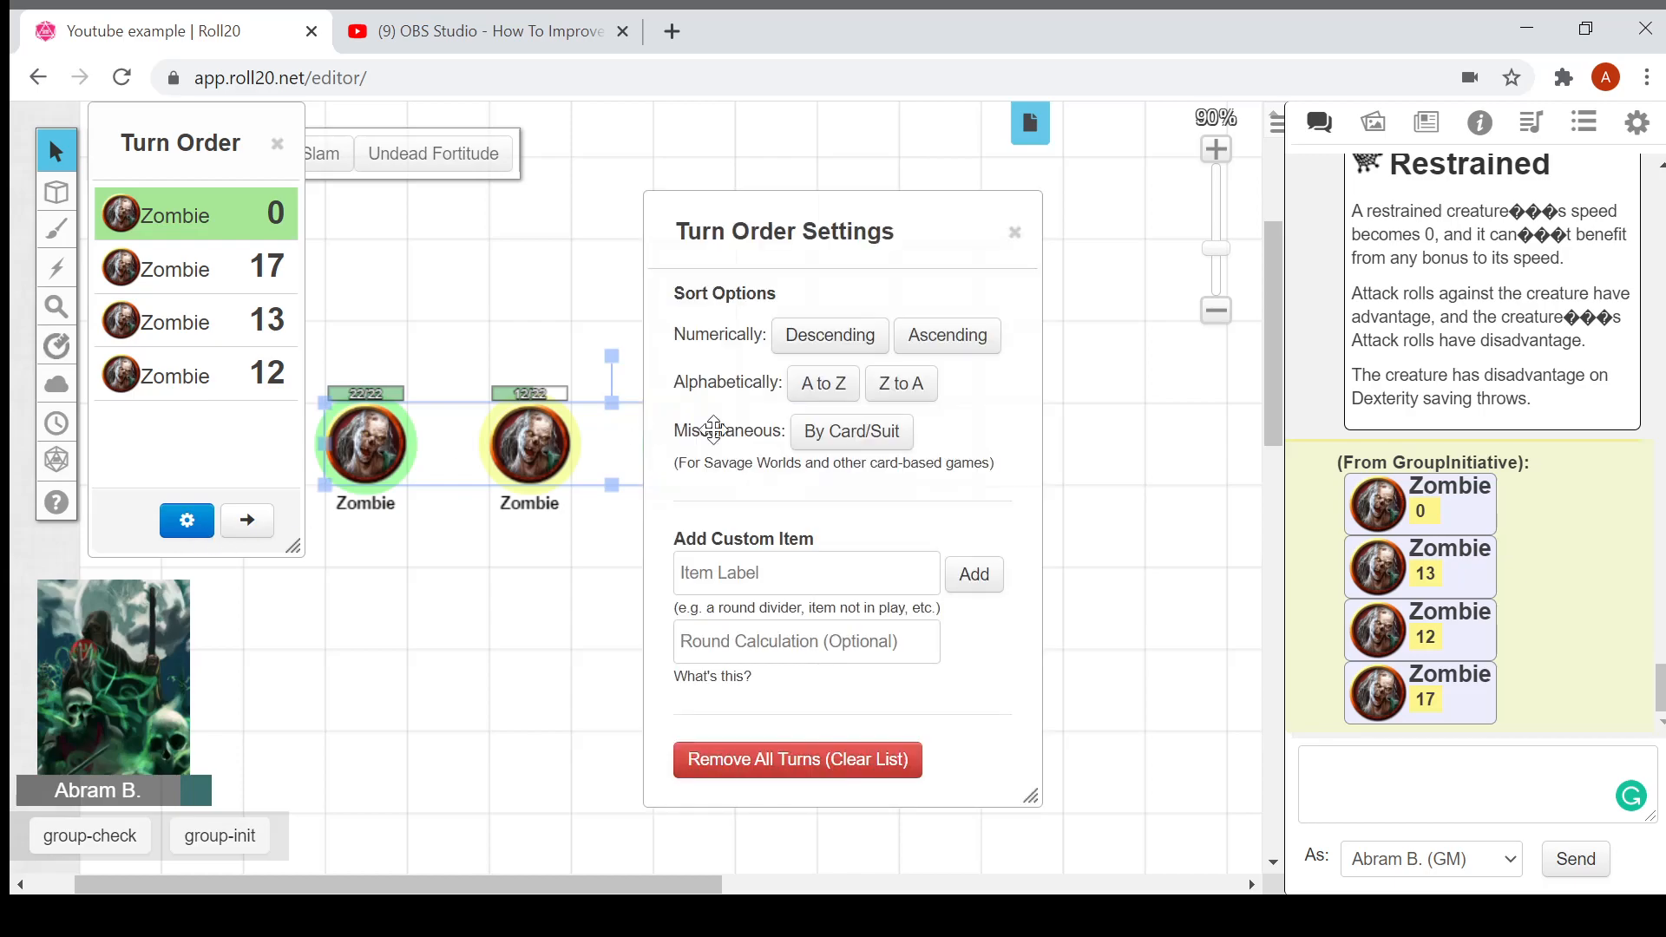
mouse_move(838, 358)
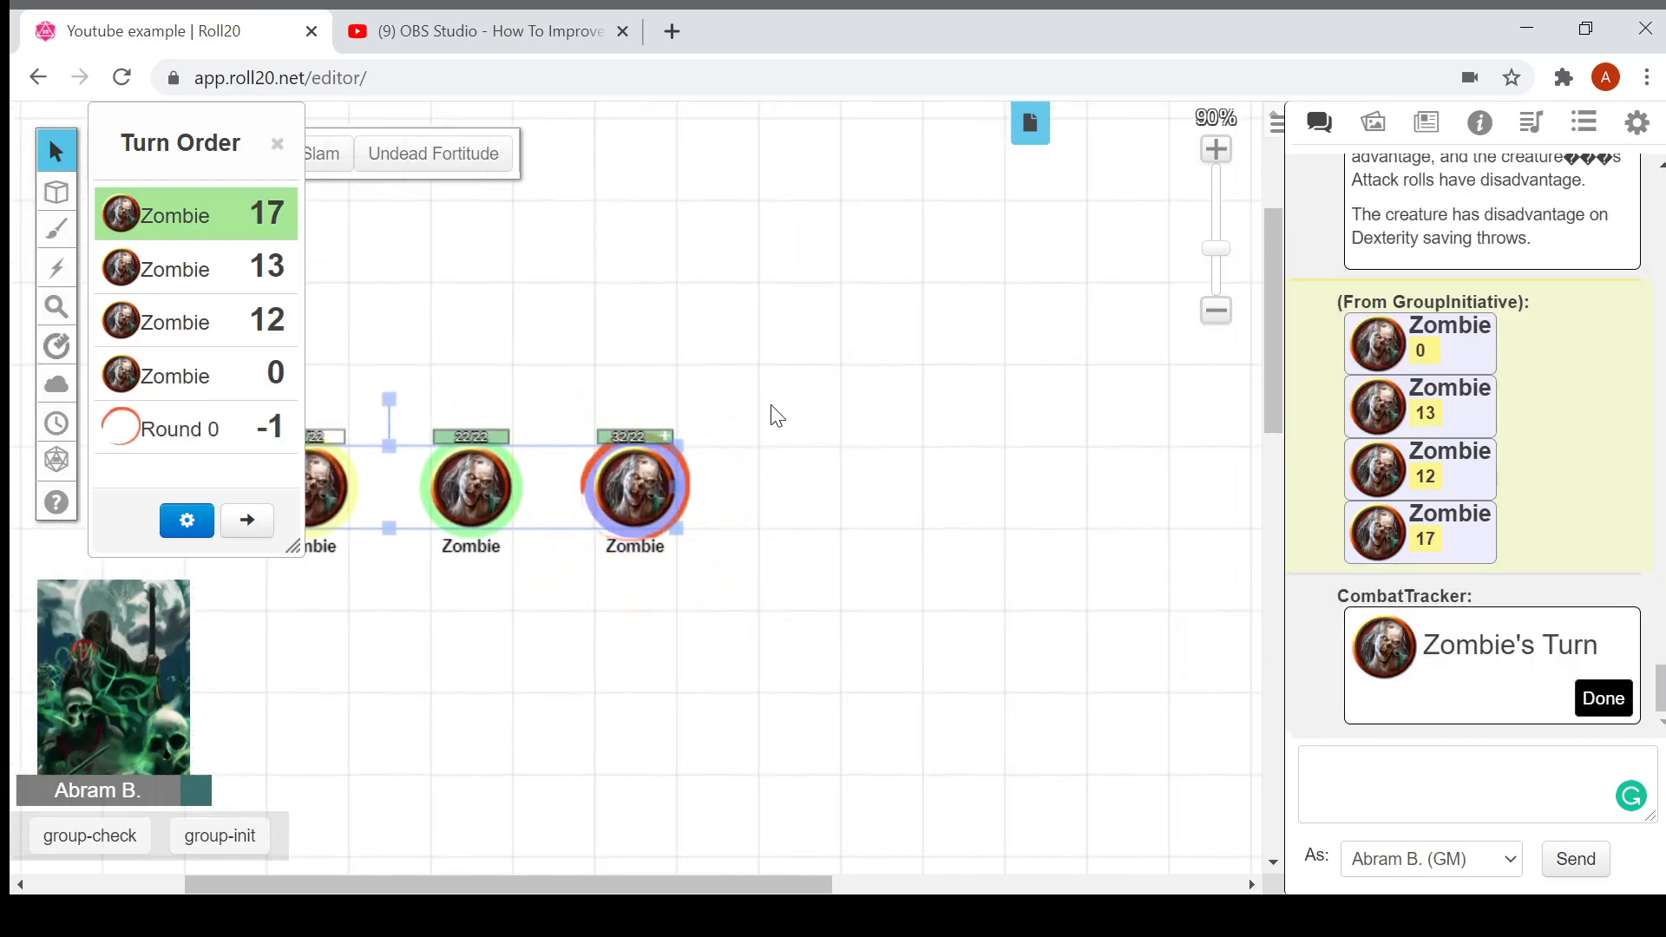
mouse_move(1541, 727)
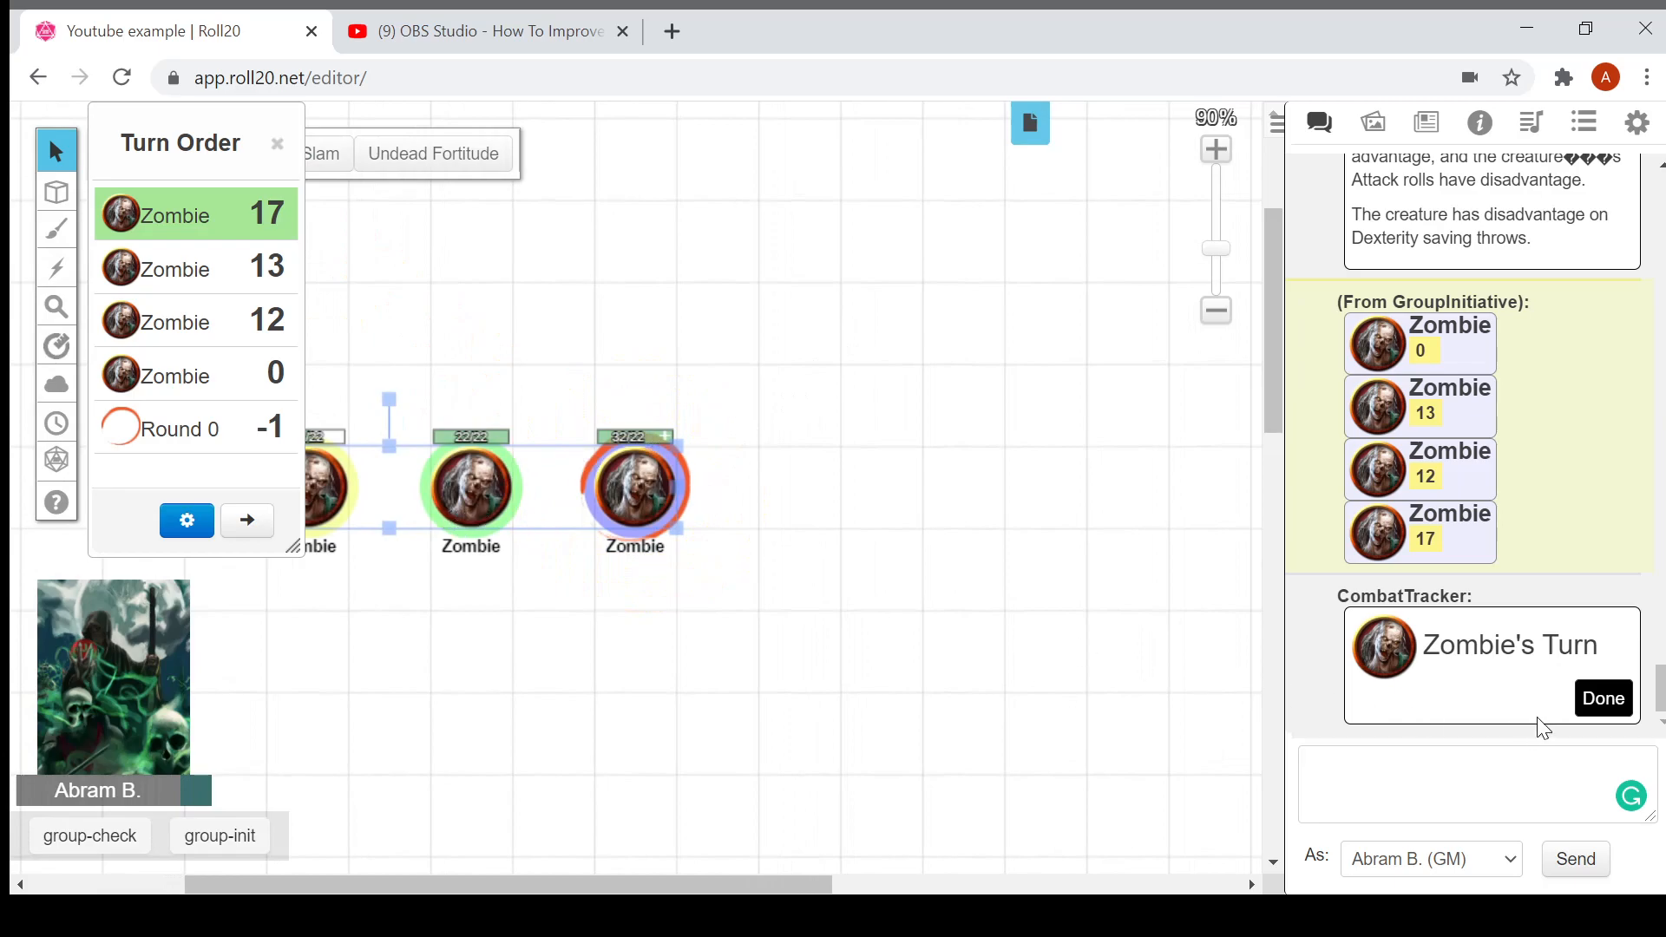
mouse_move(1518, 628)
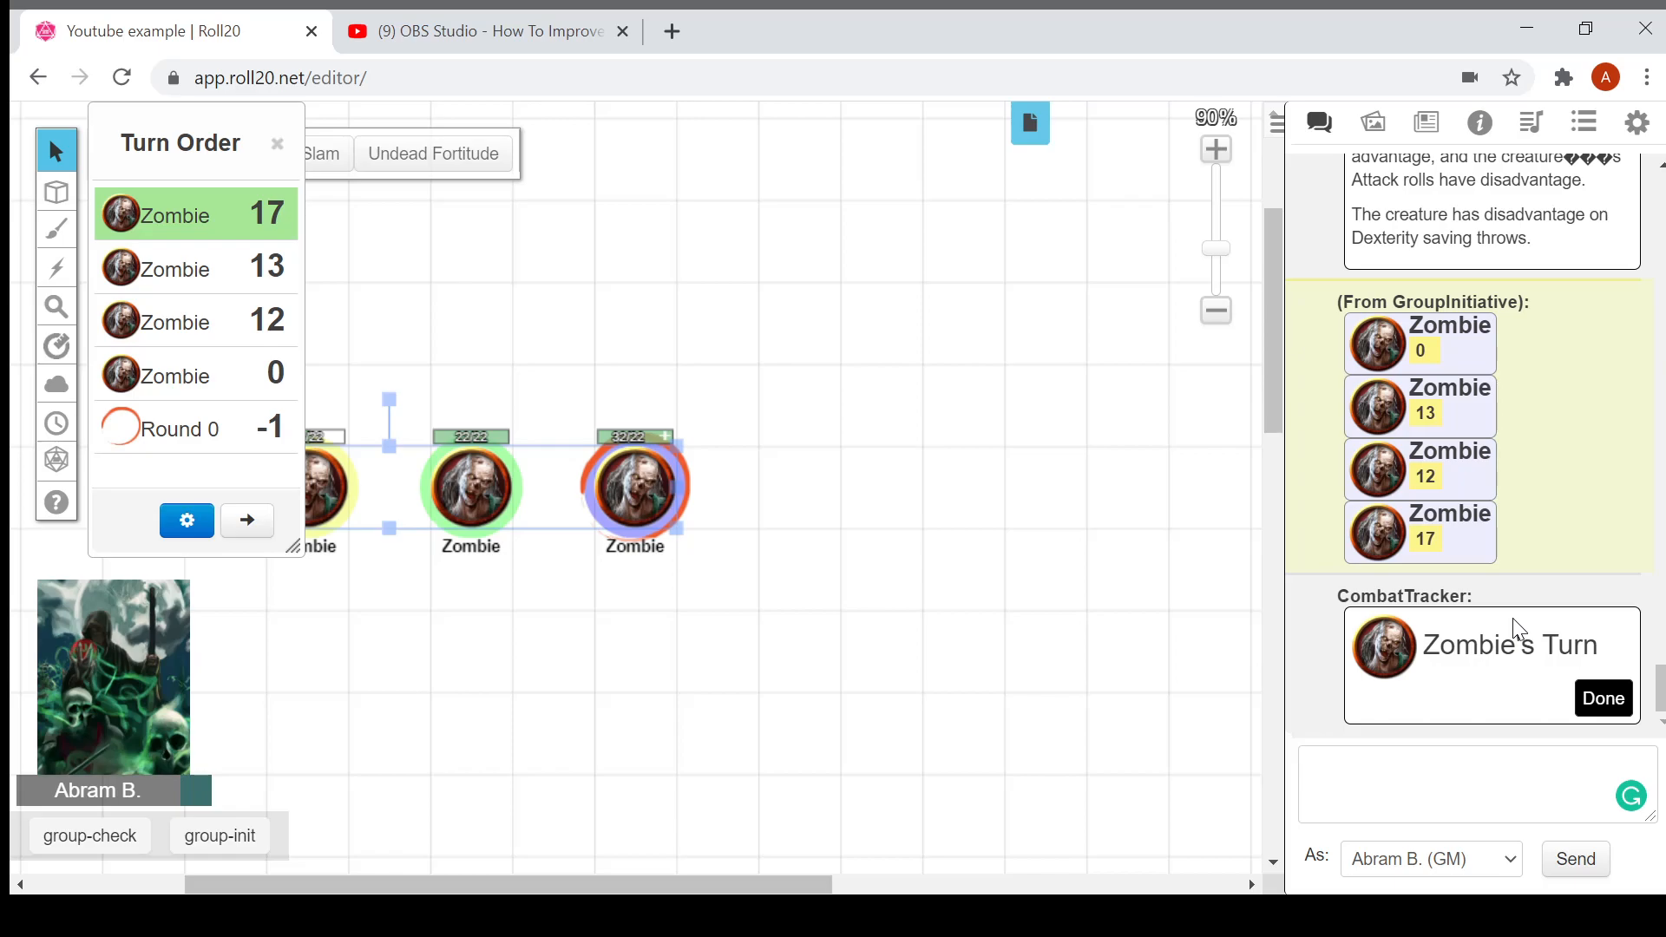
mouse_move(1595, 710)
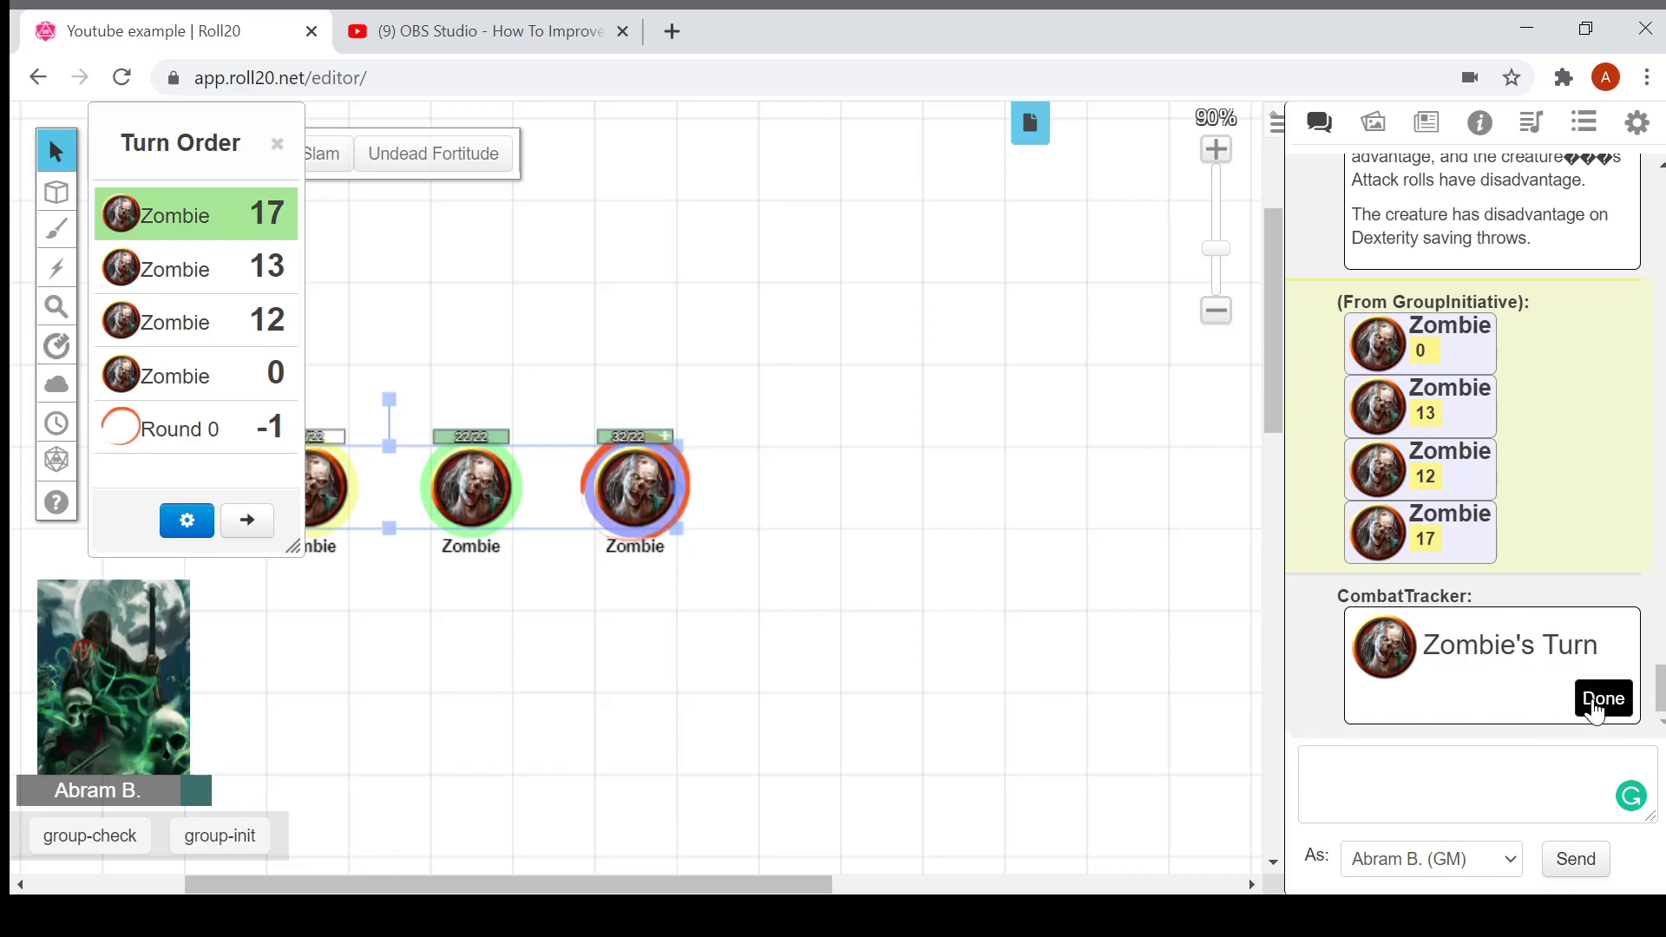
mouse_move(1603, 704)
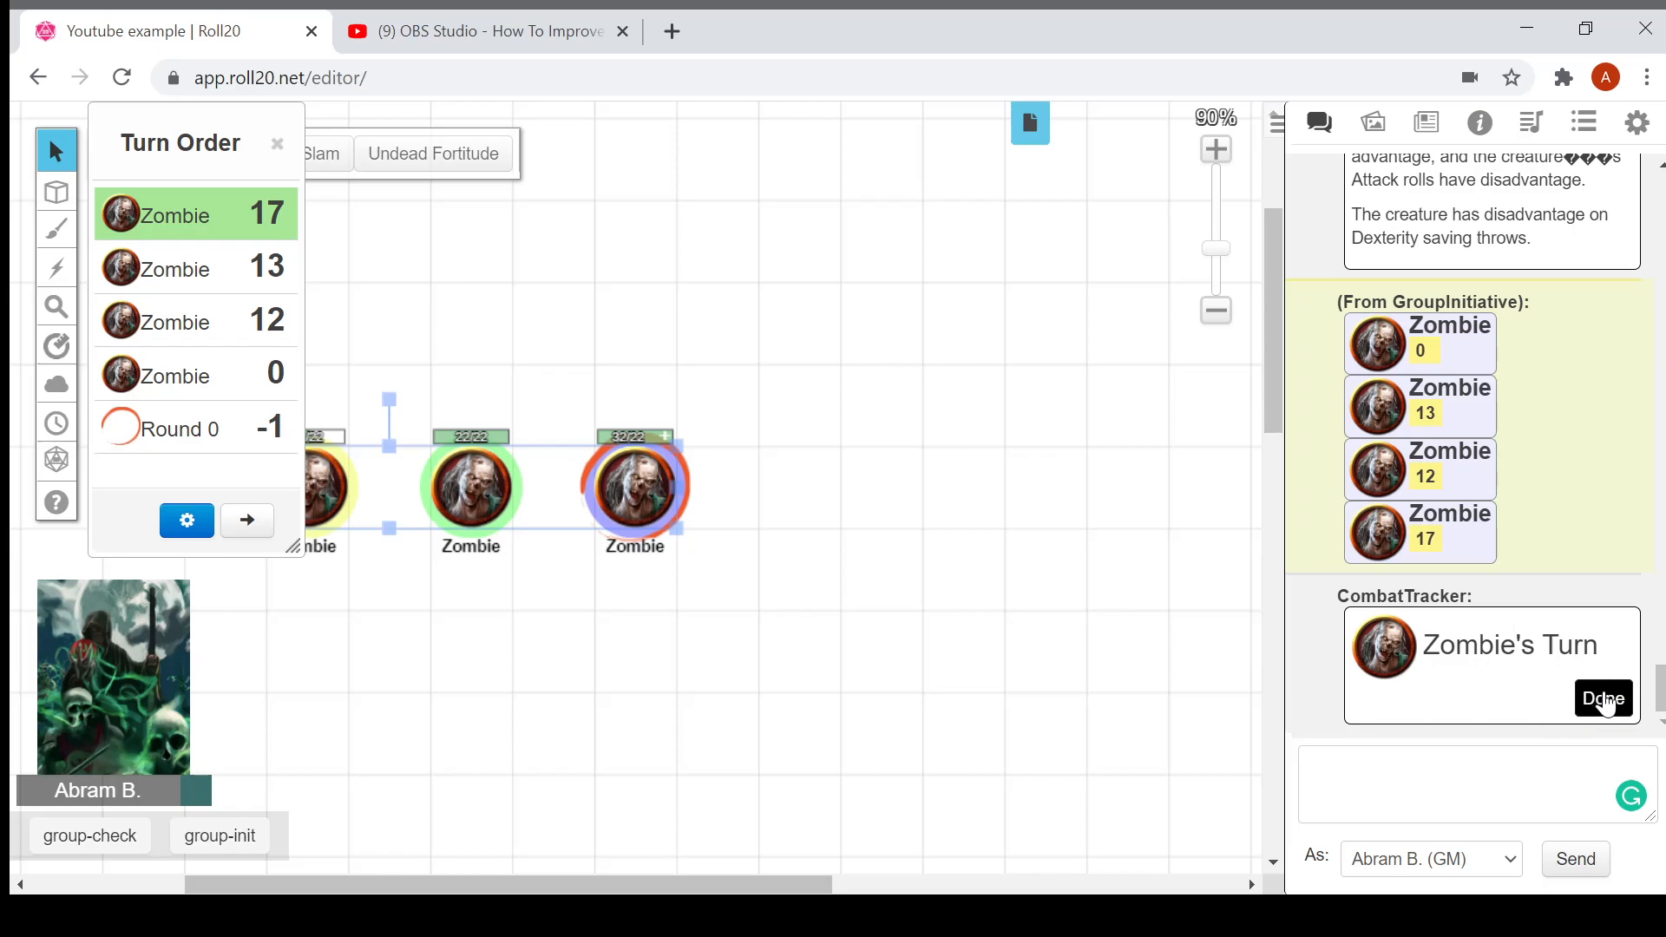
Step: End the first zombie's turn via CombatTracker's Done button, then deselect the tokens
left_click(1602, 699)
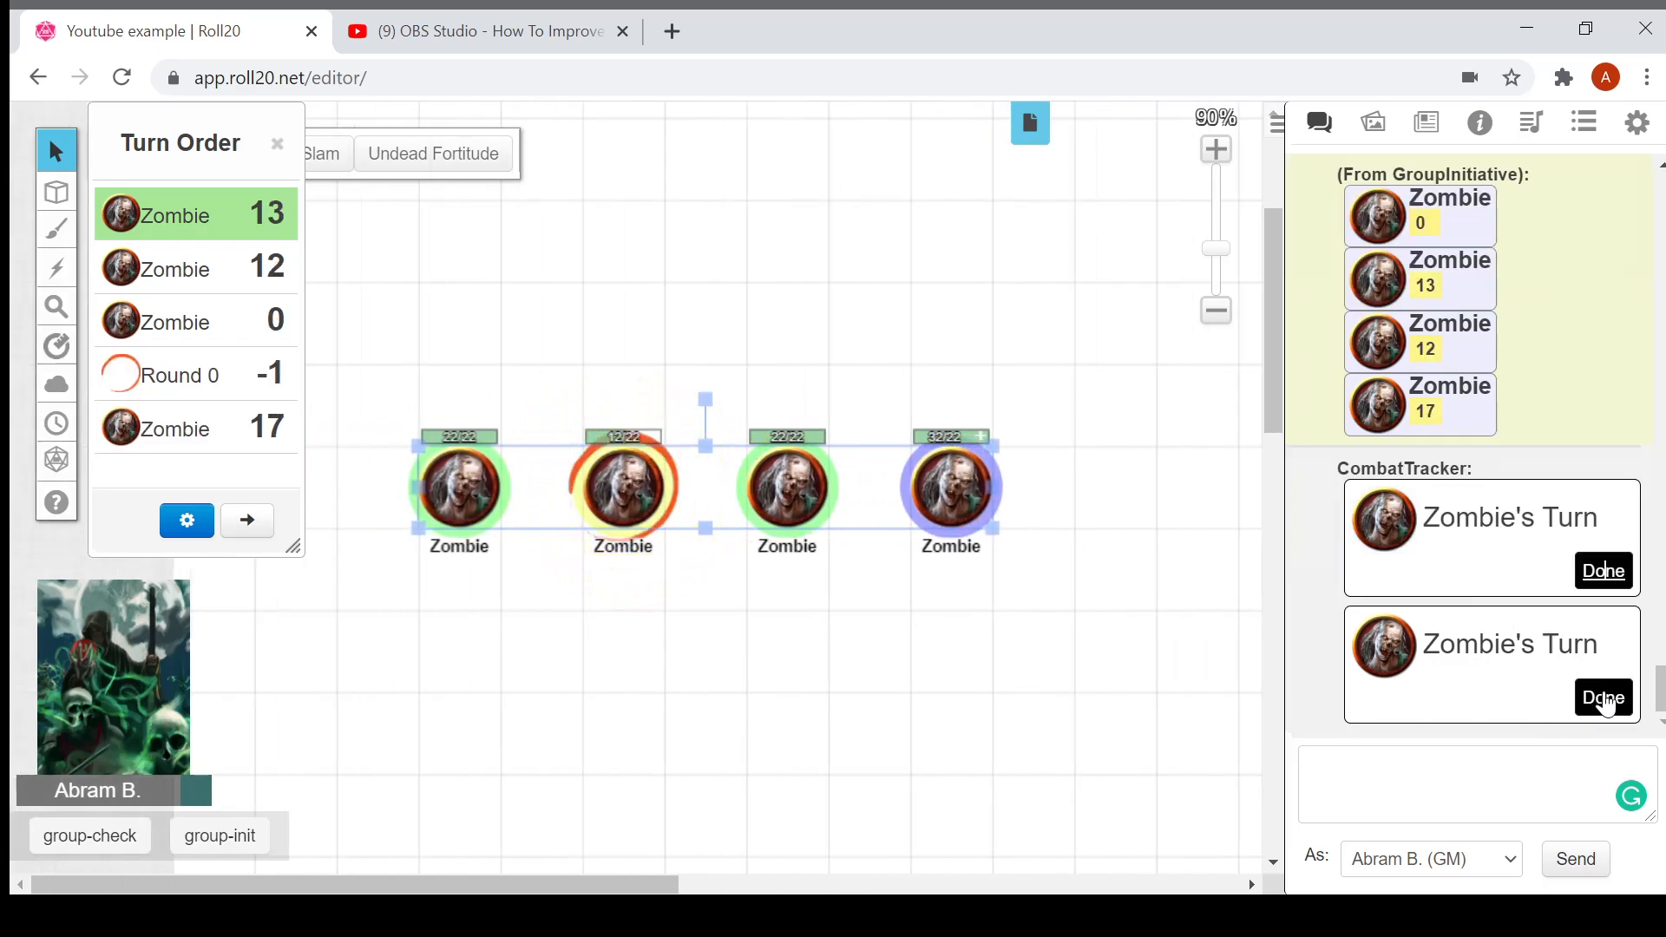
mouse_move(842, 807)
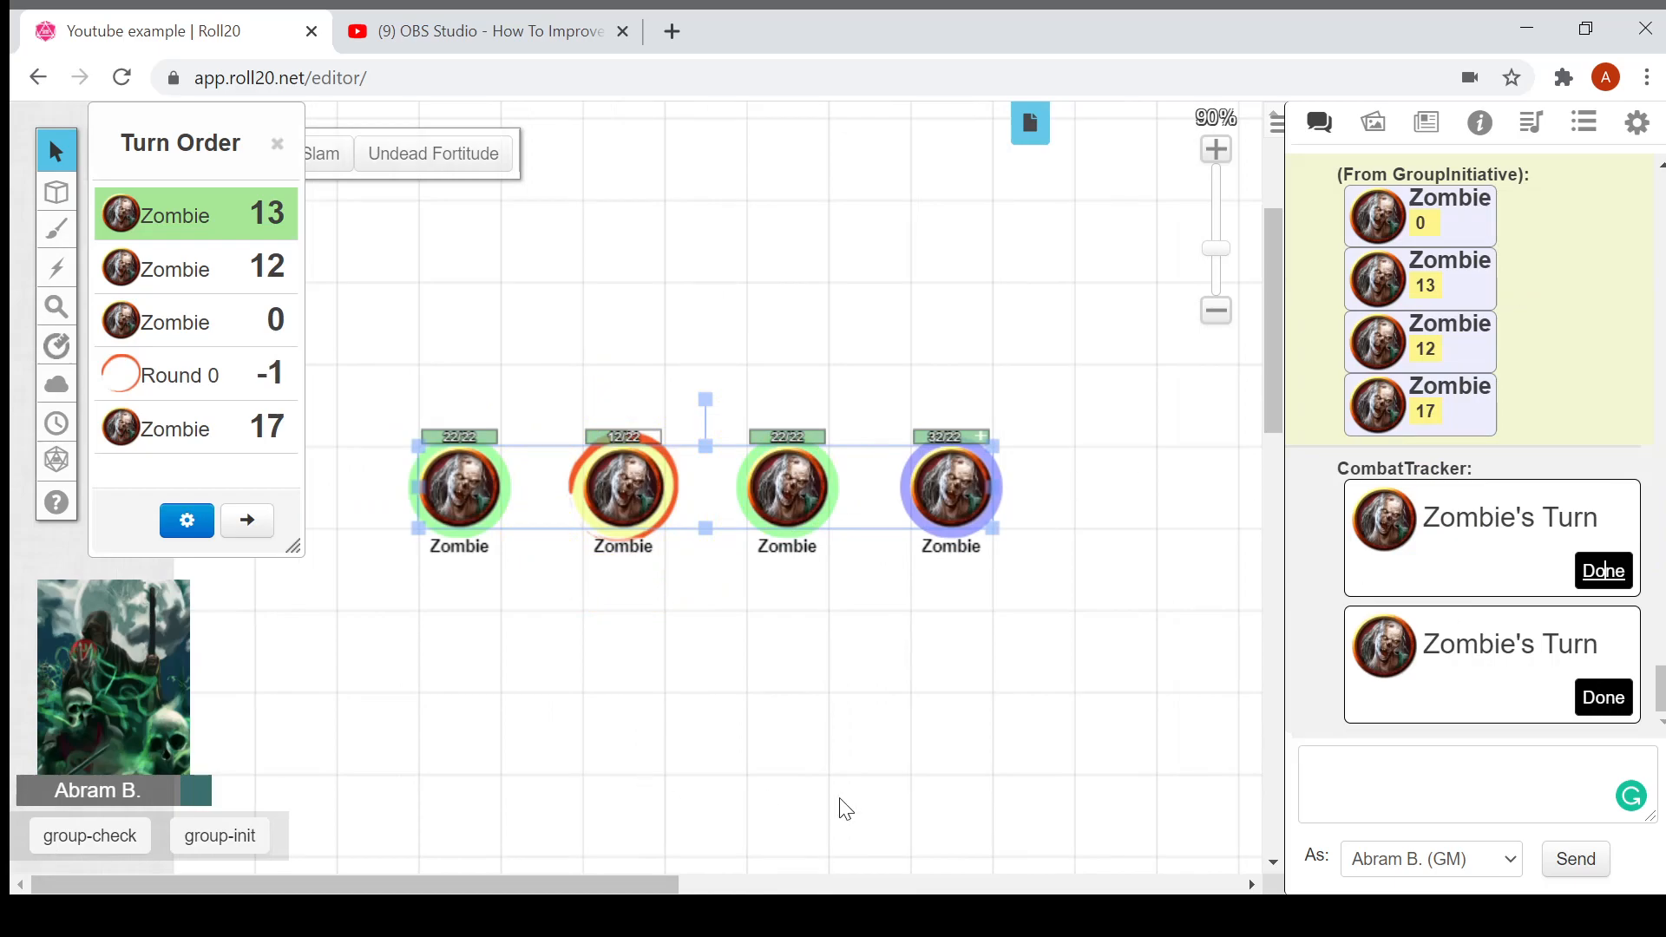
left_click(944, 669)
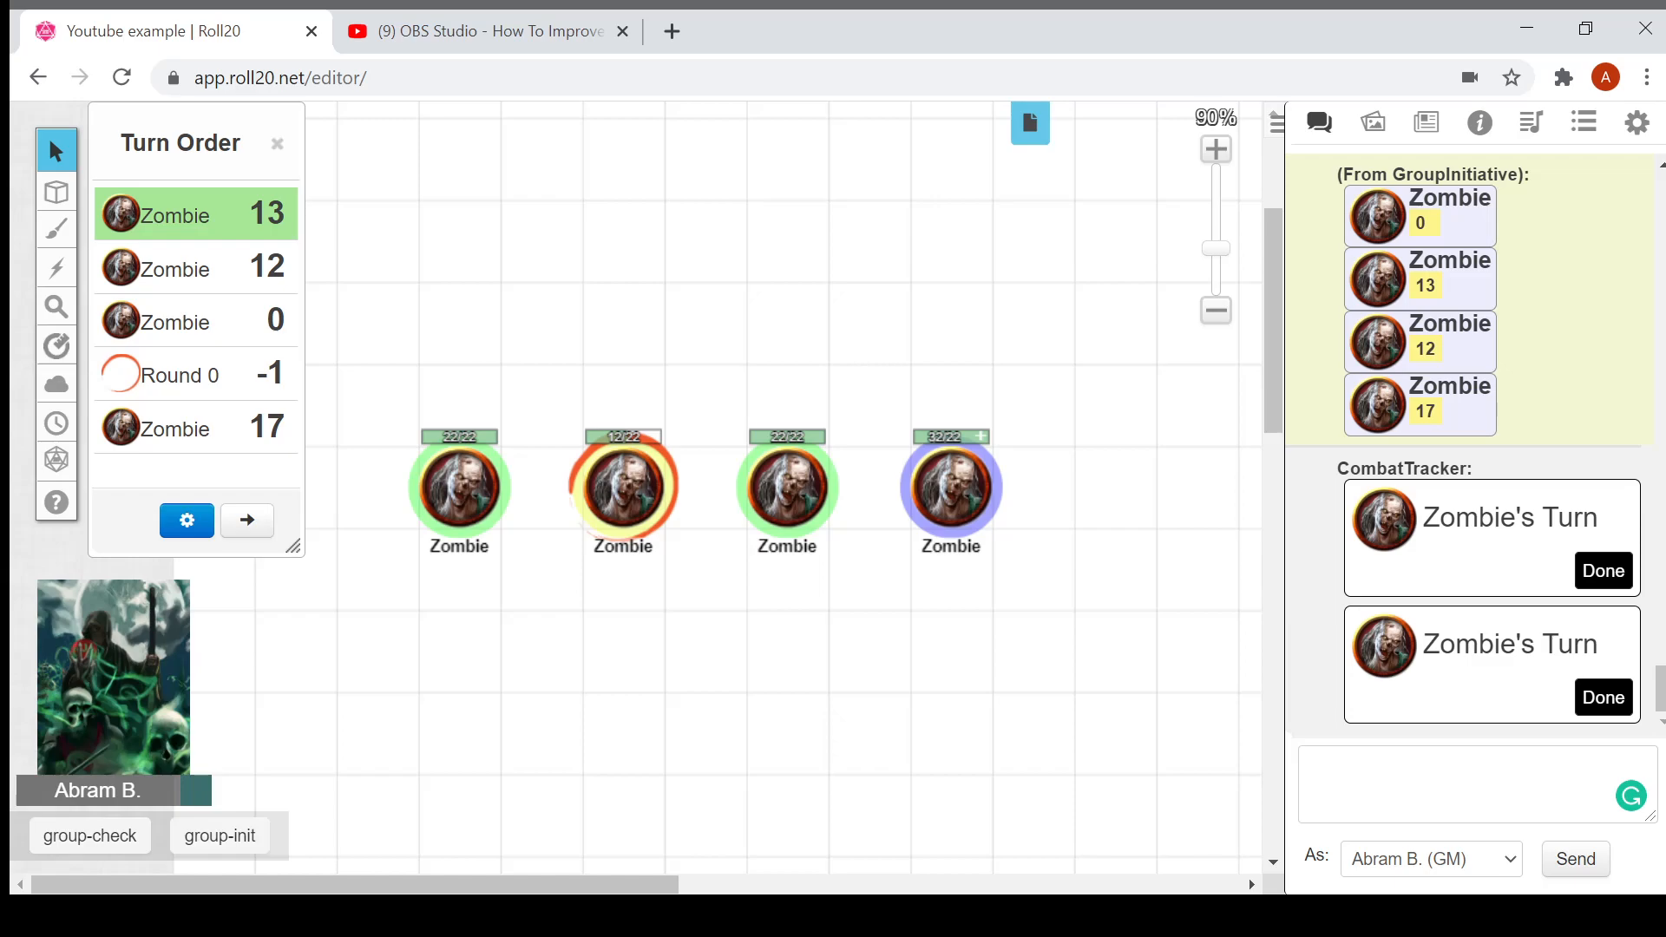
mouse_move(355, 664)
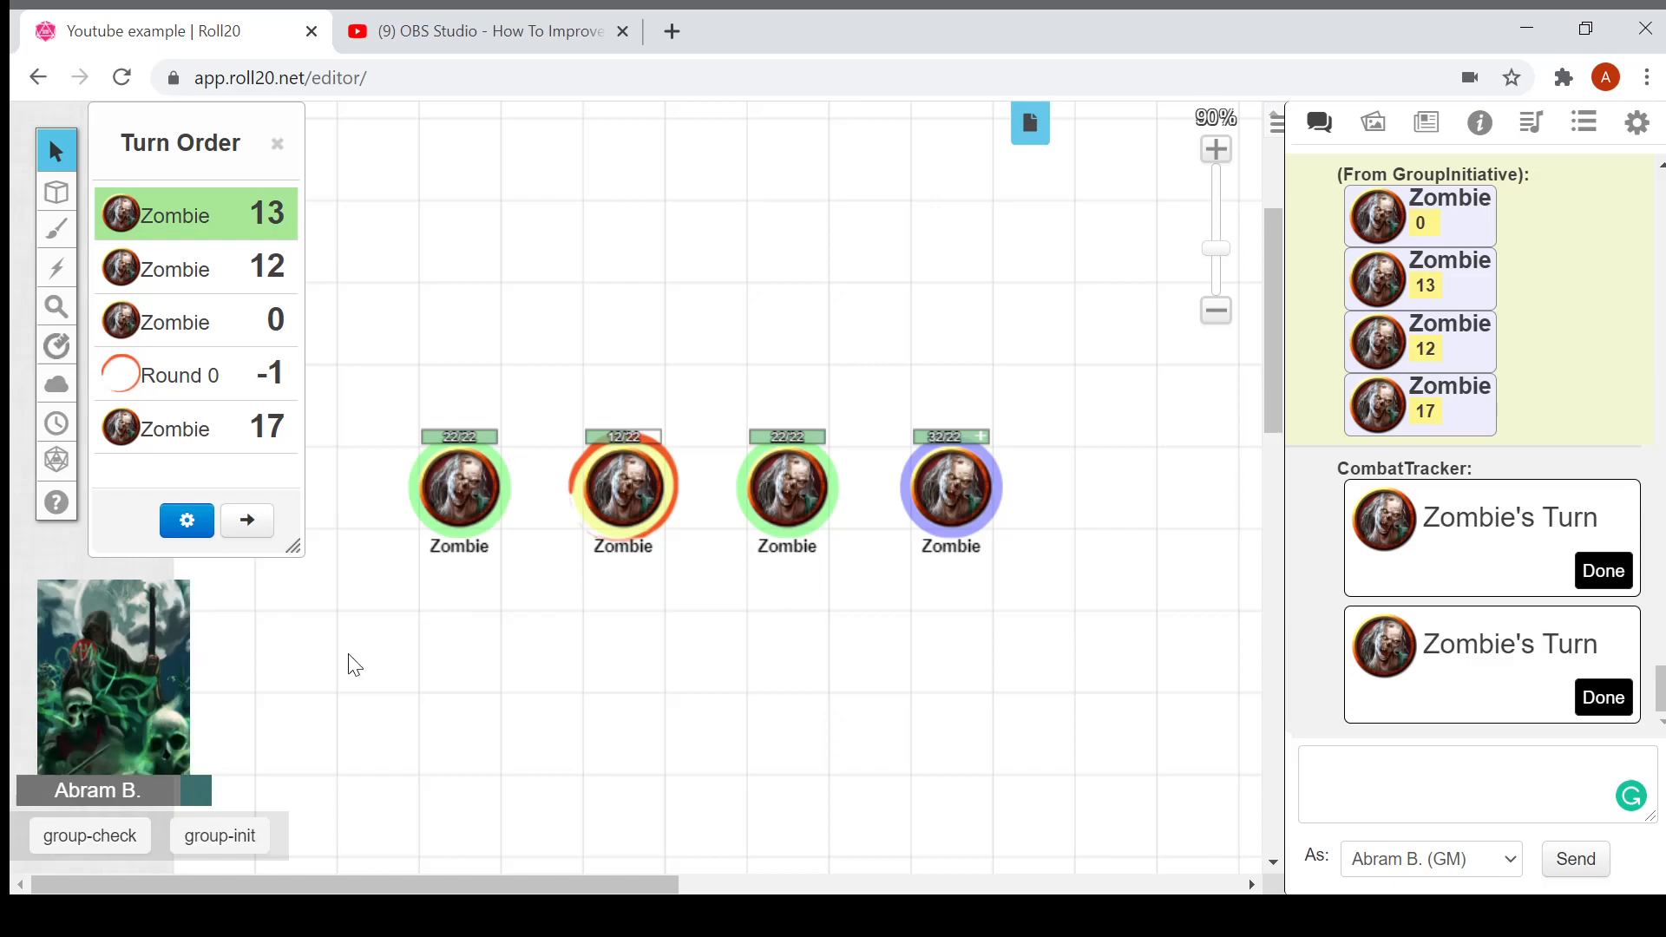
mouse_move(384, 408)
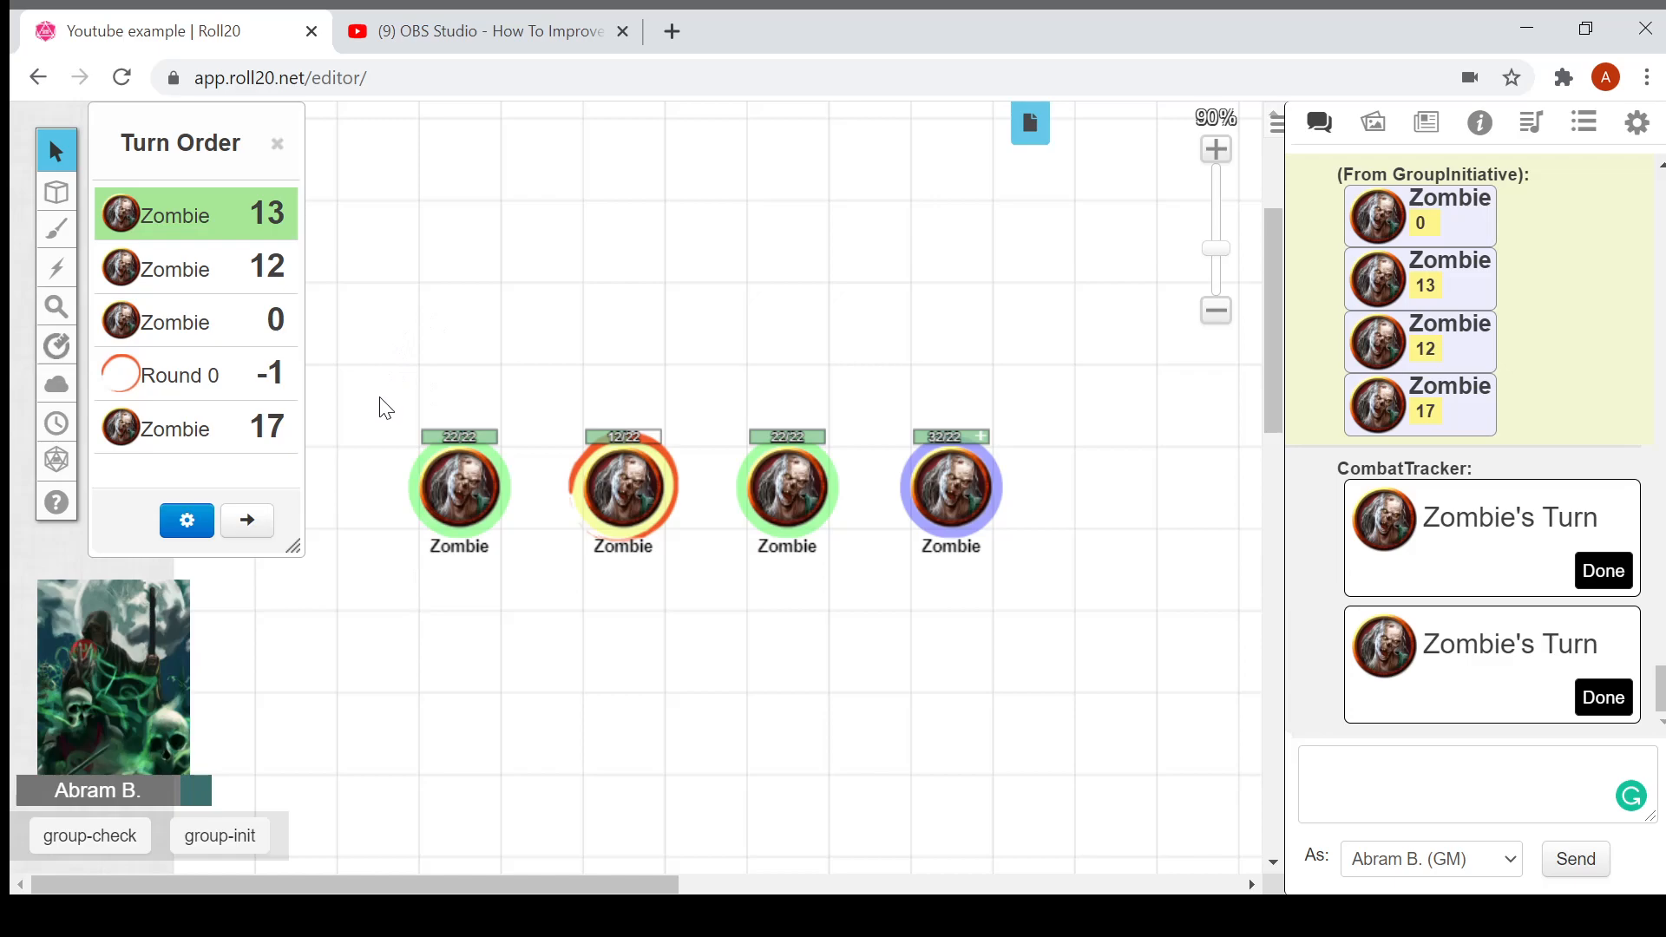
mouse_move(446, 419)
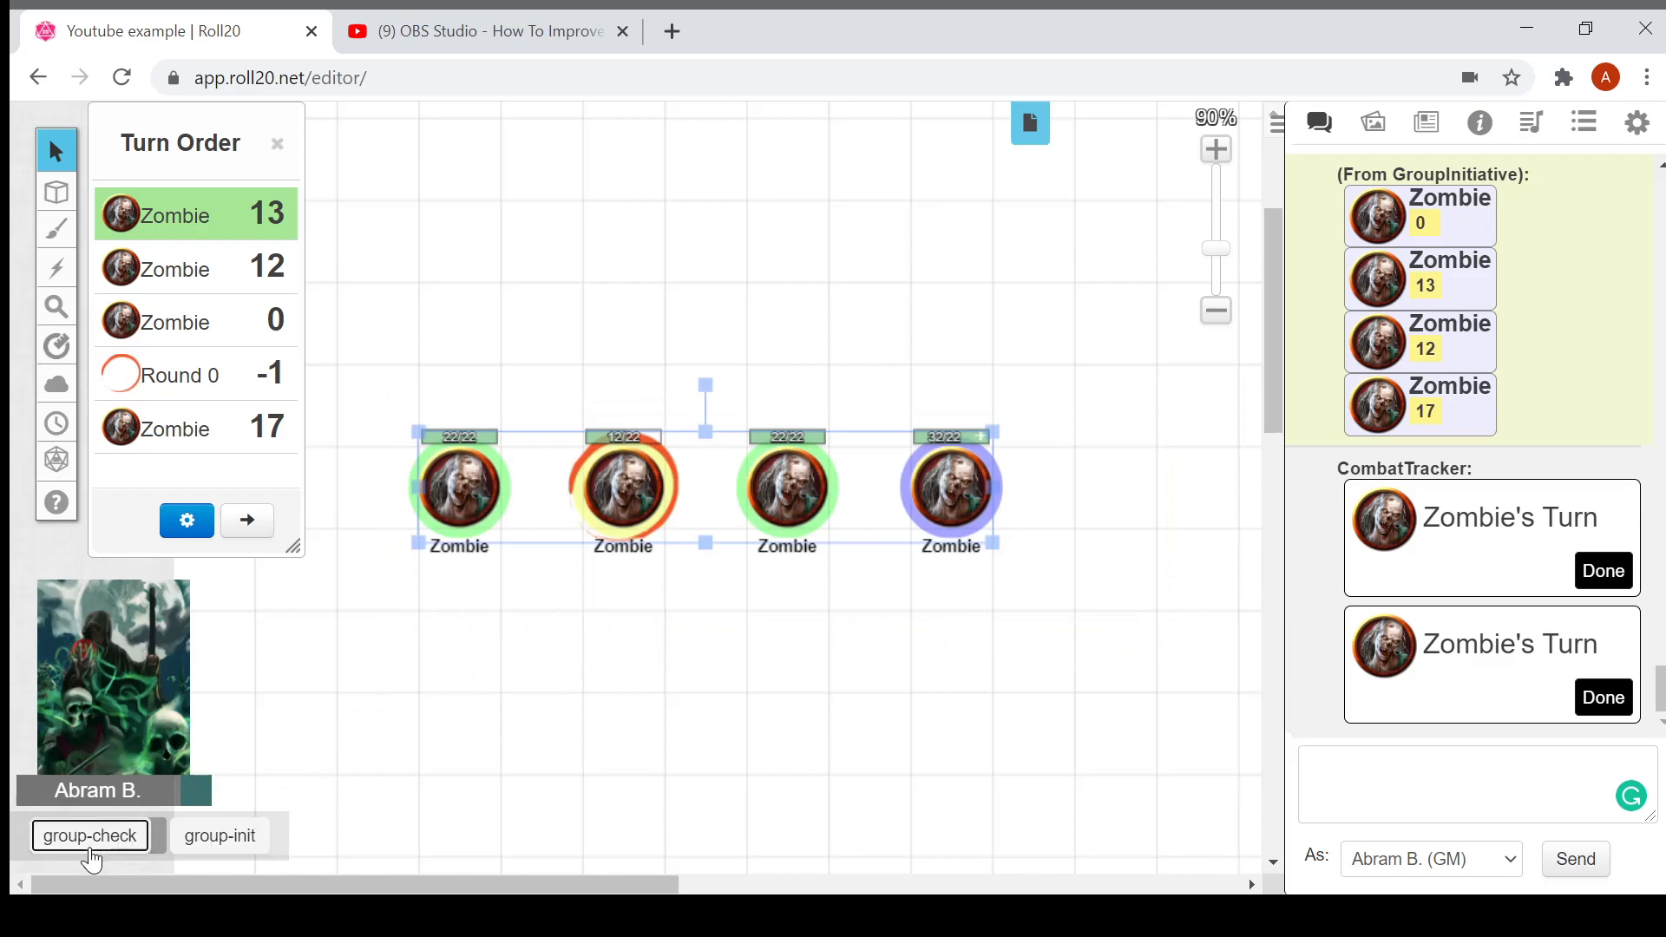
Step: Run a group Dexterity save for 22 damage, half on success, and apply it
left_click(89, 834)
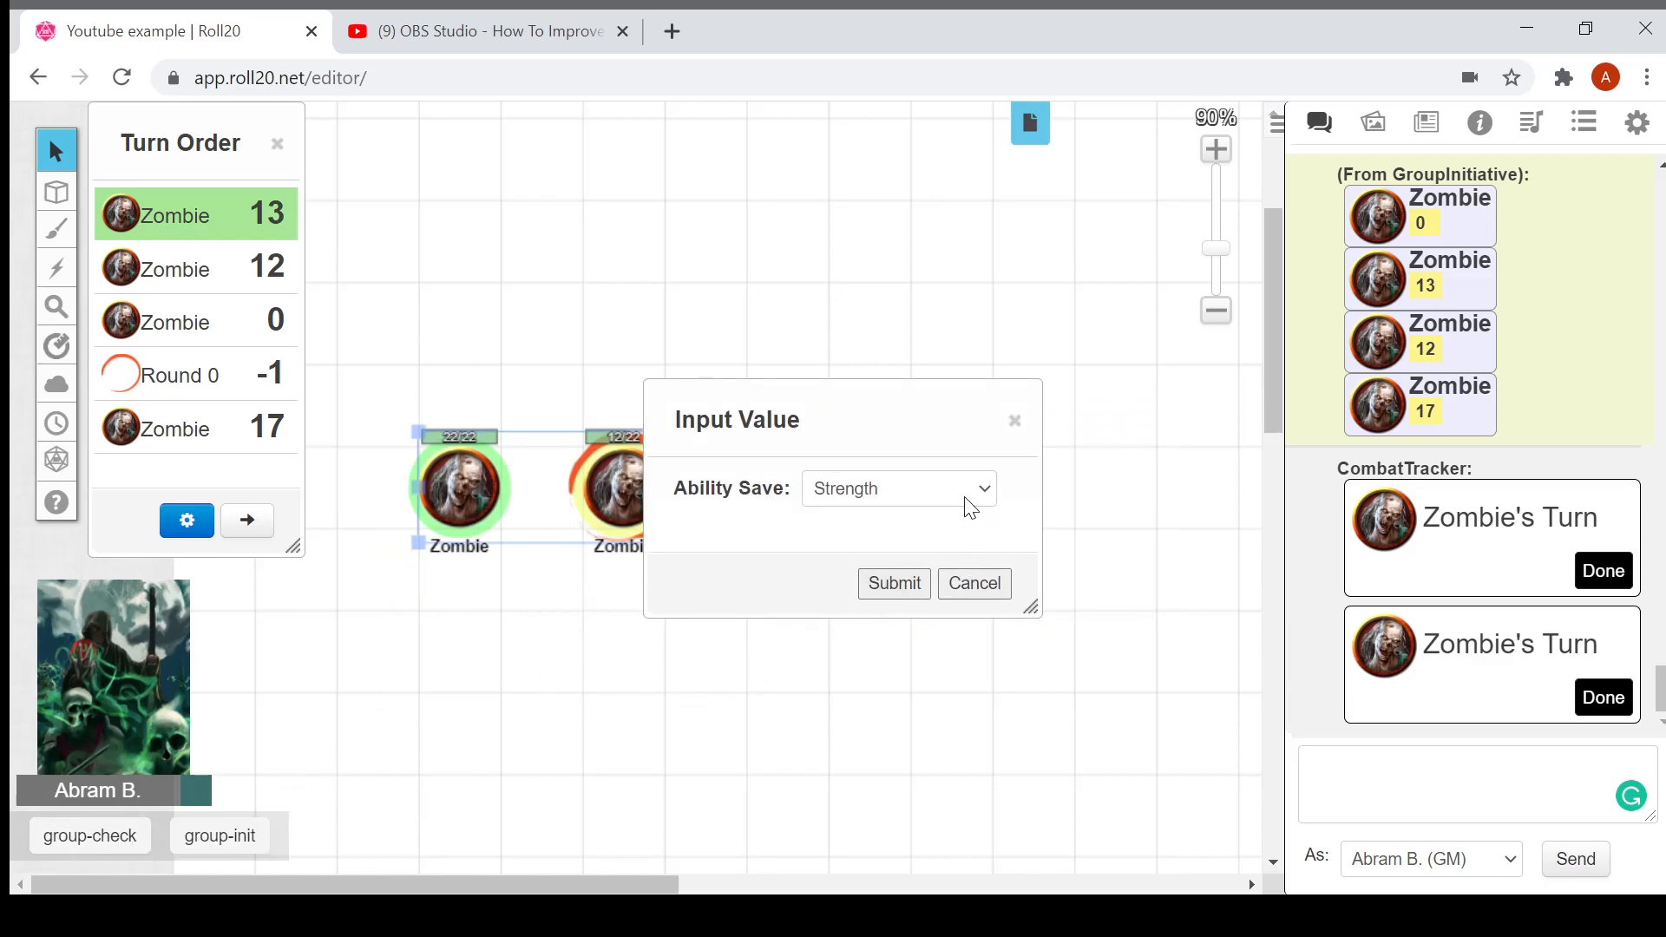
left_click(898, 487)
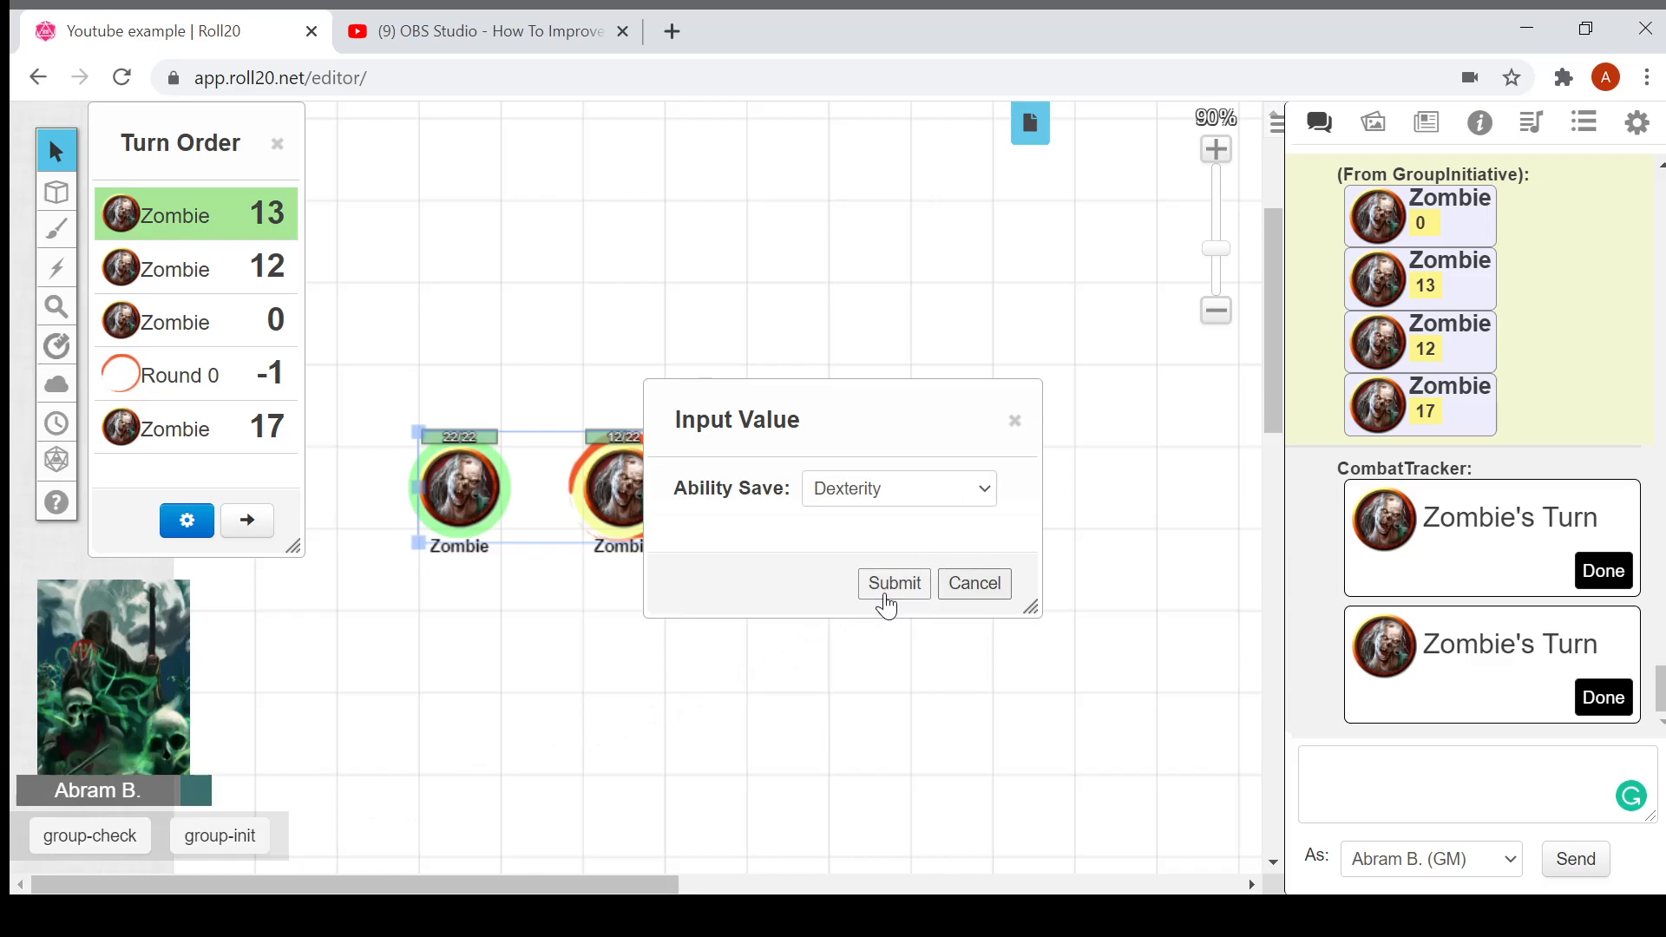
left_click(893, 583)
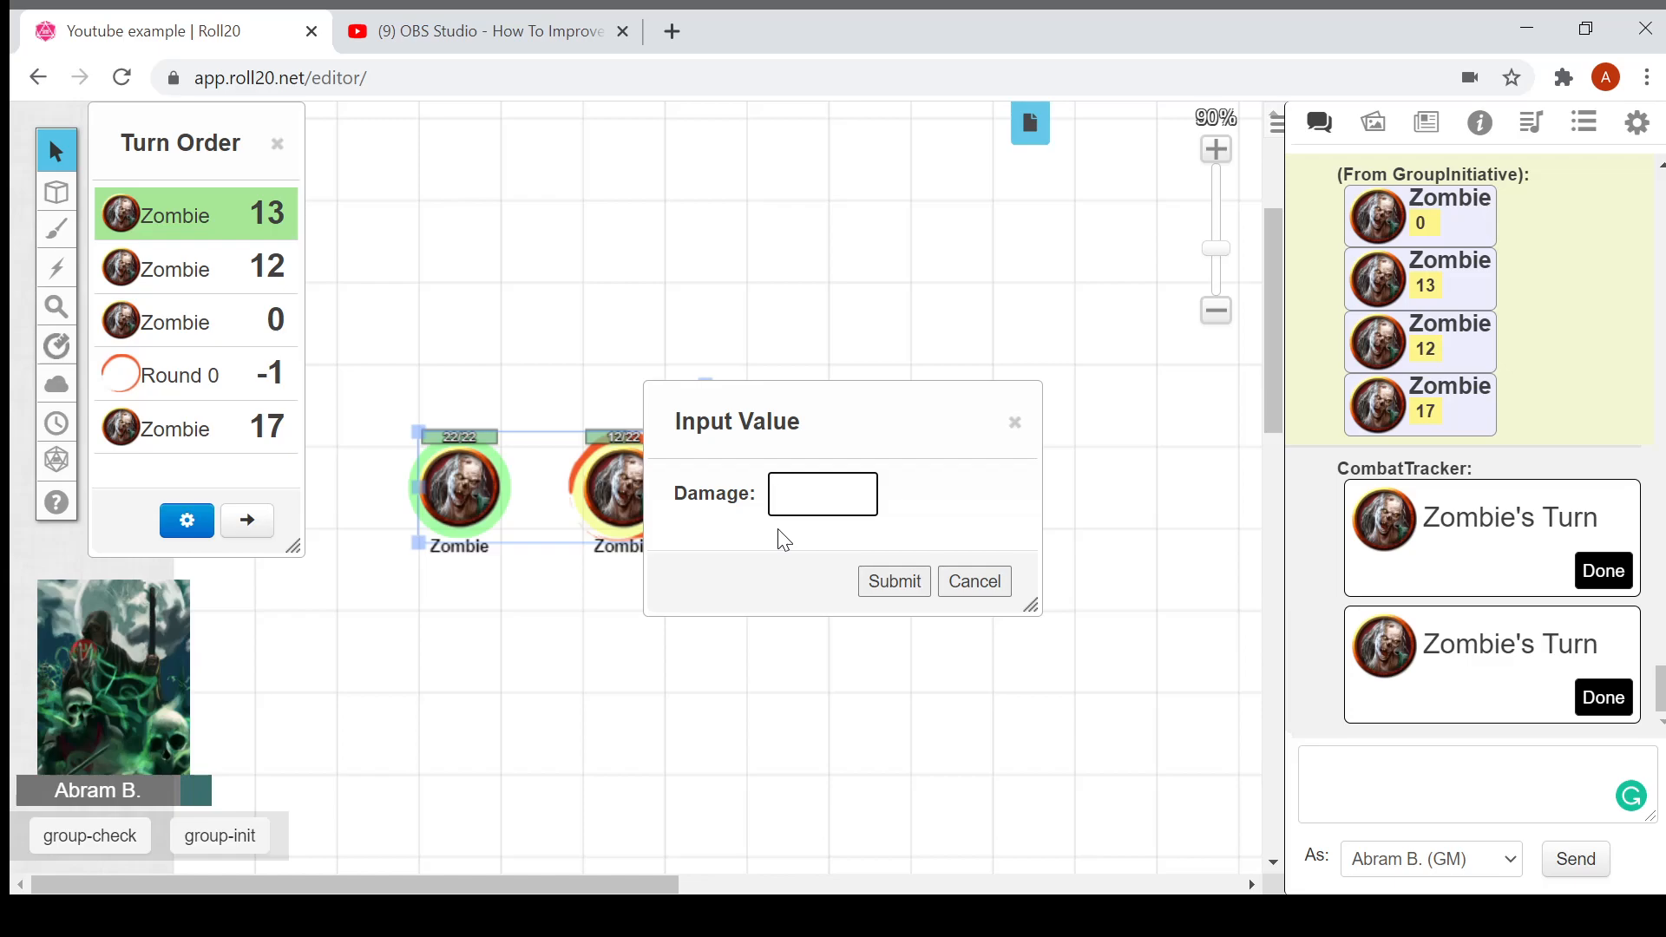
type("22")
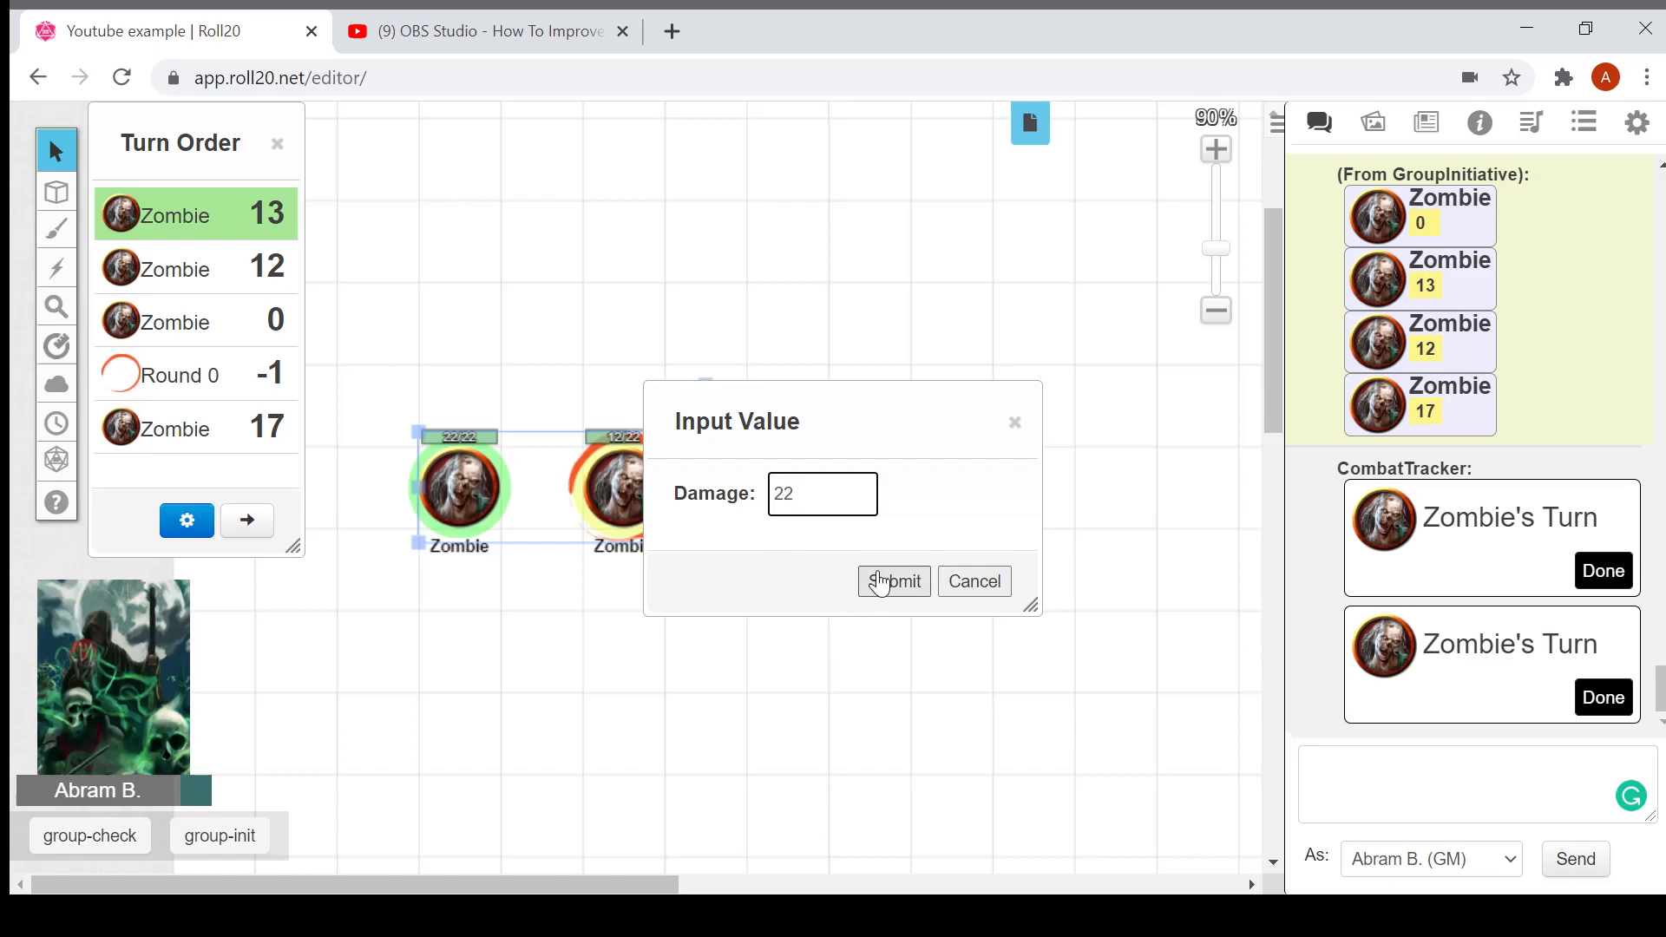
left_click(891, 581)
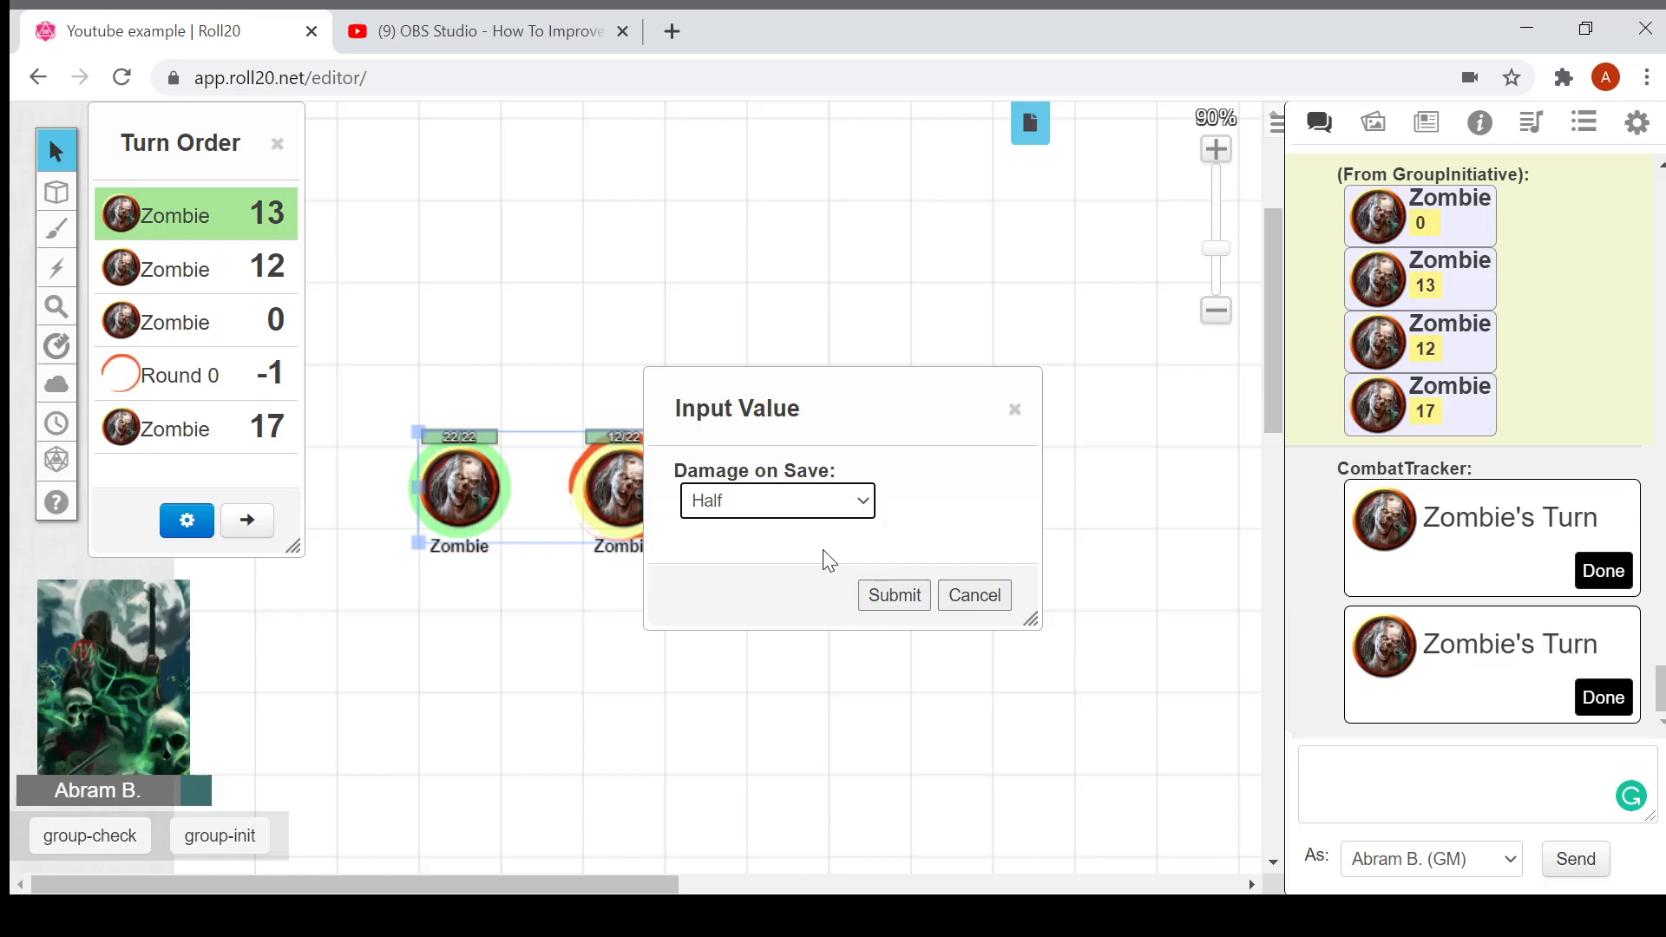
mouse_move(831, 509)
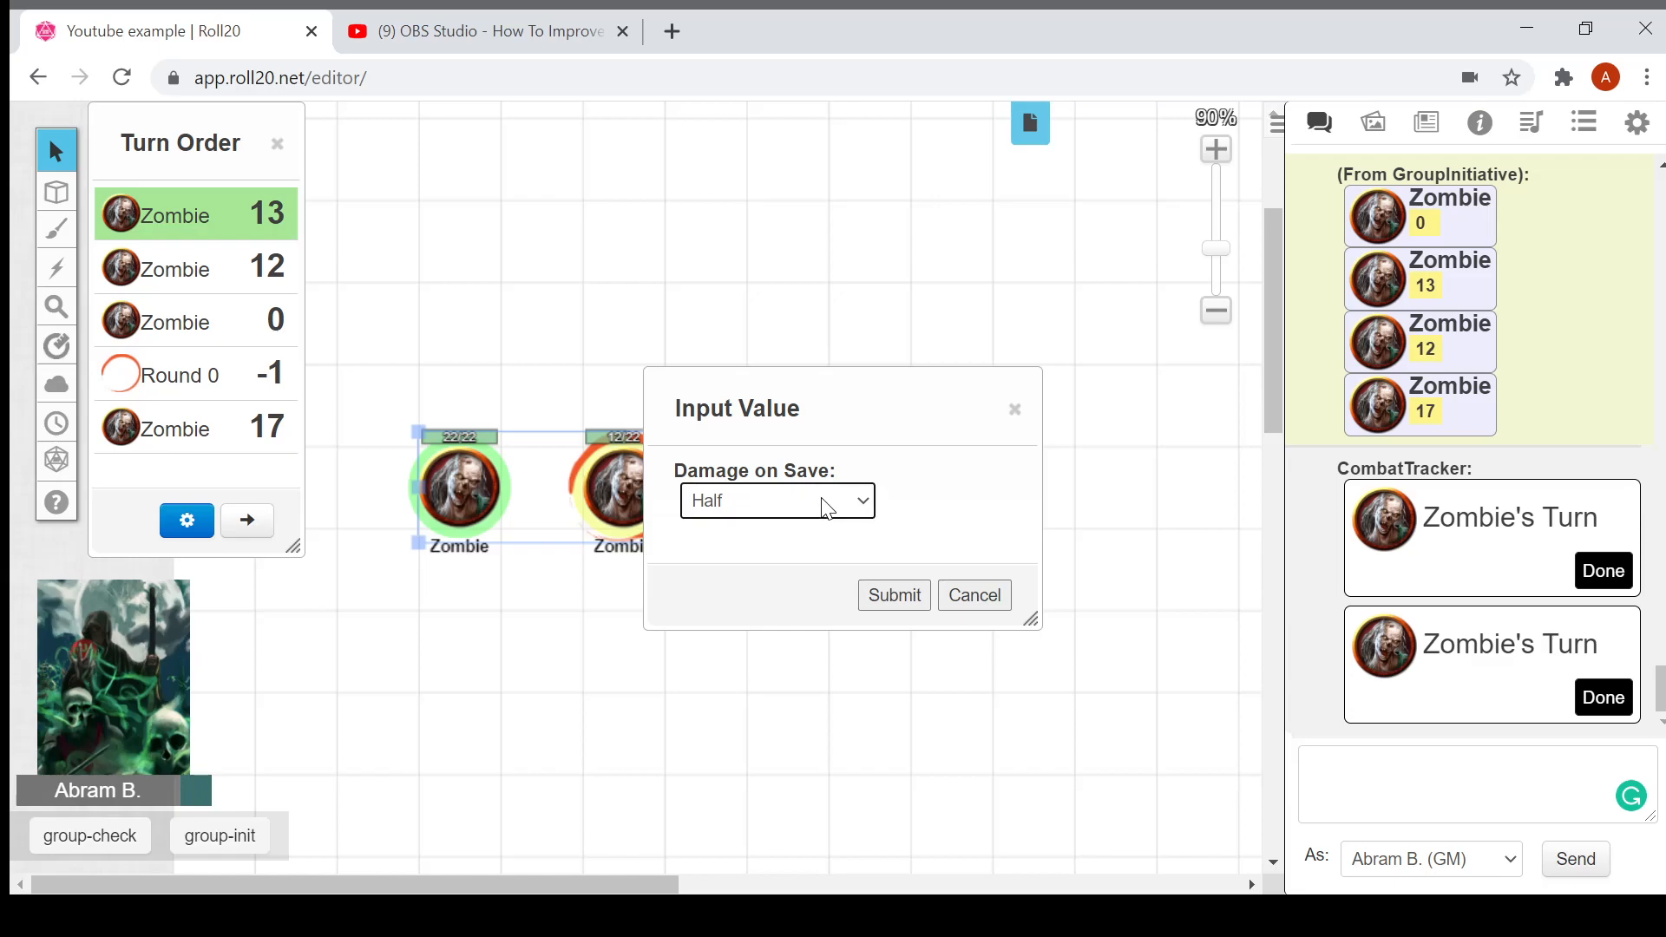
left_click(892, 595)
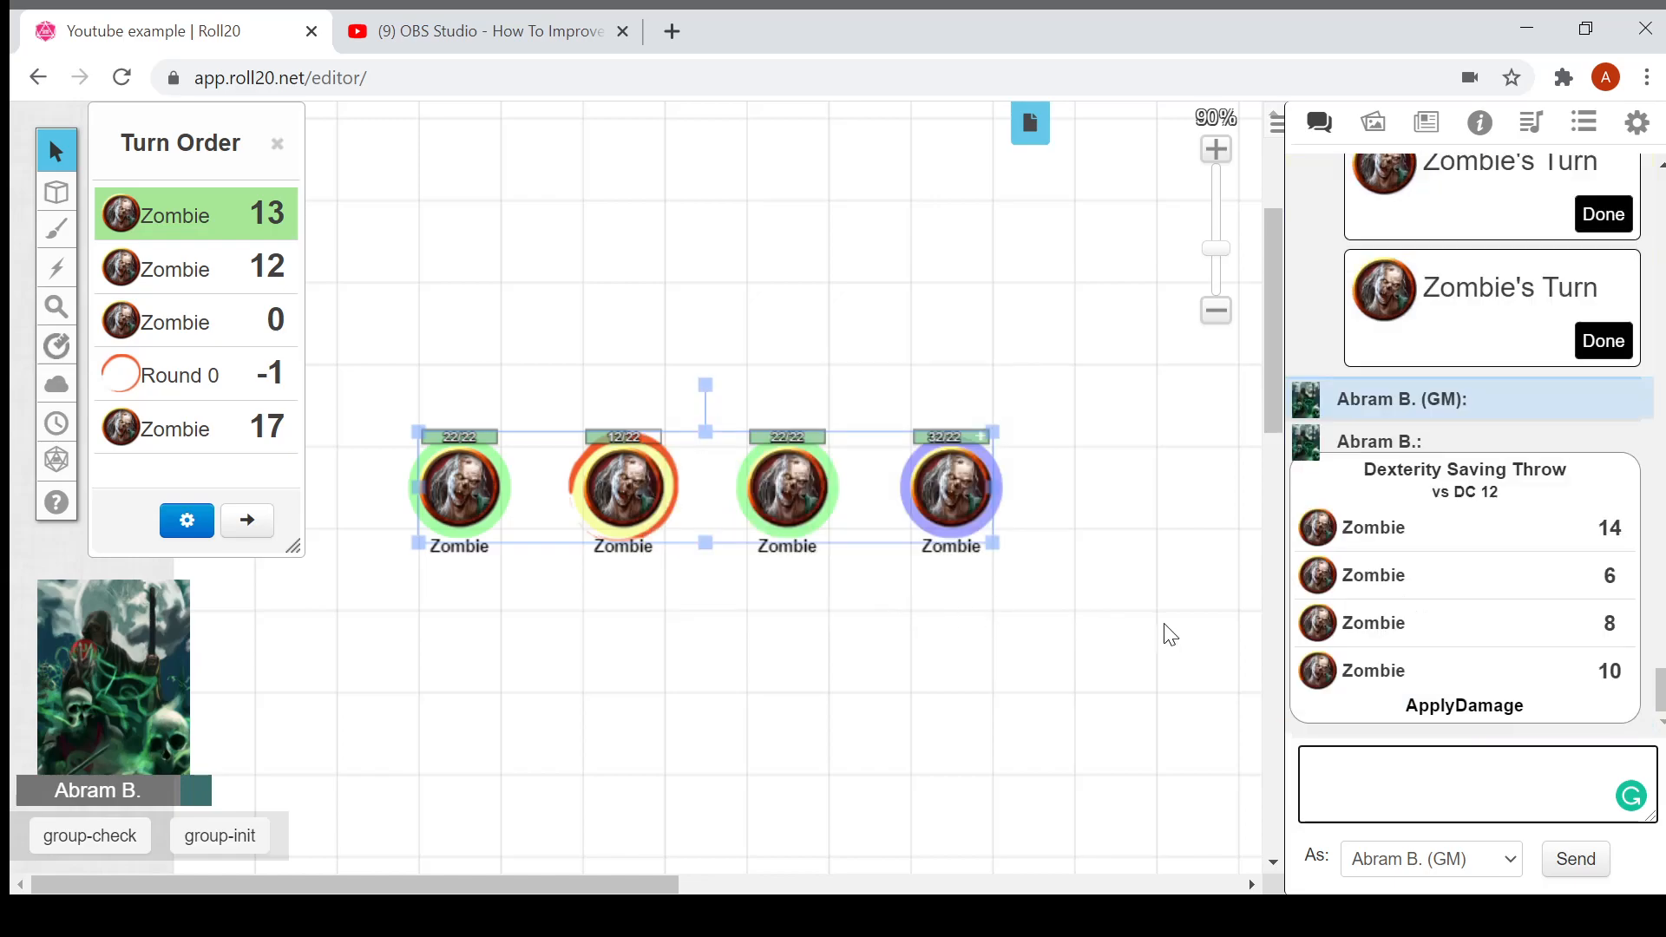
mouse_move(1466, 534)
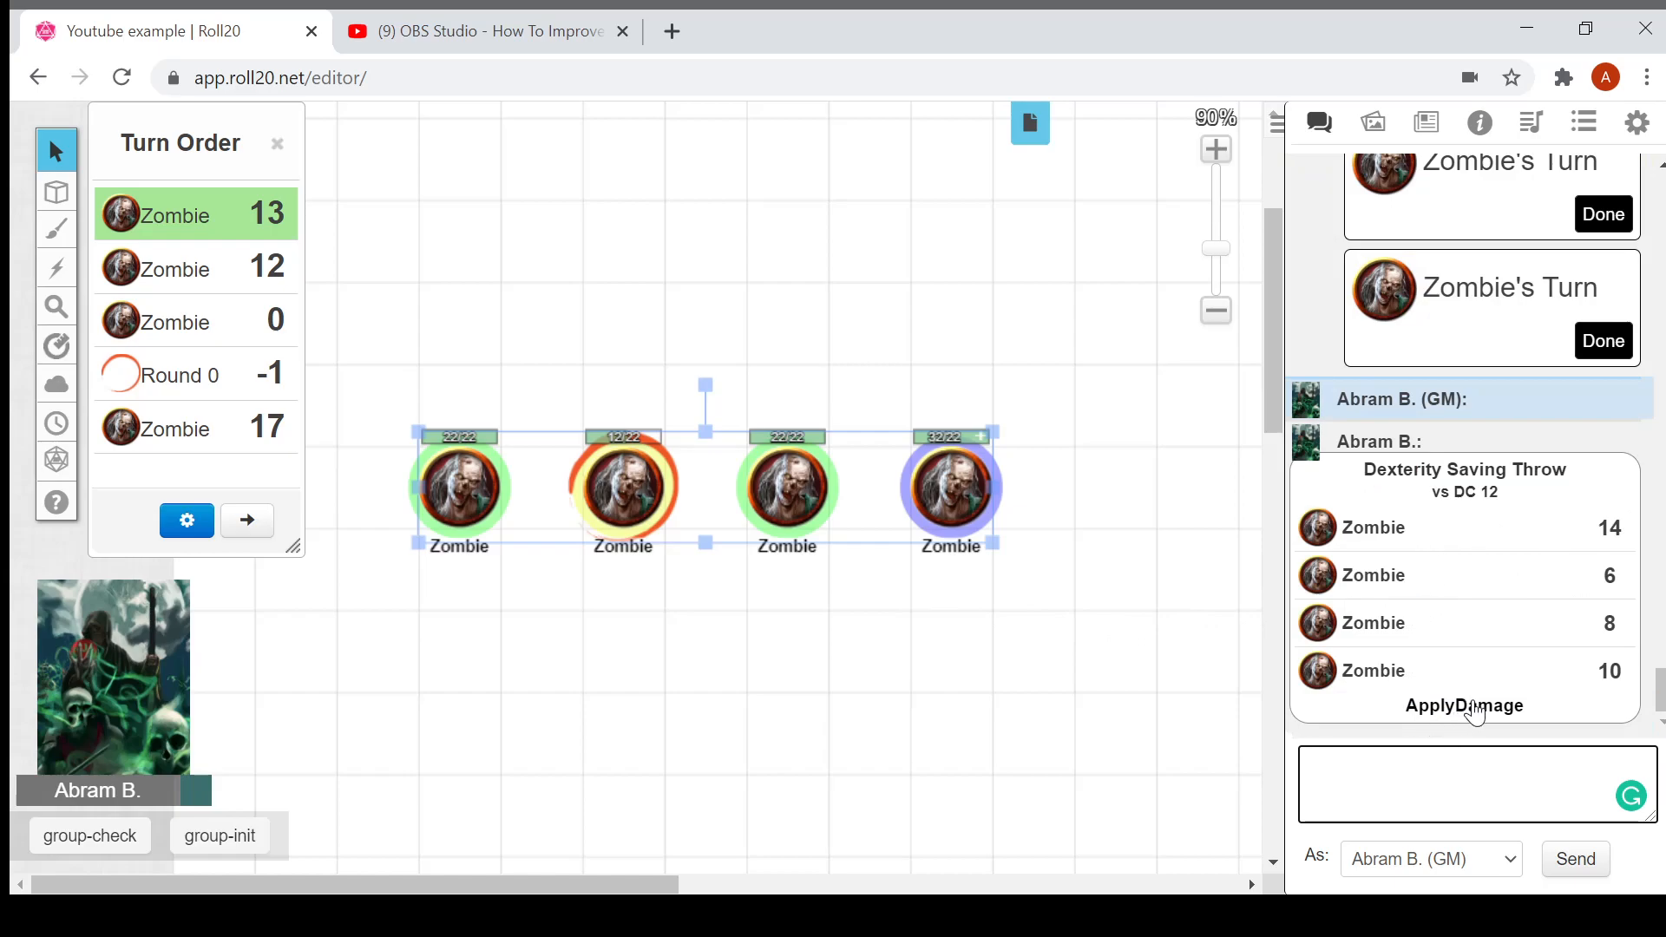
left_click(1463, 705)
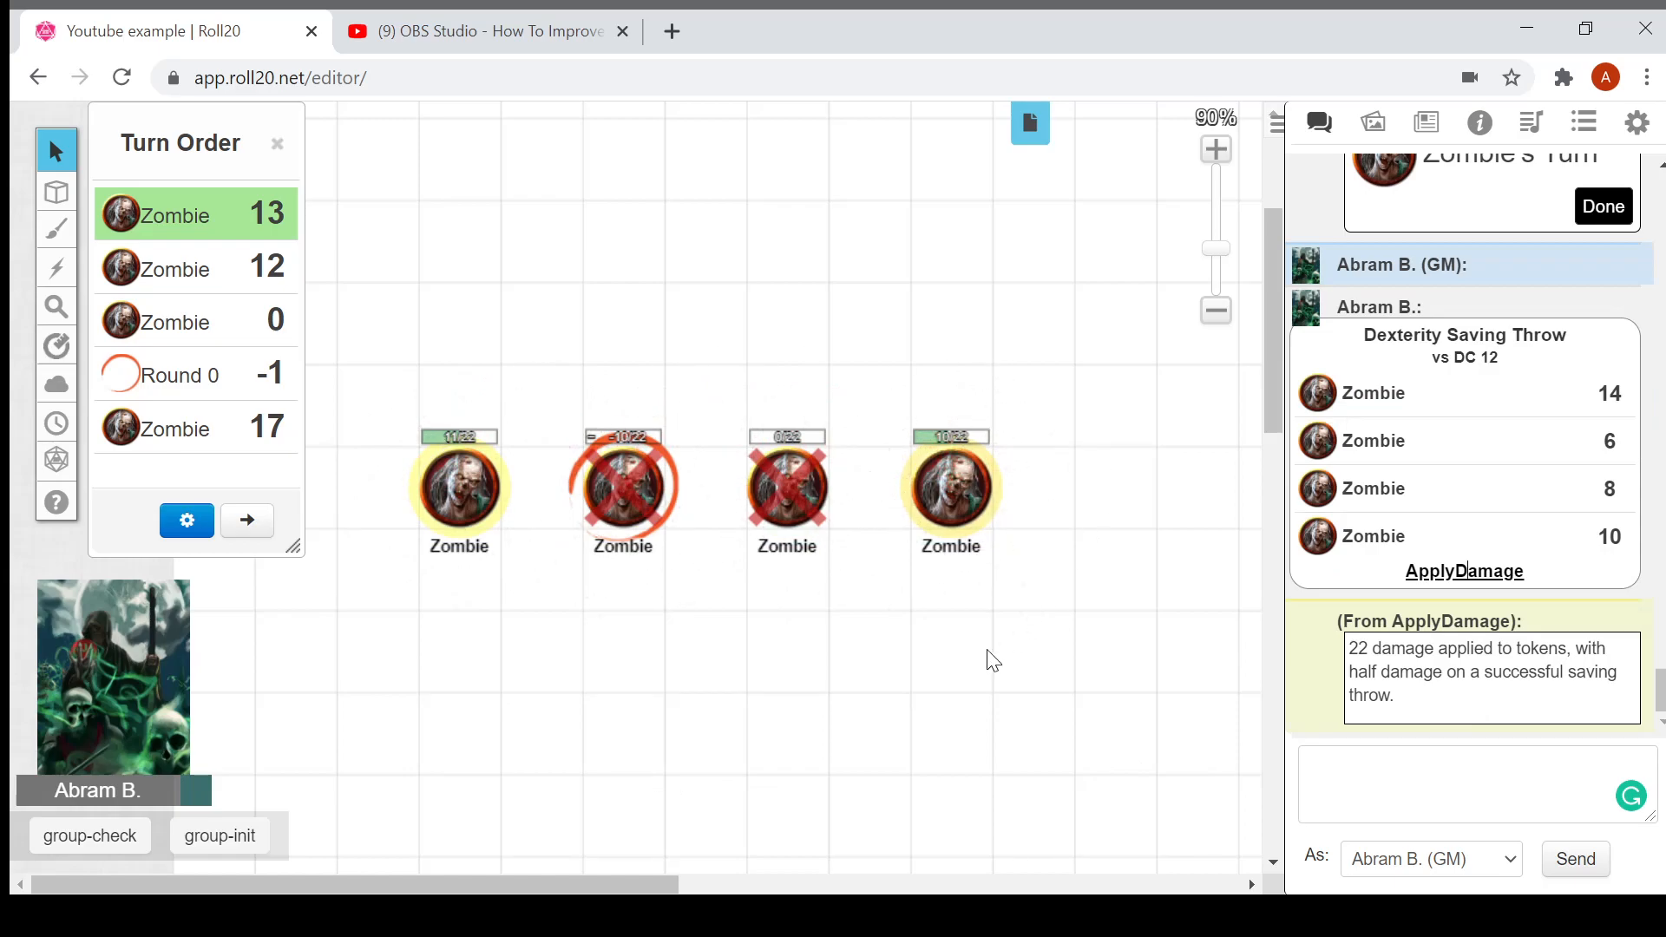
mouse_move(621, 468)
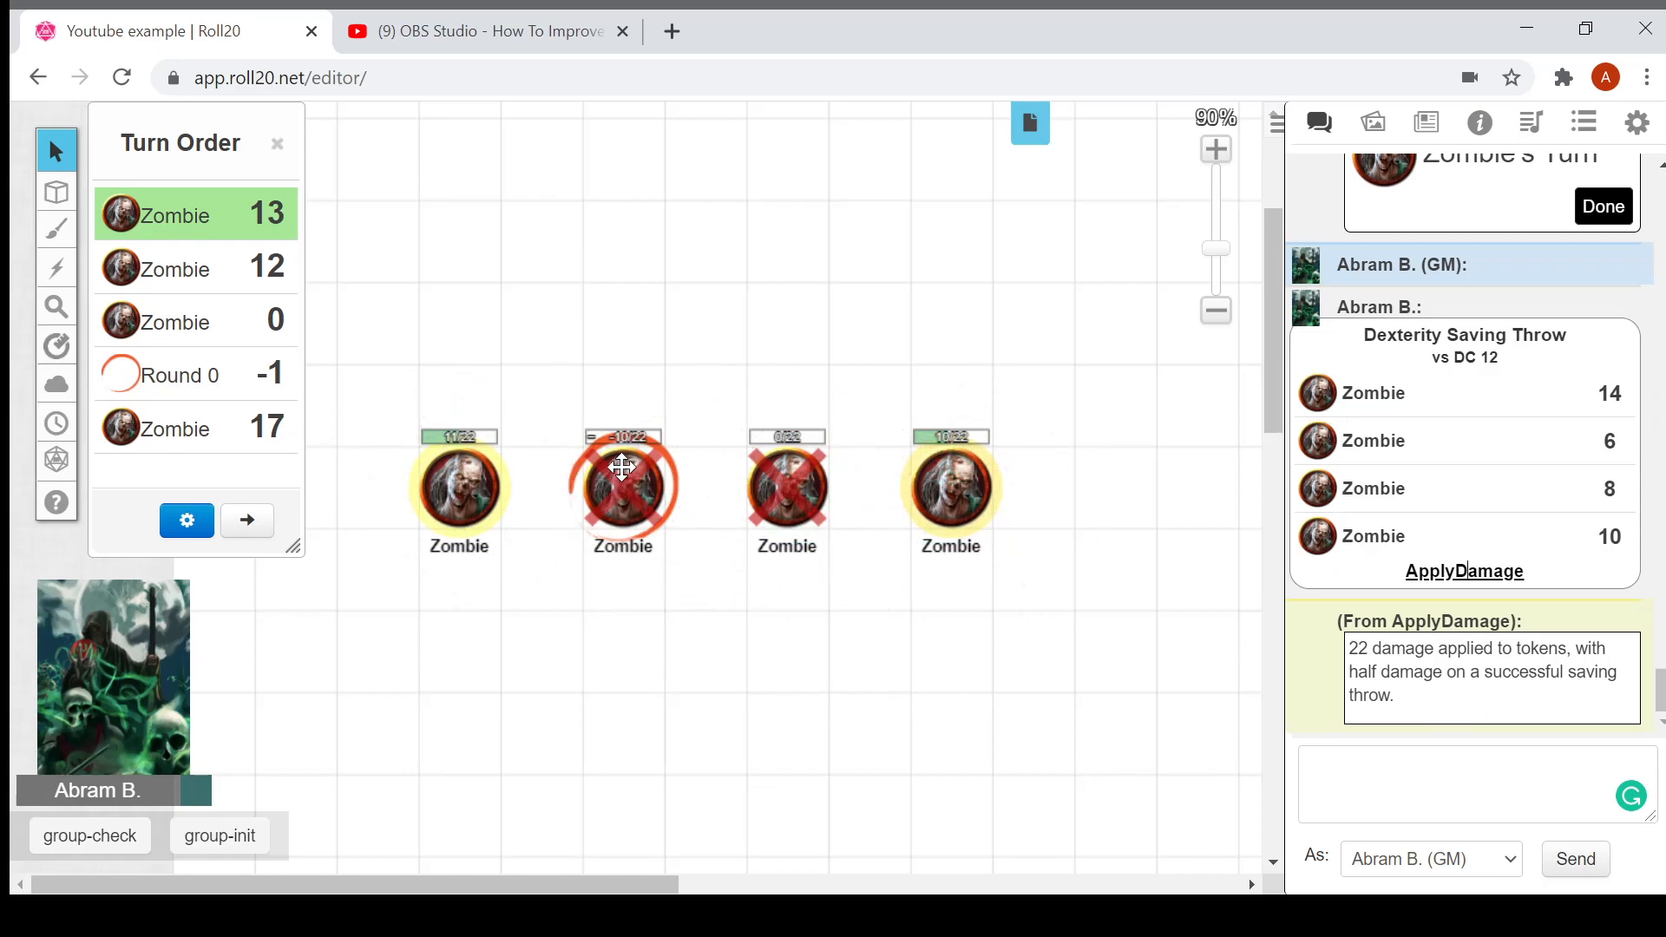
mouse_move(797, 492)
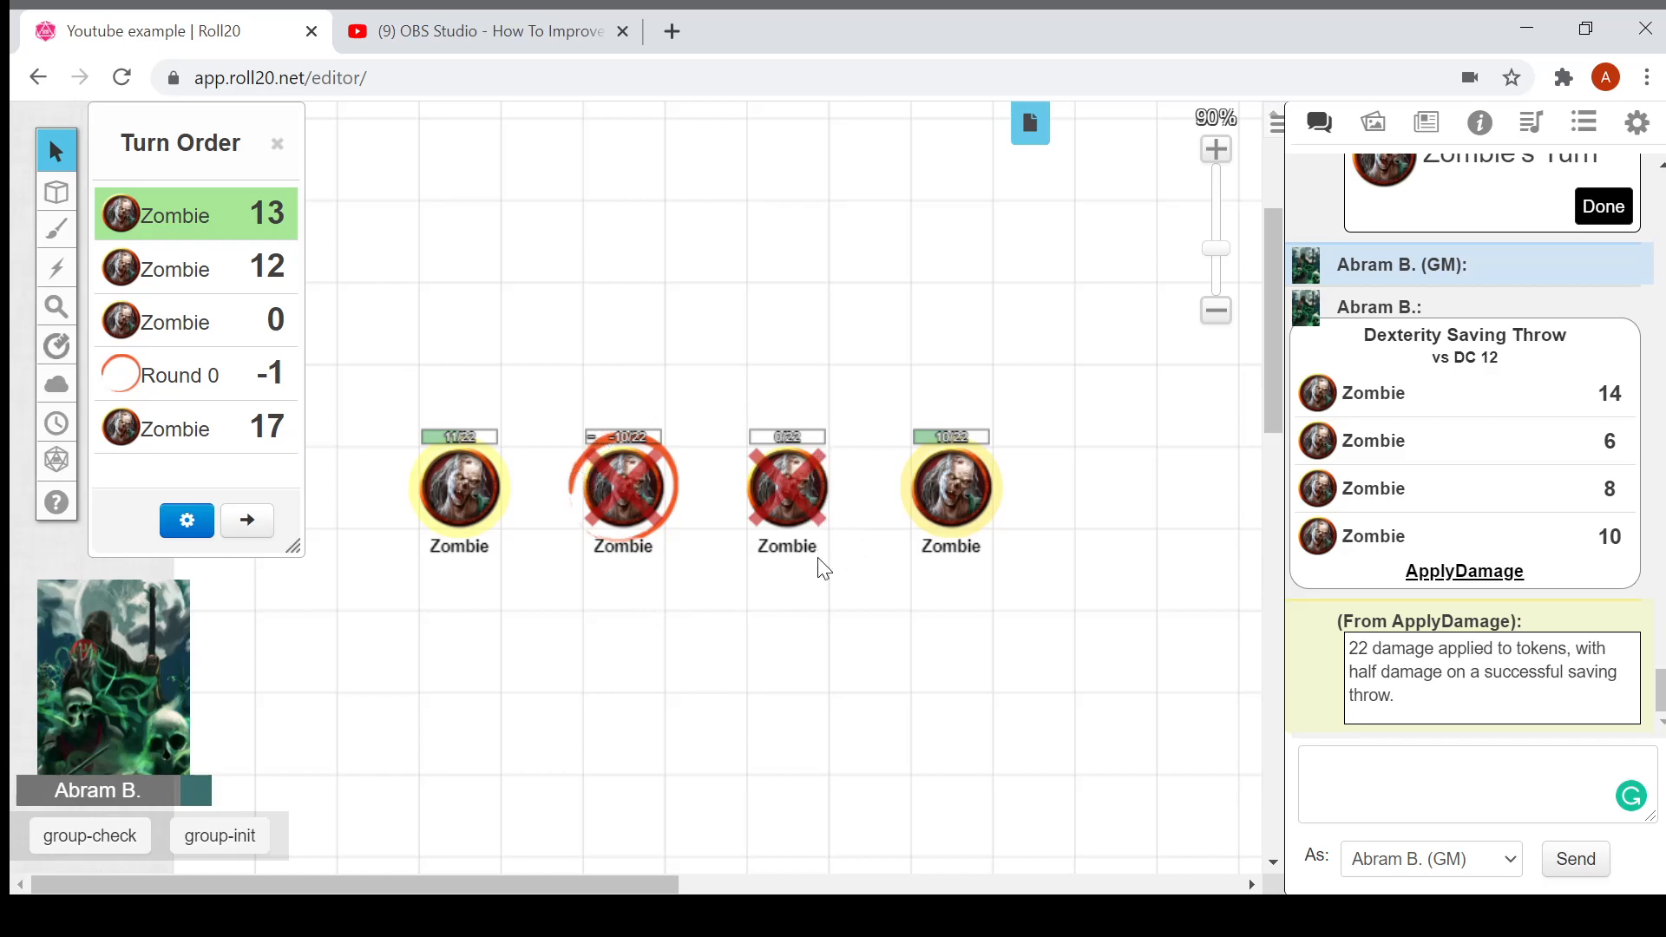
mouse_move(422, 457)
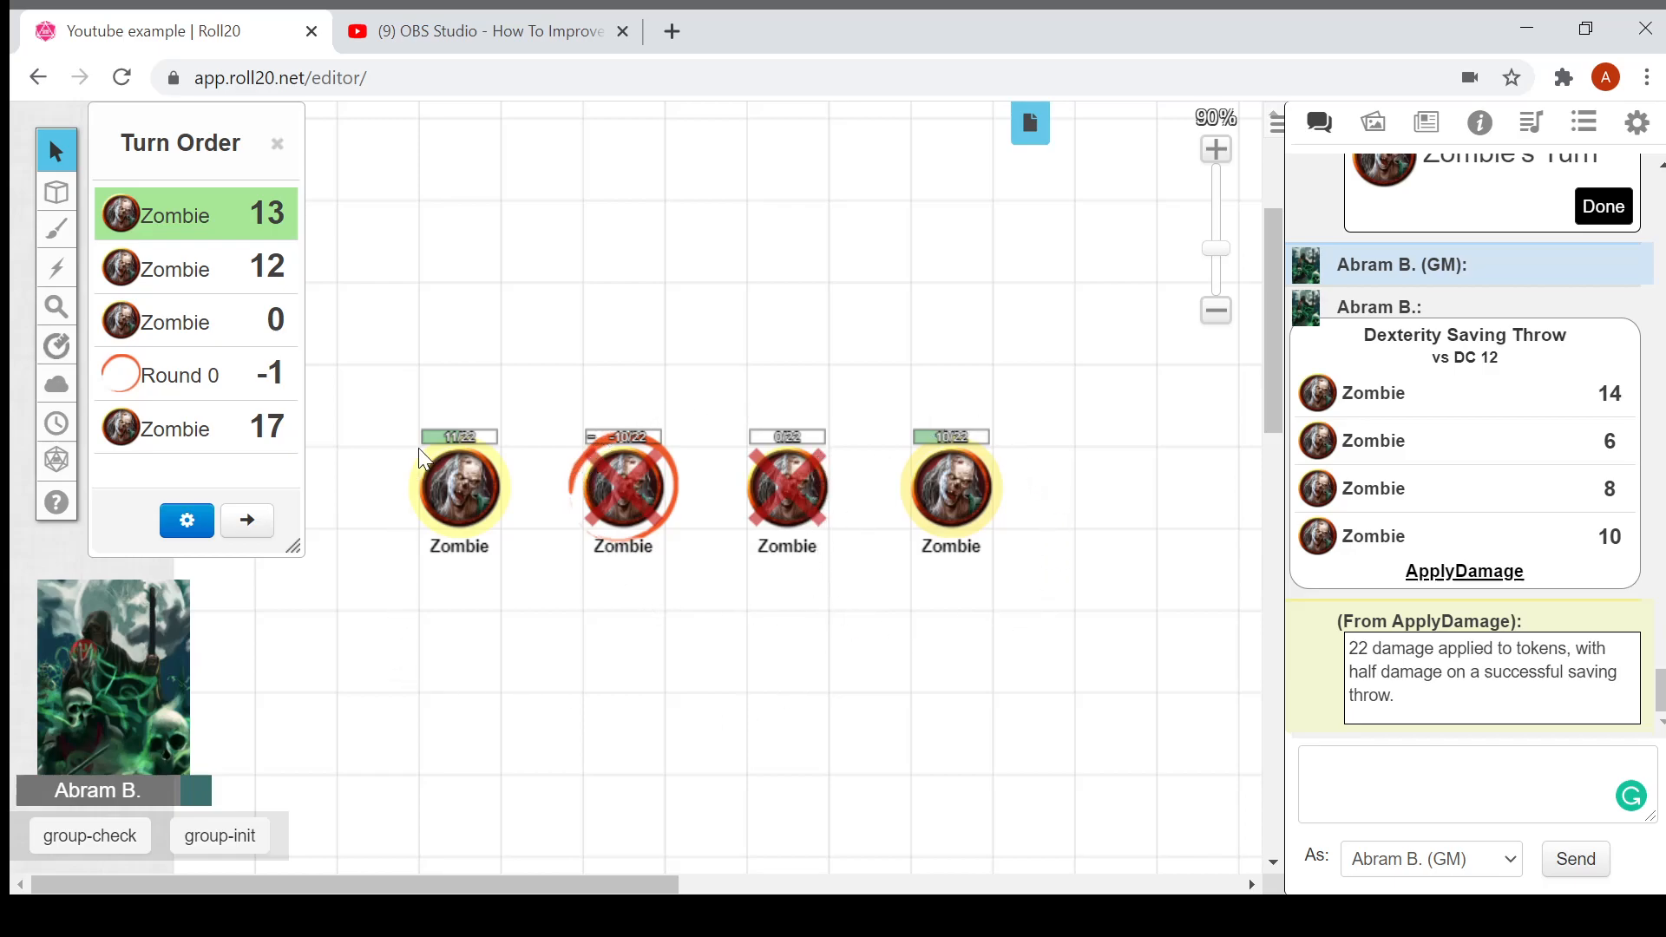
mouse_move(983, 625)
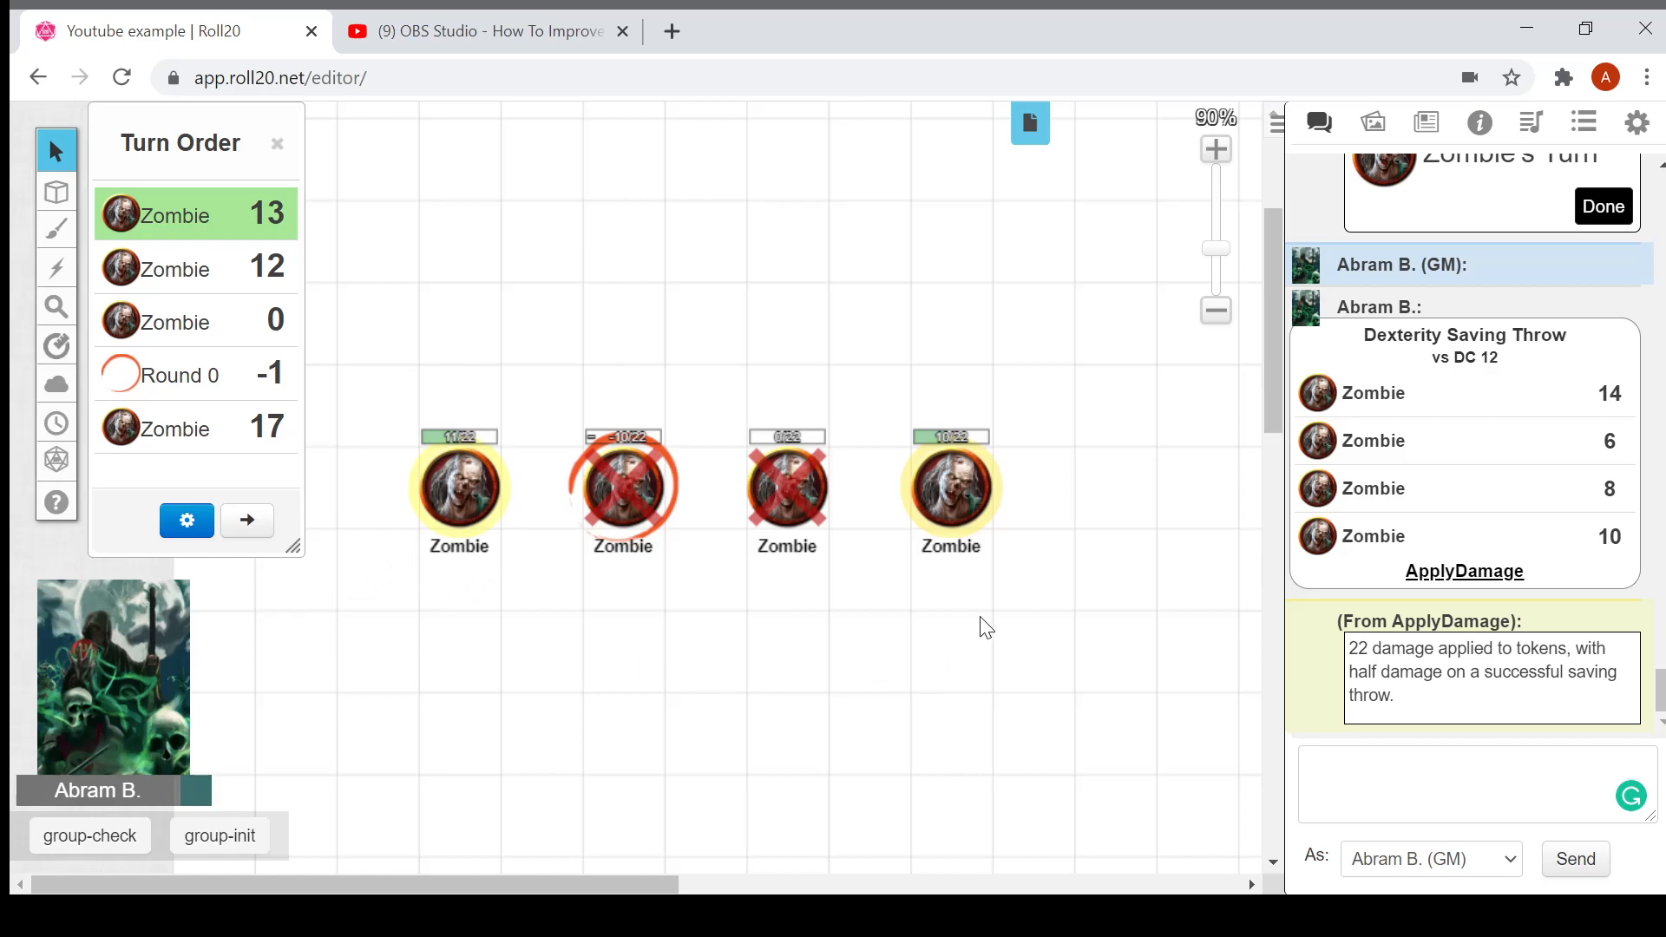
mouse_move(328, 570)
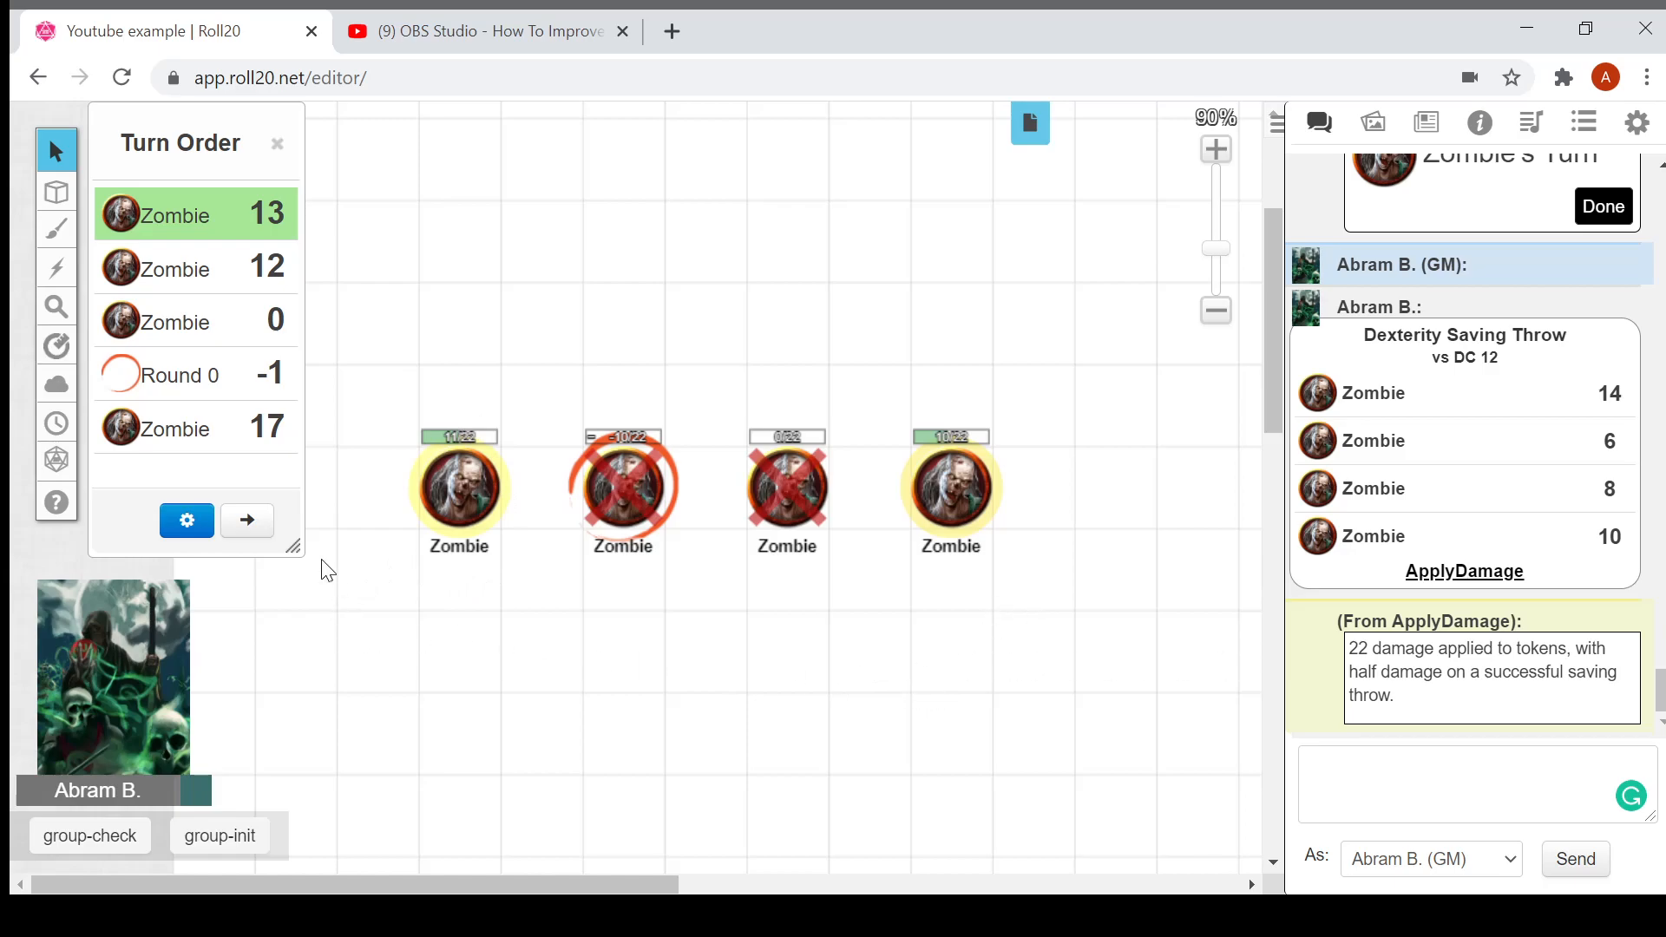